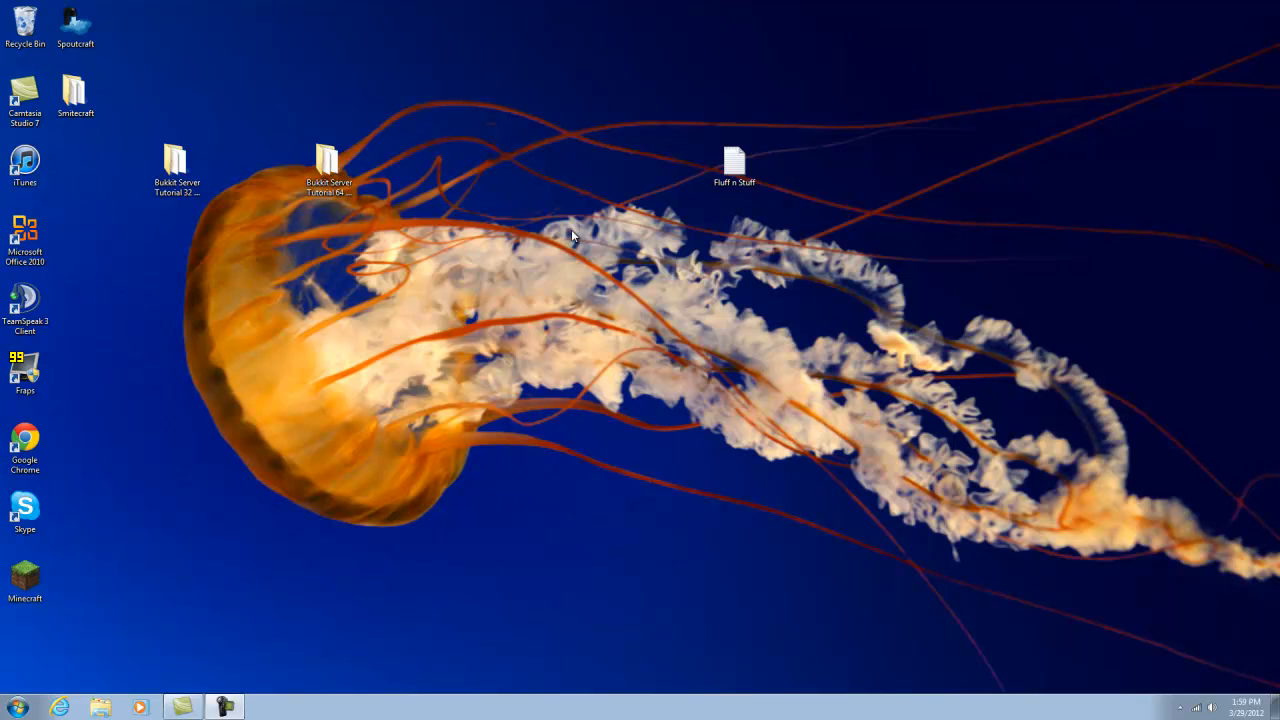
pyautogui.moveTo(512, 245)
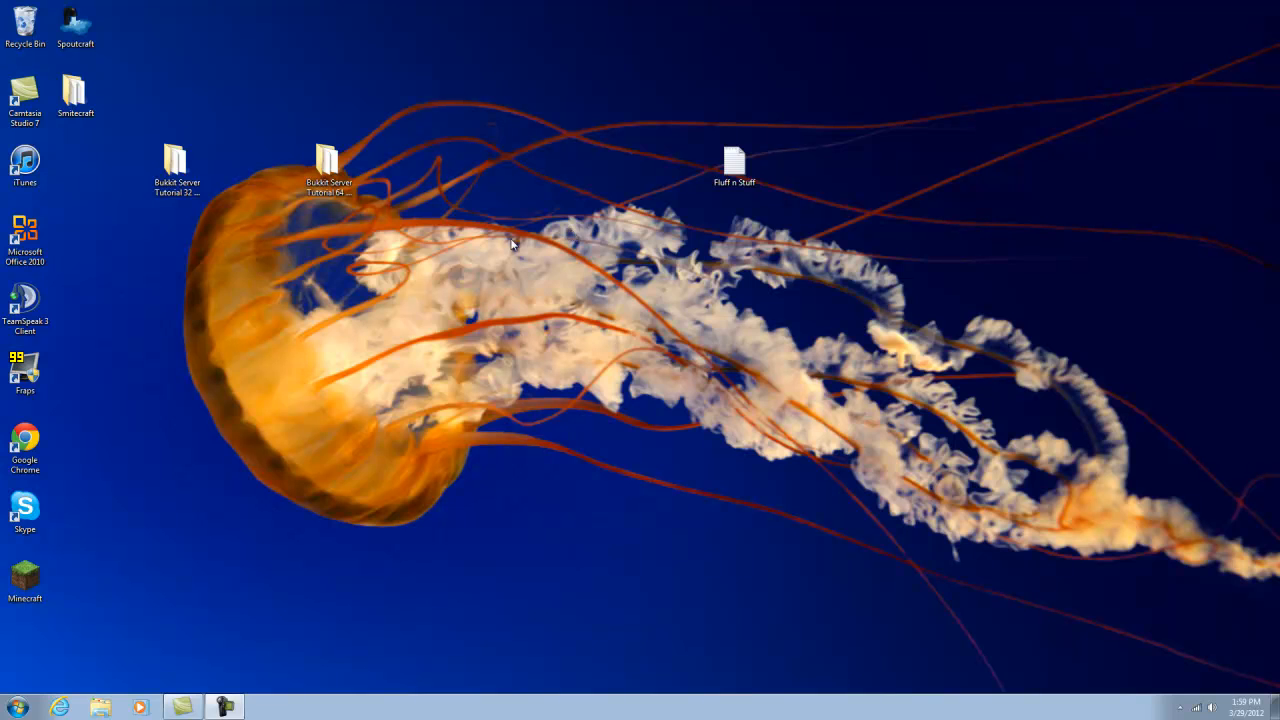
# Select and enter the Bukkit Server Tutorial 64 Bit folder containing the Java installers and Bukkit subfolder
pyautogui.click(176, 168)
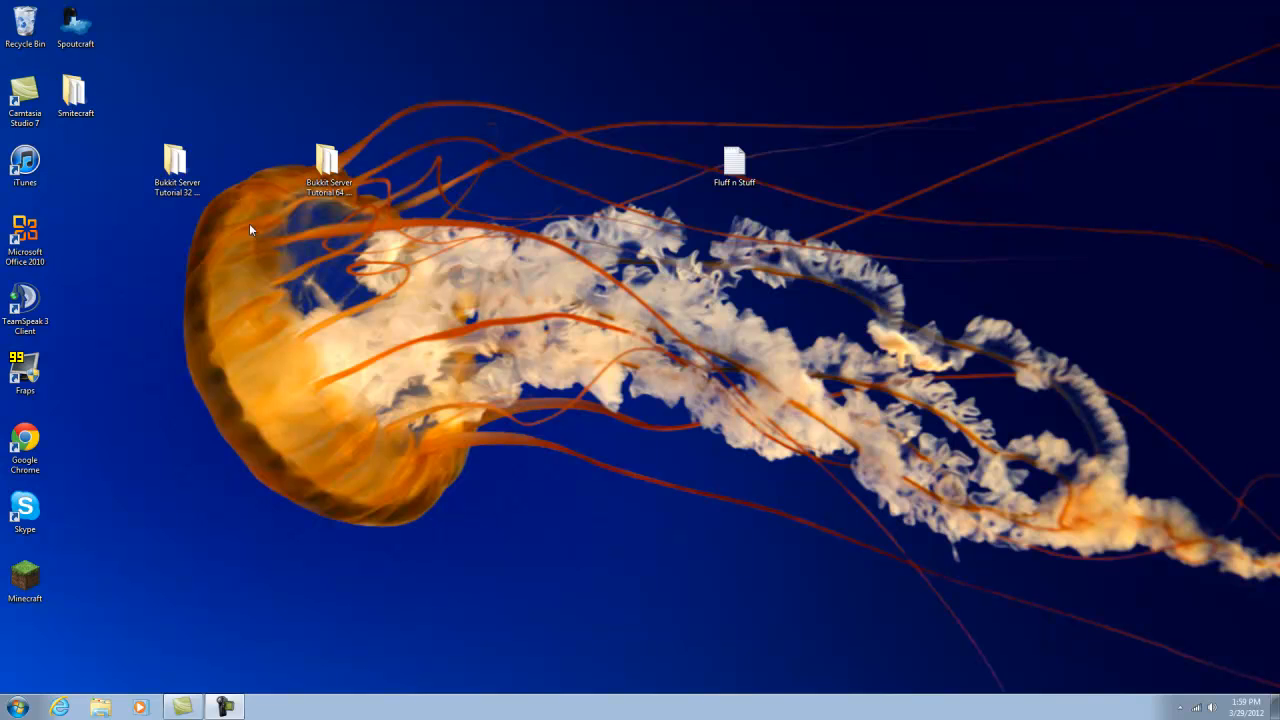
pyautogui.click(328, 165)
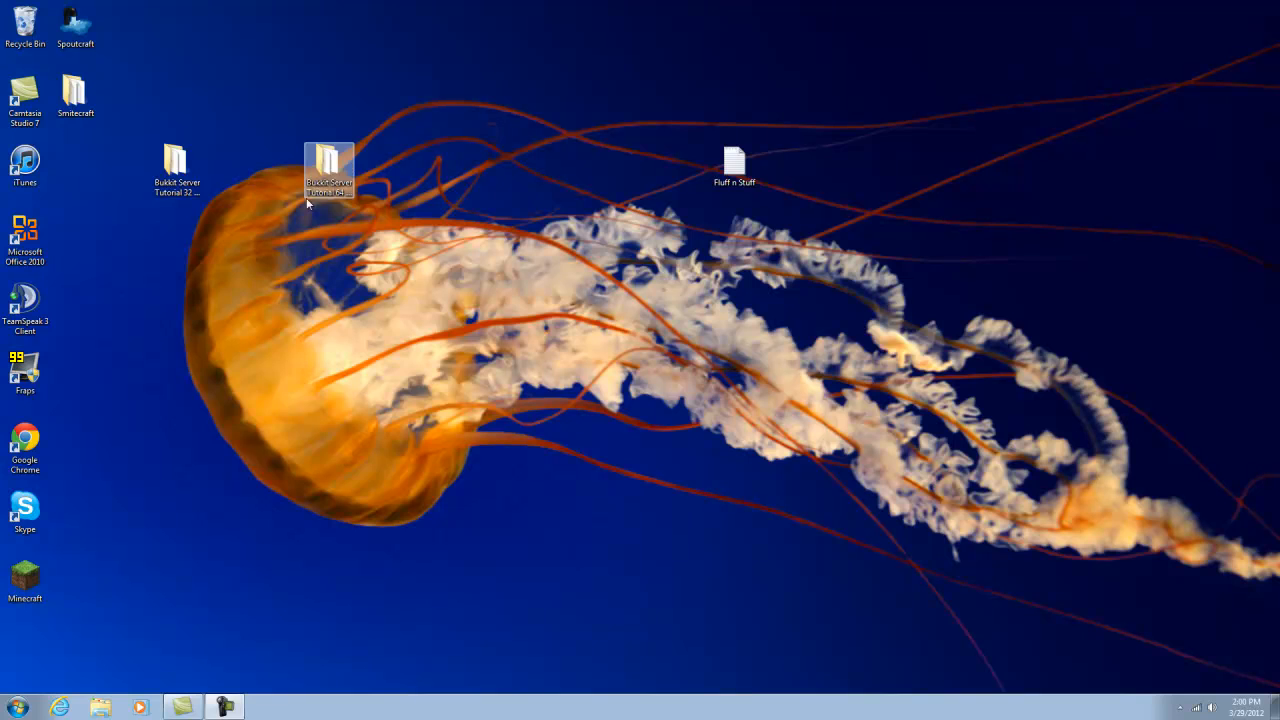
pyautogui.click(255, 218)
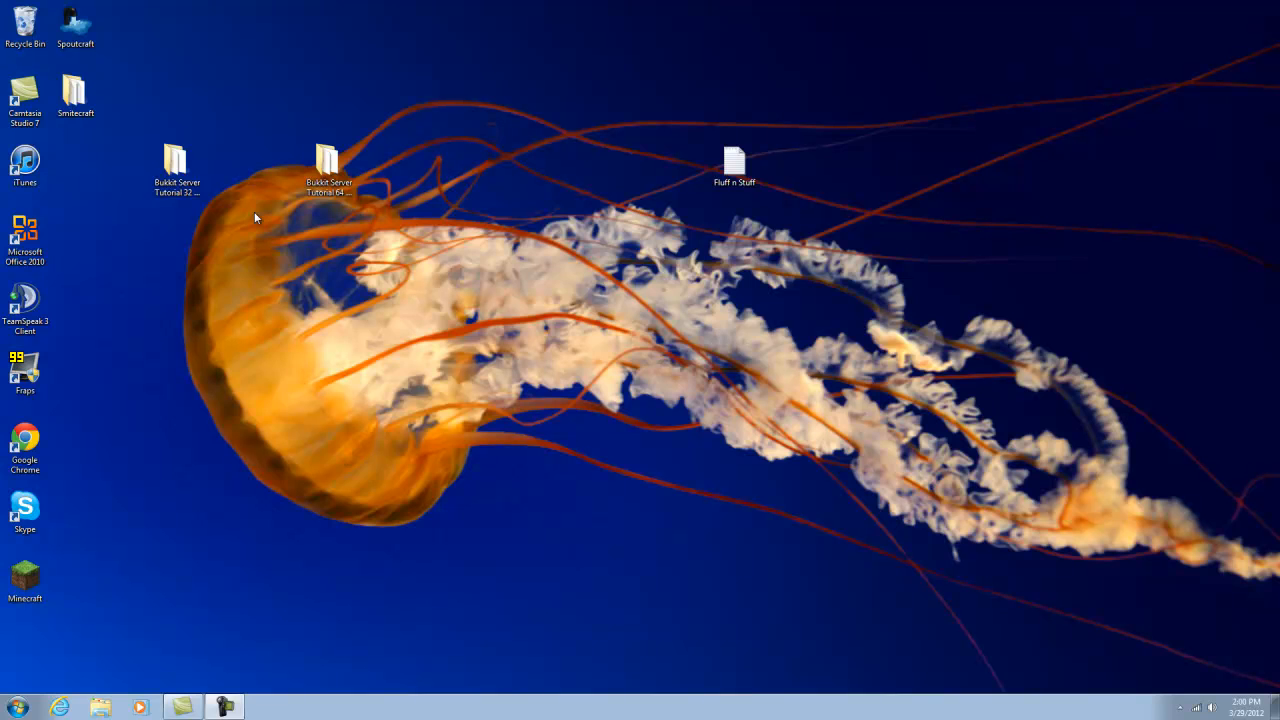
pyautogui.click(328, 165)
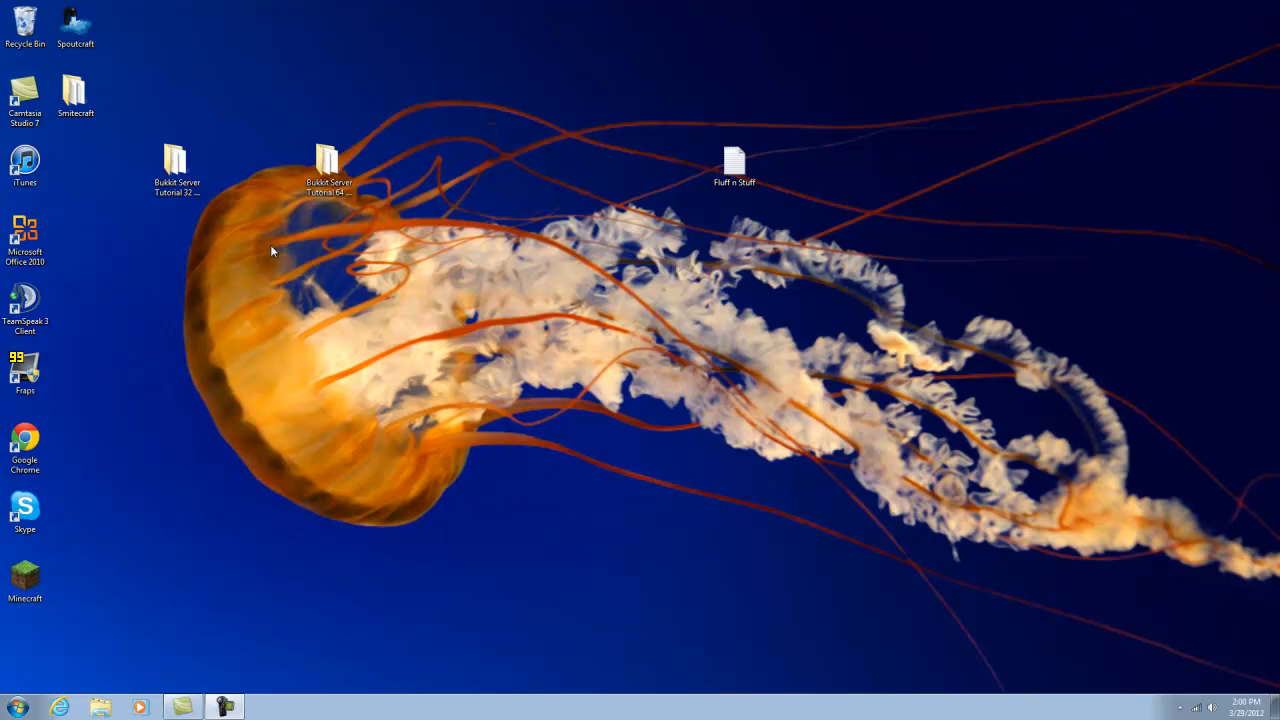
pyautogui.moveTo(222, 233)
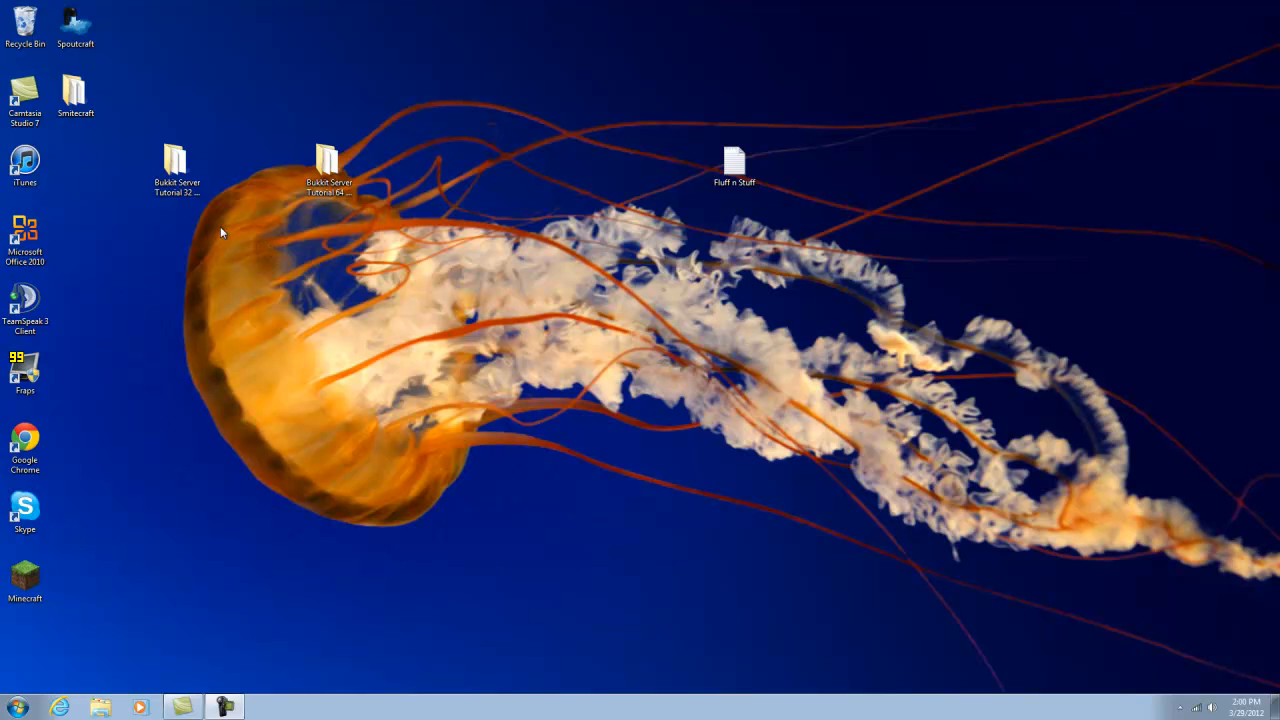
pyautogui.moveTo(198, 225)
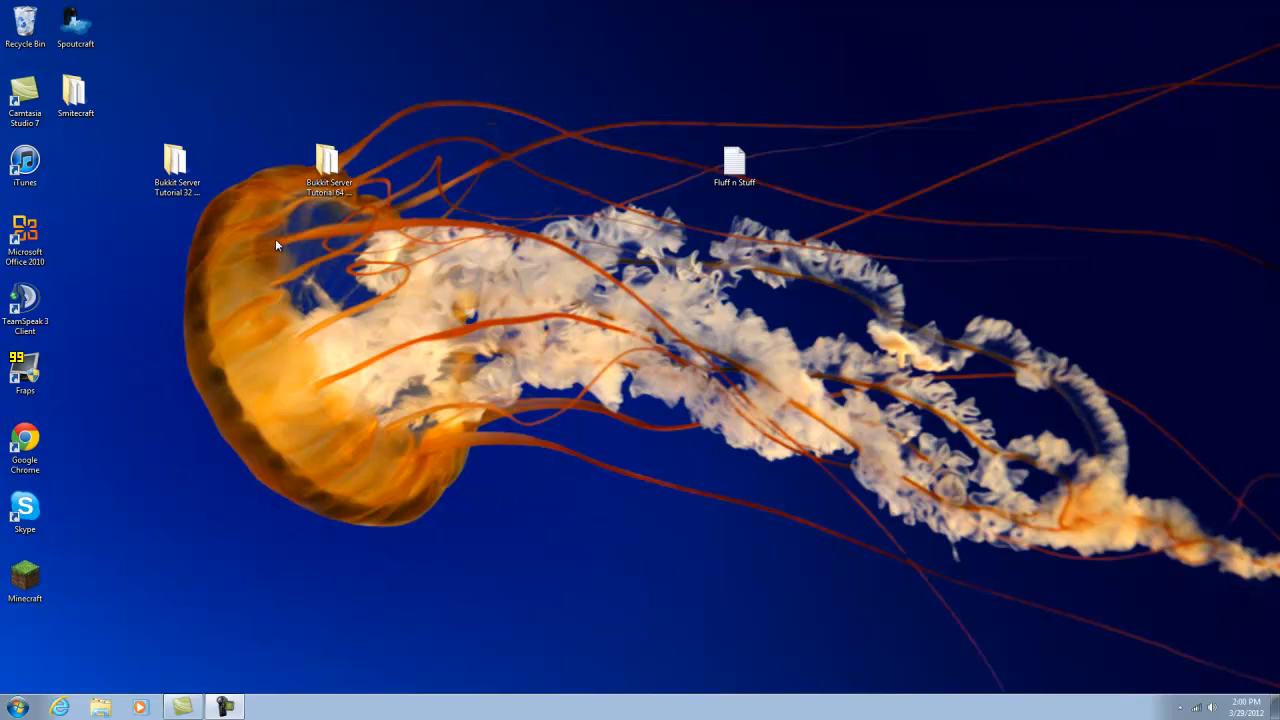
pyautogui.click(329, 165)
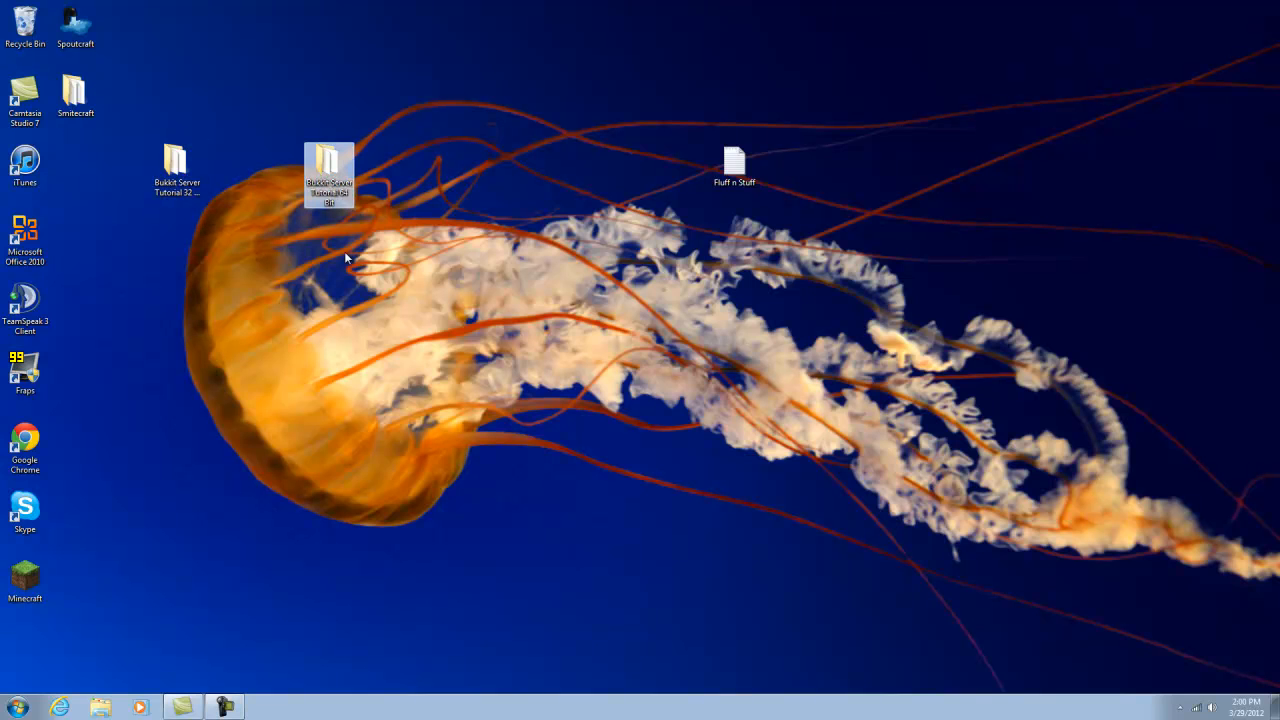
pyautogui.doubleClick(329, 170)
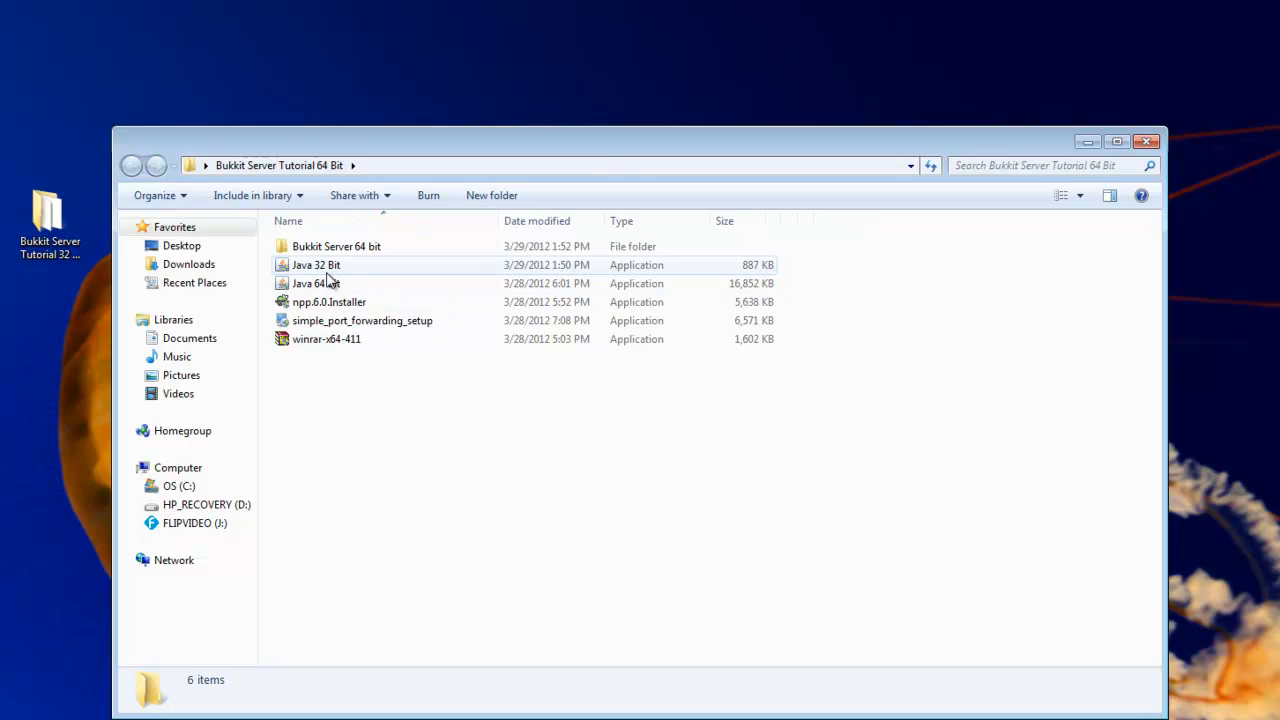
pyautogui.moveTo(316, 283)
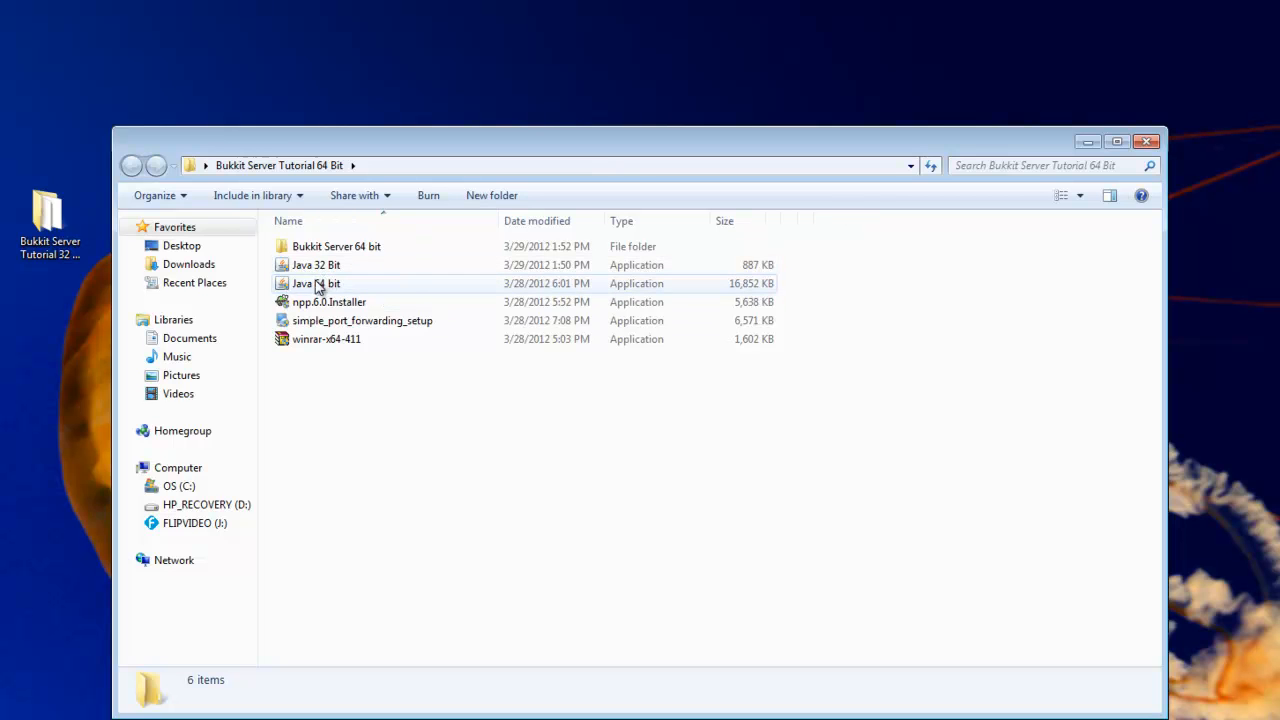
pyautogui.moveTo(360, 291)
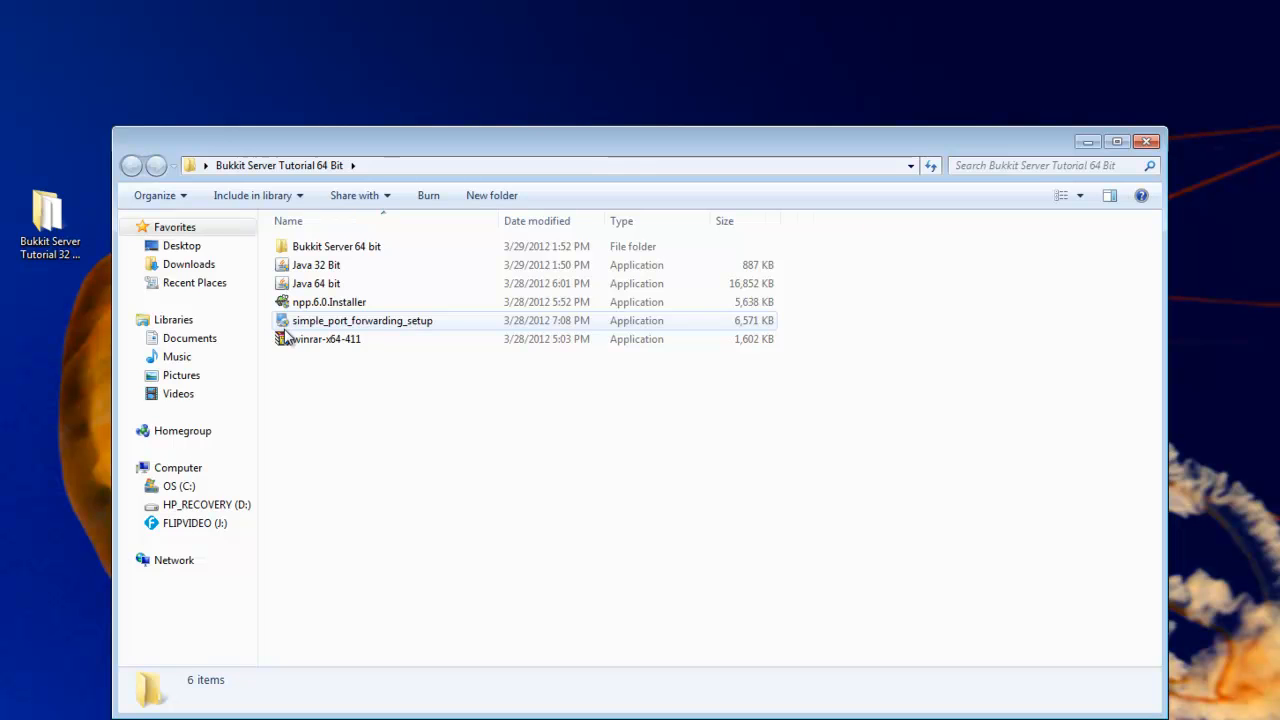
pyautogui.moveTo(383, 335)
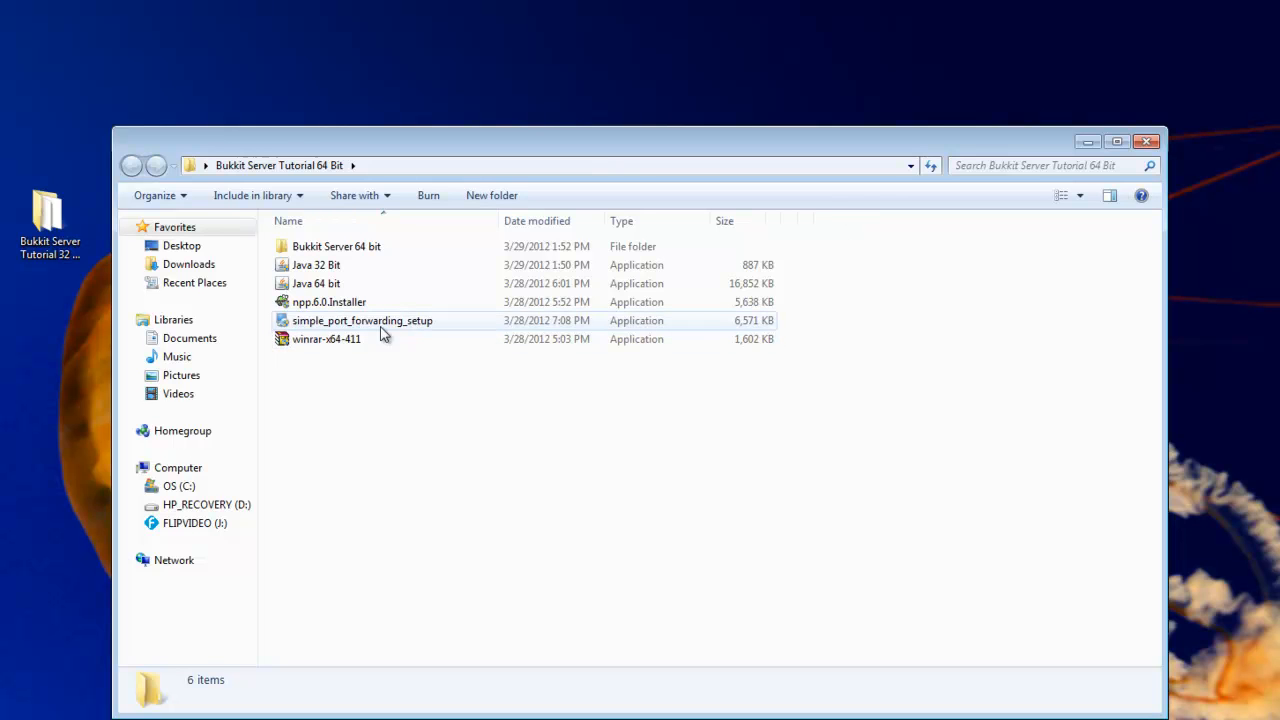
pyautogui.moveTo(303, 331)
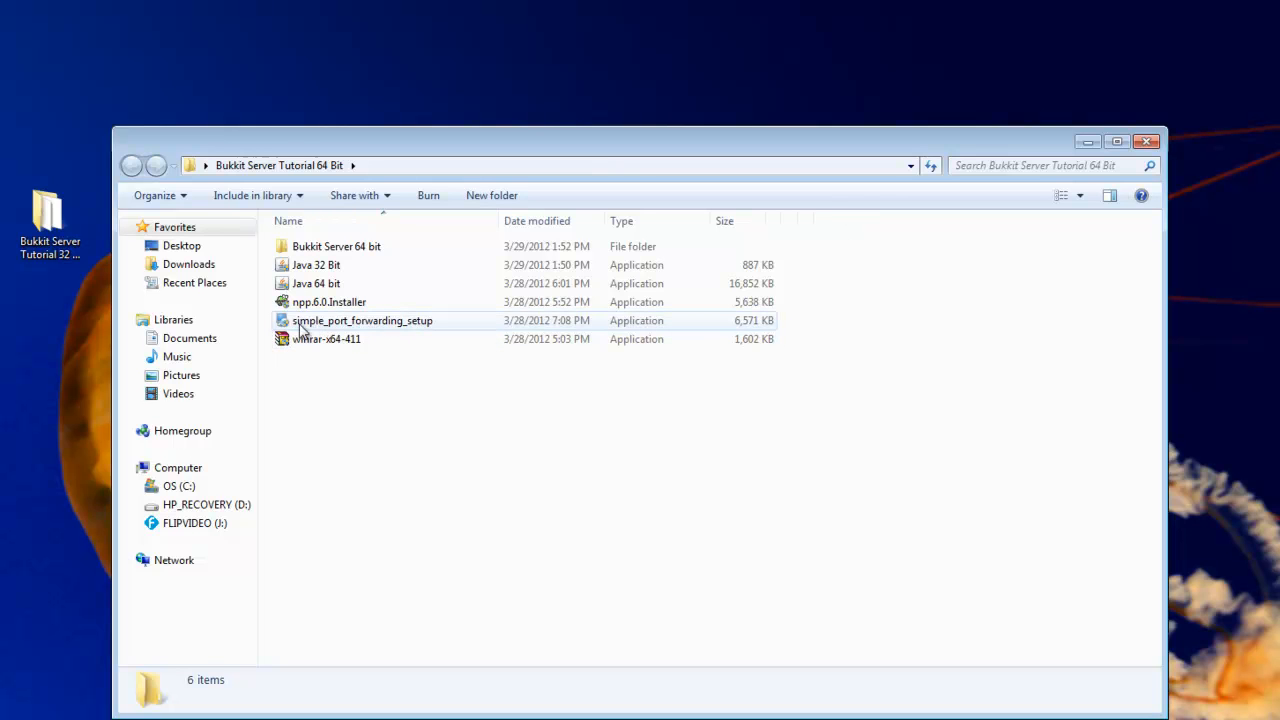
pyautogui.moveTo(330, 335)
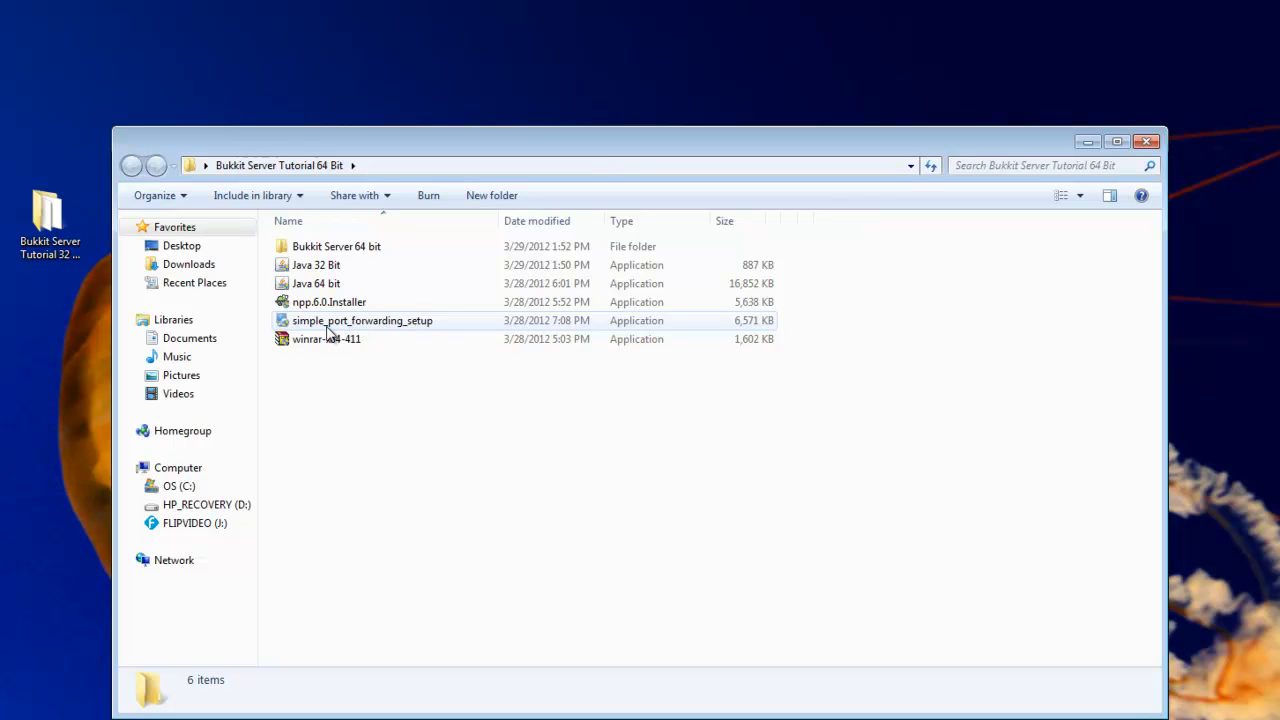
pyautogui.moveTo(303, 327)
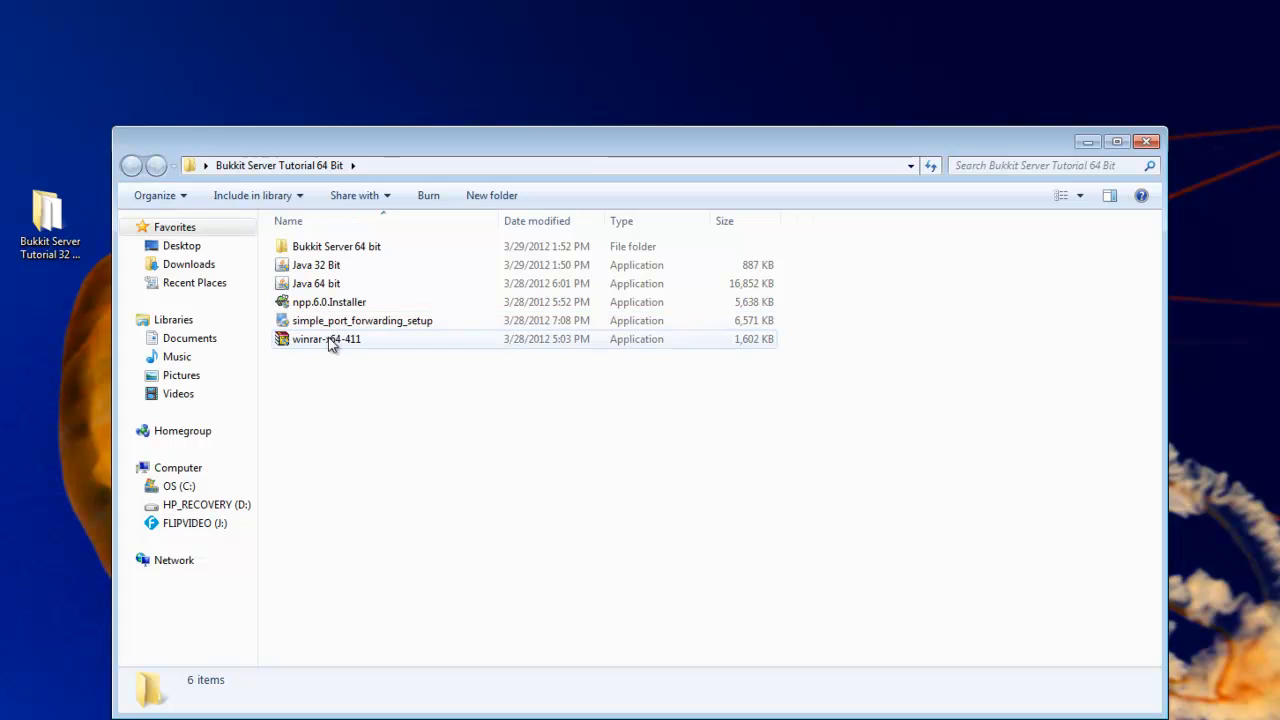
pyautogui.moveTo(360, 343)
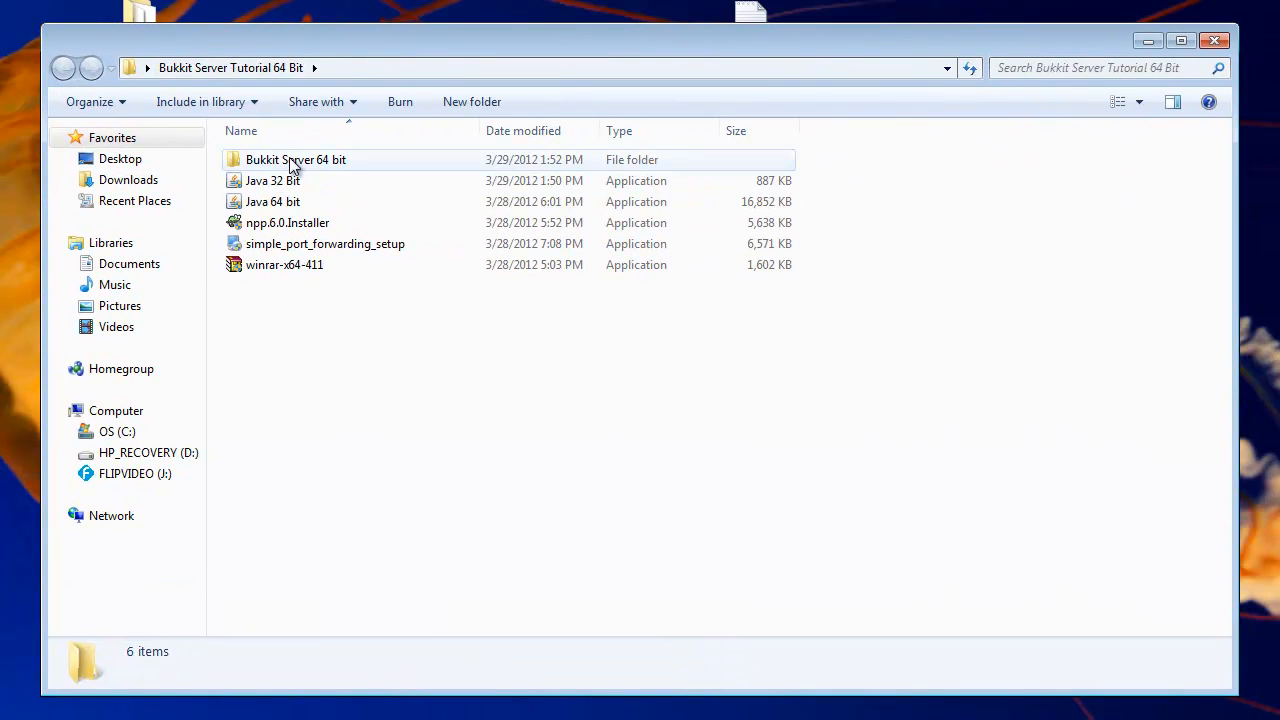
pyautogui.moveTo(320, 181)
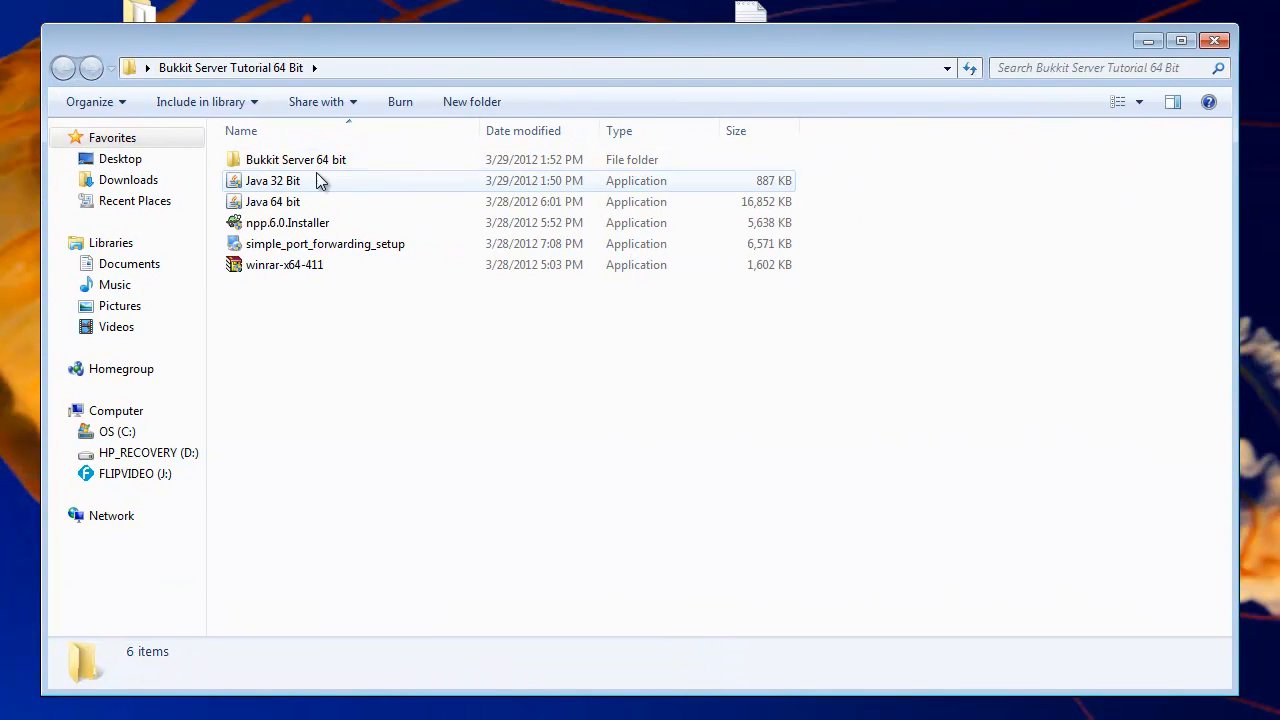
pyautogui.moveTo(393, 120)
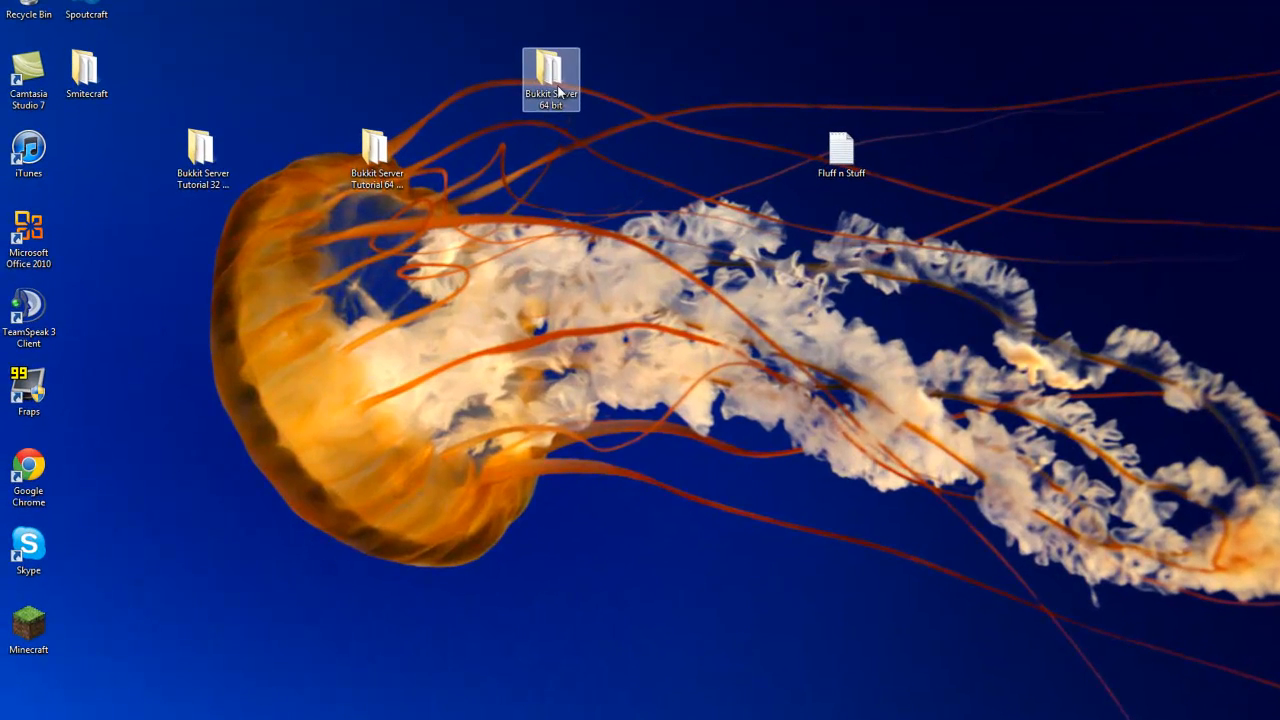
# Enter the Bukkit Server 64 bit folder from the desktop, listing its 22 server files and folders
pyautogui.doubleClick(551, 76)
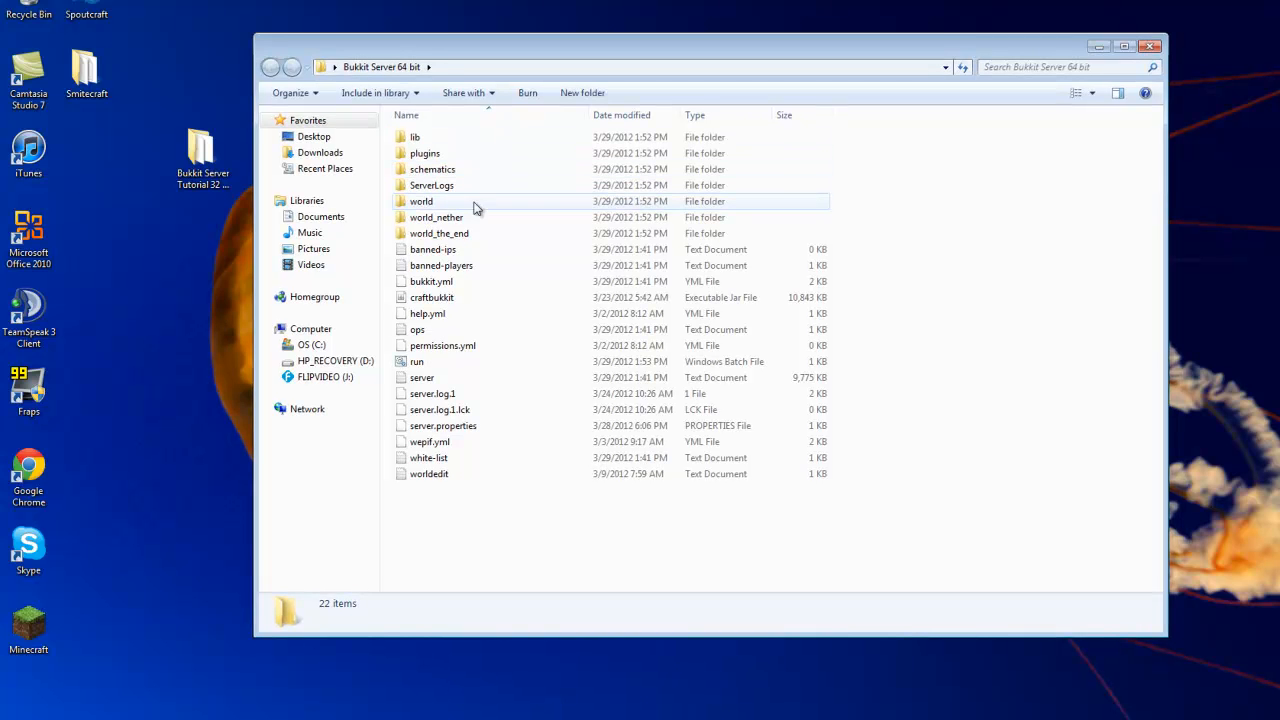
pyautogui.moveTo(439, 233)
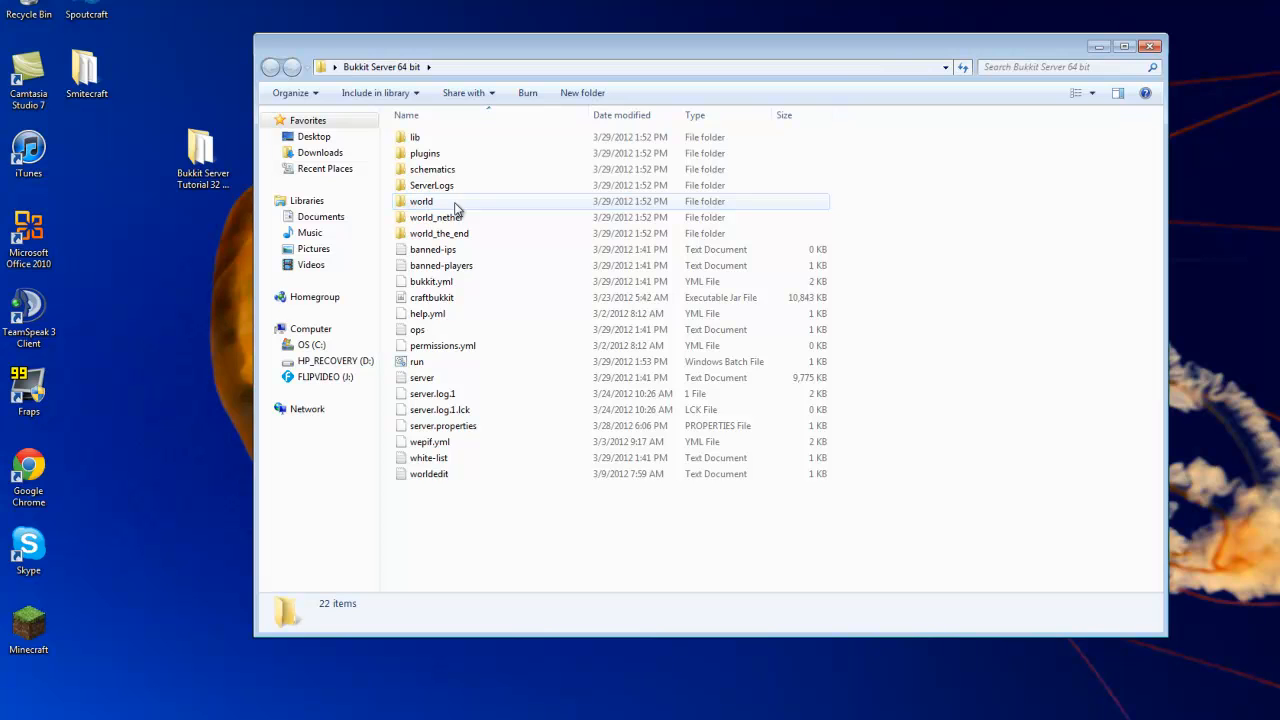
pyautogui.moveTo(476, 208)
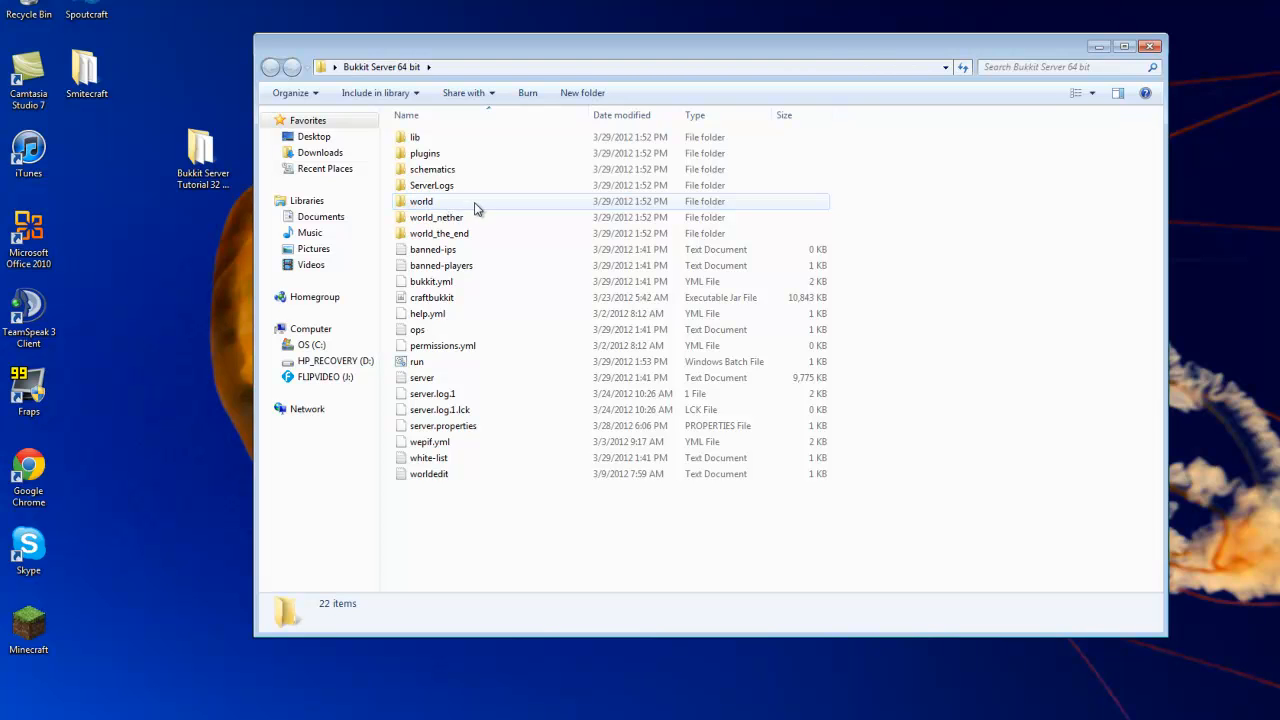
pyautogui.moveTo(428, 217)
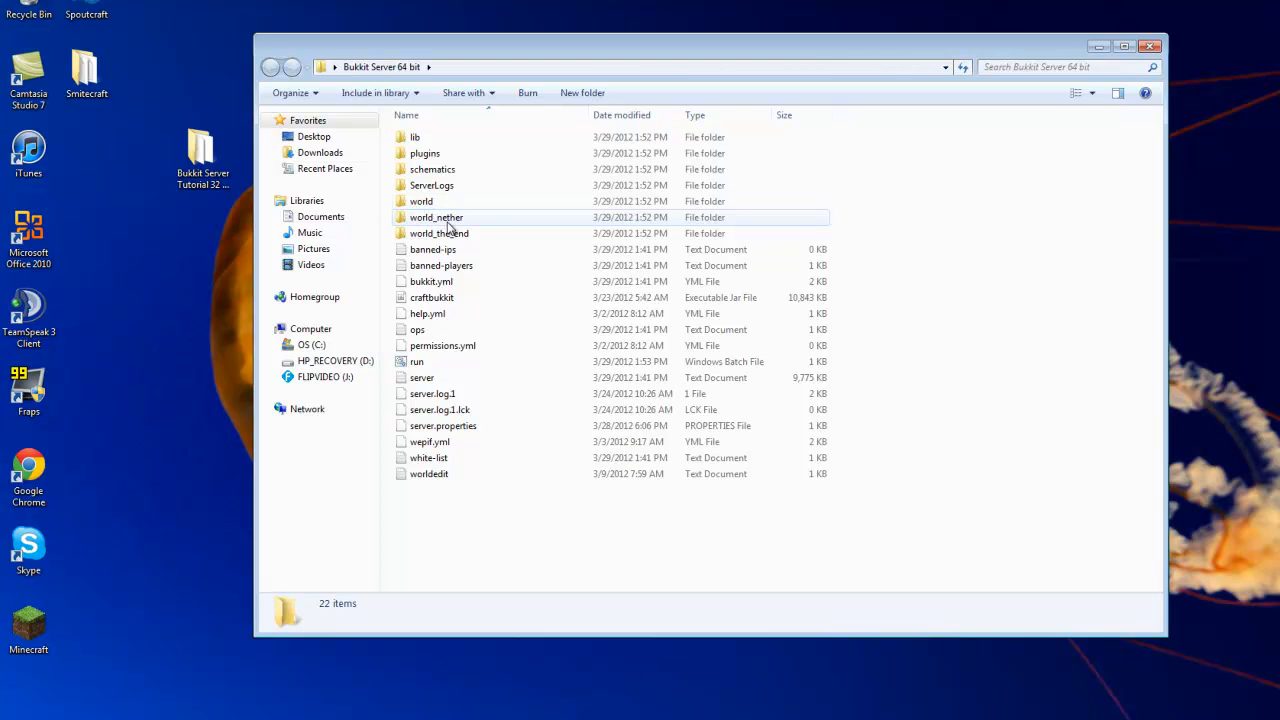
pyautogui.moveTo(490, 362)
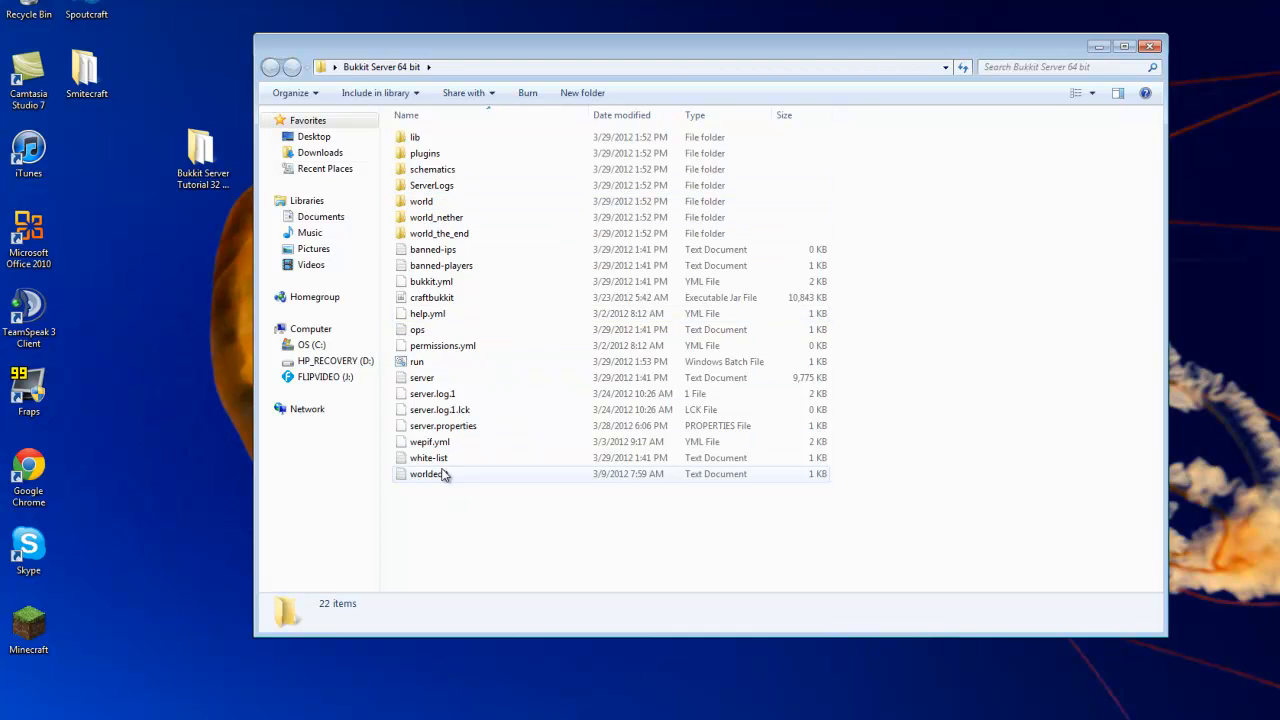
pyautogui.moveTo(442, 425)
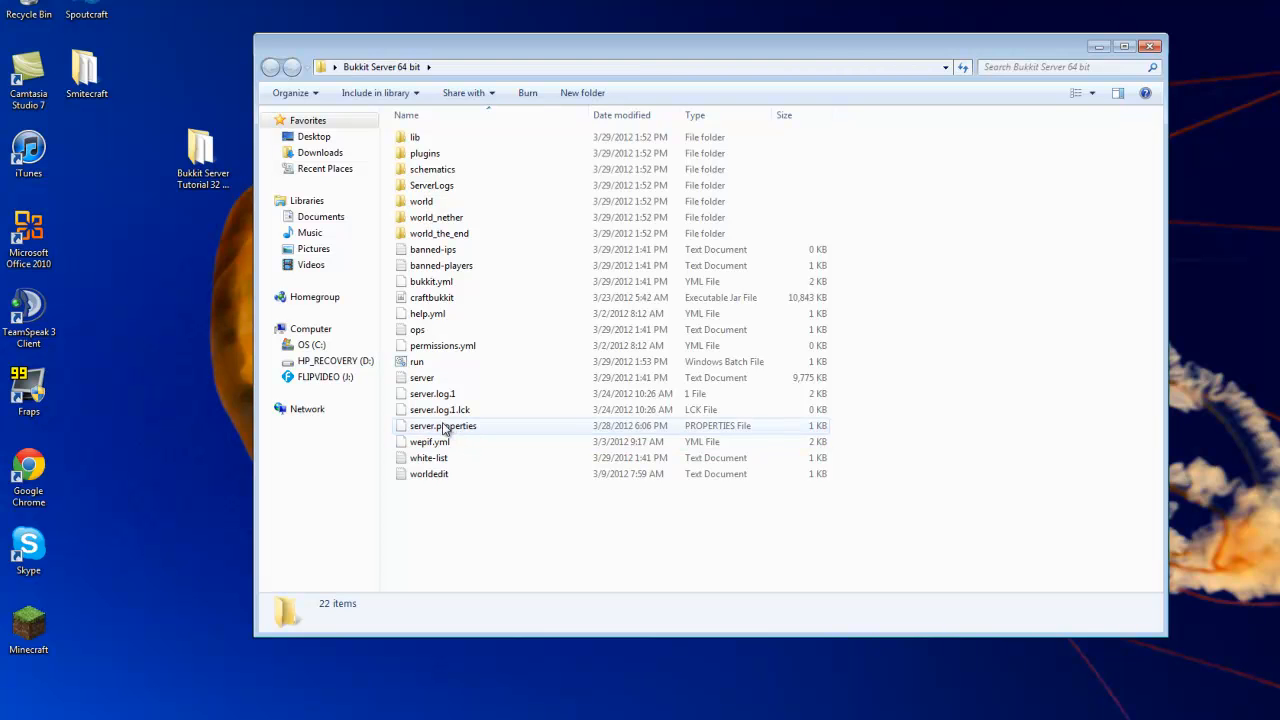
pyautogui.moveTo(455, 393)
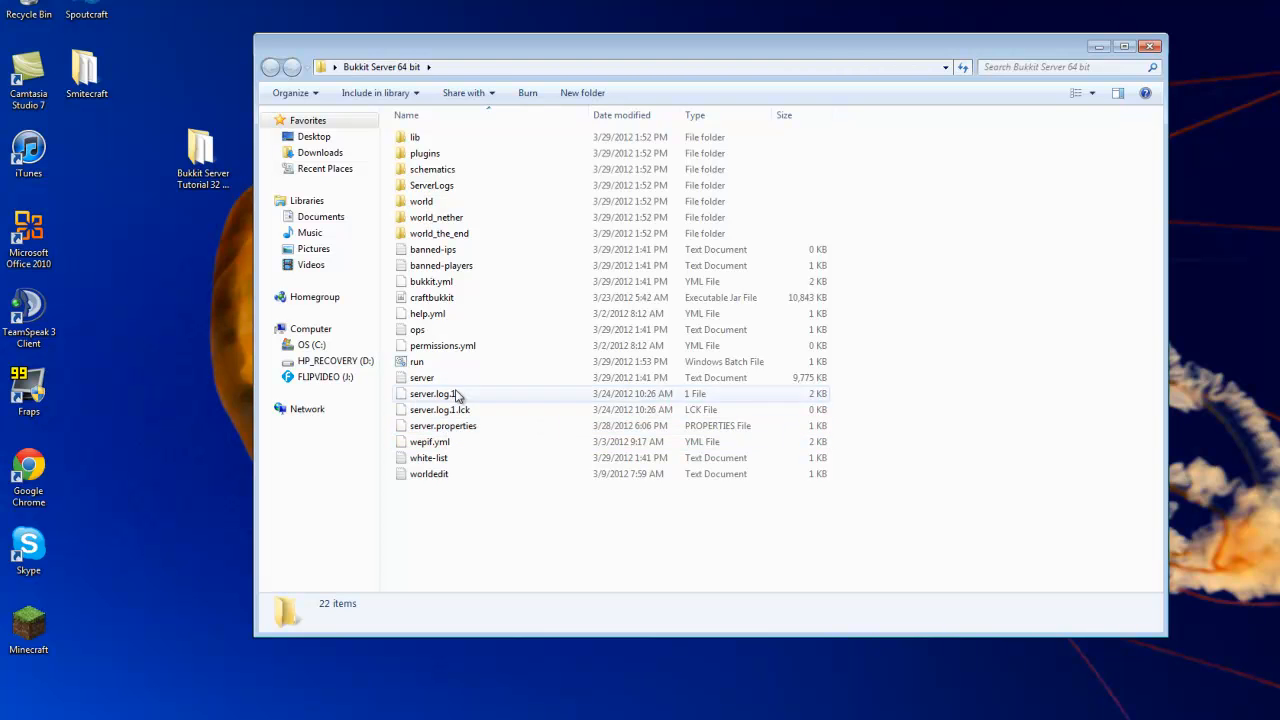
# Browse through the server's plugins folder and its 59 items
pyautogui.doubleClick(424, 153)
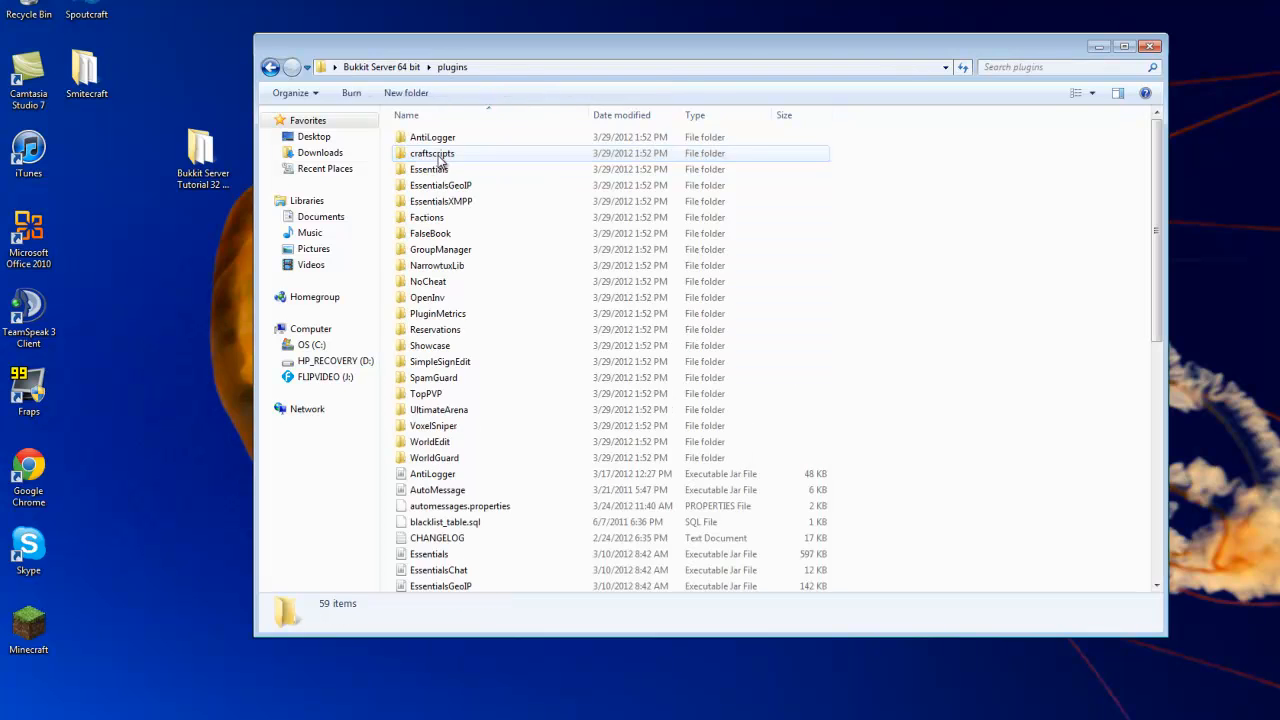
pyautogui.click(441, 185)
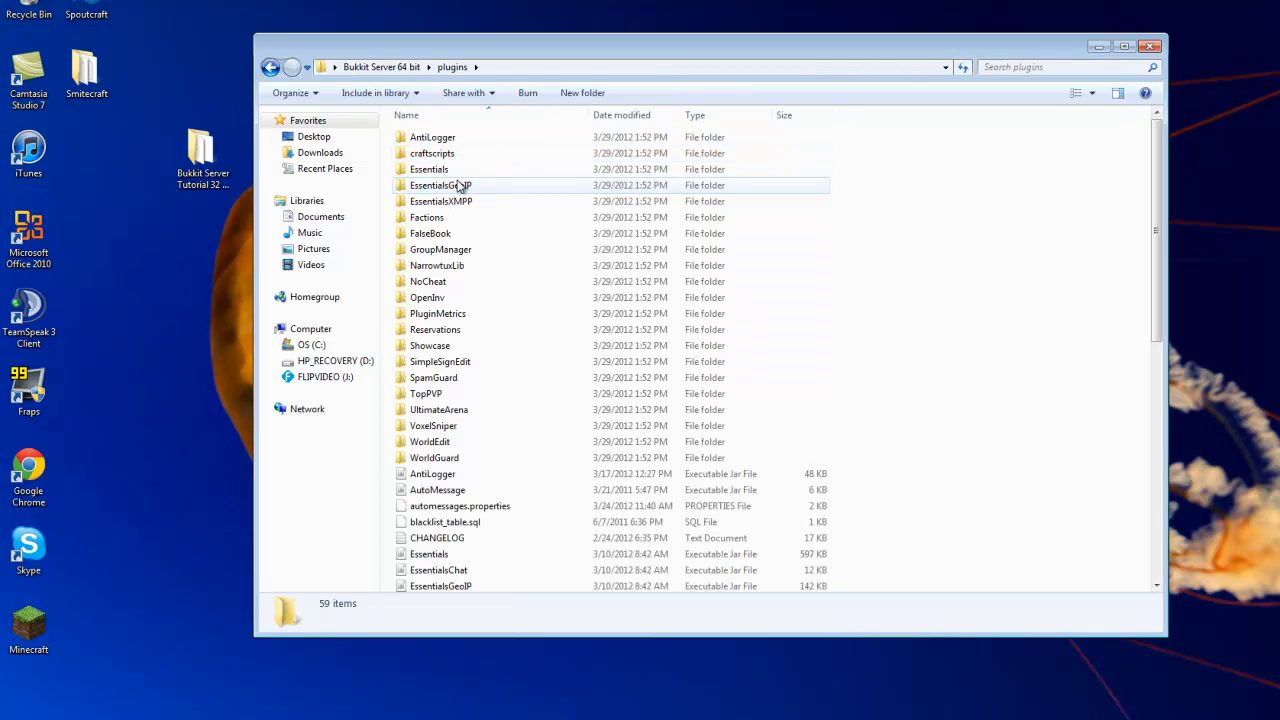
pyautogui.click(432, 137)
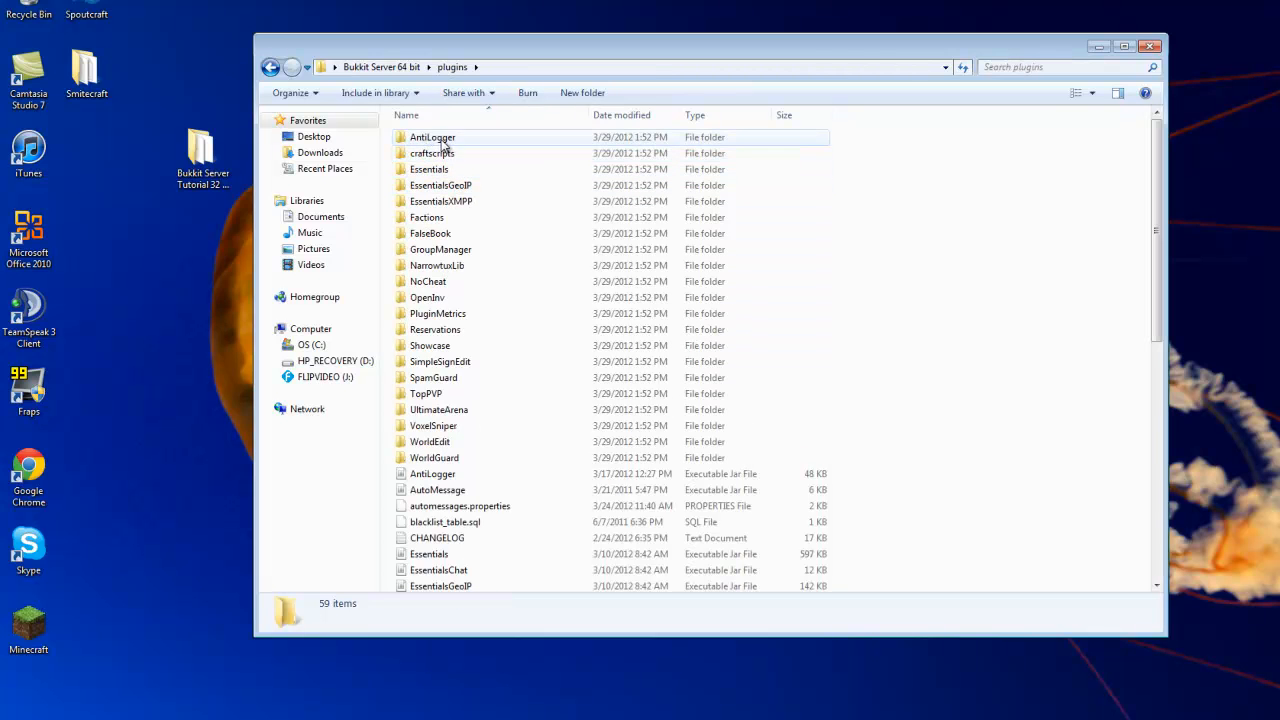
pyautogui.click(440, 185)
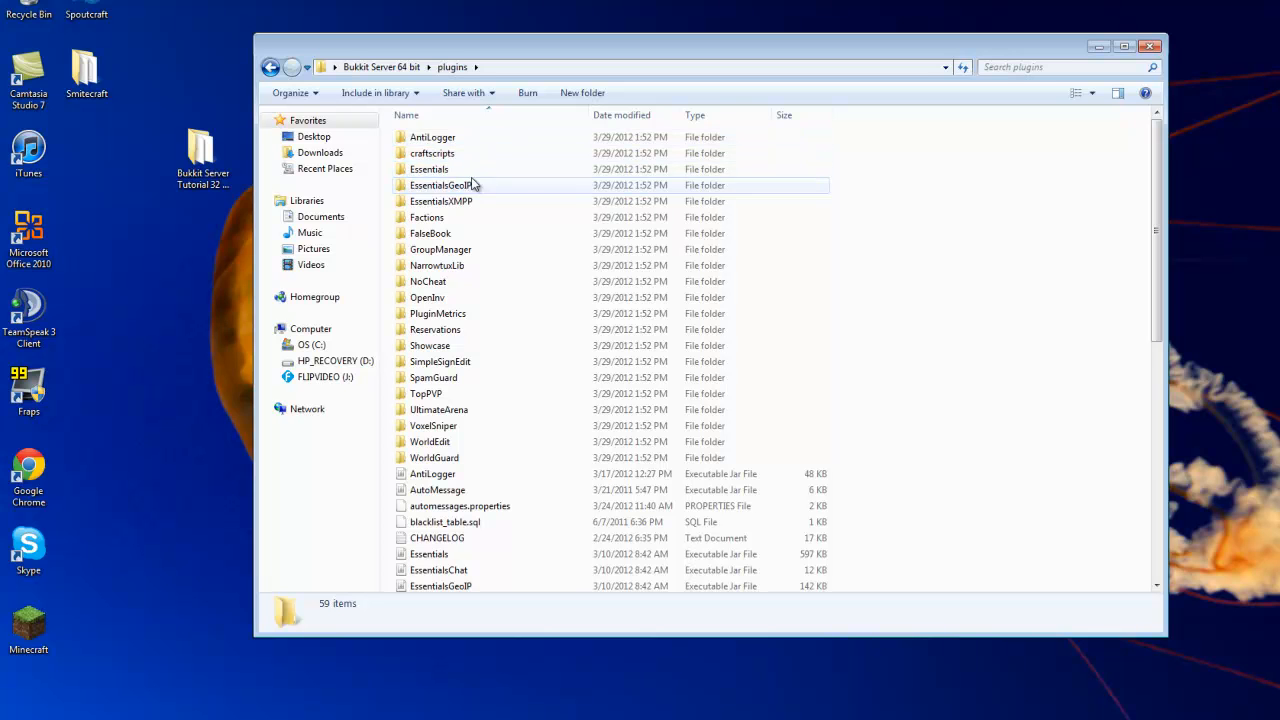
pyautogui.click(428, 169)
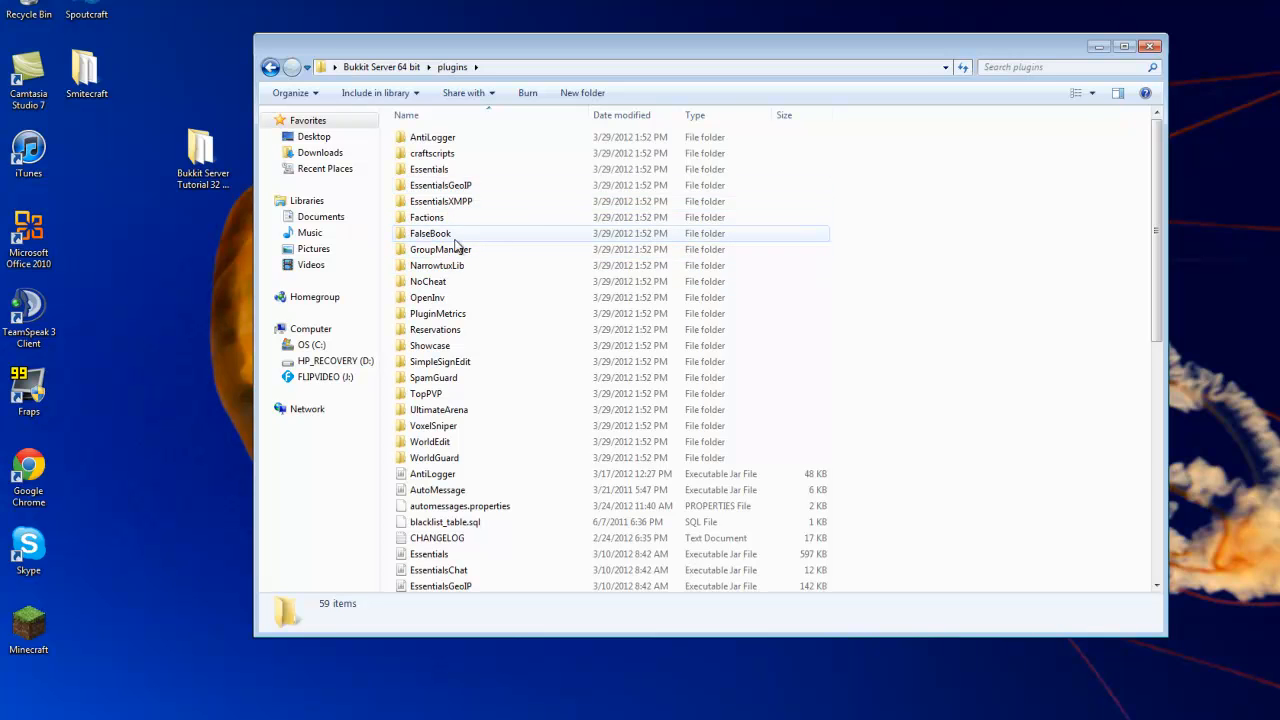
pyautogui.moveTo(470, 249)
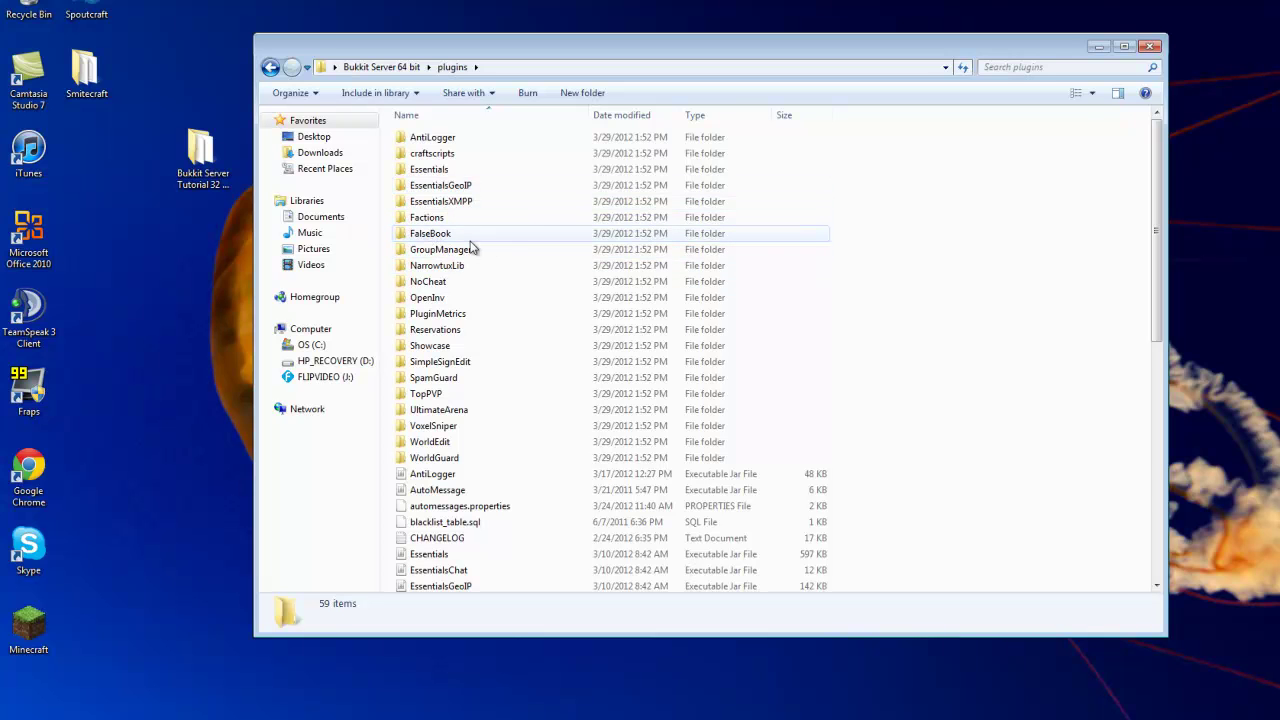
pyautogui.moveTo(476, 237)
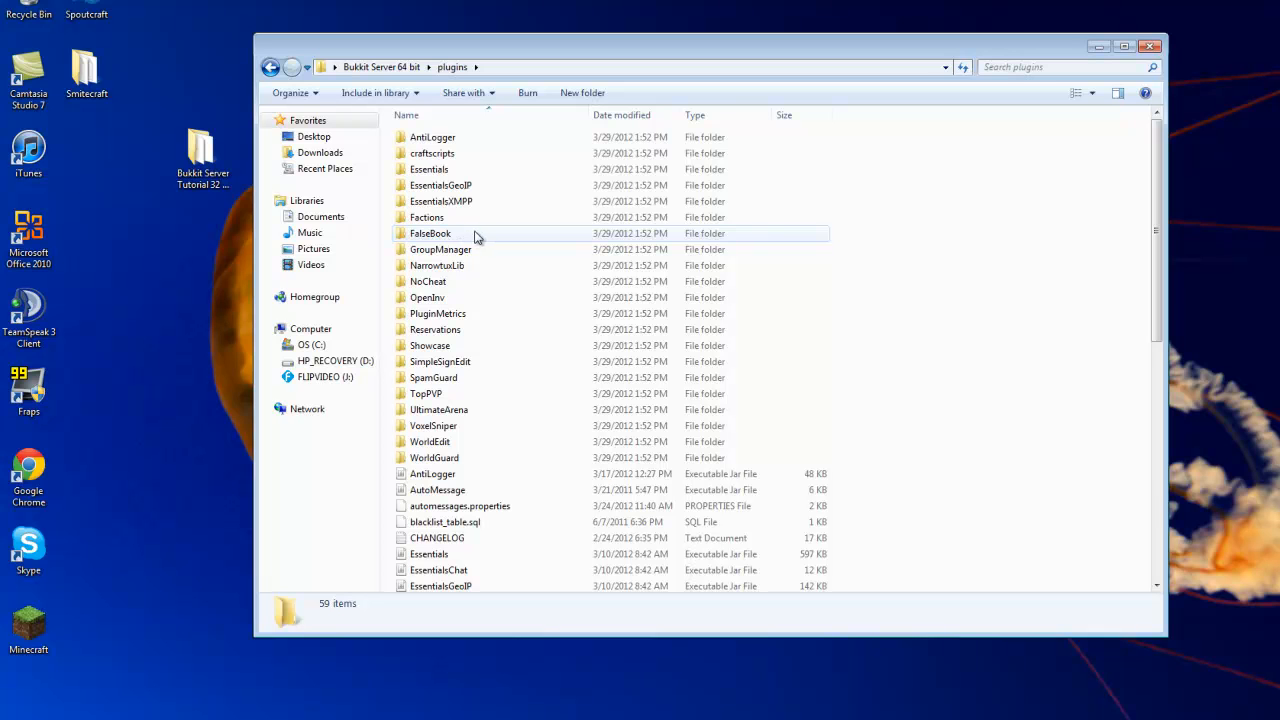
pyautogui.moveTo(478, 265)
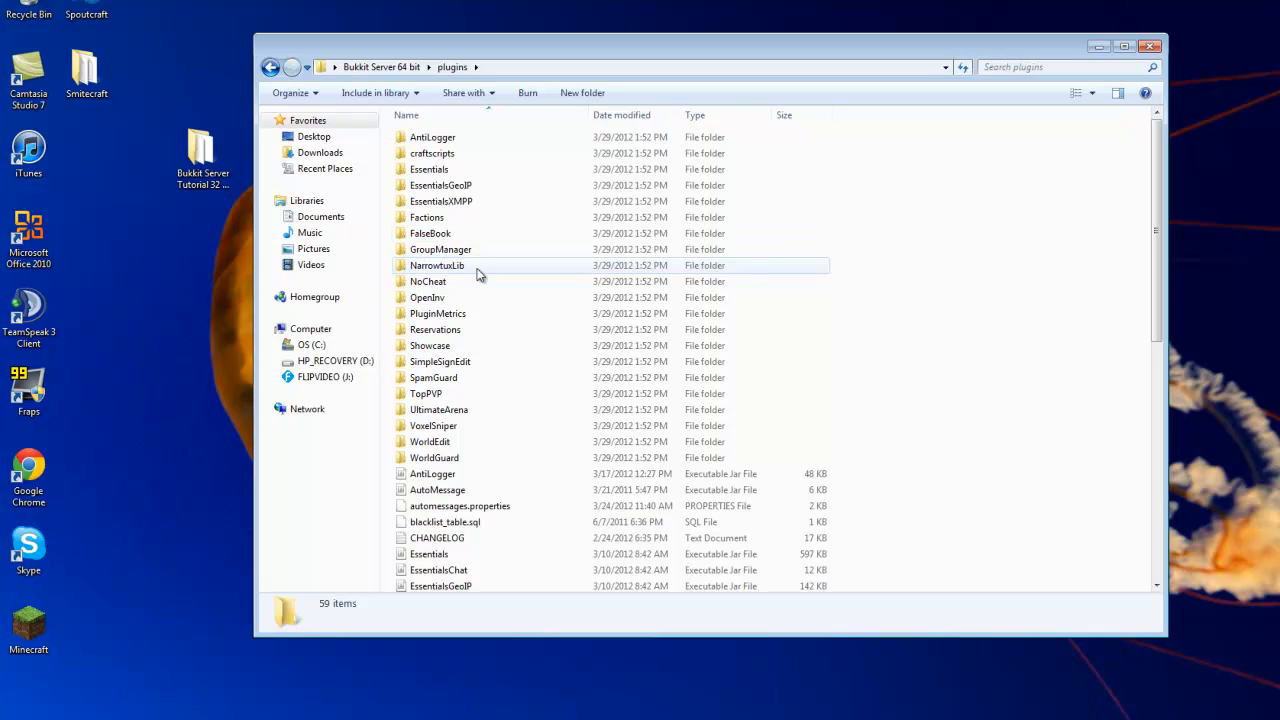
pyautogui.moveTo(457, 281)
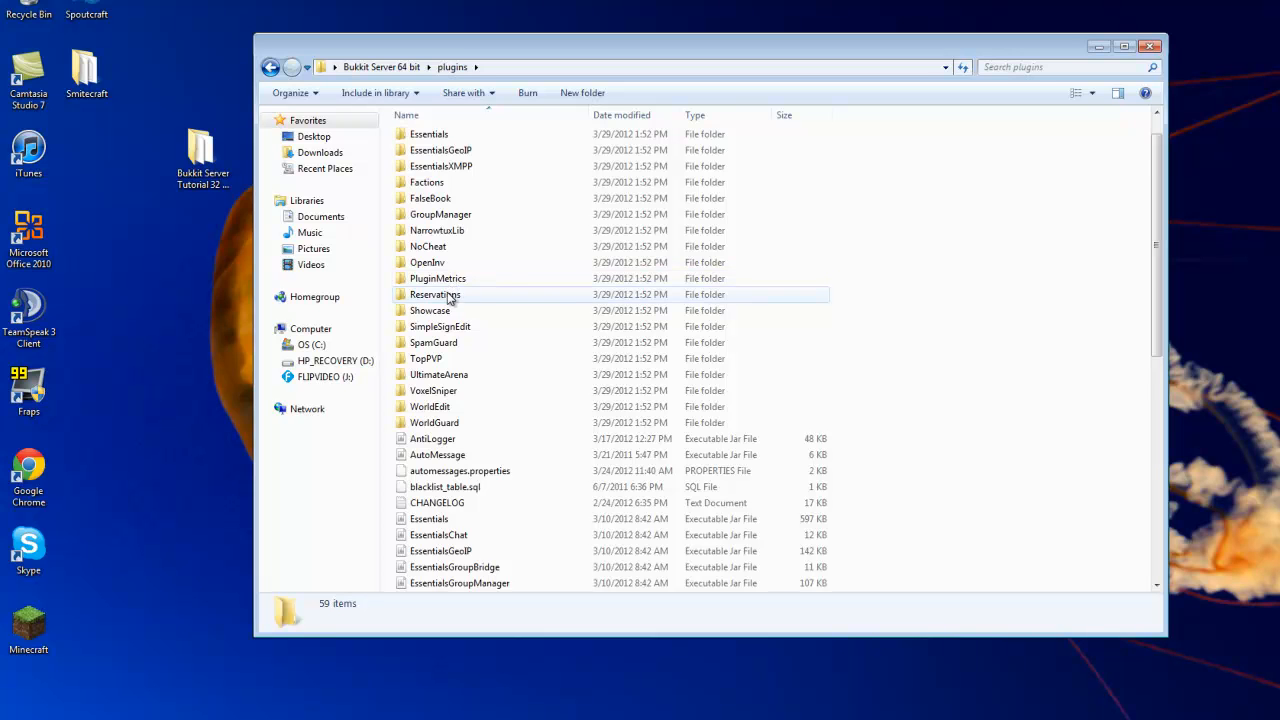
pyautogui.scroll(-3)
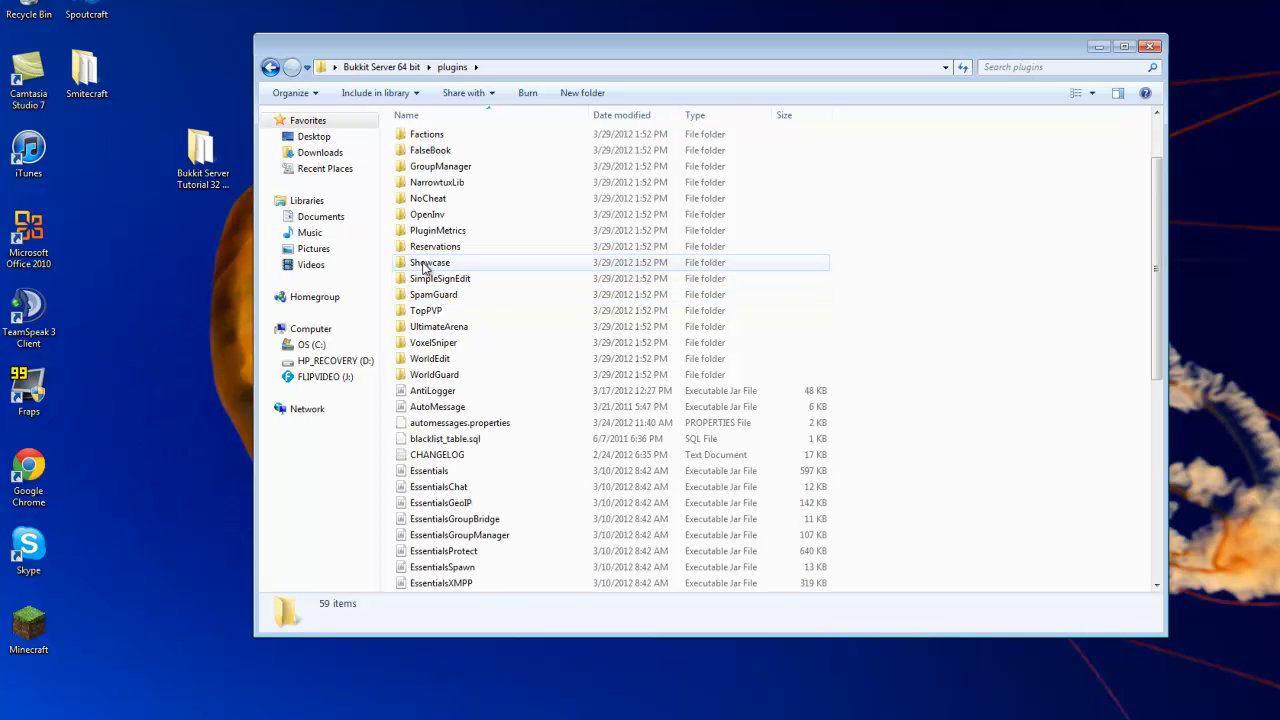
pyautogui.click(440, 278)
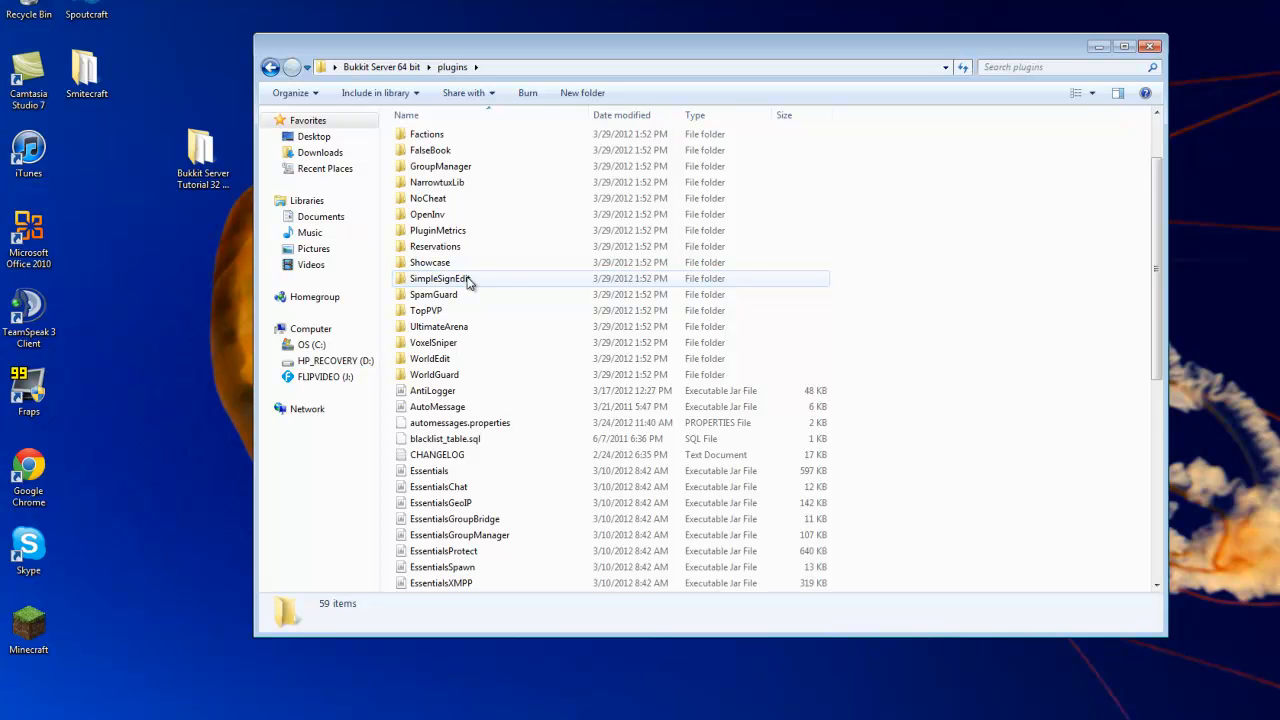
pyautogui.scroll(-3)
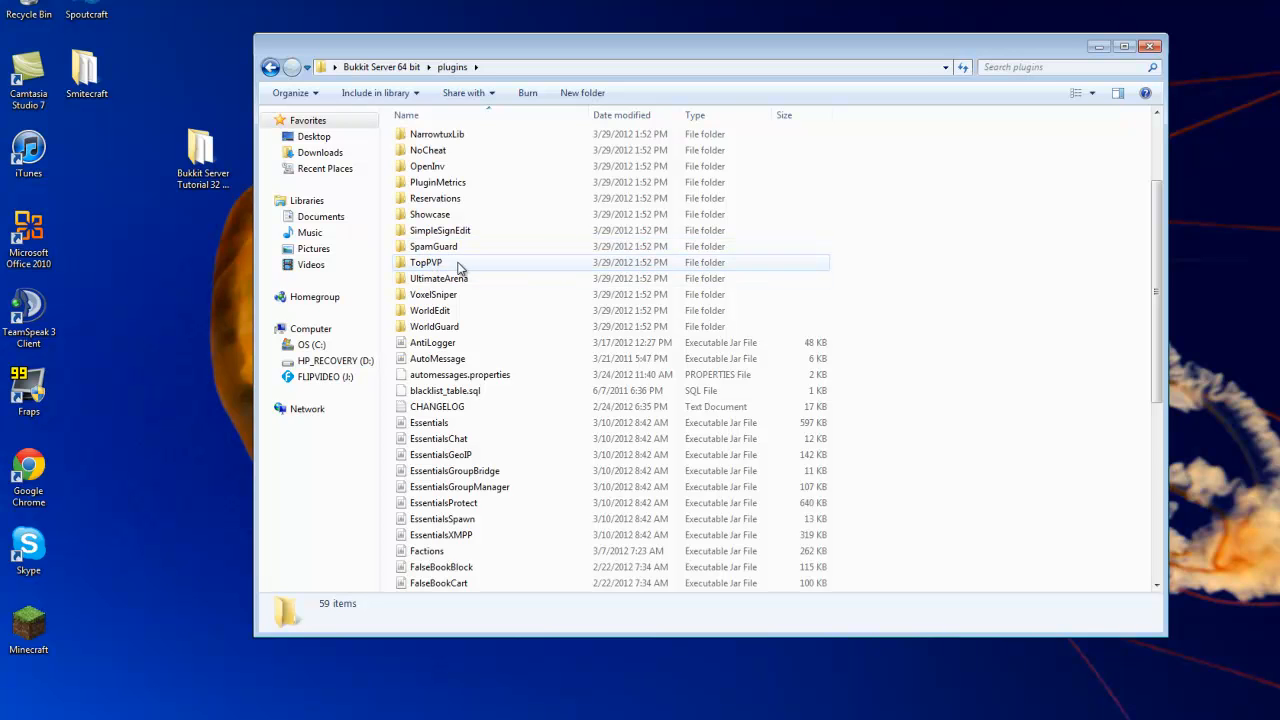
pyautogui.moveTo(463, 268)
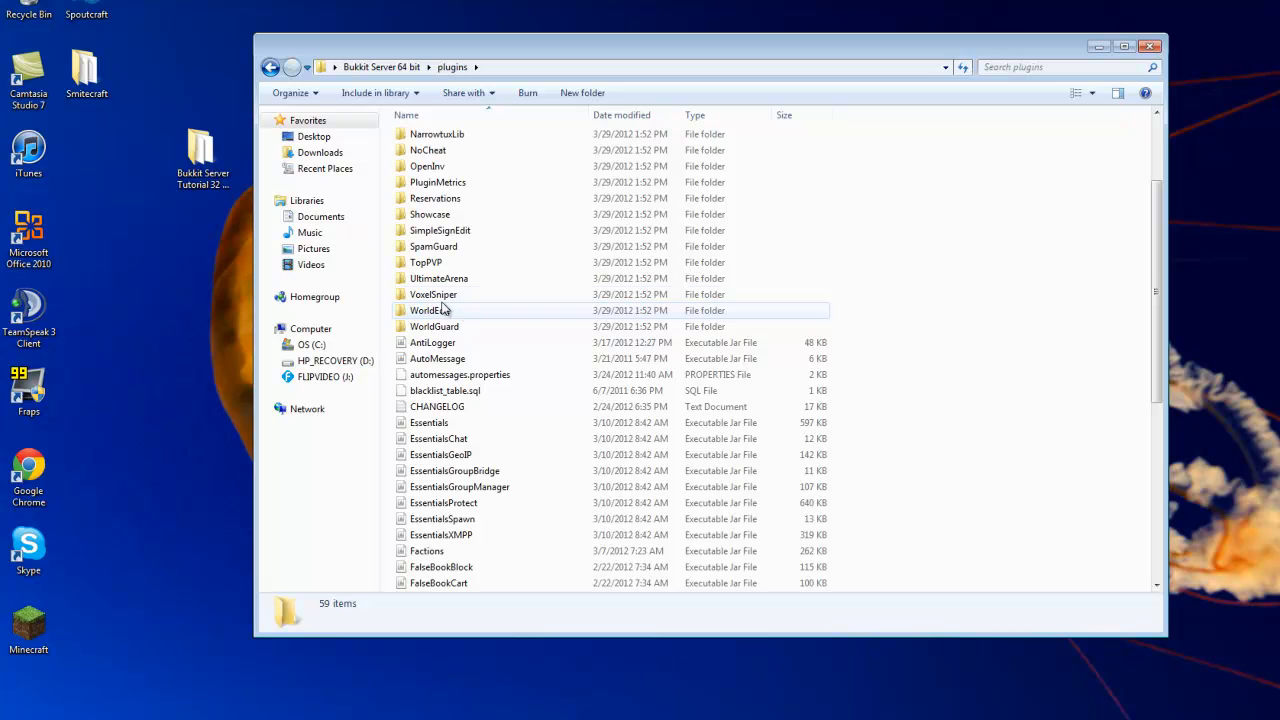
pyautogui.moveTo(450, 310)
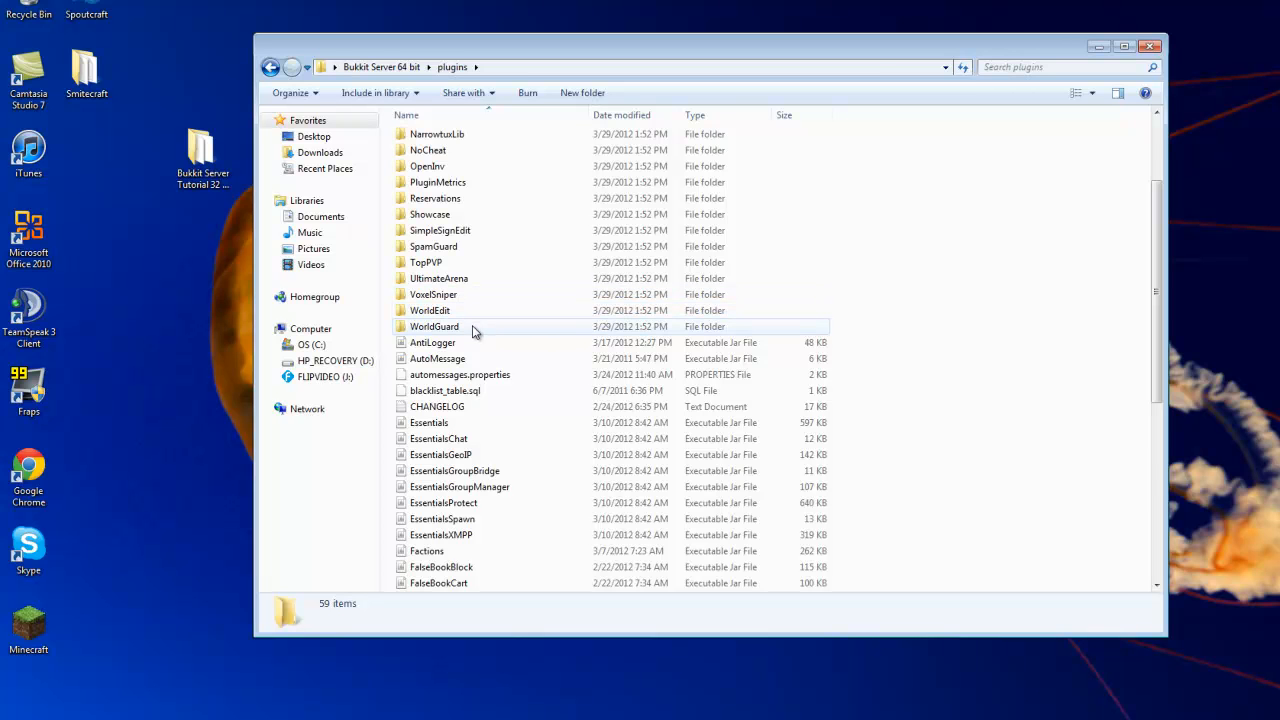
# Navigate back to the main Bukkit Server 64 bit folder
pyautogui.click(406, 115)
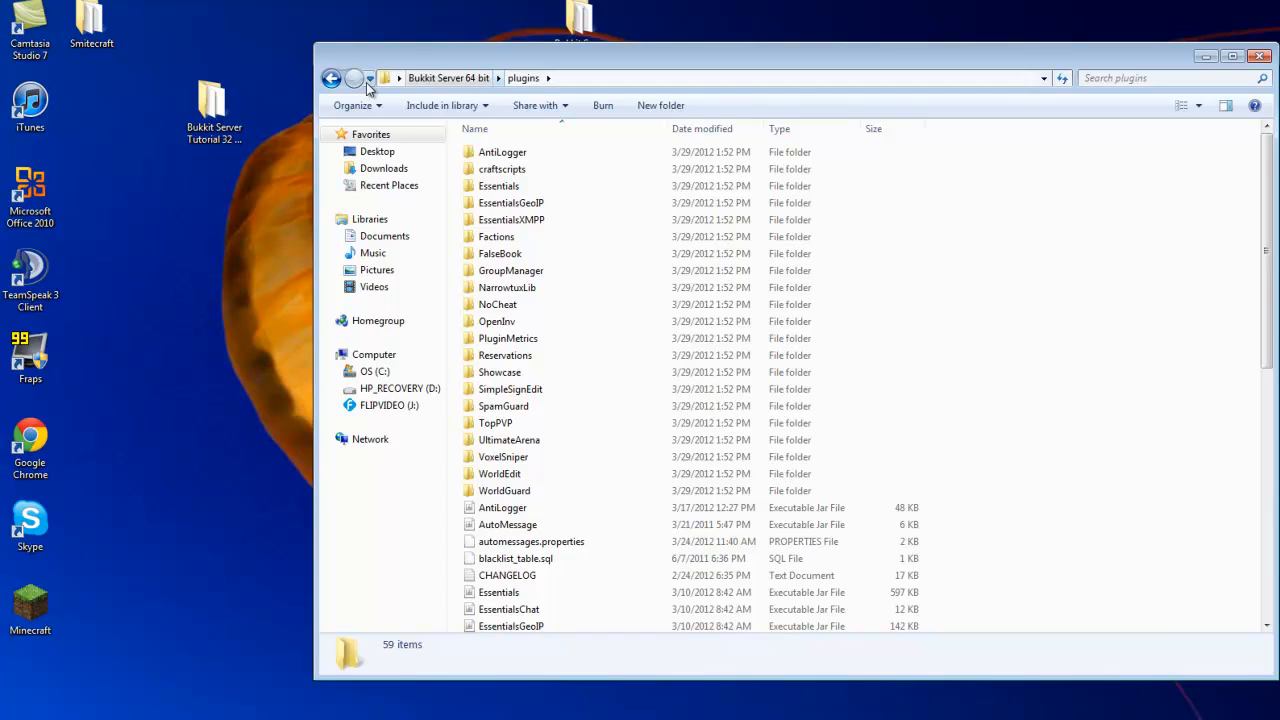
pyautogui.click(331, 78)
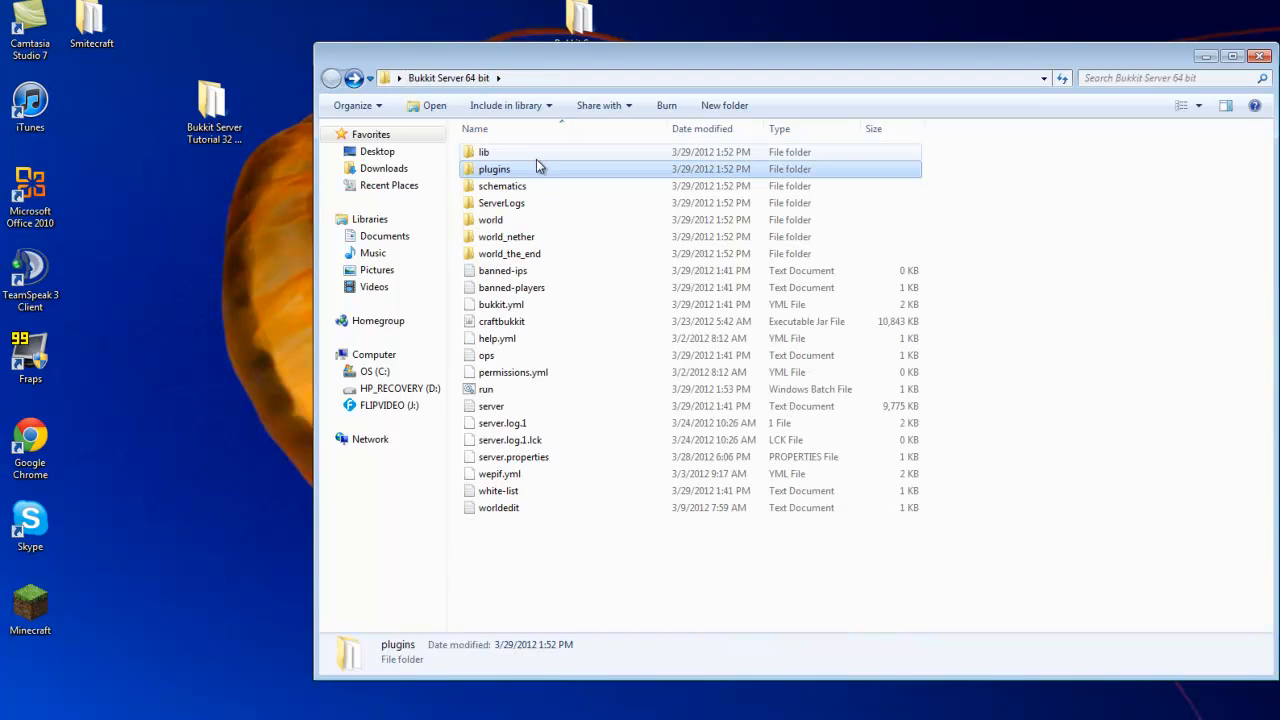
pyautogui.moveTo(490, 389)
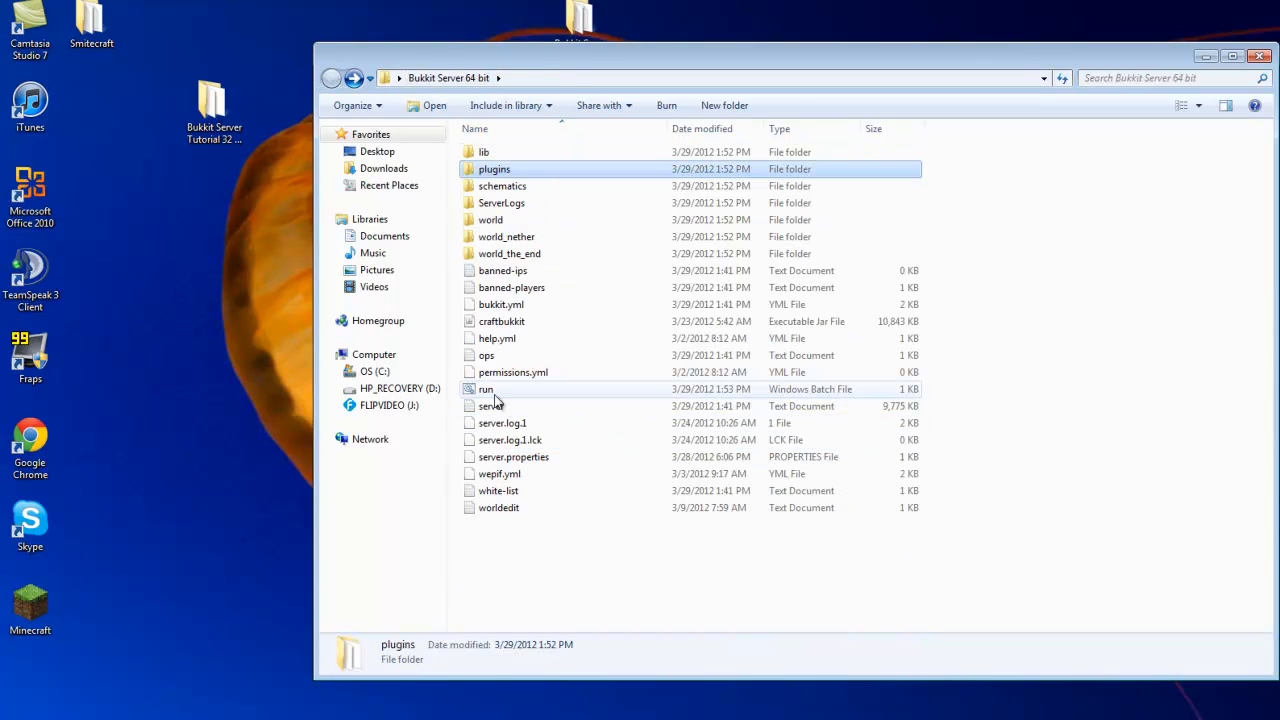
# Review run.bat's java command in Notepad++, close the server folder and reposition its desktop icon
pyautogui.rightClick(486, 389)
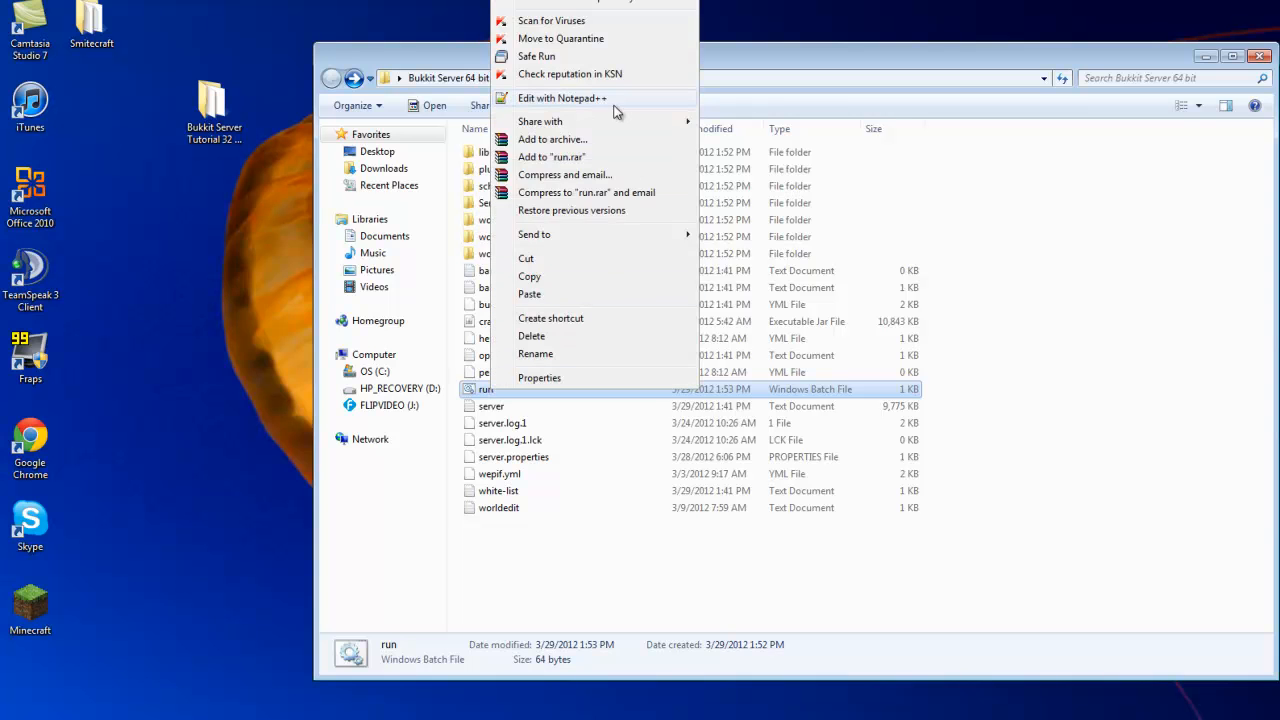
pyautogui.click(562, 98)
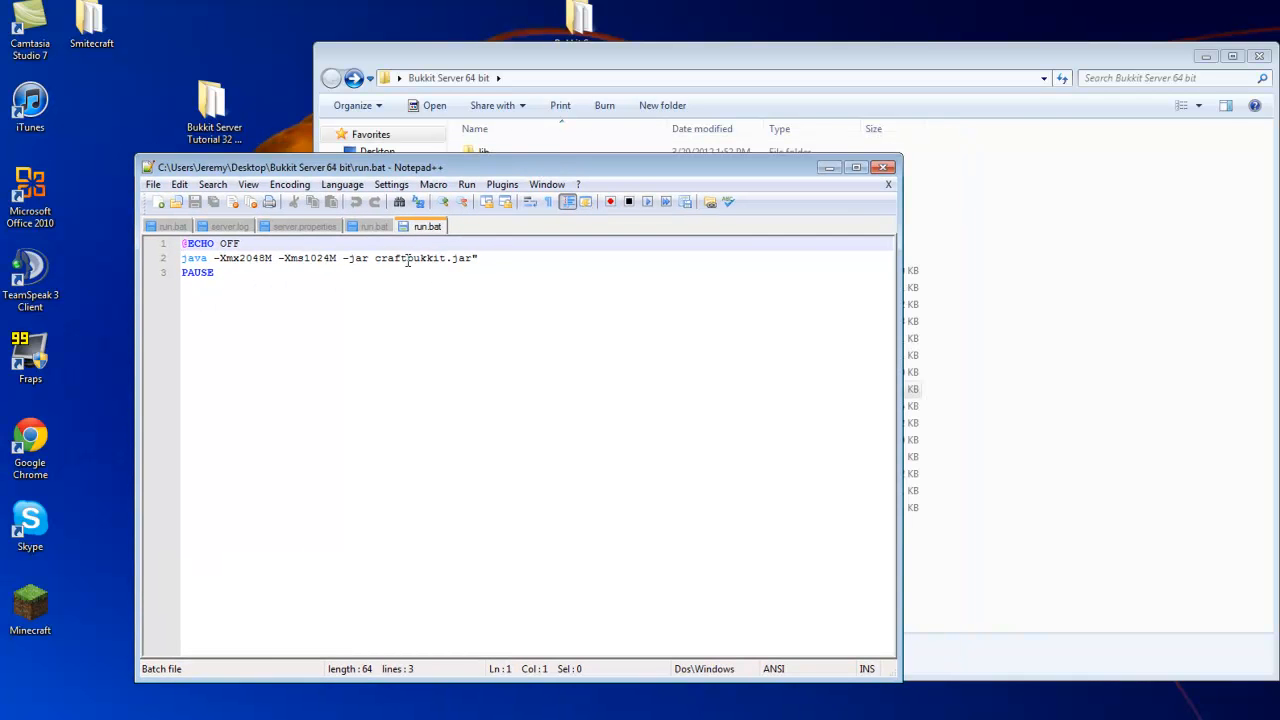
pyautogui.moveTo(687, 177)
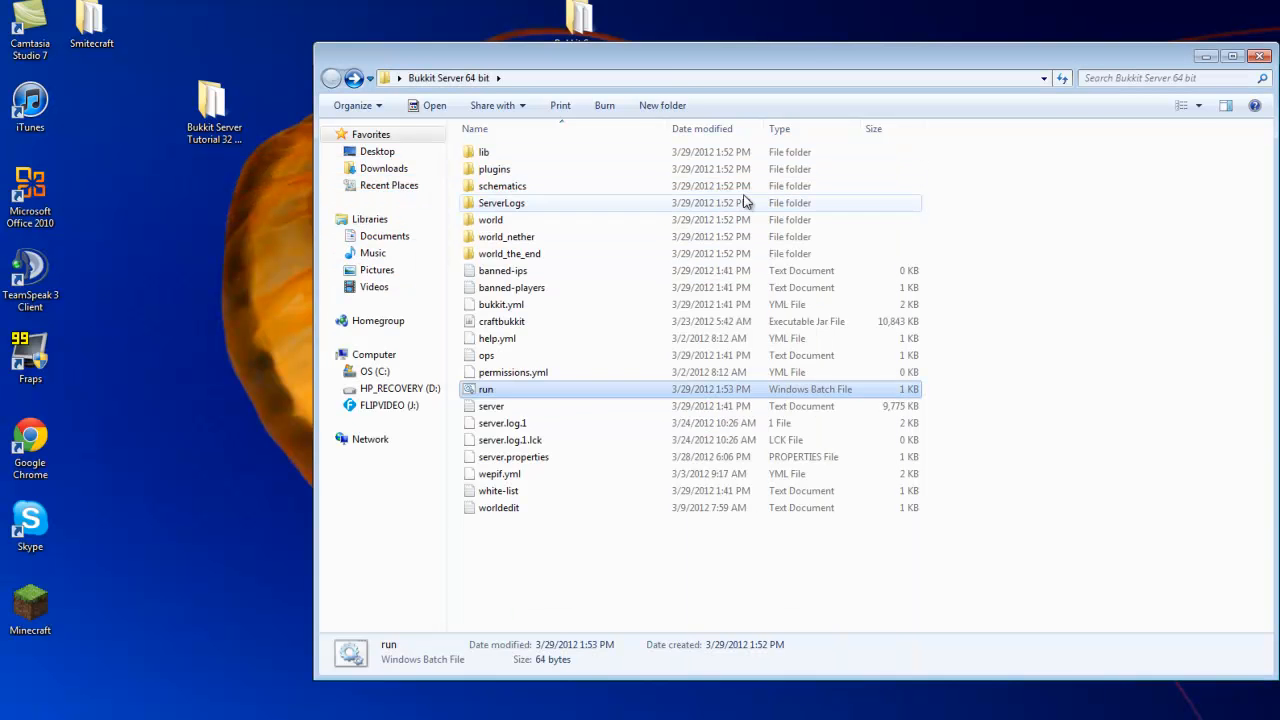
pyautogui.moveTo(560, 38)
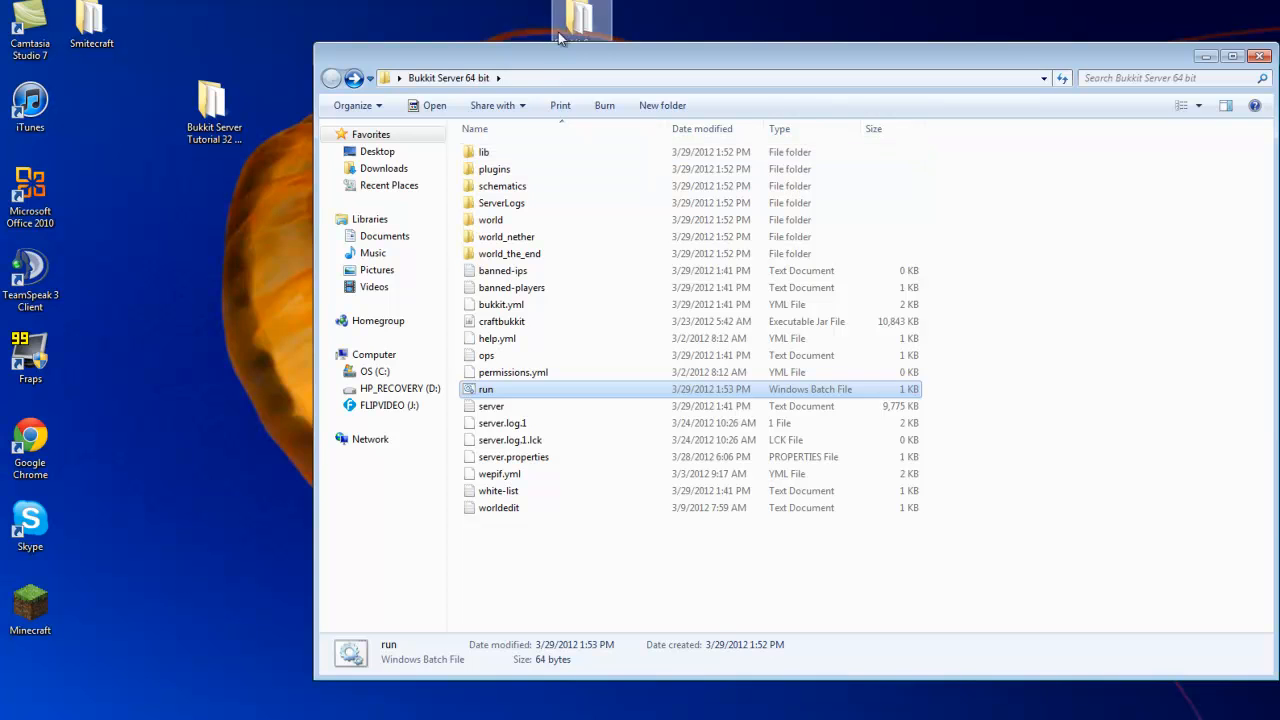
pyautogui.moveTo(557, 76)
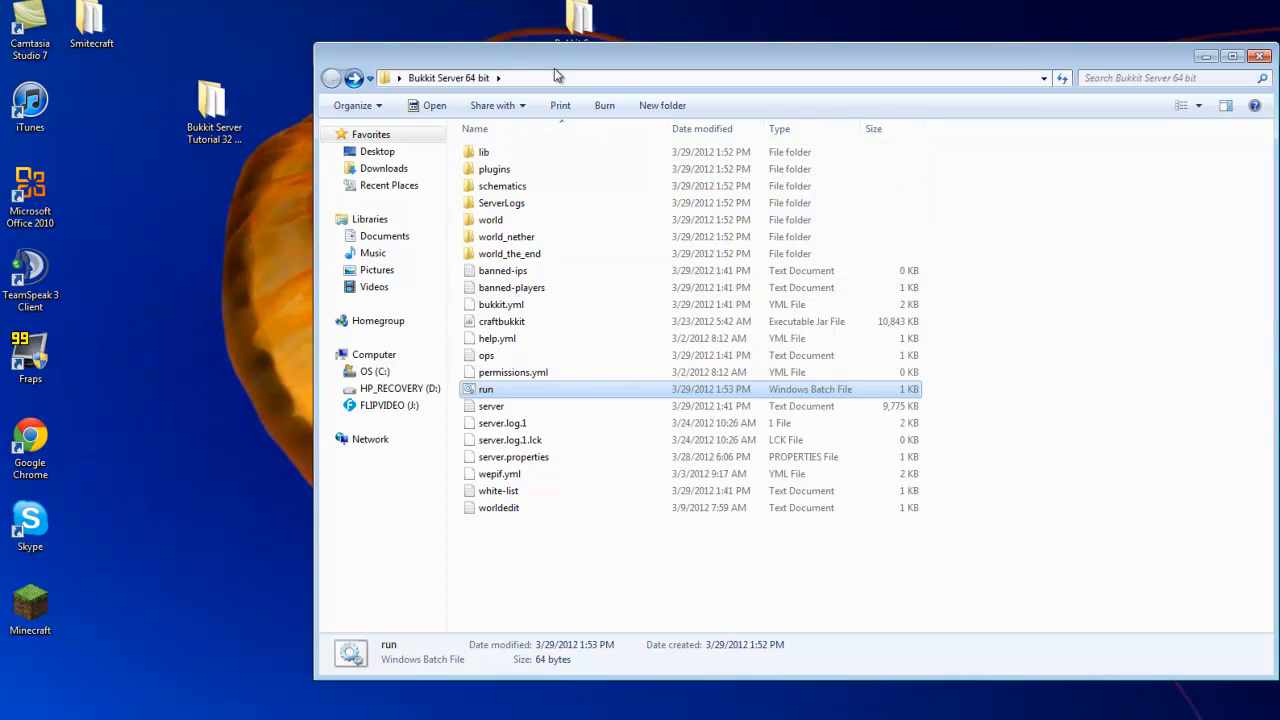
pyautogui.moveTo(500, 402)
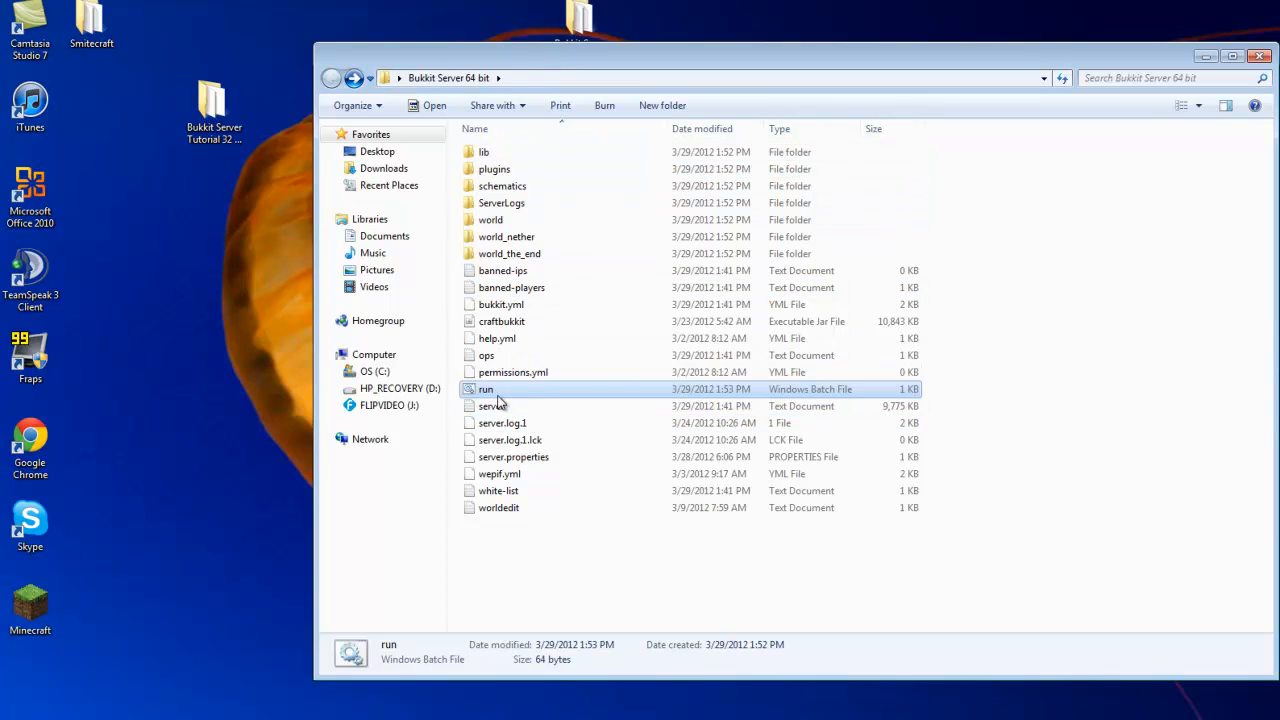
pyautogui.moveTo(500, 395)
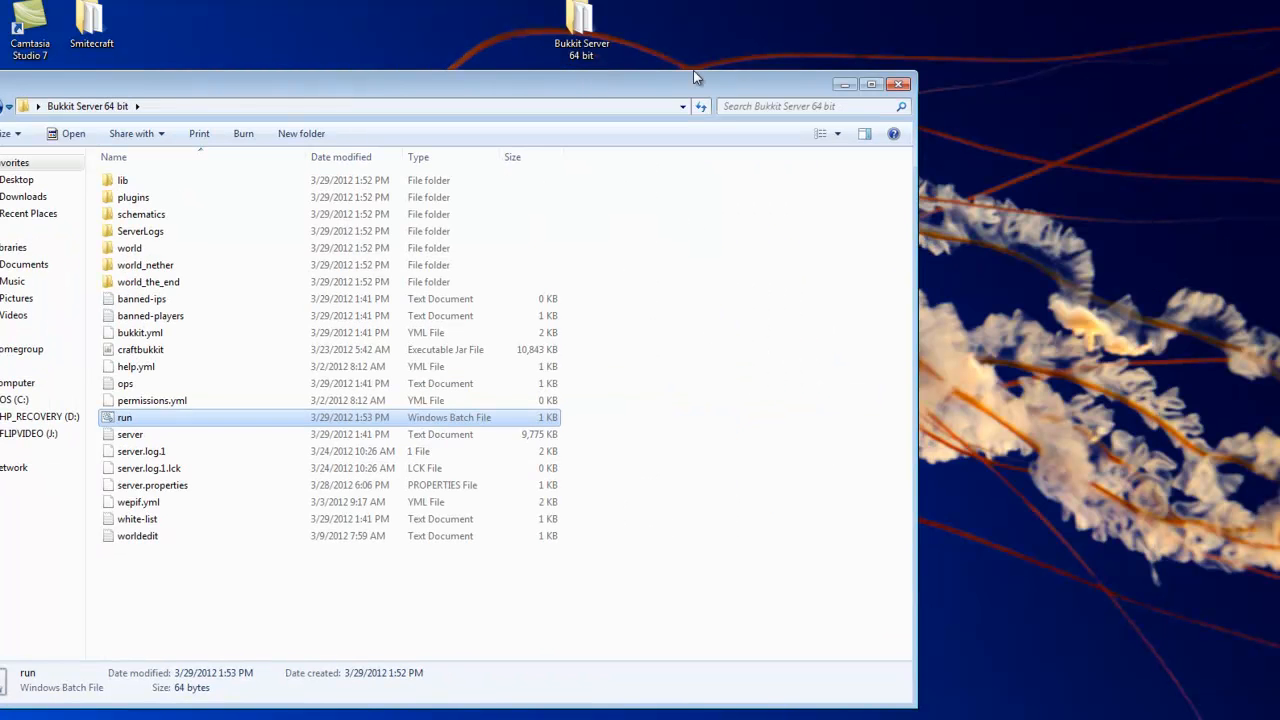
pyautogui.click(897, 84)
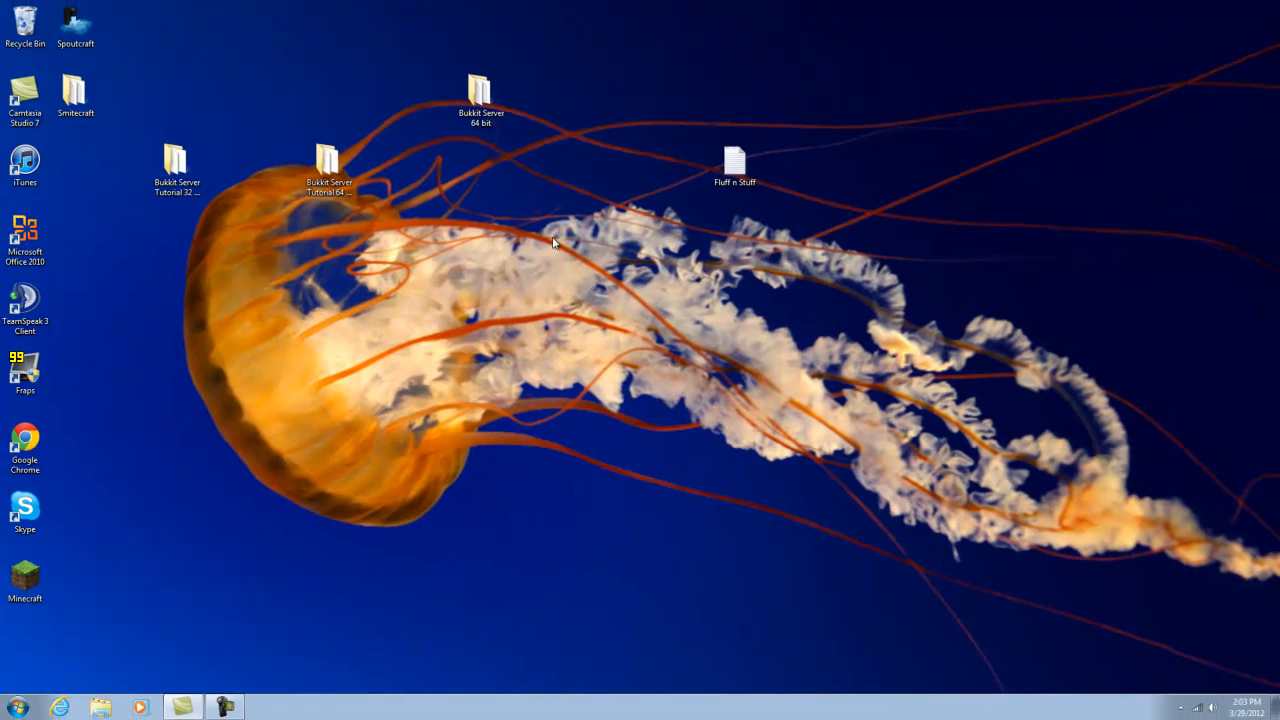
pyautogui.moveTo(480, 90); pyautogui.dragTo(480, 165)
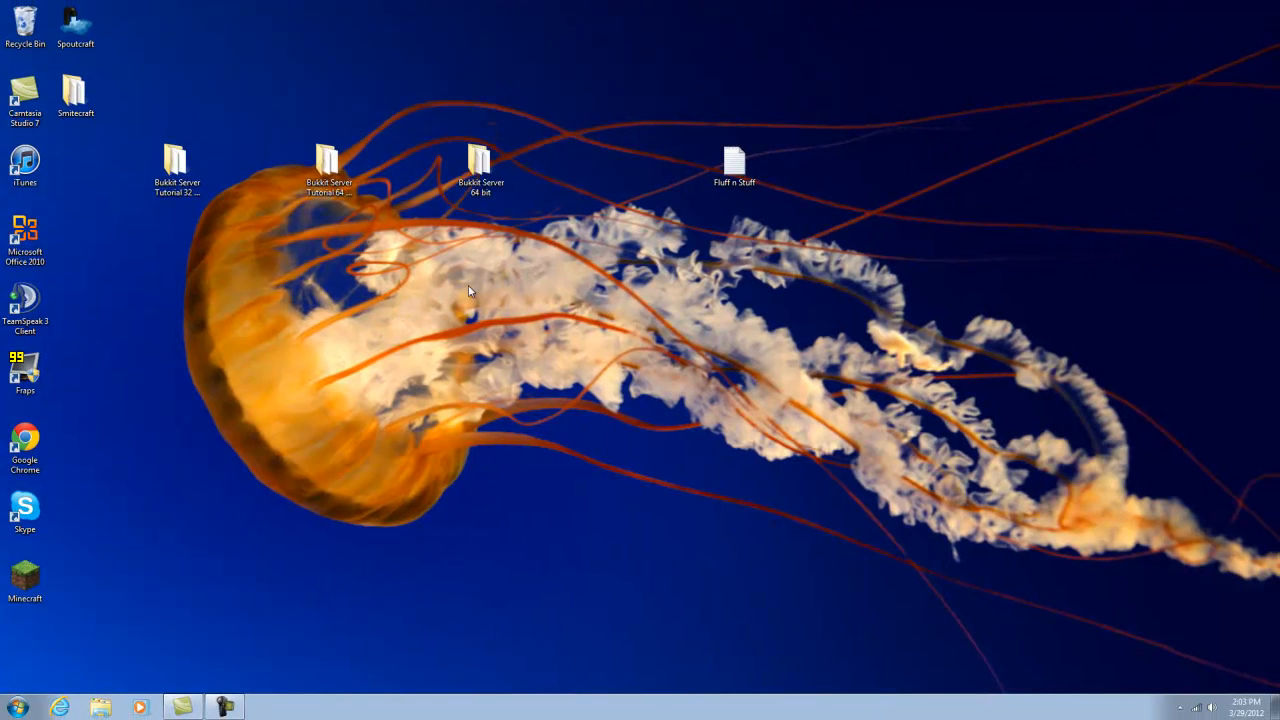
pyautogui.moveTo(98, 594)
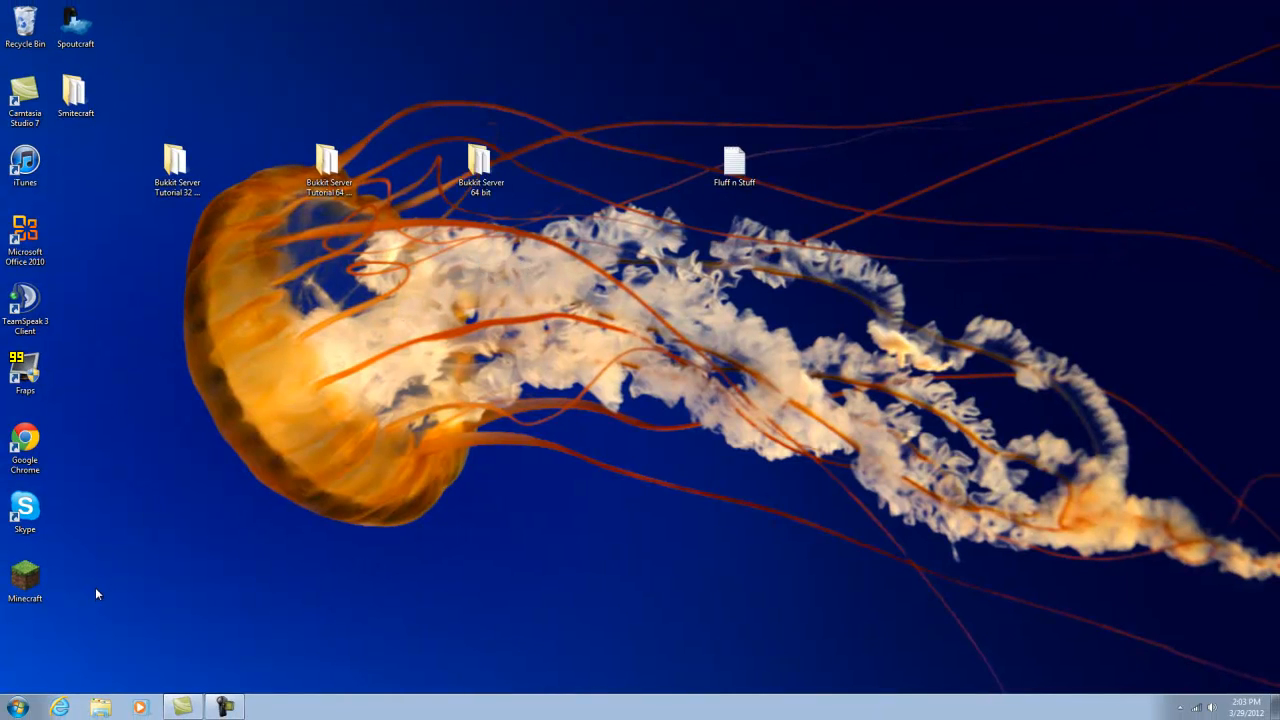
pyautogui.click(17, 707)
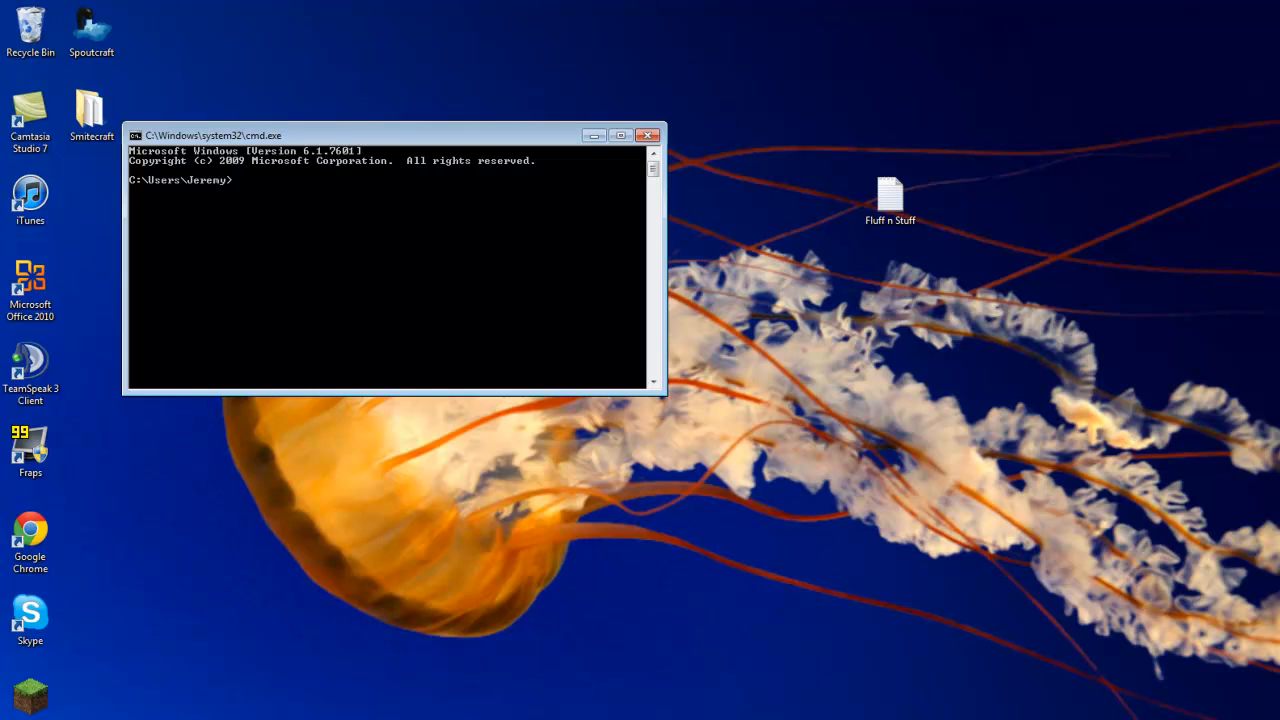
# Run ipconfig and read the wireless adapter's Default Gateway 192.168.0.1
pyautogui.write('ipconfig')
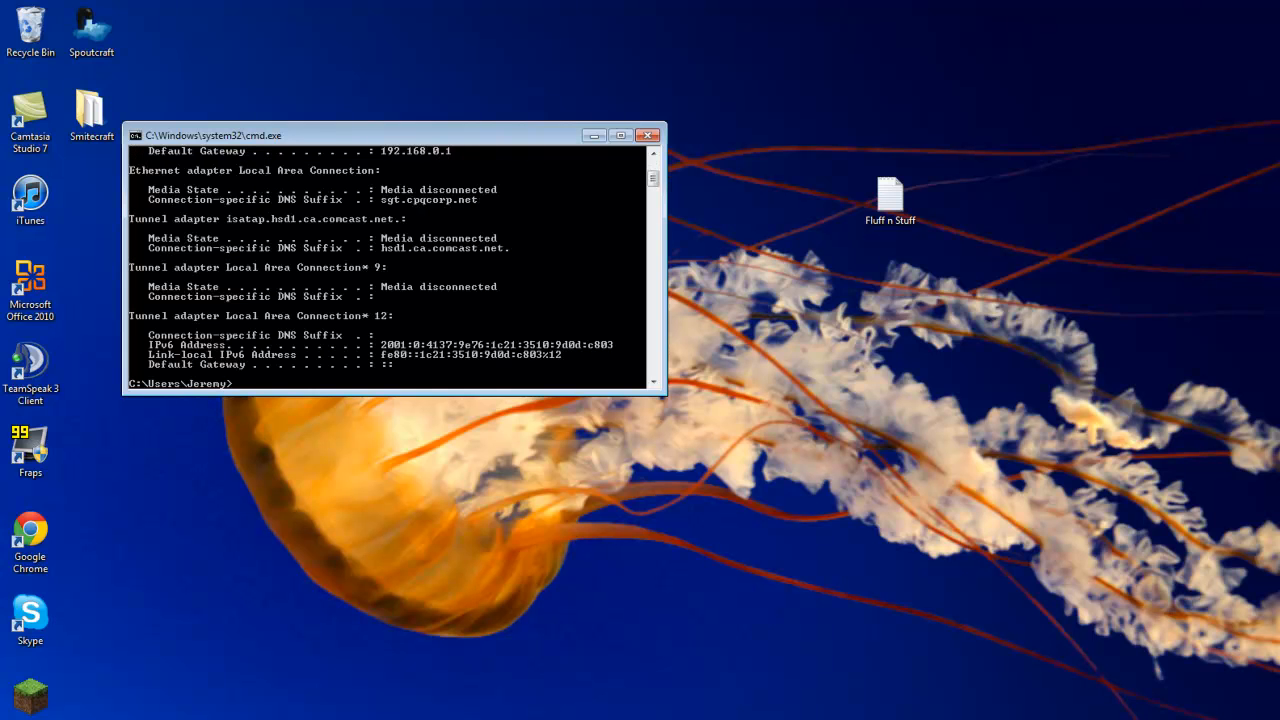
pyautogui.scroll(3)
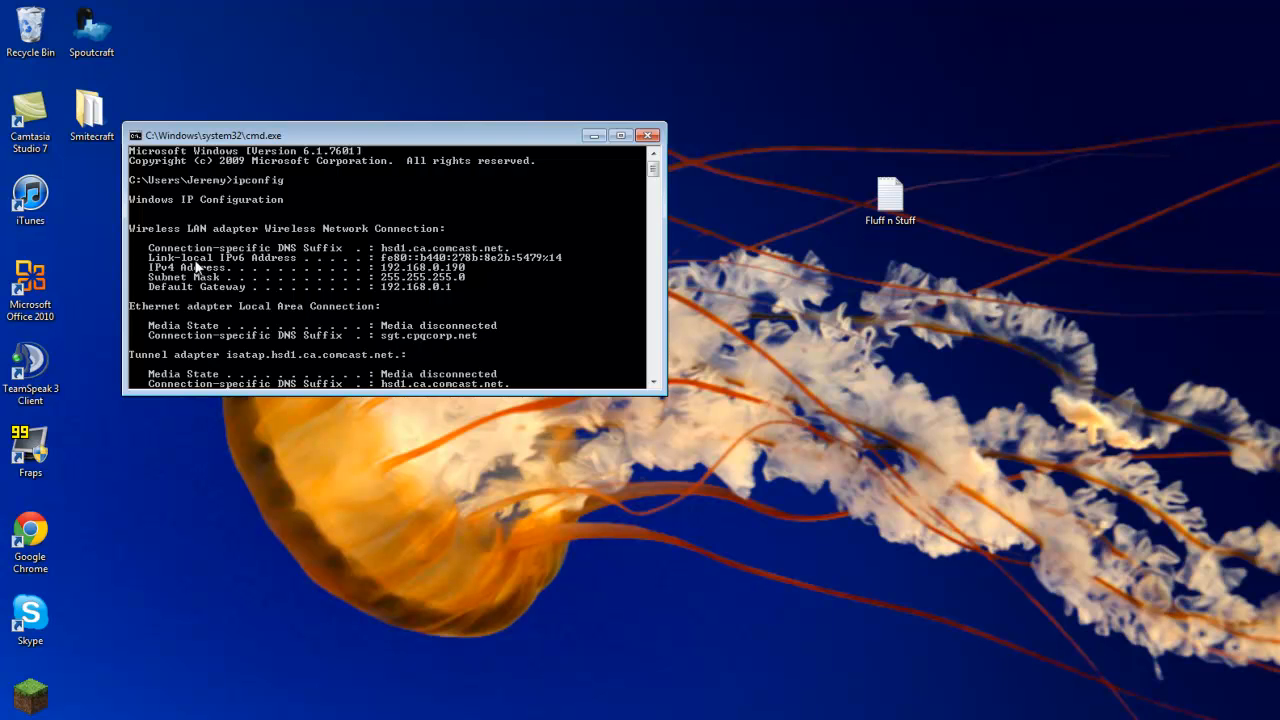
pyautogui.moveTo(265, 250)
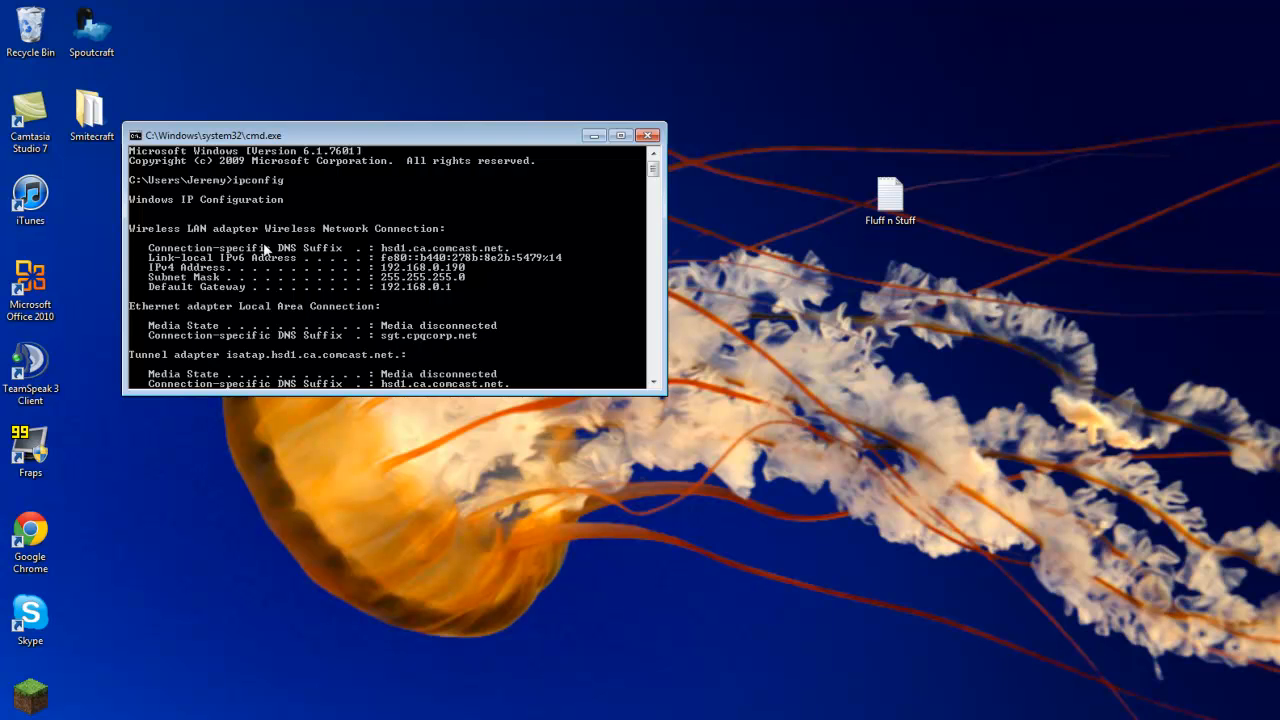
pyautogui.moveTo(230, 276)
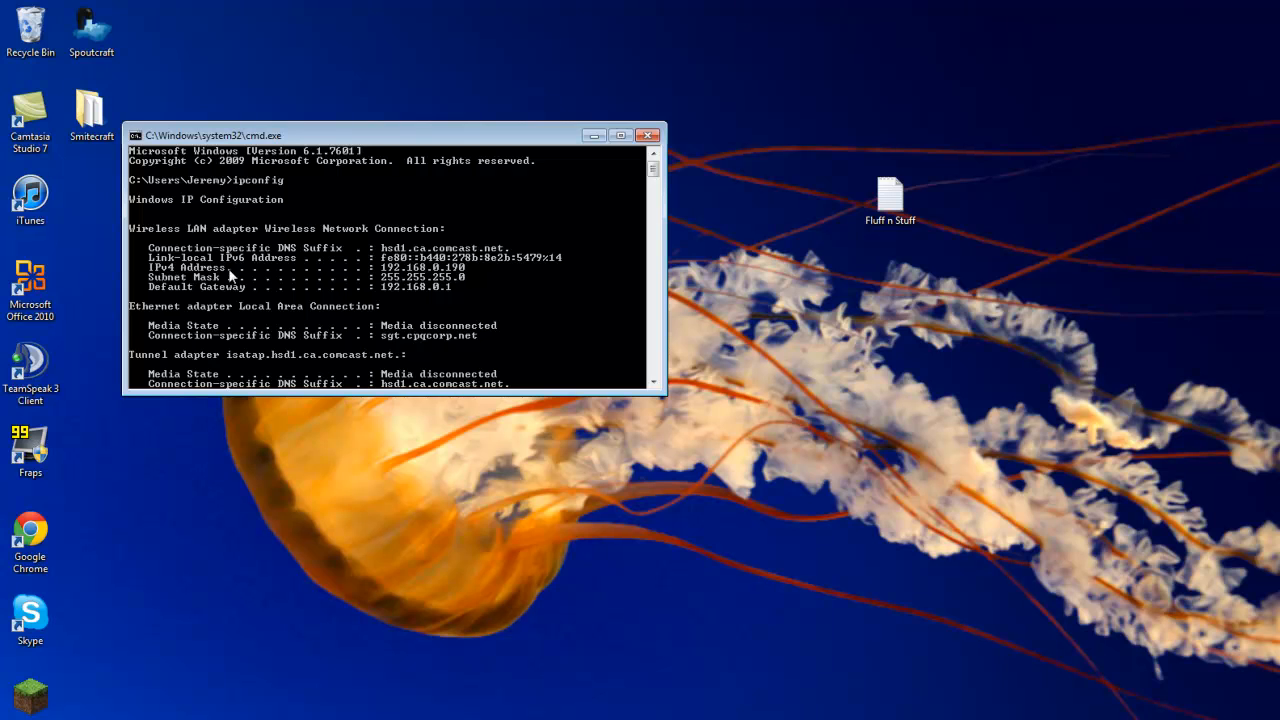
pyautogui.moveTo(167, 277)
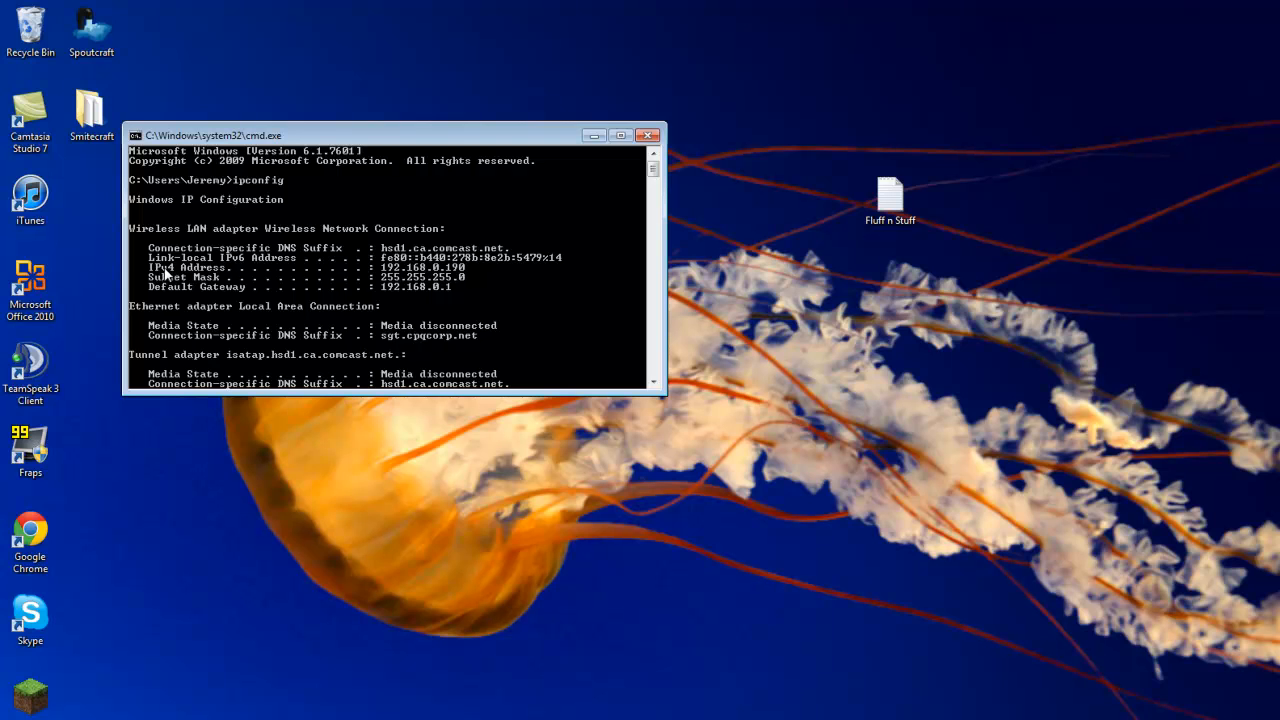
pyautogui.moveTo(216, 302)
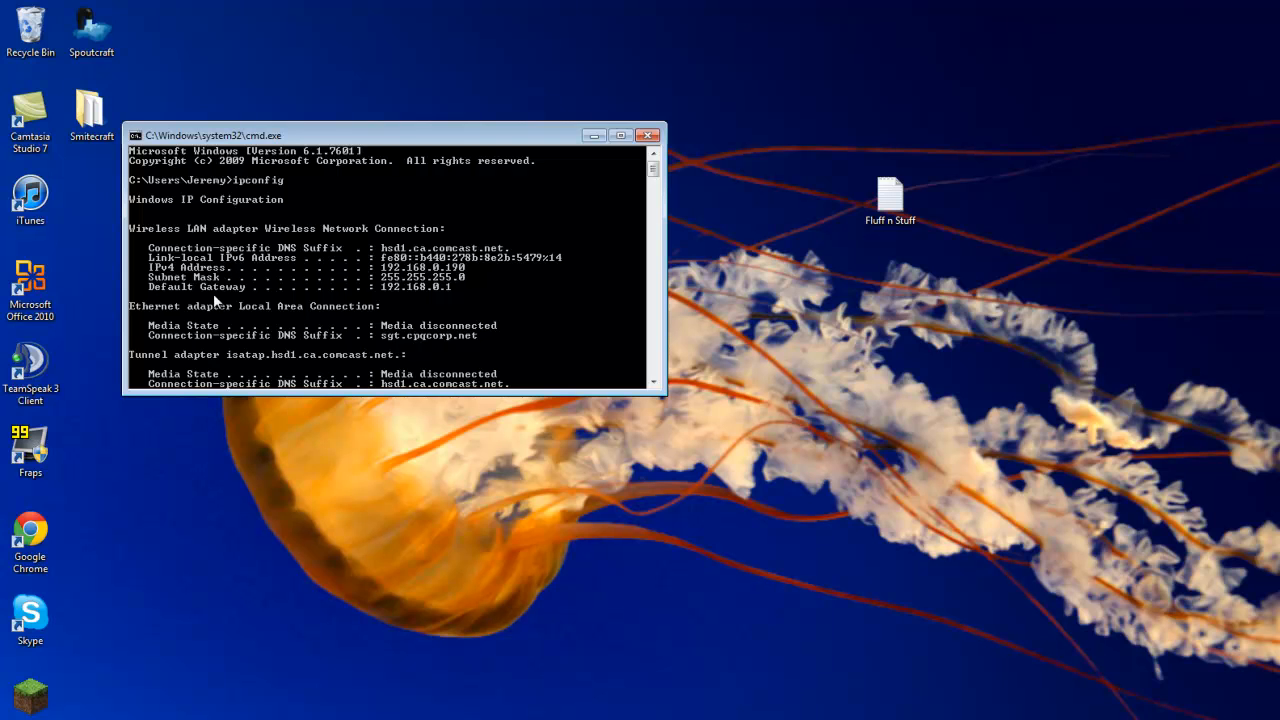
pyautogui.moveTo(403, 300)
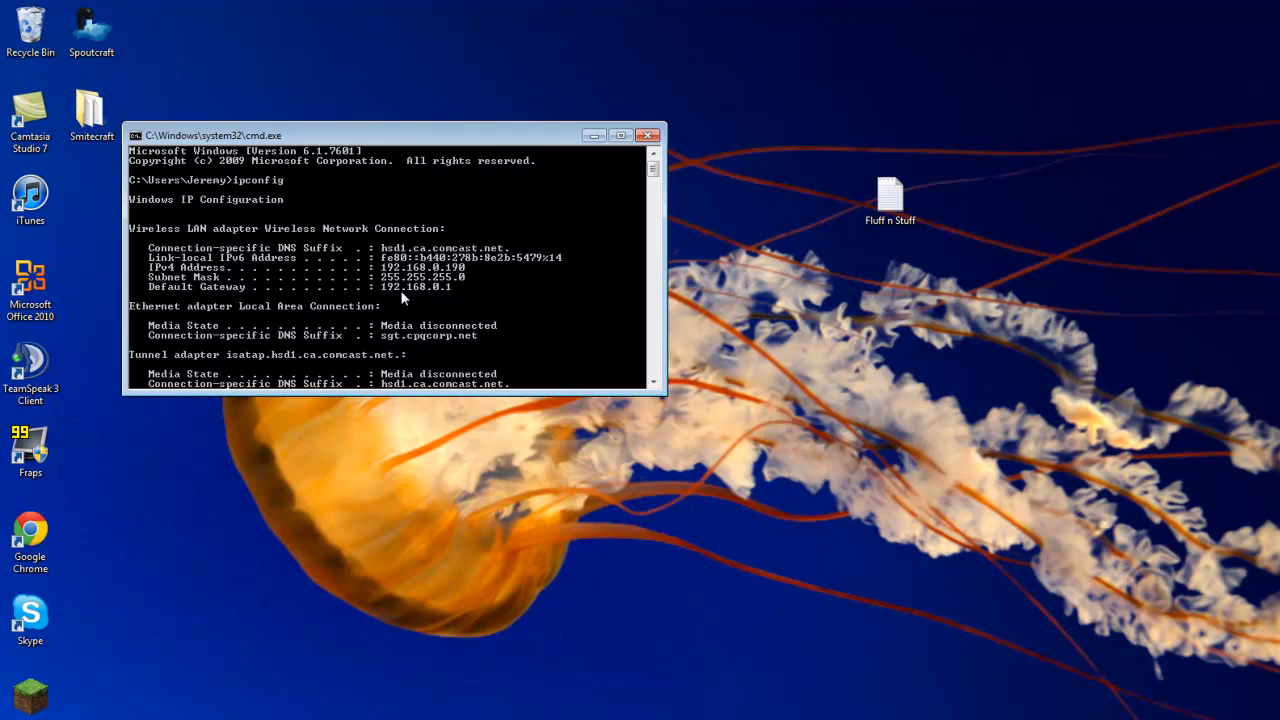
pyautogui.scroll(-3)
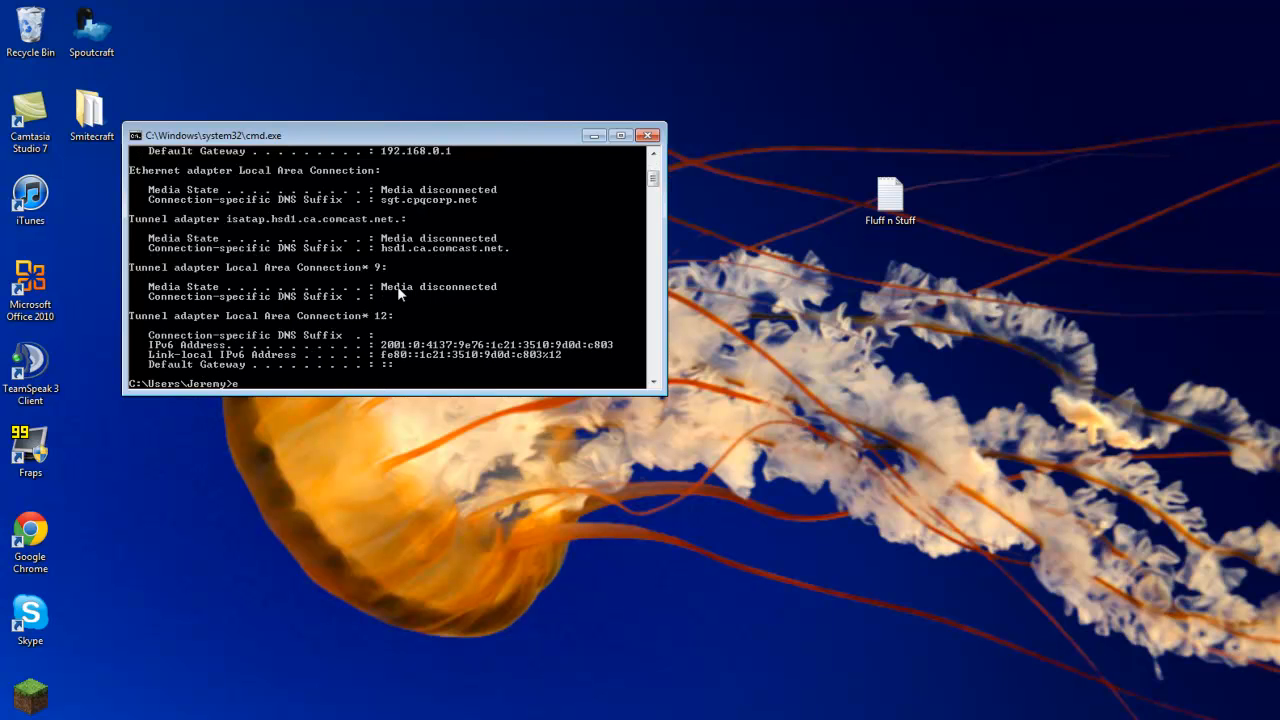
pyautogui.click(647, 134)
pyautogui.write('192.168.')
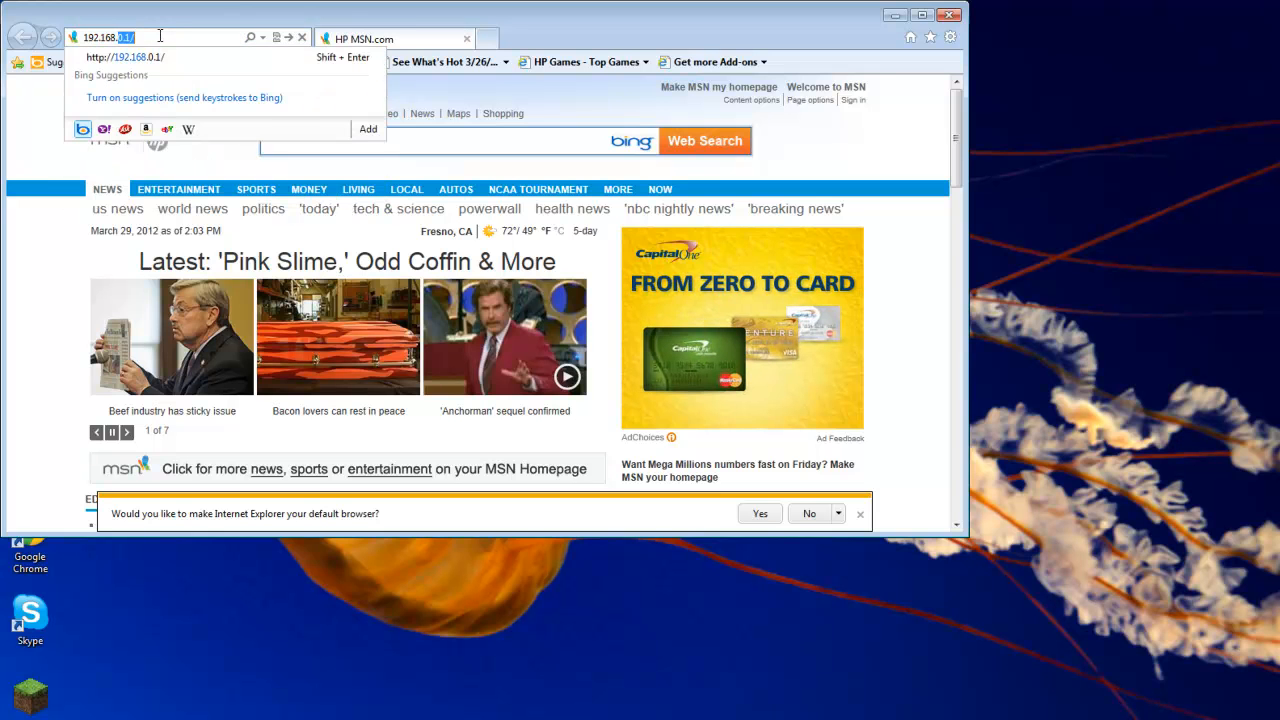
# Load the D-Link router login page at 192.168.0.1 in Internet Explorer
pyautogui.press('Return')
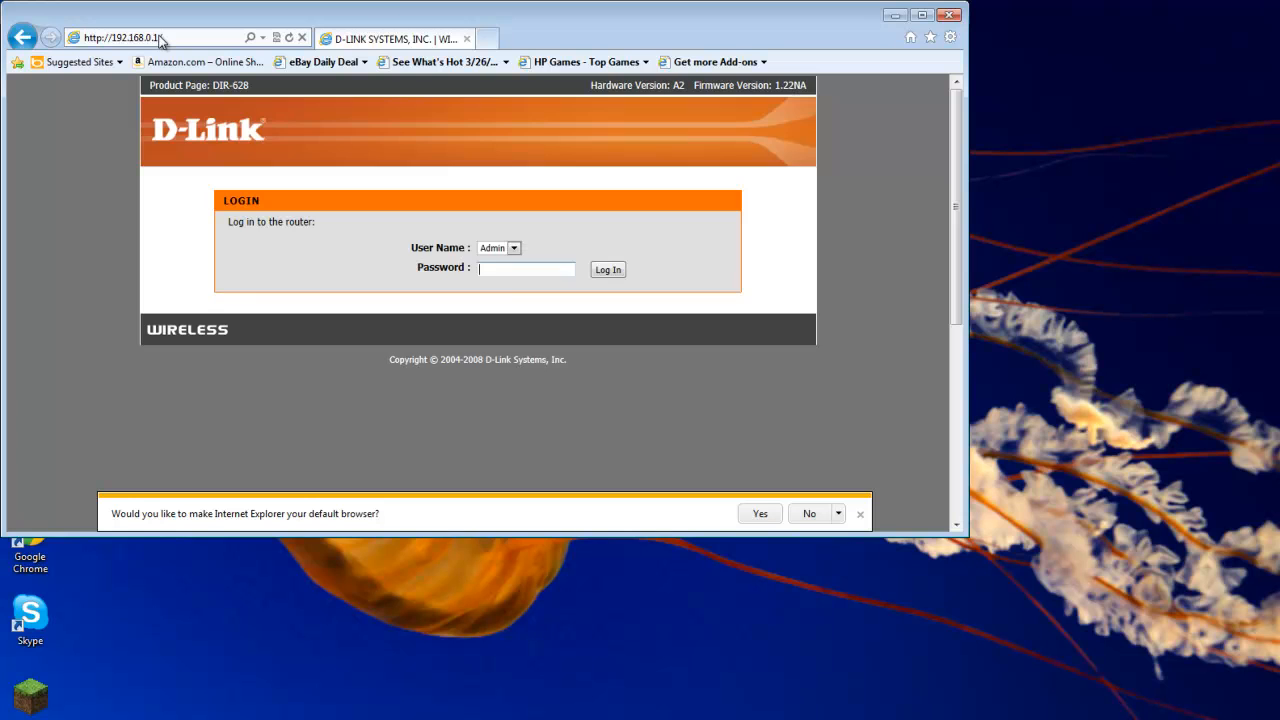
pyautogui.moveTo(505, 288)
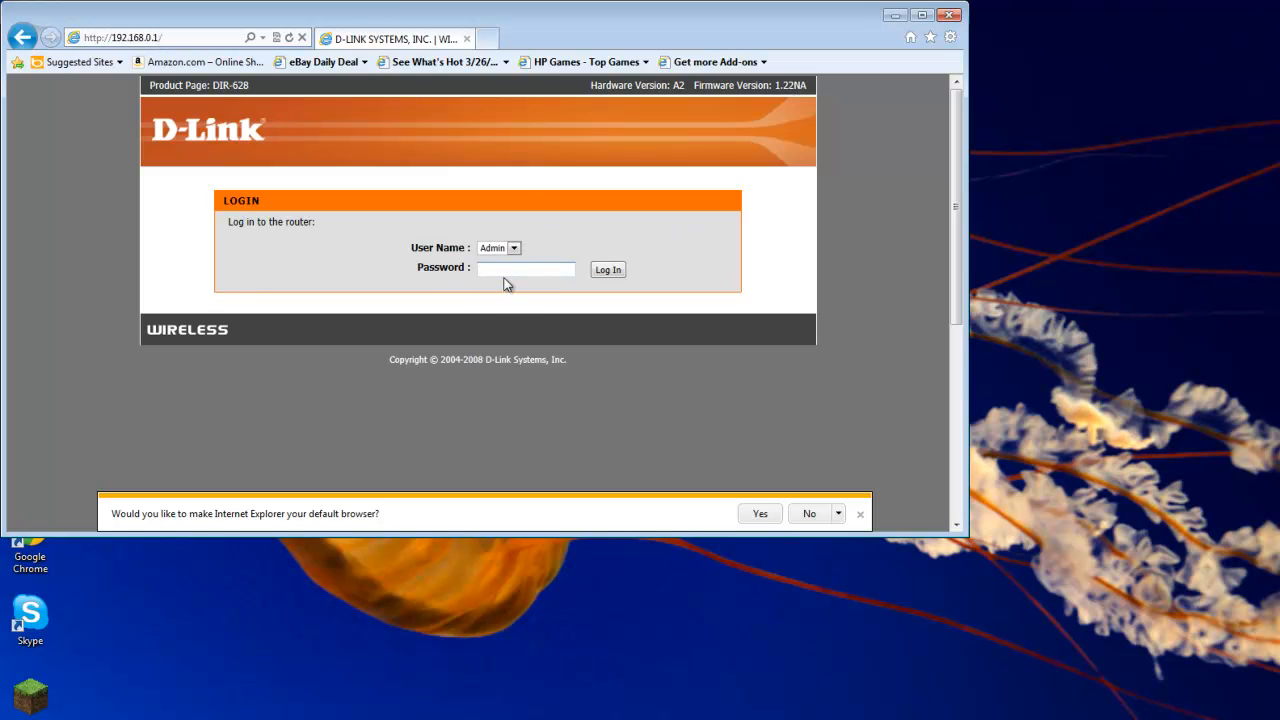
pyautogui.moveTo(500, 220)
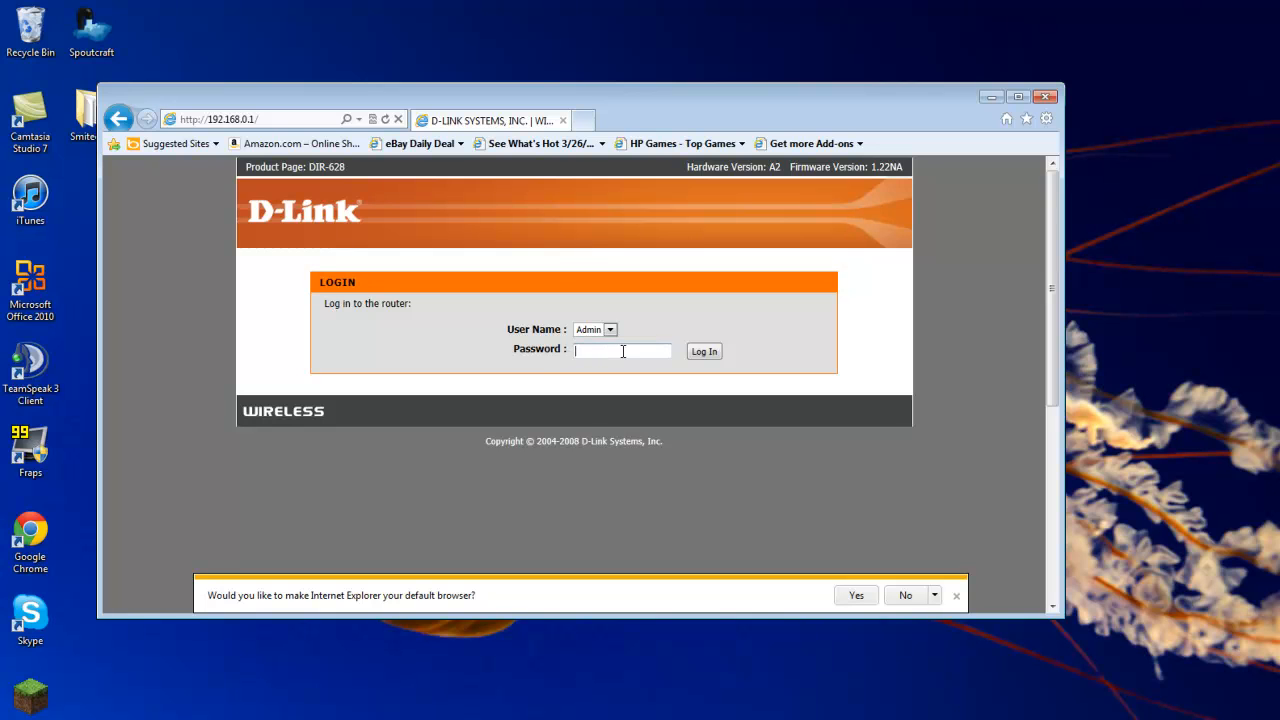
pyautogui.moveTo(605, 347)
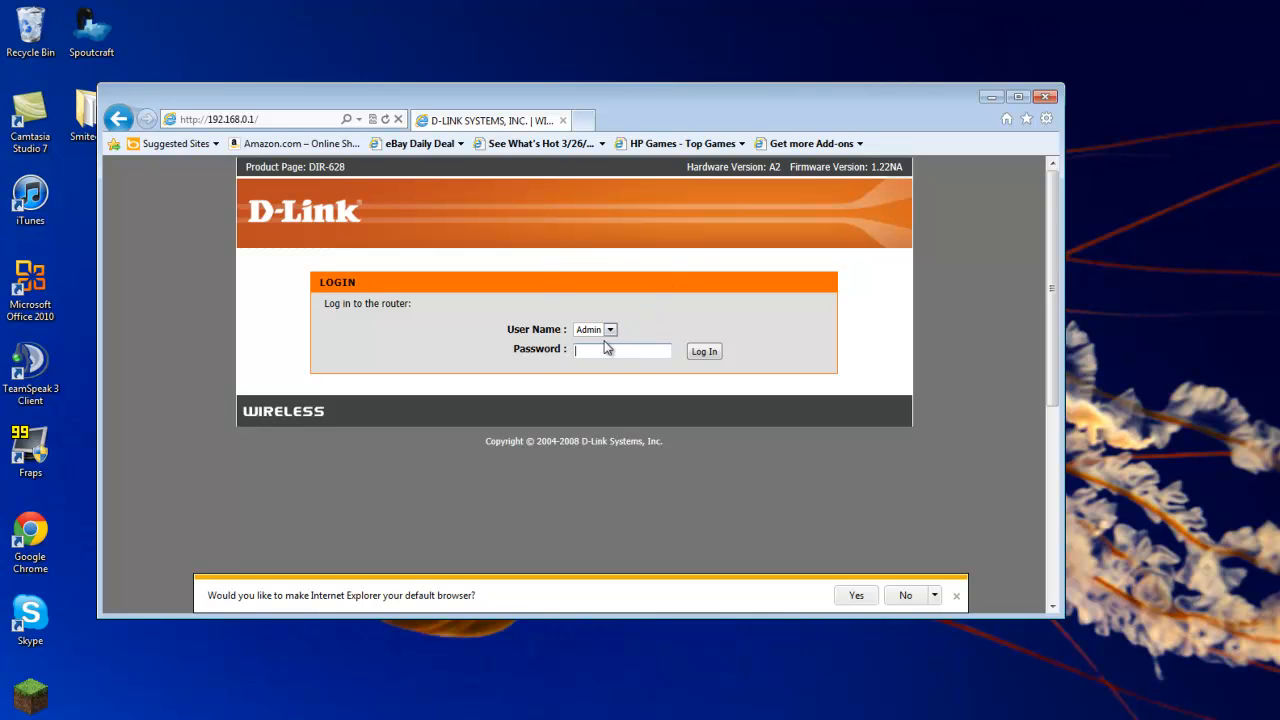
pyautogui.moveTo(615, 345)
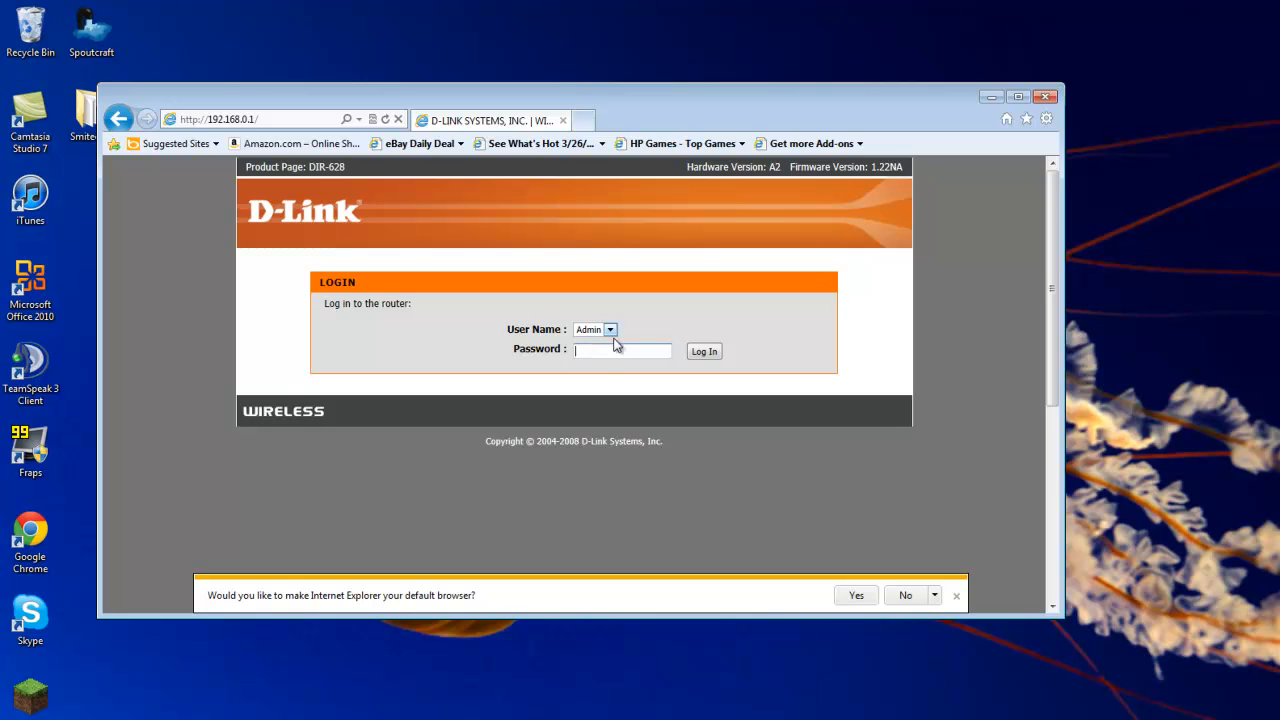
pyautogui.moveTo(565, 340)
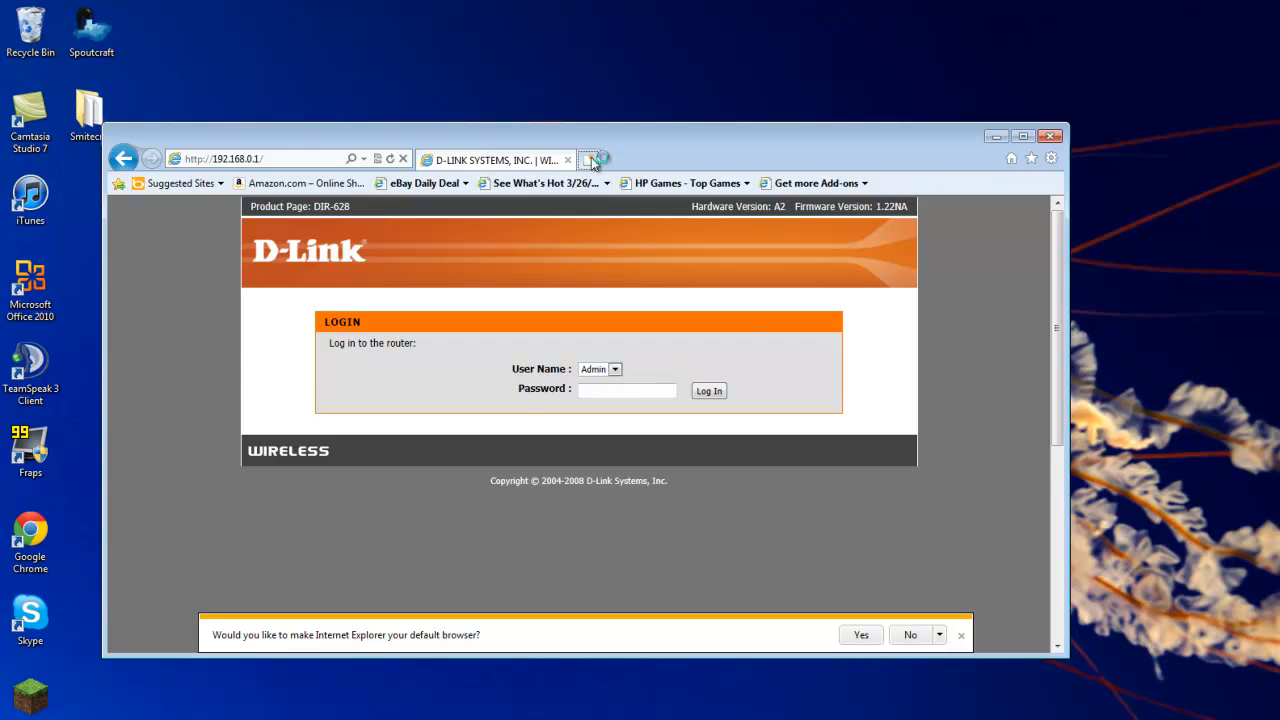
# In a new tab, search Google for 'port forward' and load the portforward.com guides homepage
pyautogui.click(589, 160)
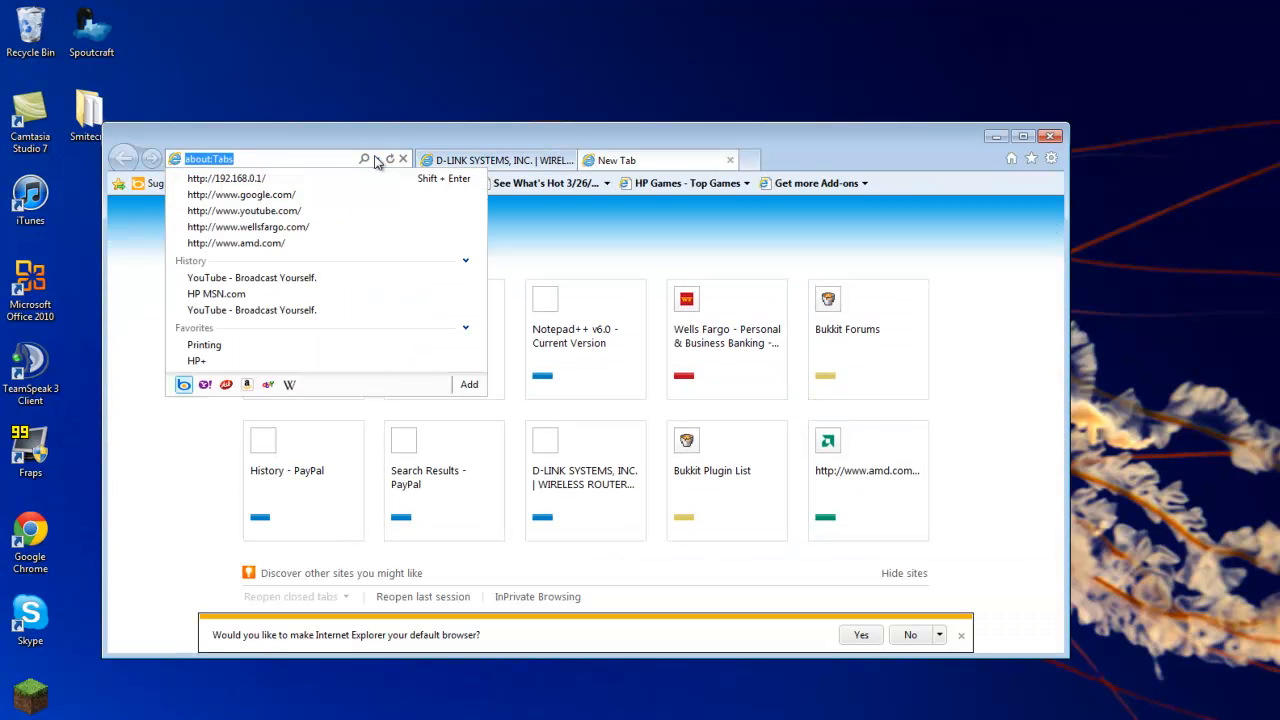
pyautogui.click(241, 194)
pyautogui.write('port forw')
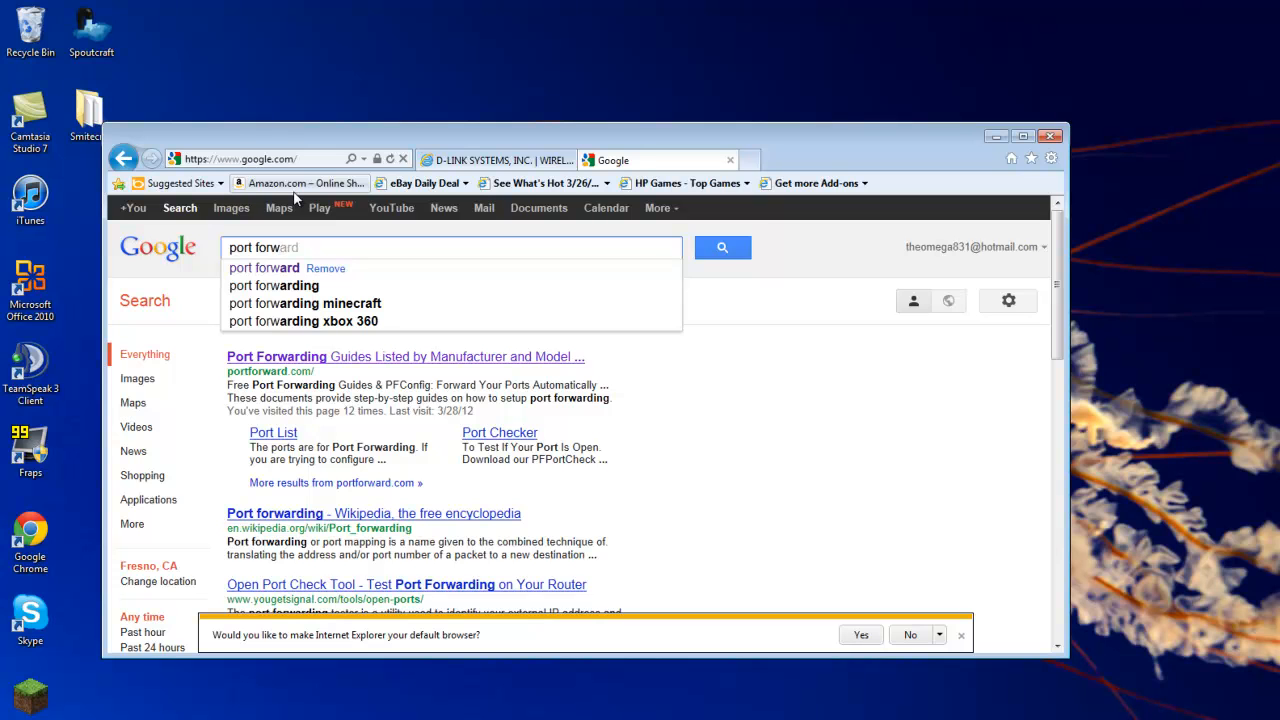
pyautogui.click(722, 247)
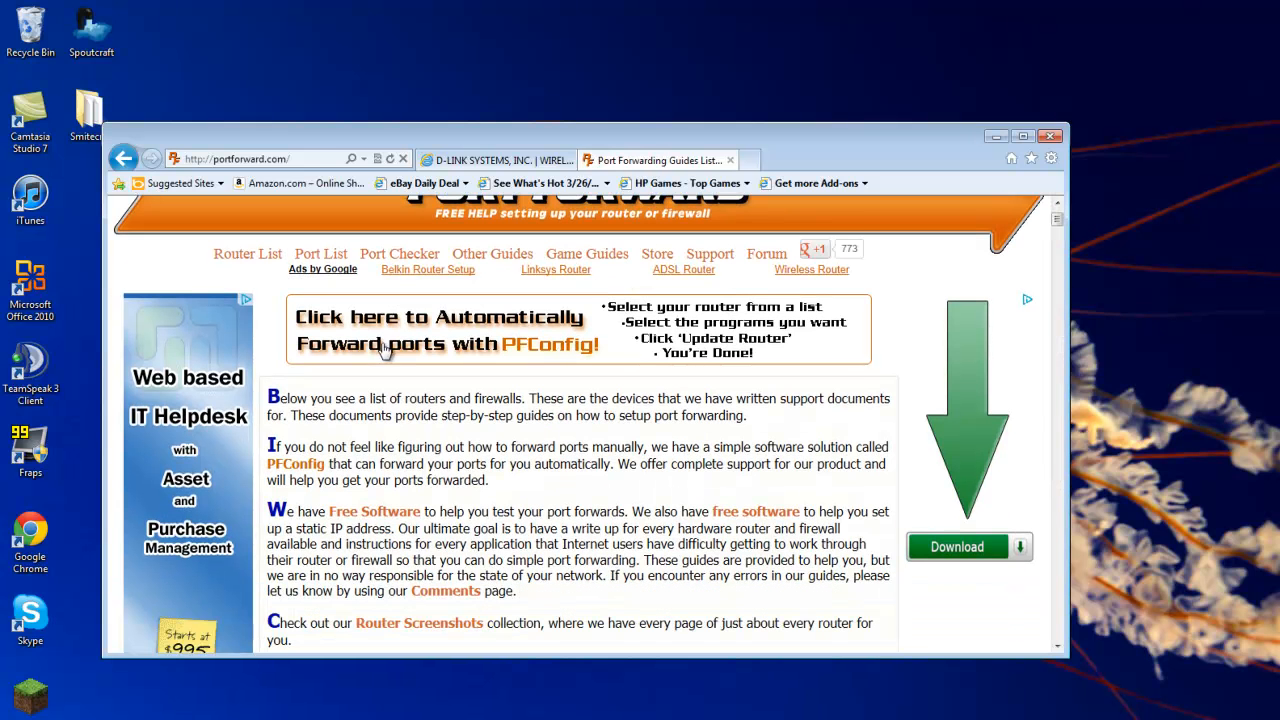
pyautogui.moveTo(445, 374)
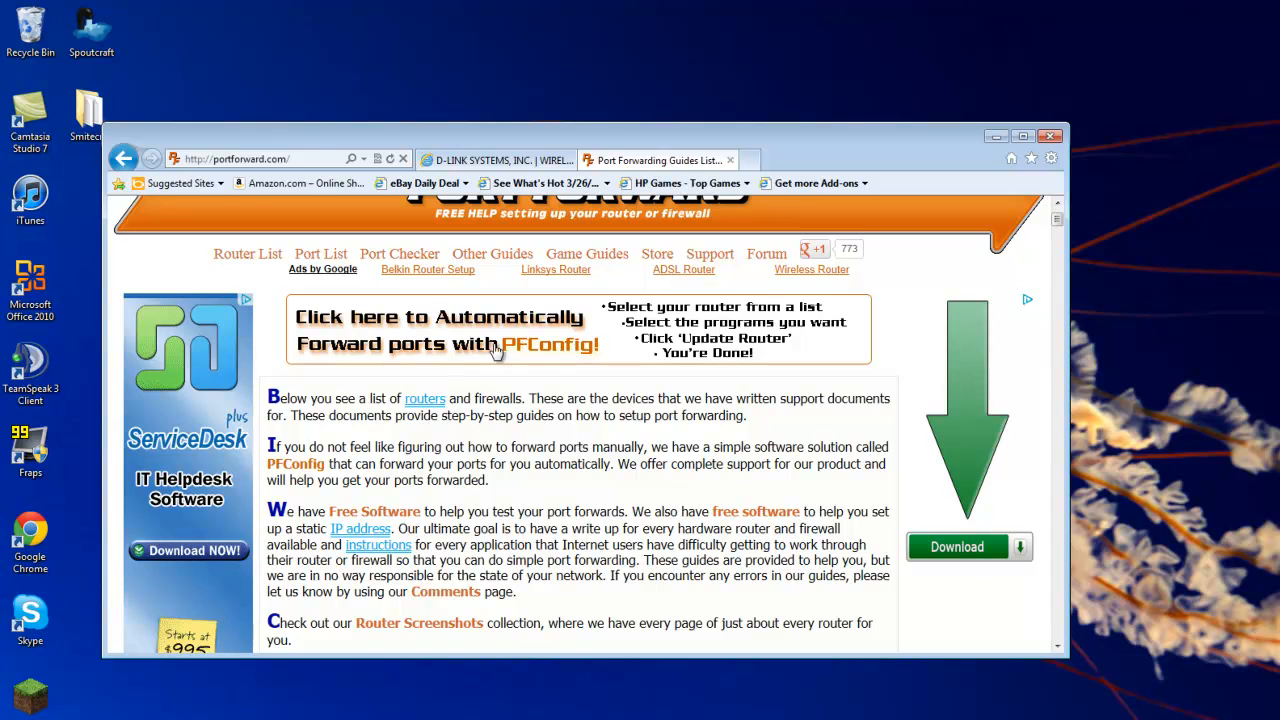
pyautogui.scroll(3)
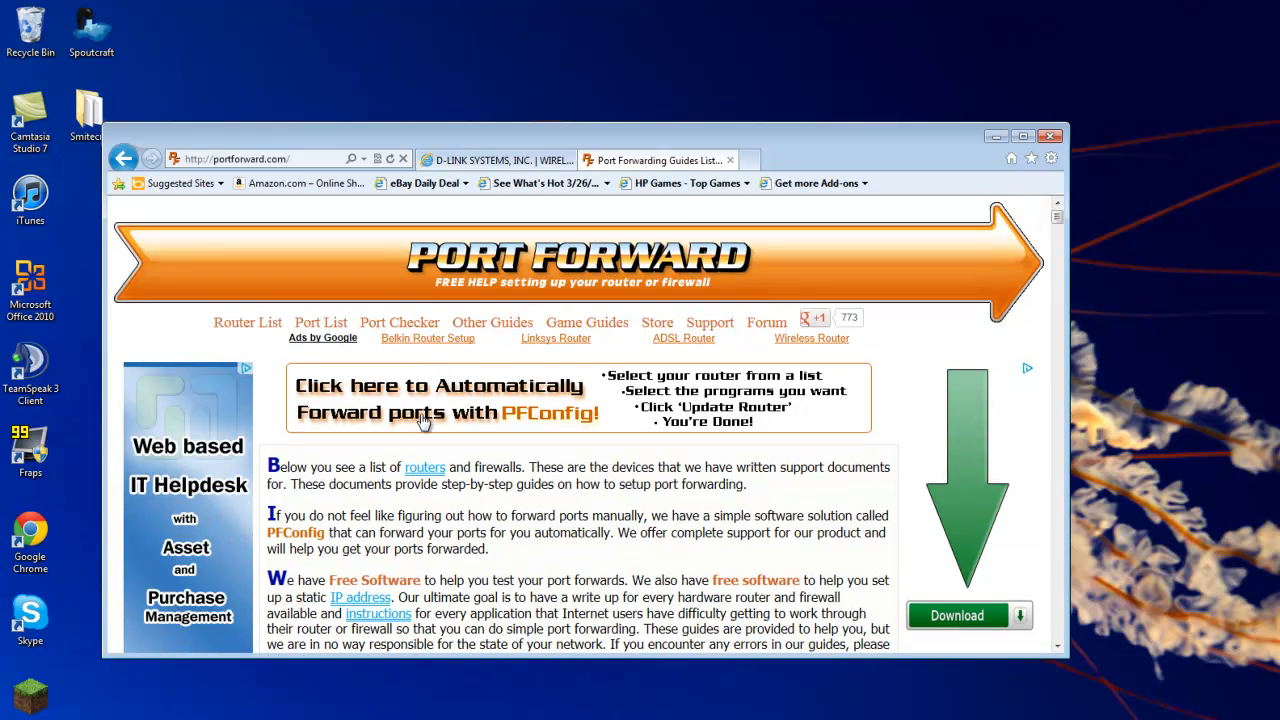
pyautogui.moveTo(478, 410)
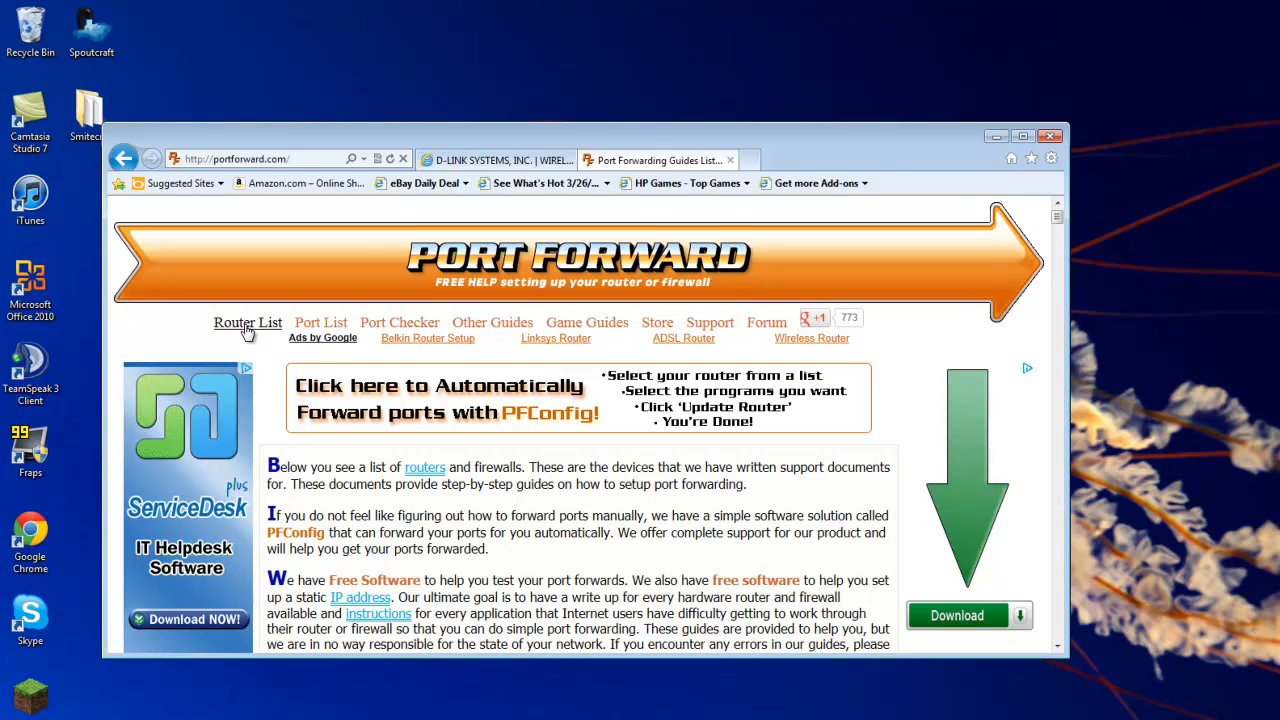
pyautogui.moveTo(503, 393)
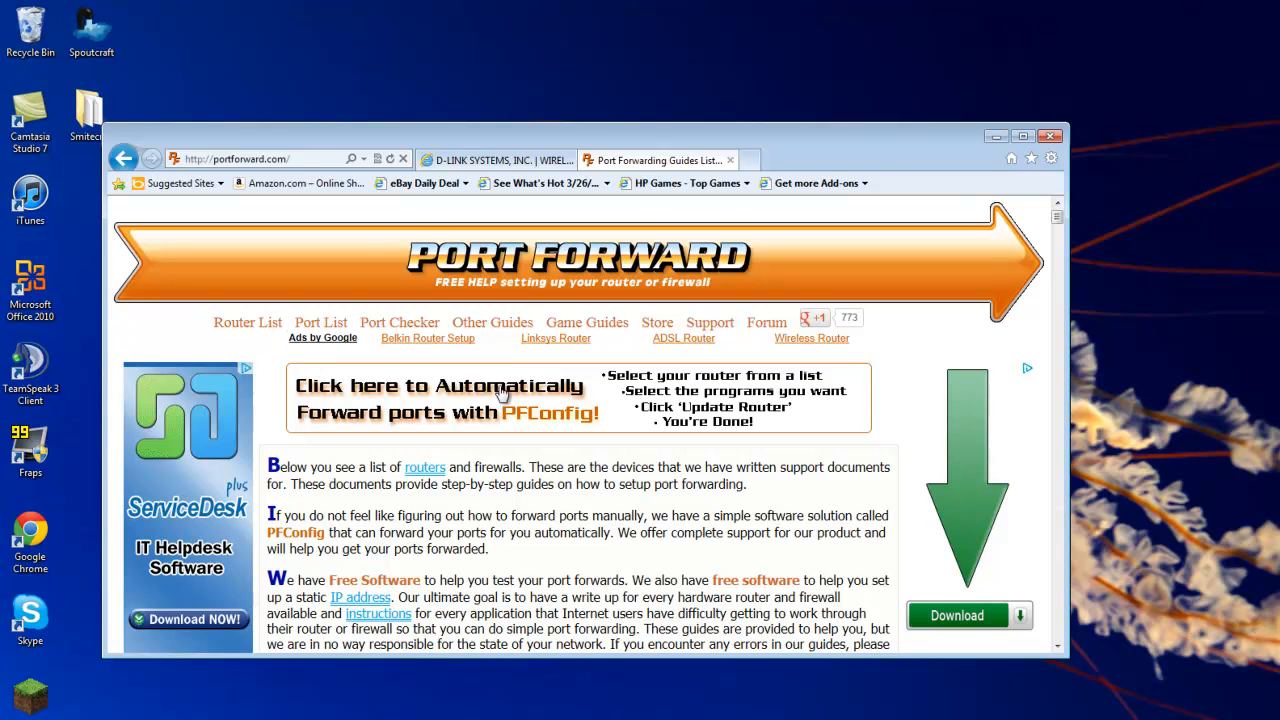
pyautogui.moveTo(365, 405)
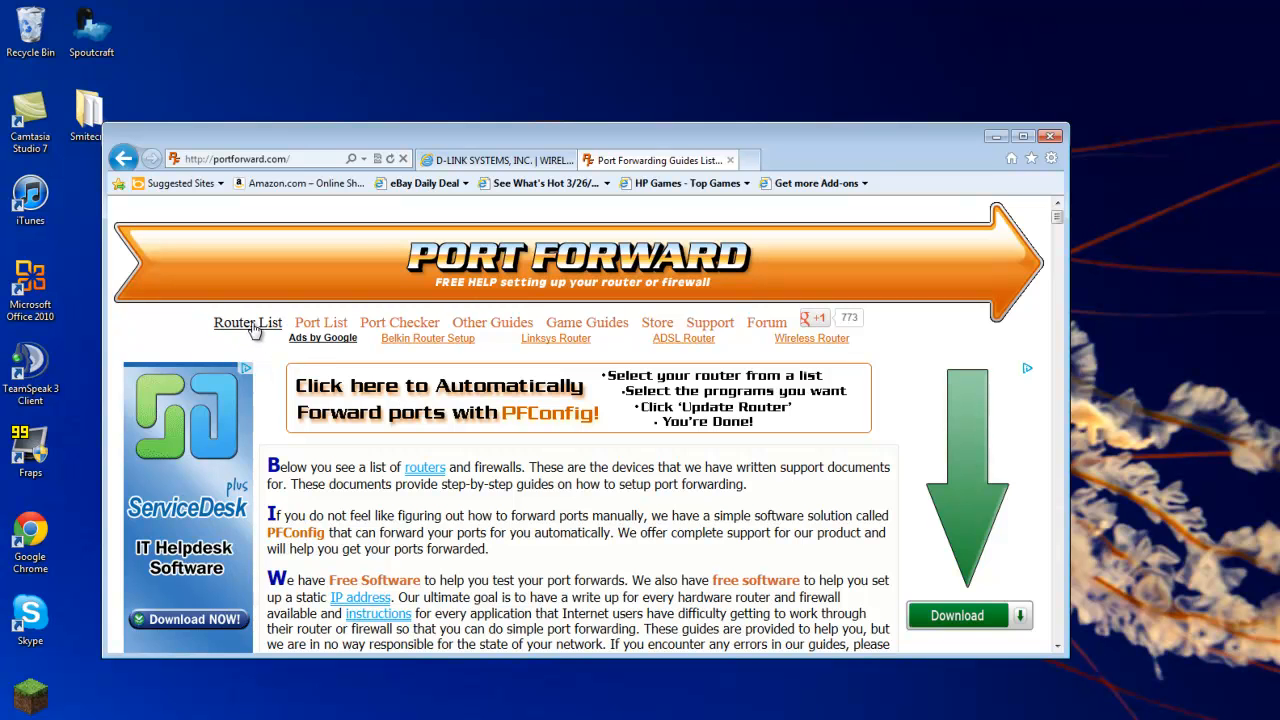
# Browse the Router List down to the D-Link DIR models
pyautogui.click(247, 322)
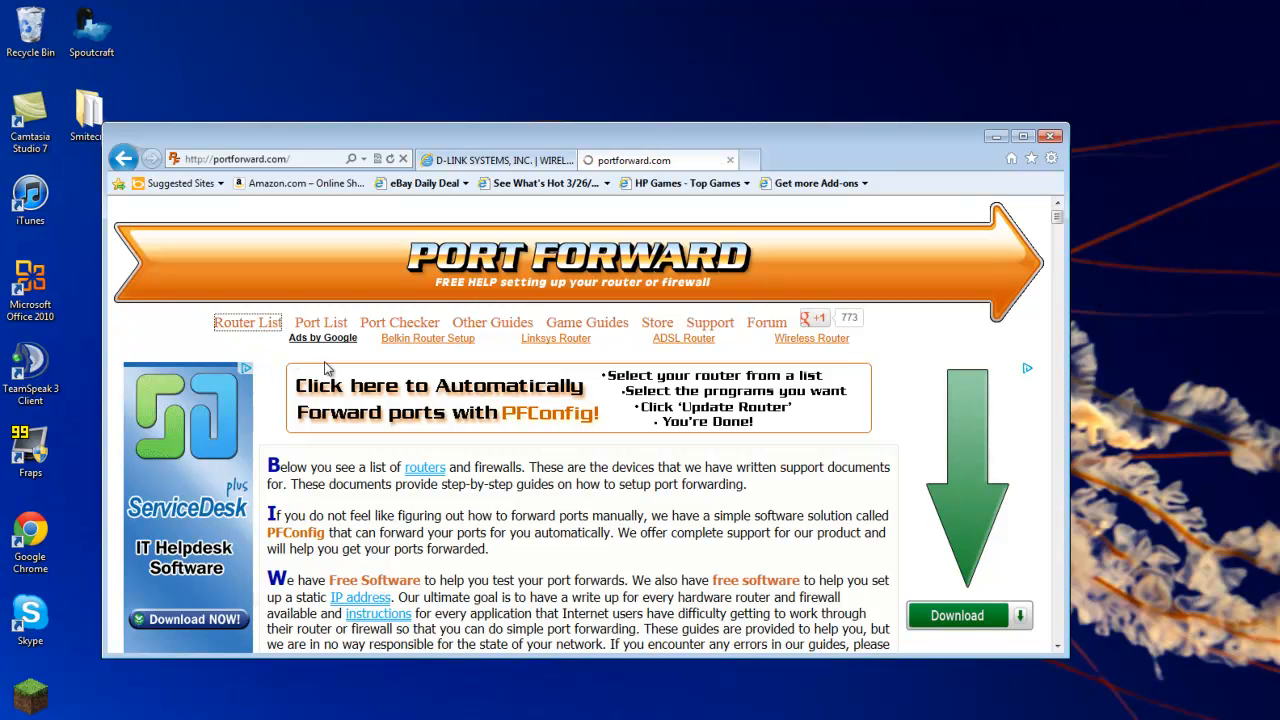
pyautogui.scroll(-3)
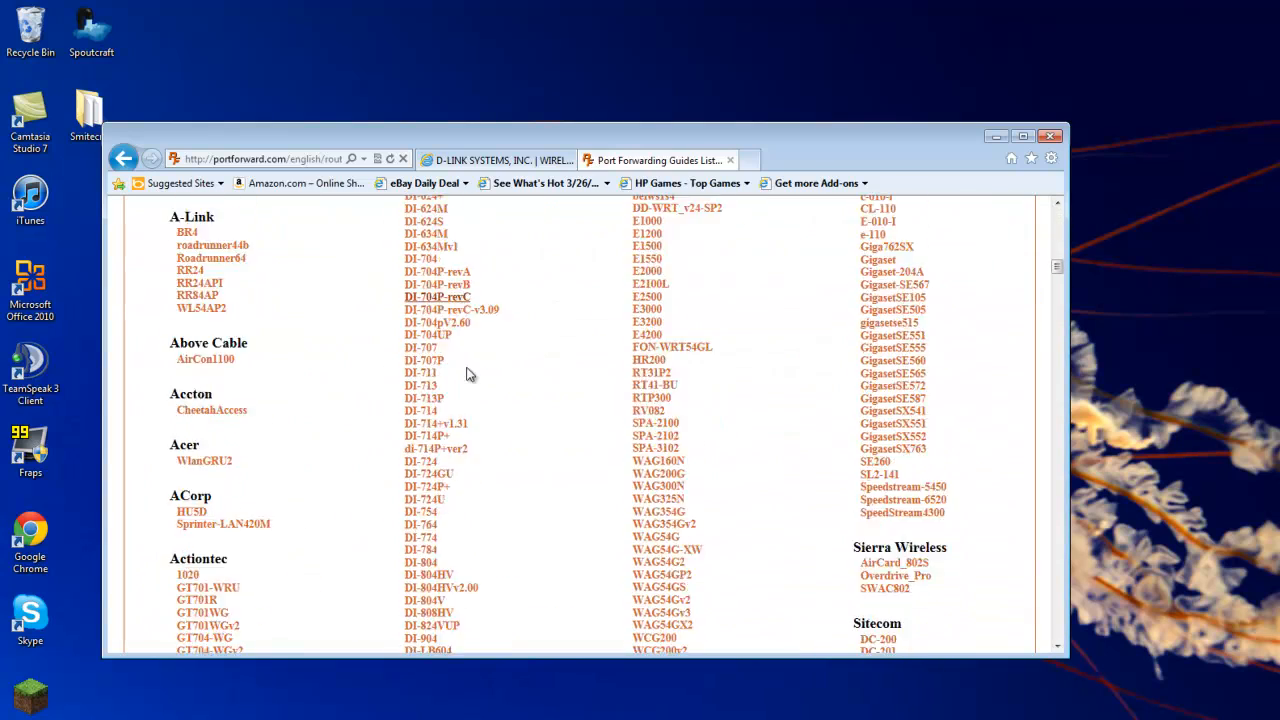
pyautogui.scroll(-3)
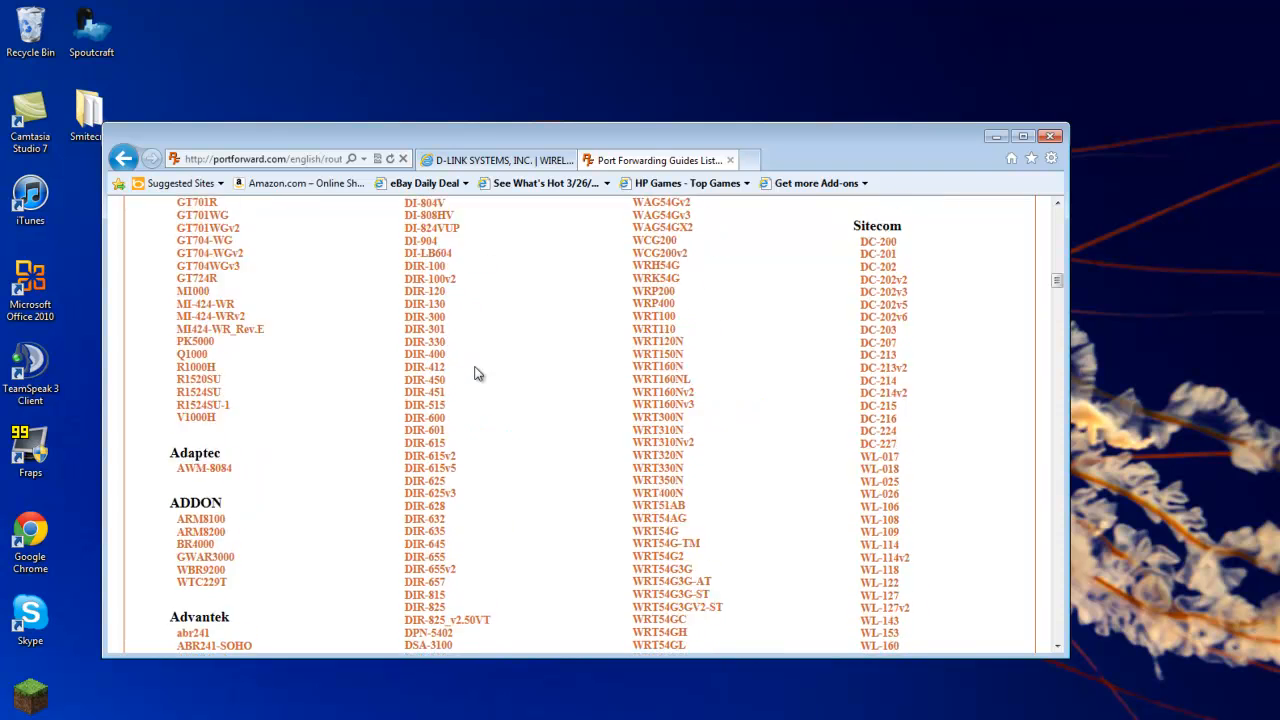
pyautogui.scroll(3)
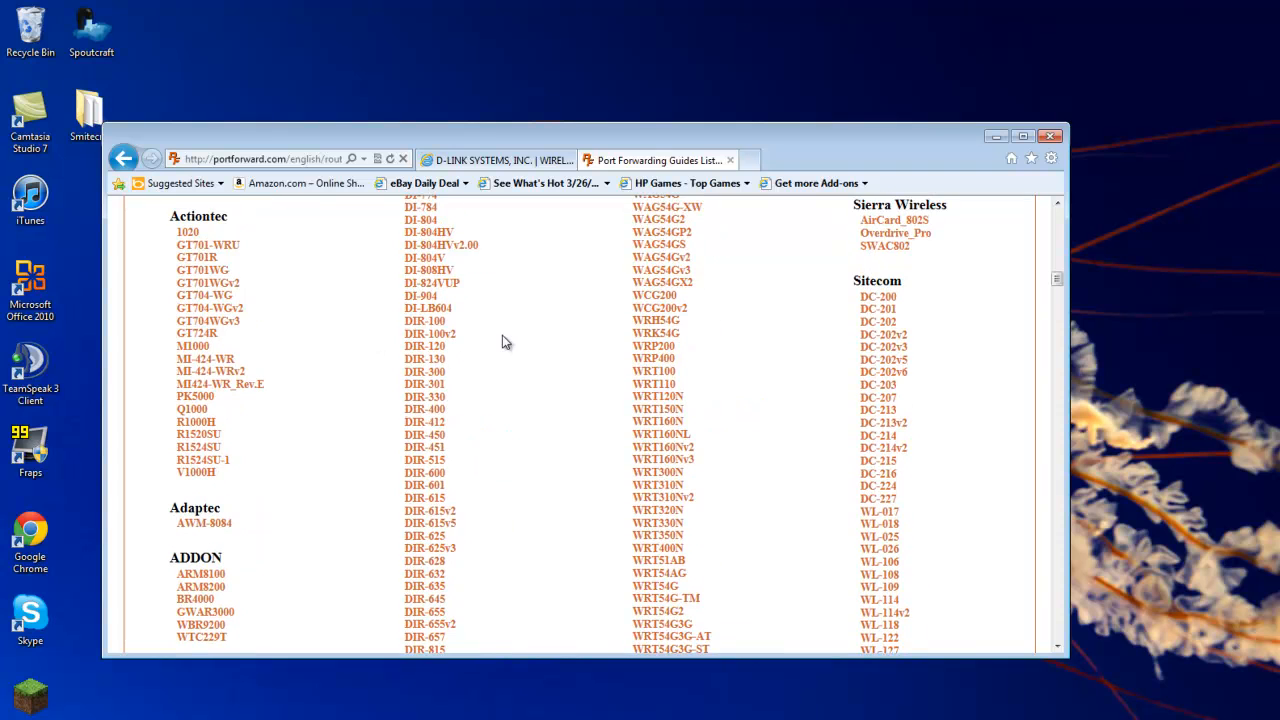
pyautogui.scroll(3)
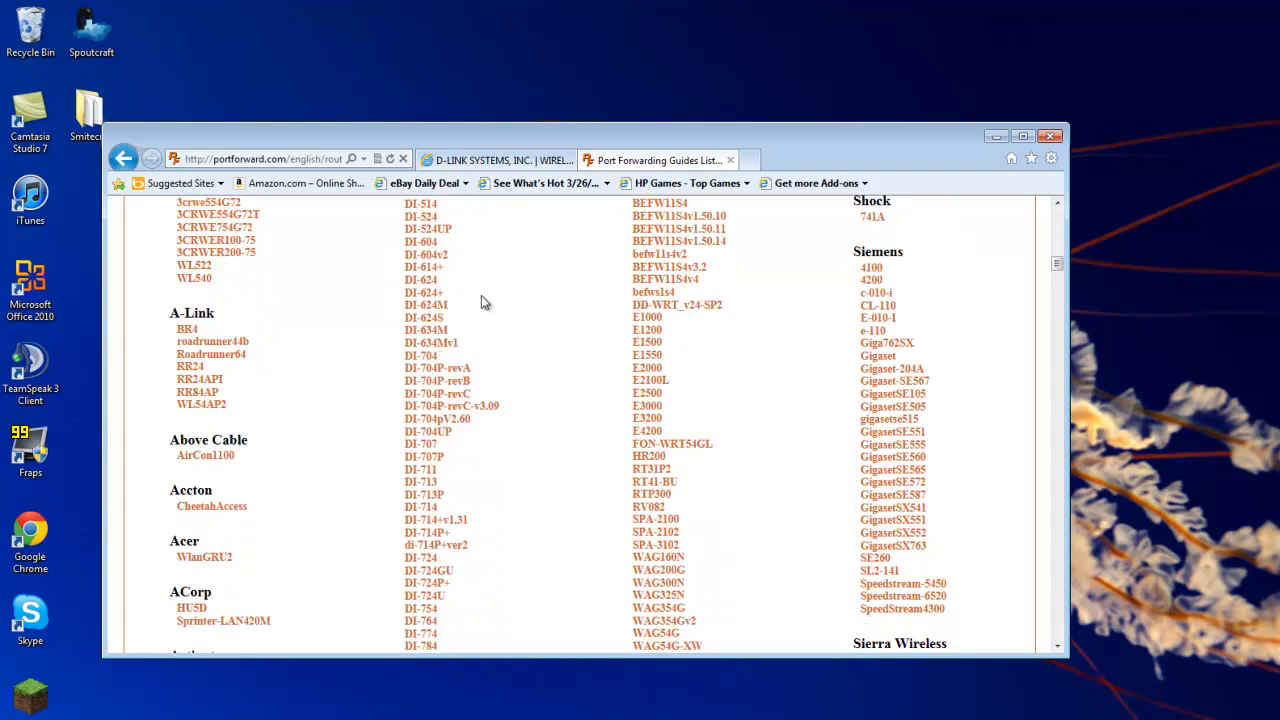
pyautogui.scroll(-3)
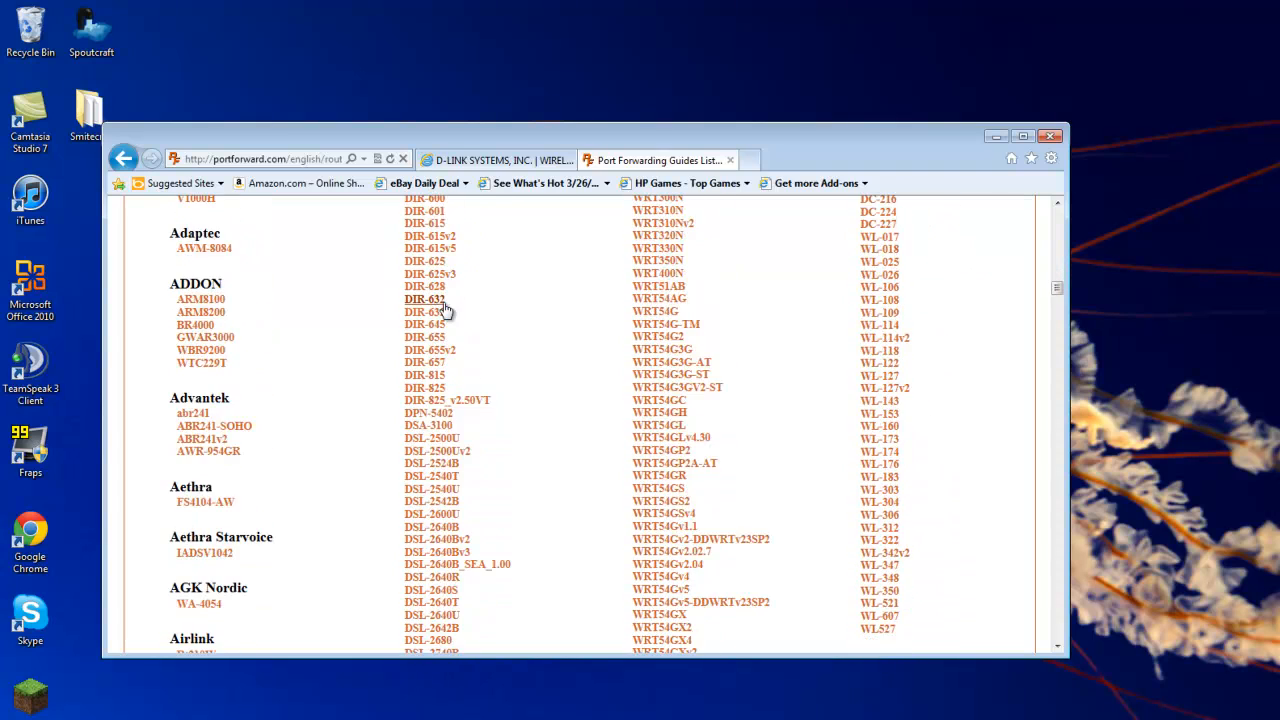
pyautogui.scroll(3)
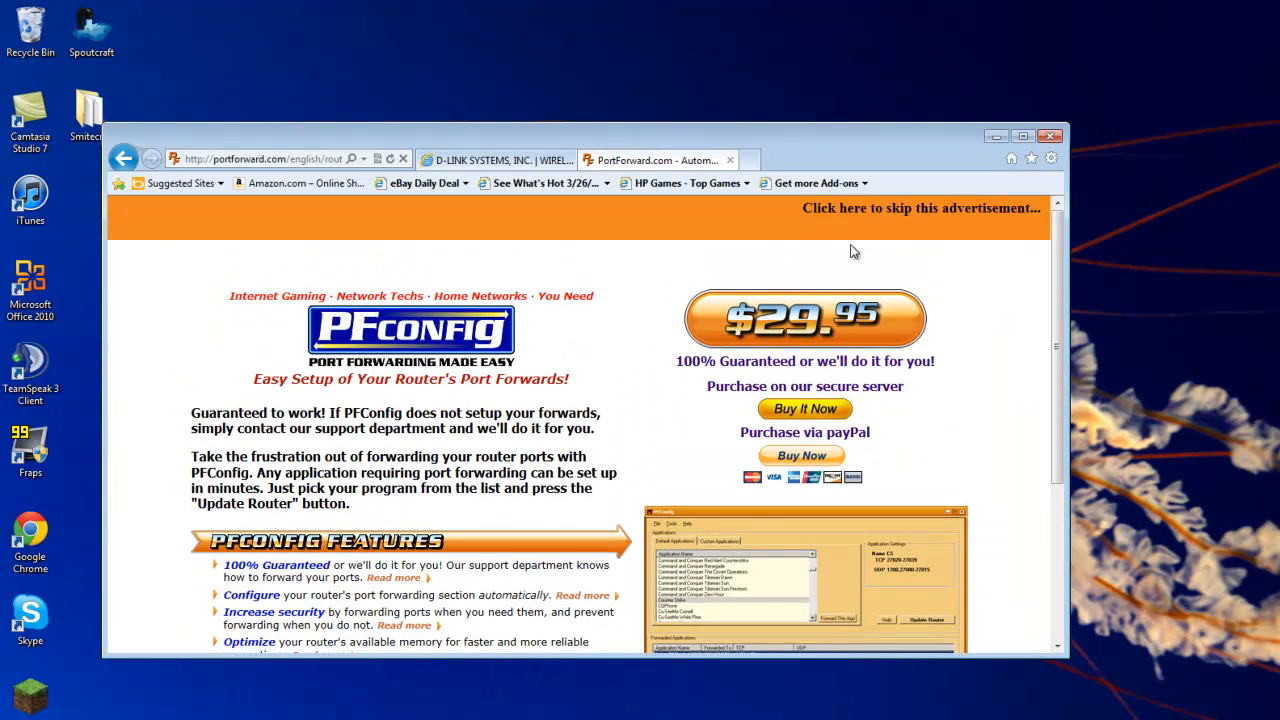
pyautogui.moveTo(875, 215)
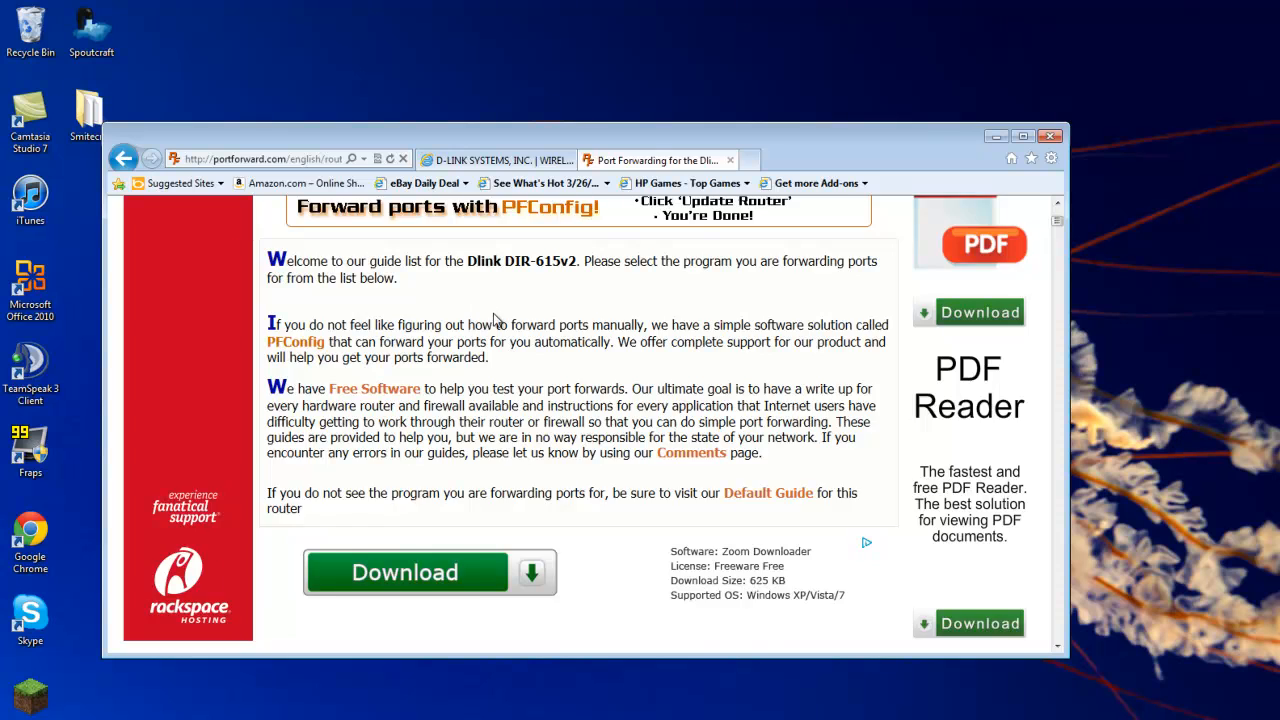
# Scroll the D-Link program list to Minecraft Server and load its DIR-615v2 forwarding guide
pyautogui.scroll(-3)
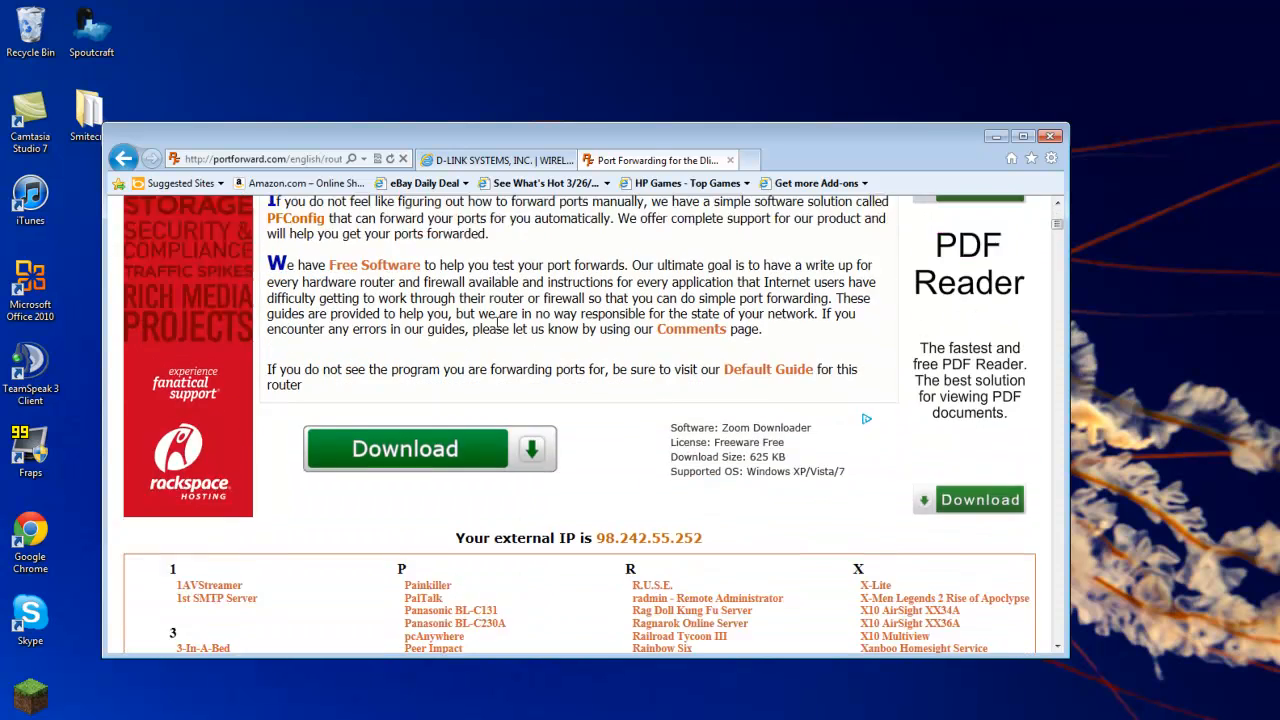
pyautogui.scroll(-3)
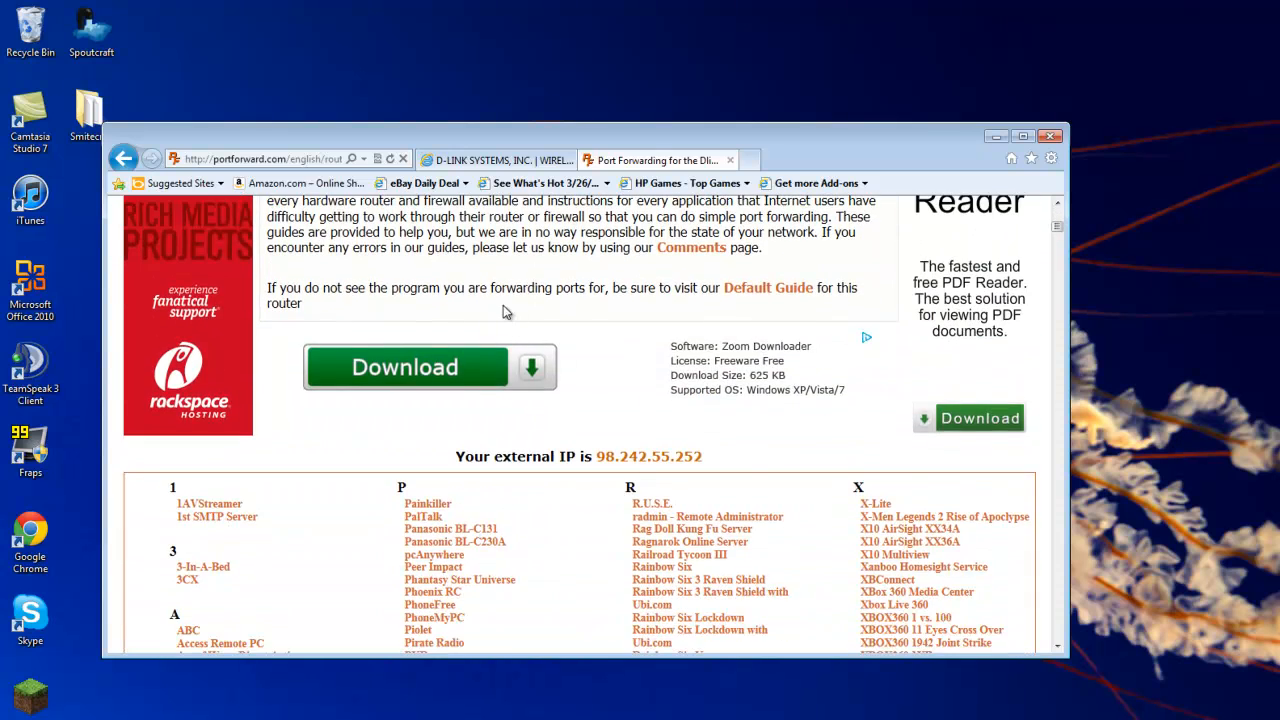
pyautogui.scroll(-3)
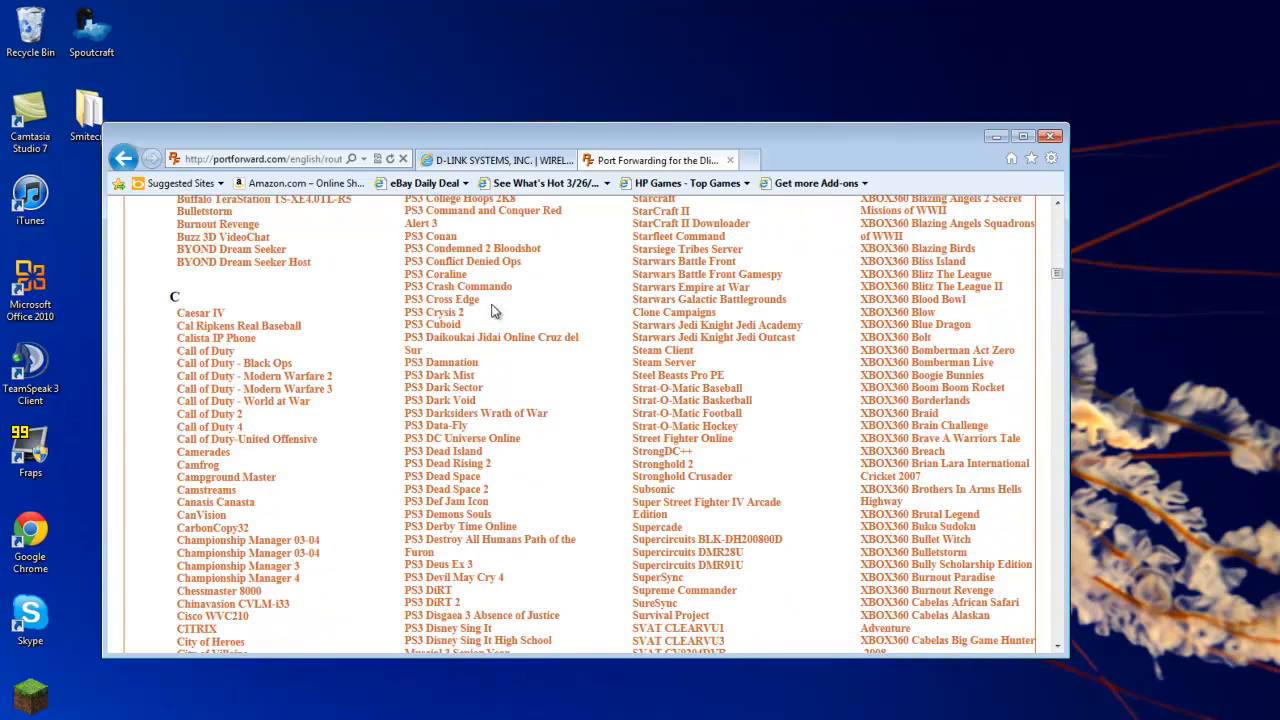
pyautogui.scroll(-3)
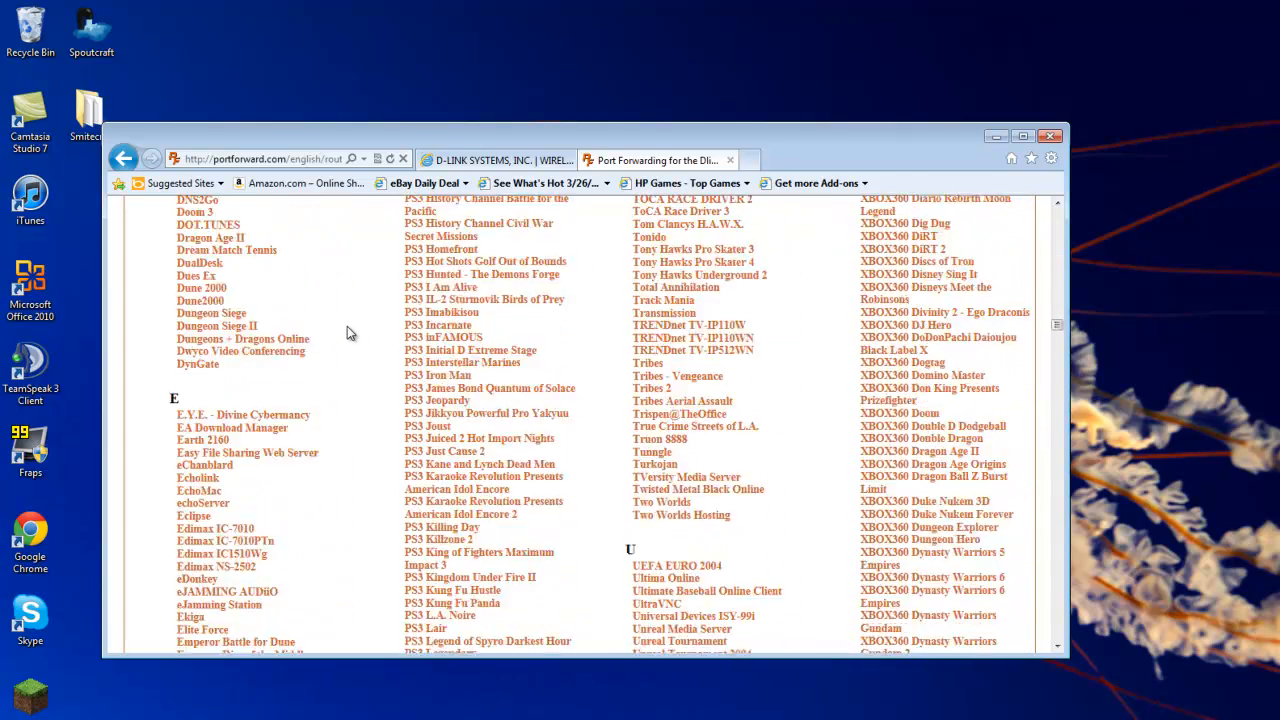
pyautogui.scroll(-3)
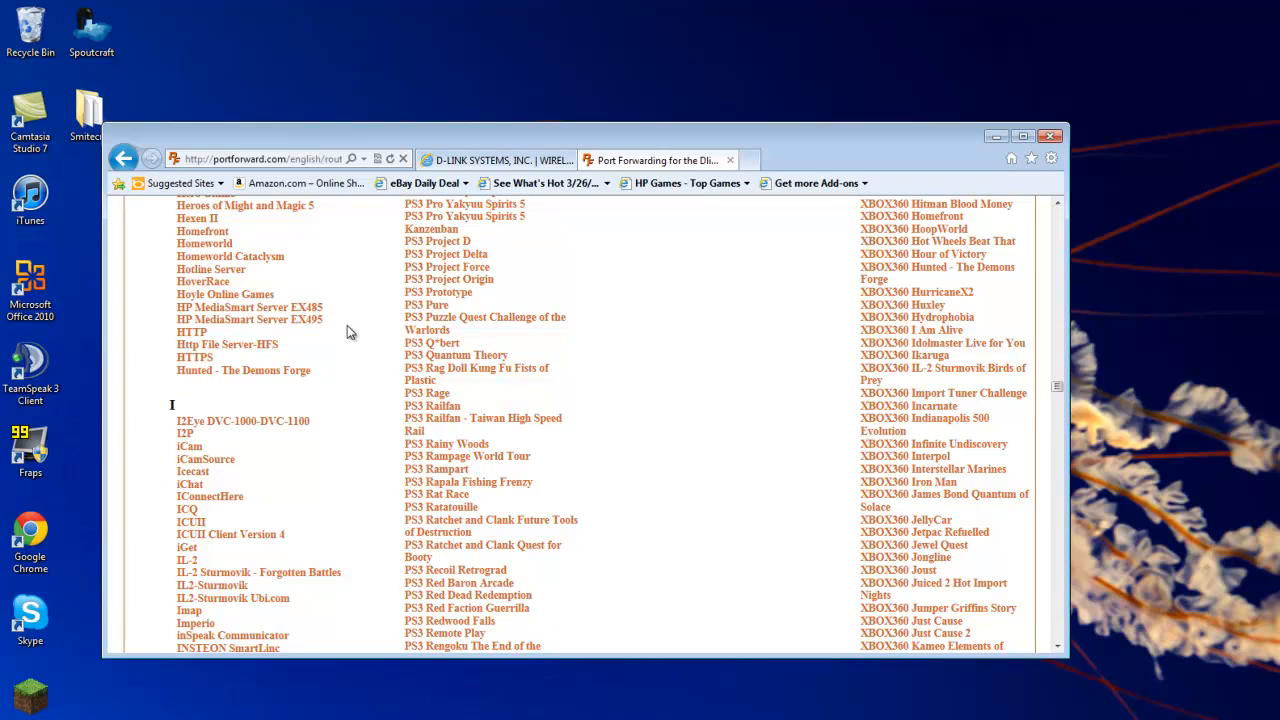
pyautogui.scroll(-3)
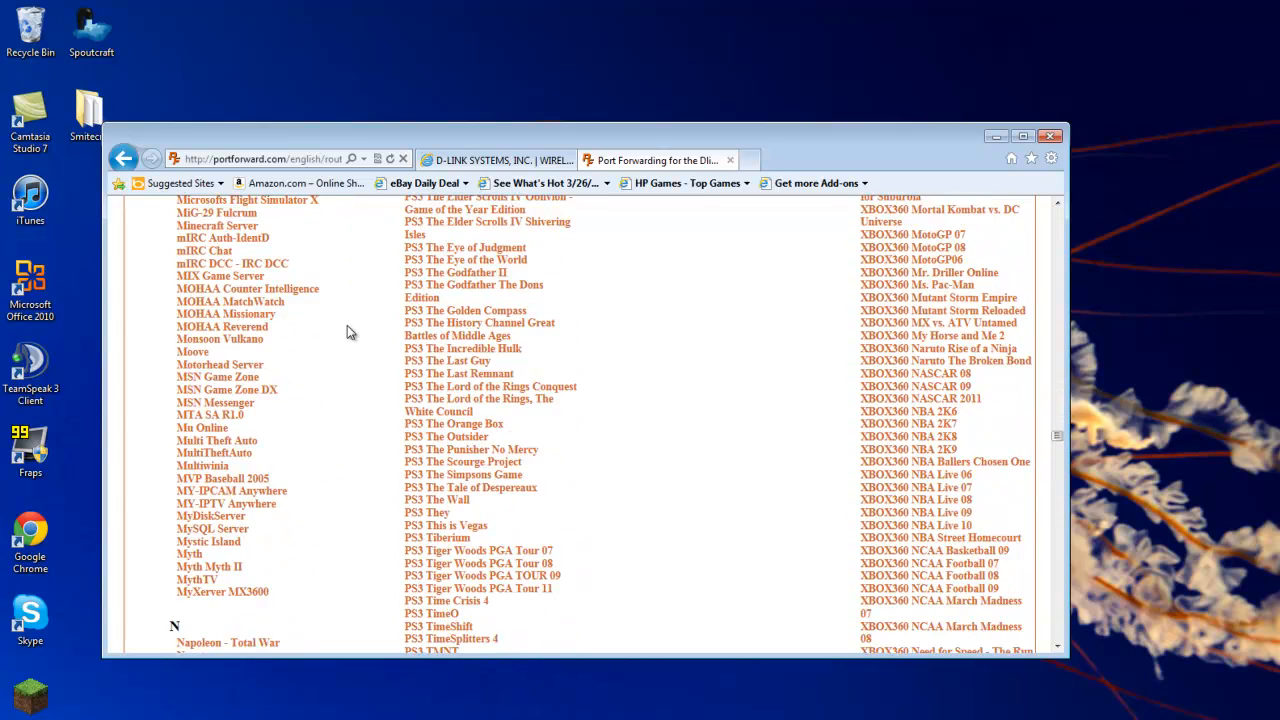
pyautogui.scroll(3)
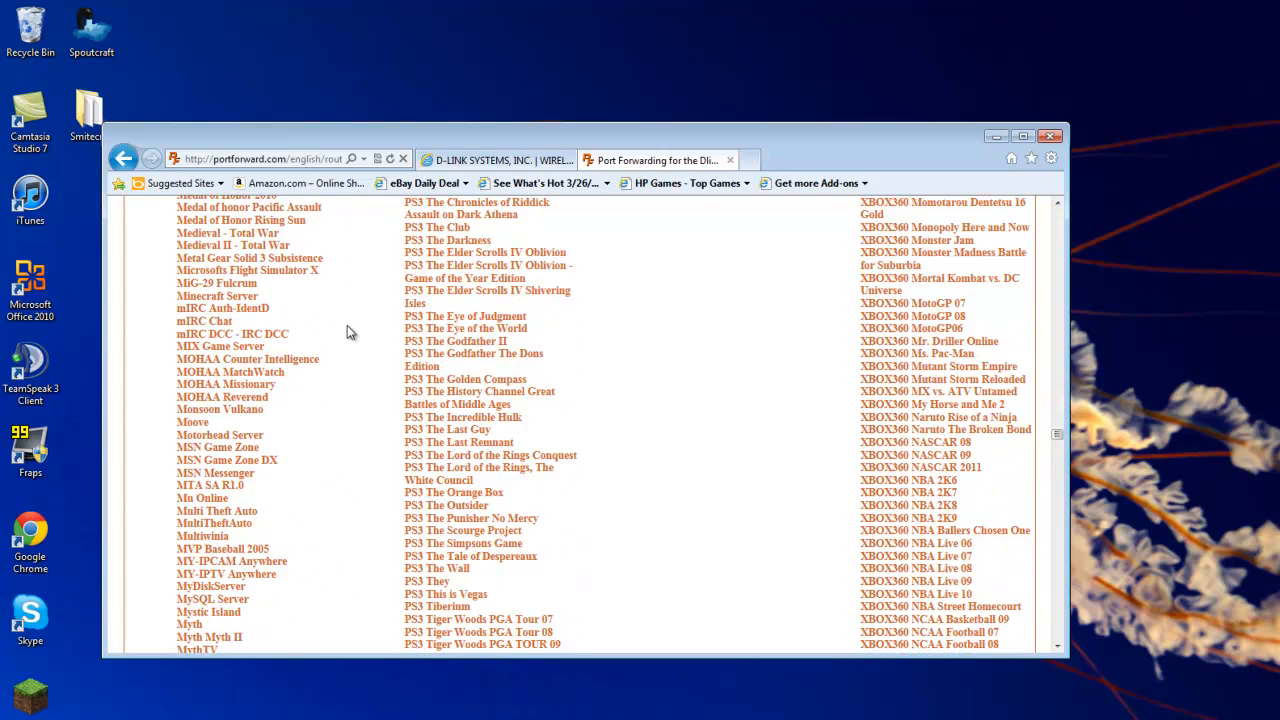
pyautogui.moveTo(217, 296)
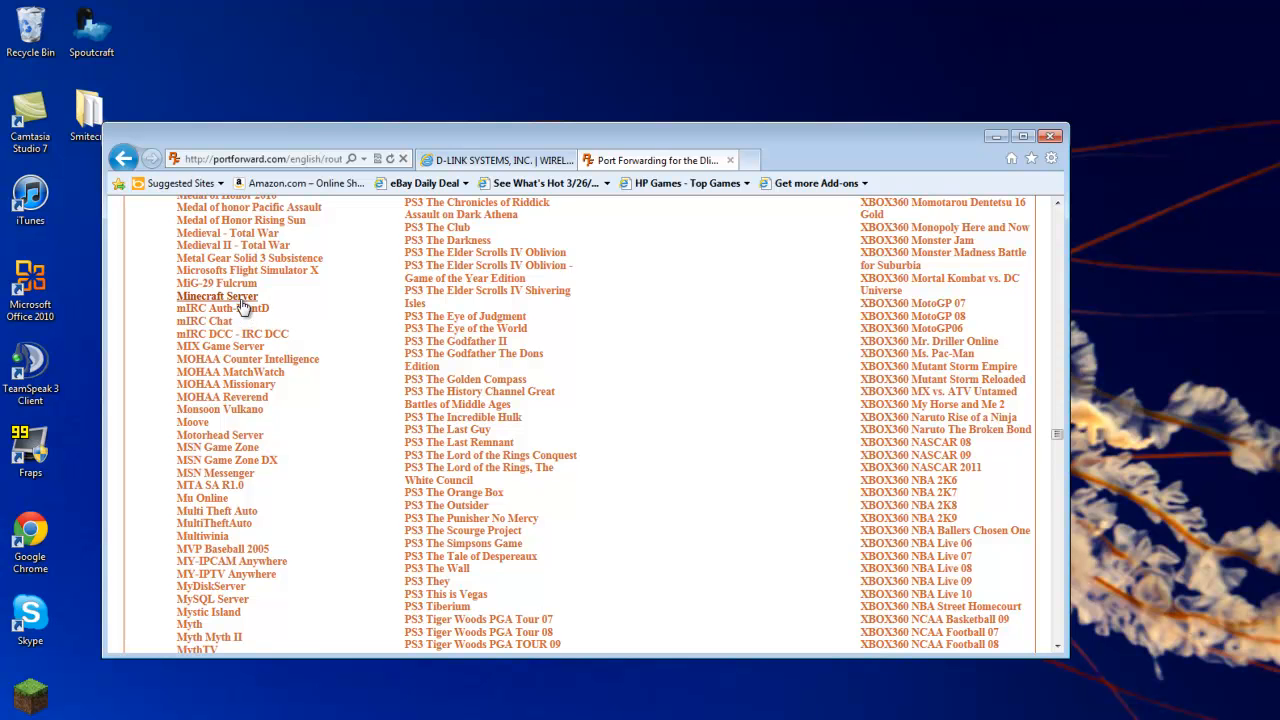
pyautogui.click(217, 296)
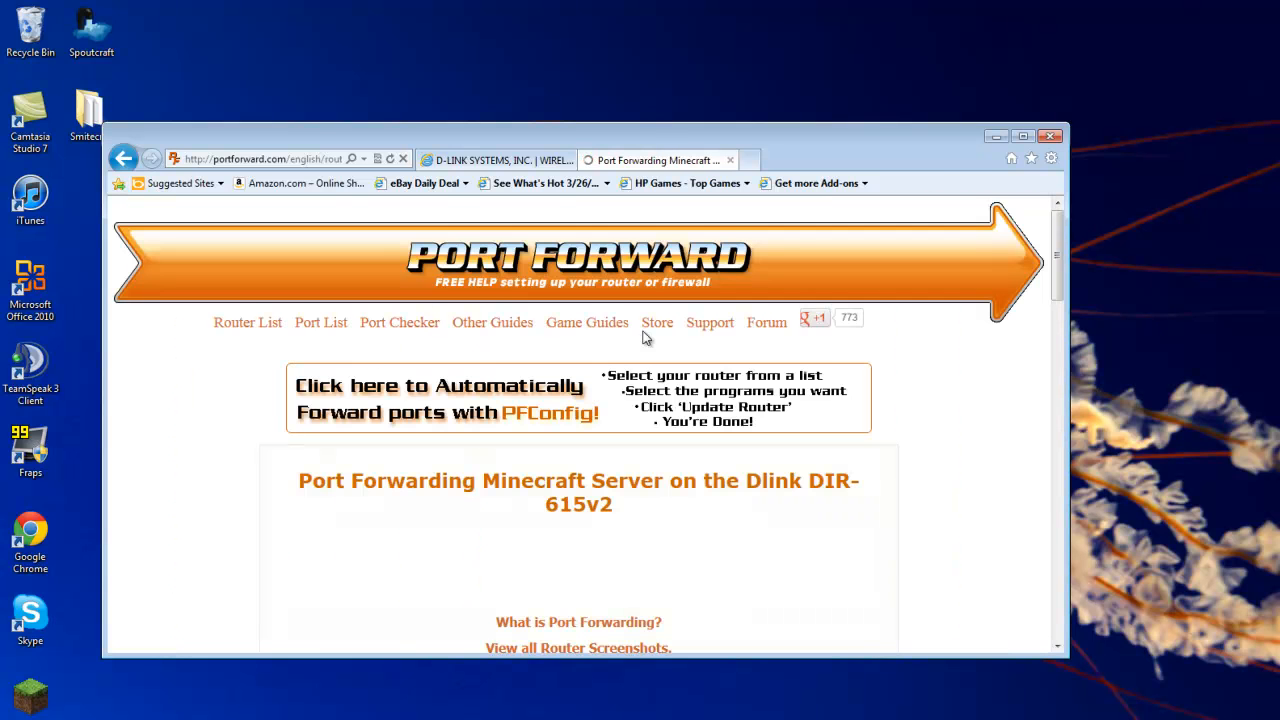
# Read the DIR-615v2 Minecraft guide showing port 25565, then close its tab to reveal the router login
pyautogui.scroll(-3)
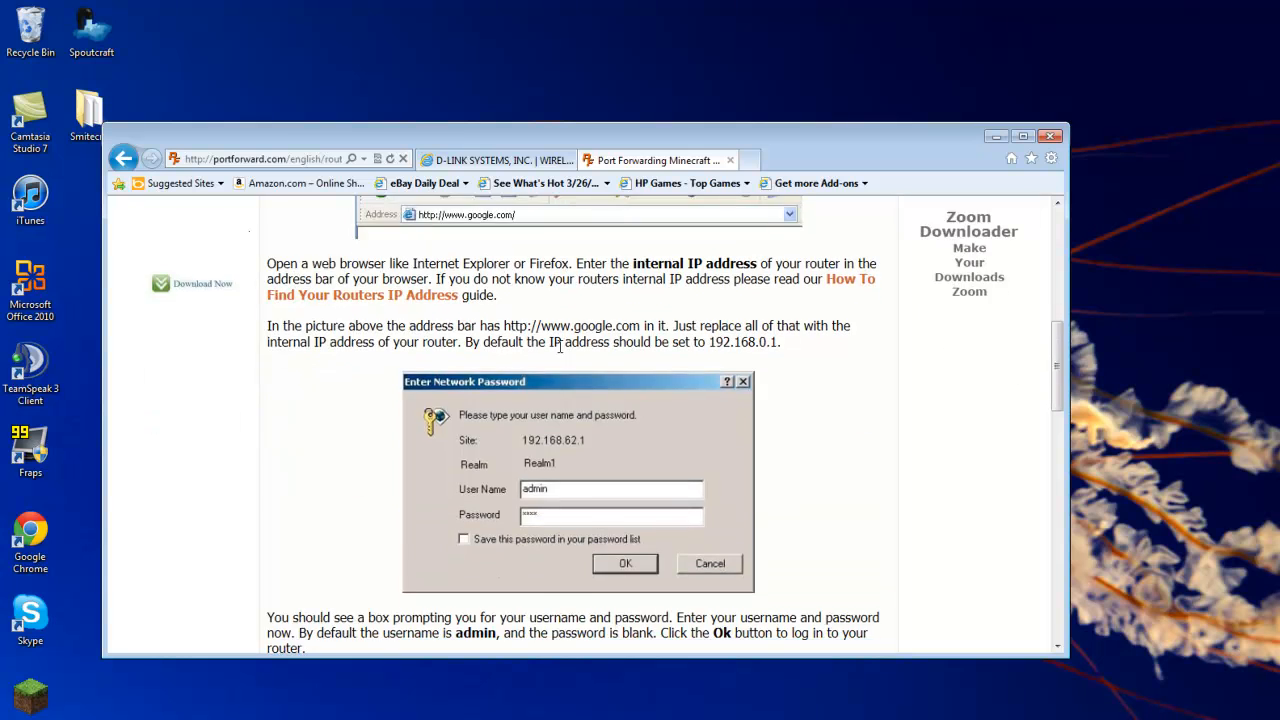
pyautogui.scroll(3)
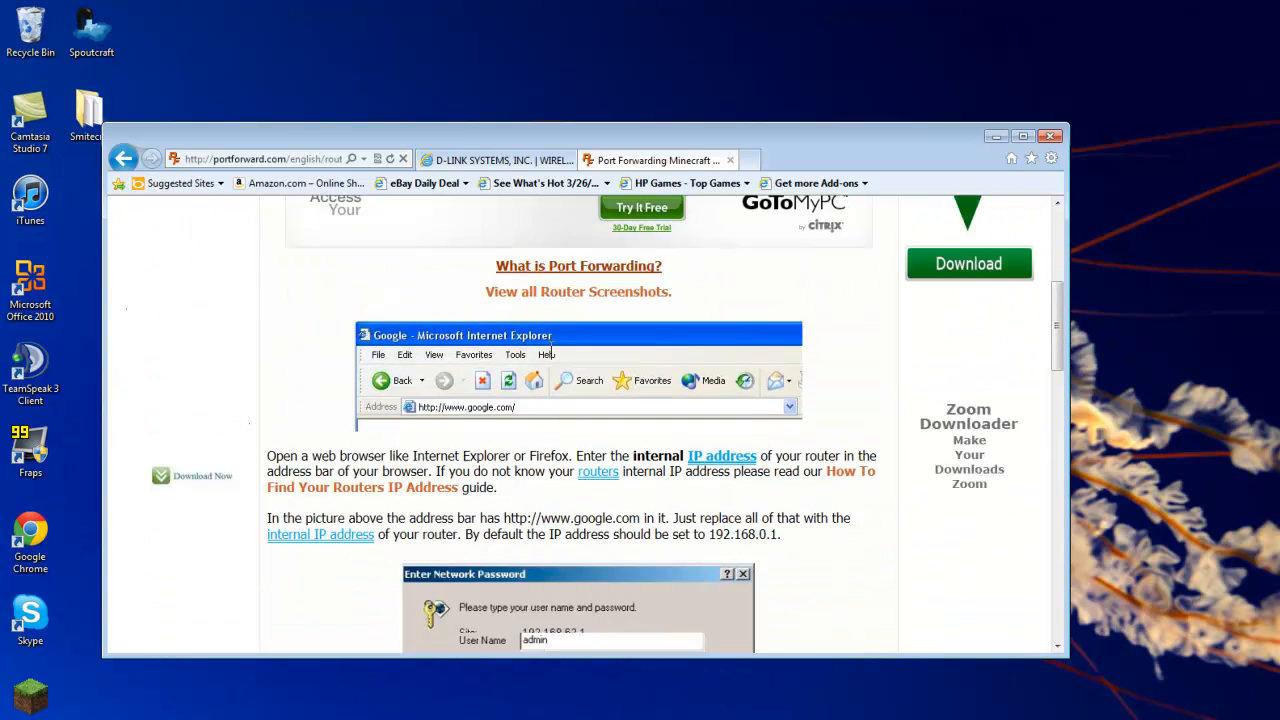
pyautogui.scroll(-3)
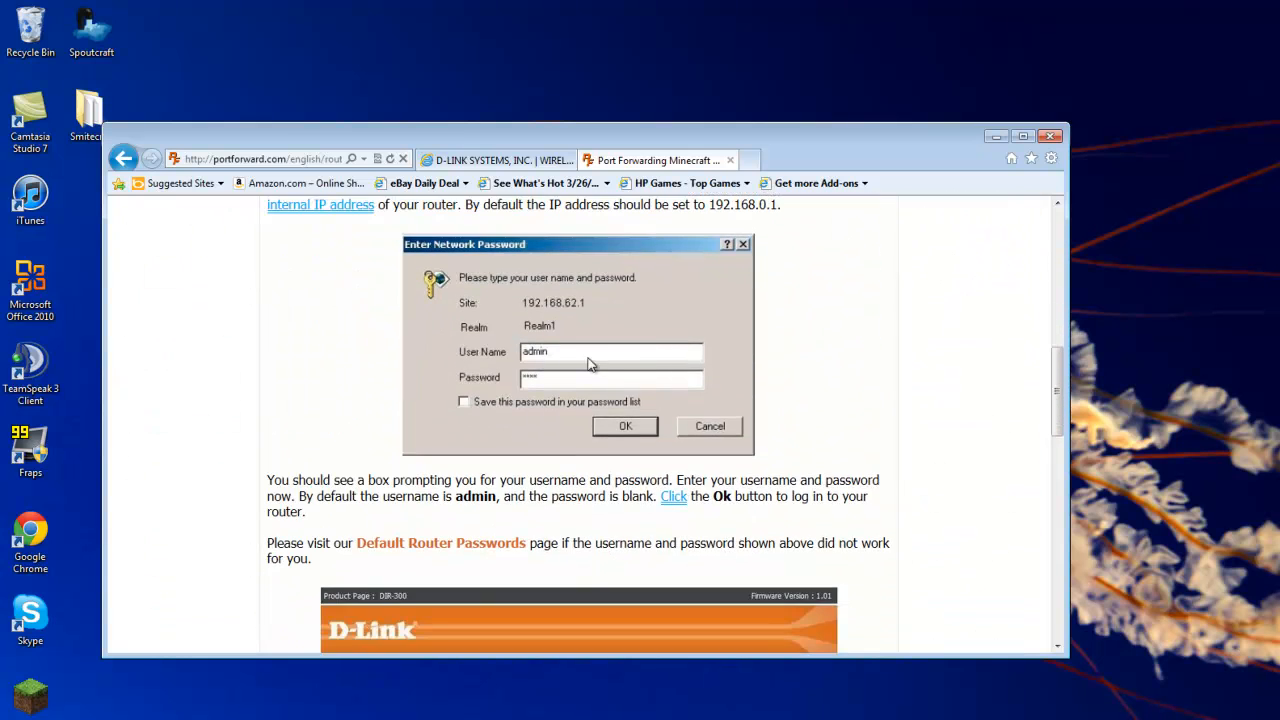
pyautogui.moveTo(547, 388)
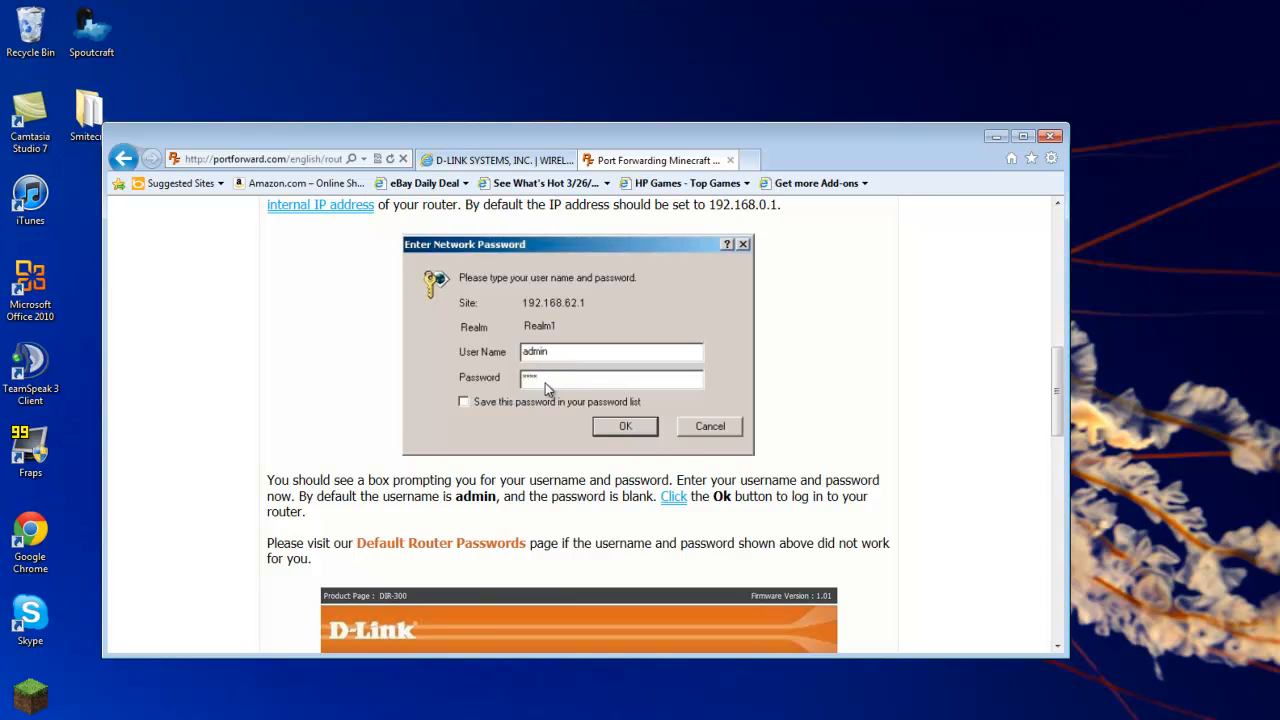
pyautogui.click(624, 426)
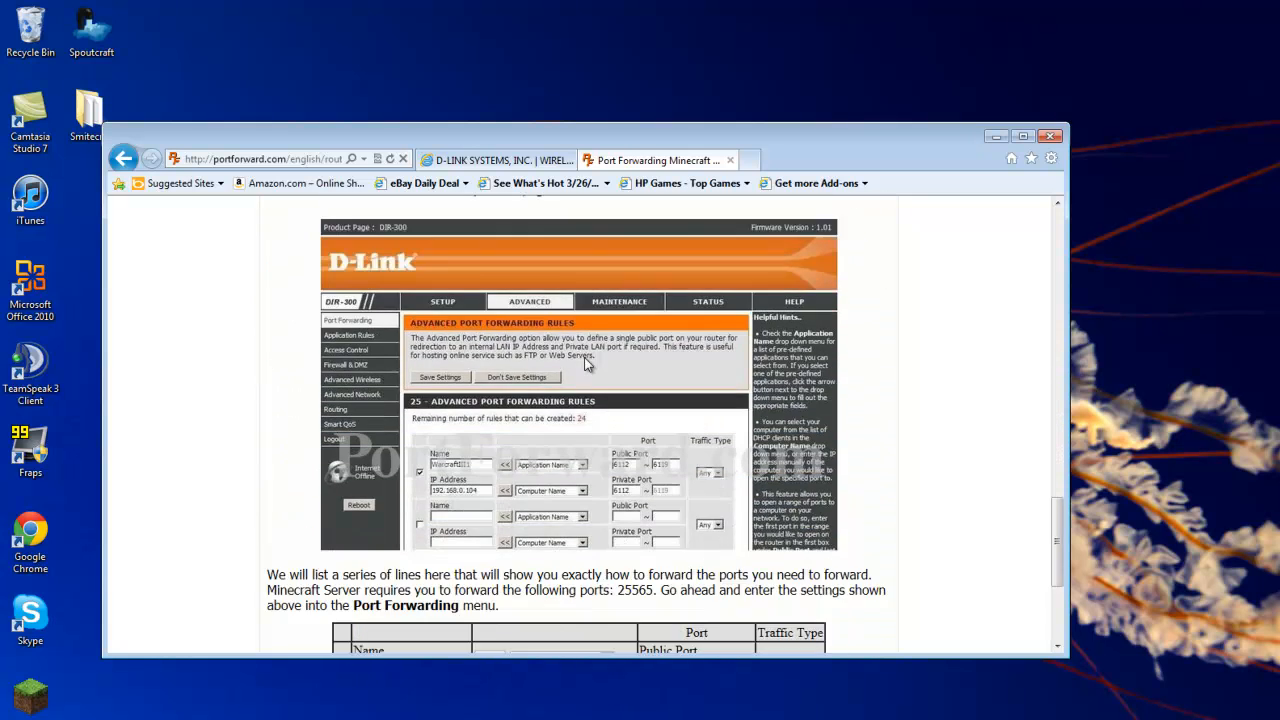
pyautogui.scroll(-3)
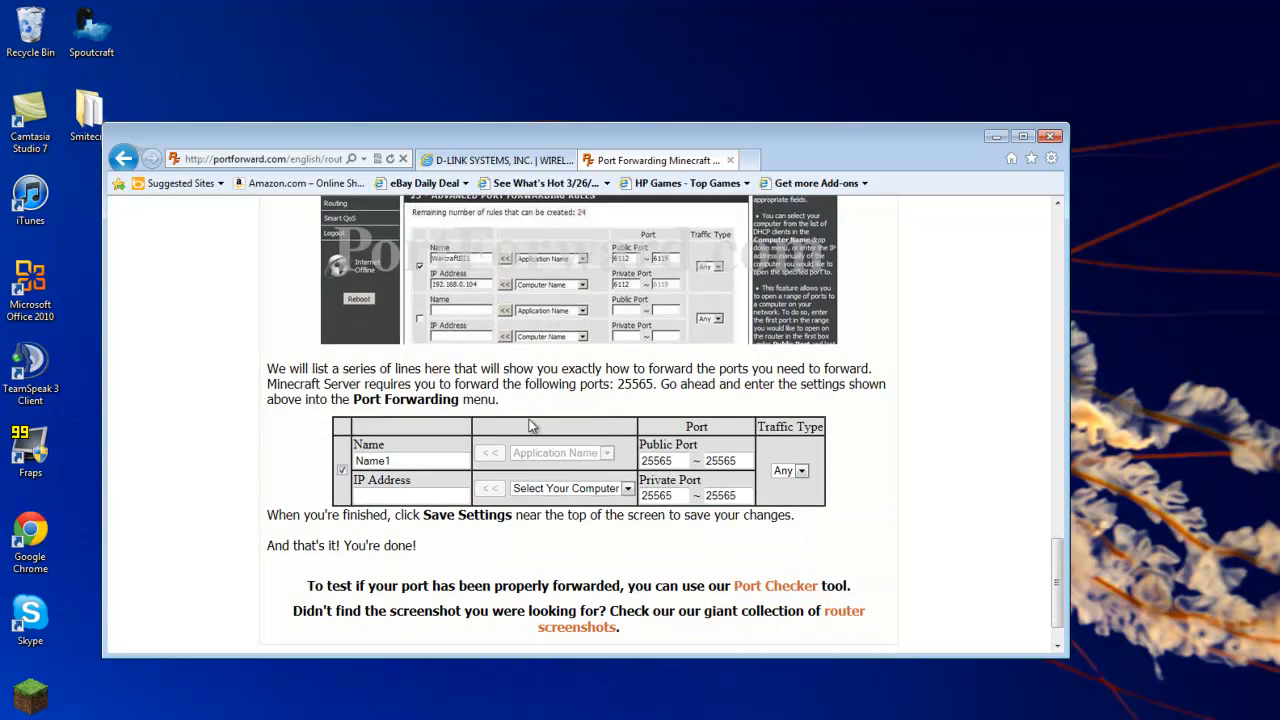
pyautogui.scroll(3)
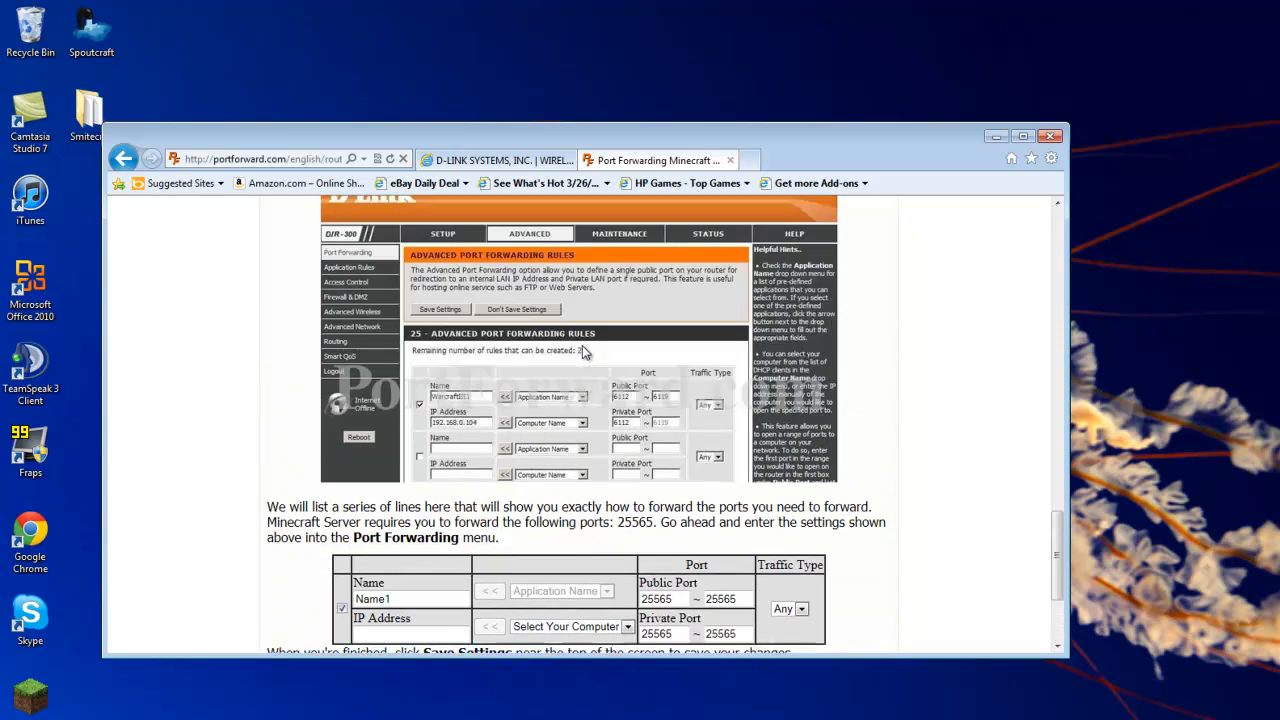
pyautogui.scroll(3)
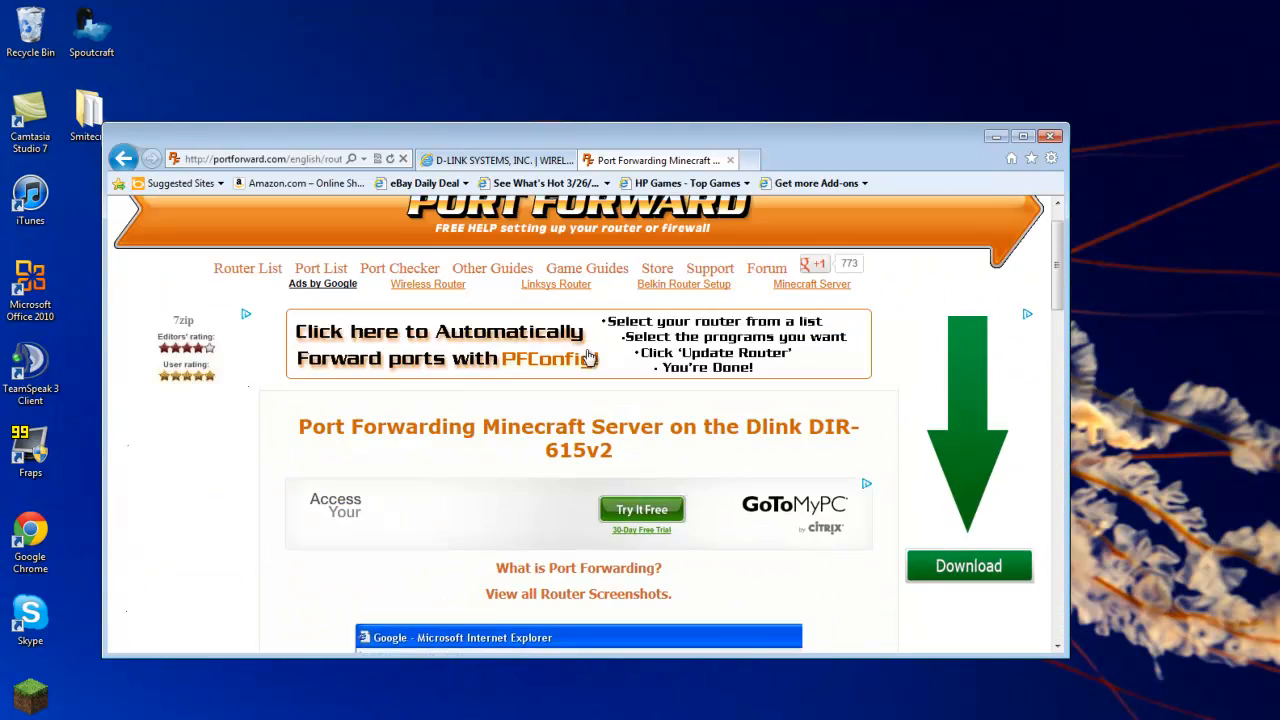
pyautogui.scroll(3)
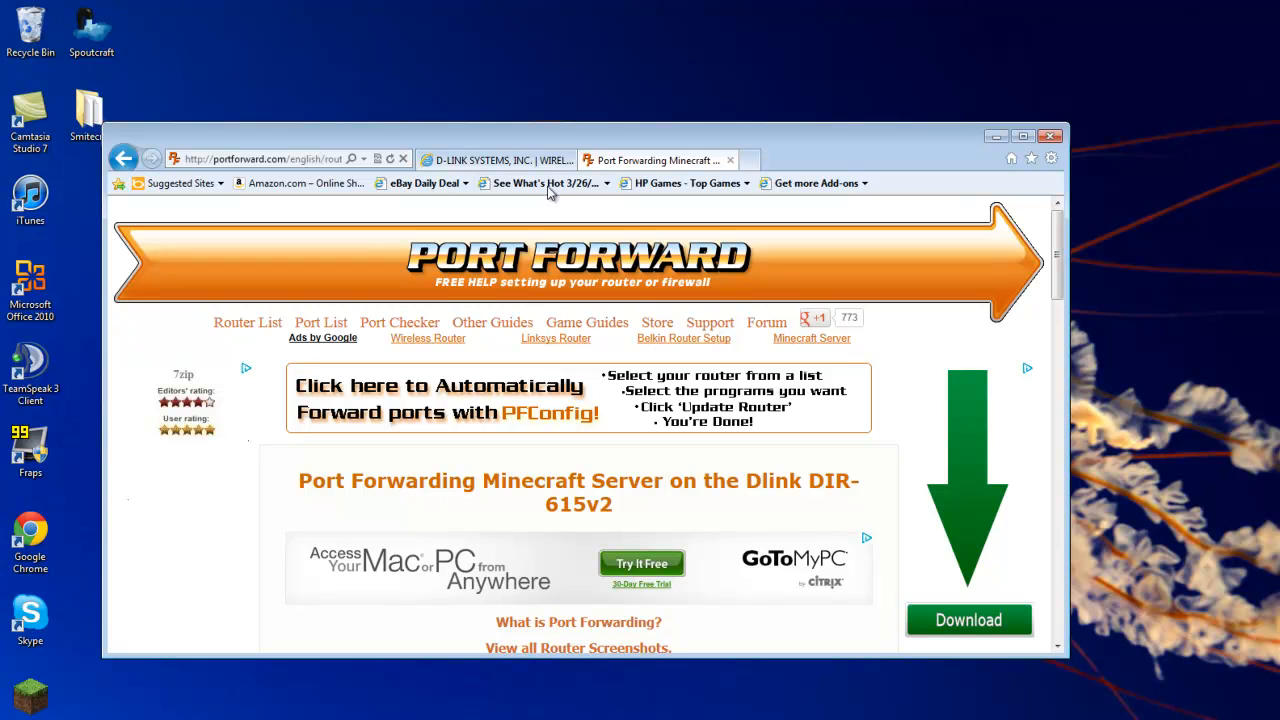
pyautogui.moveTo(731, 160)
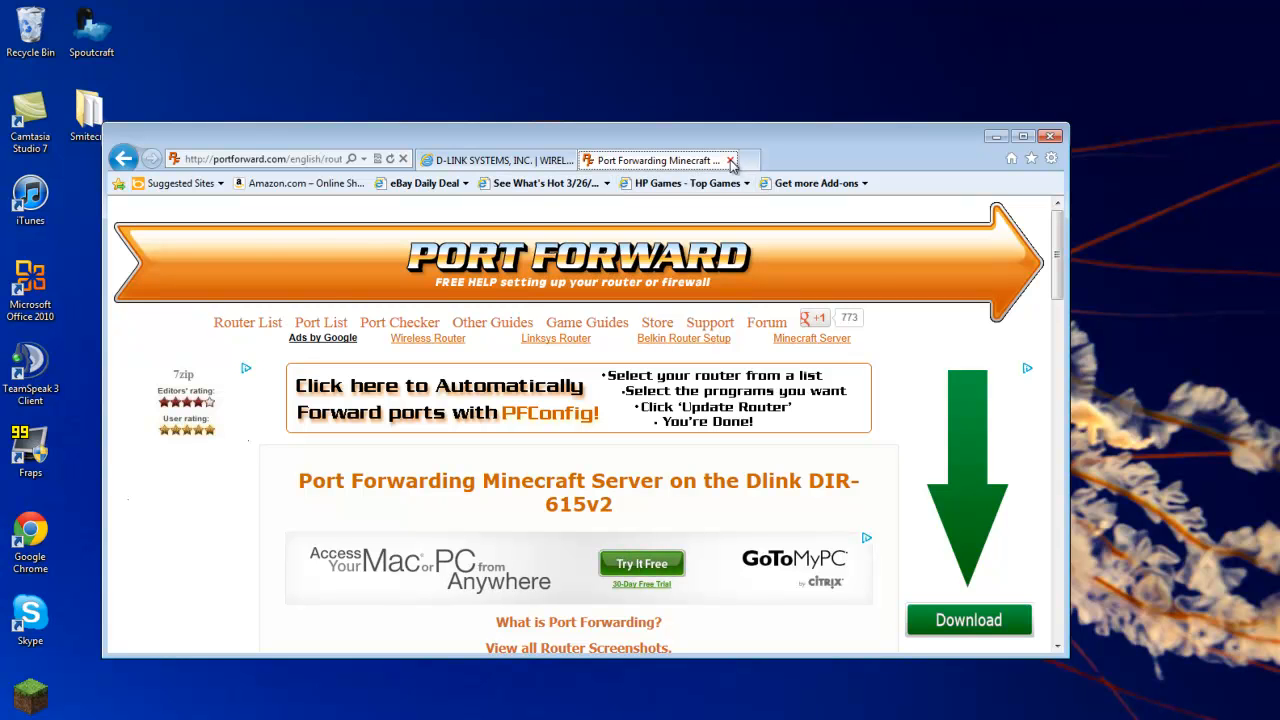
pyautogui.click(731, 160)
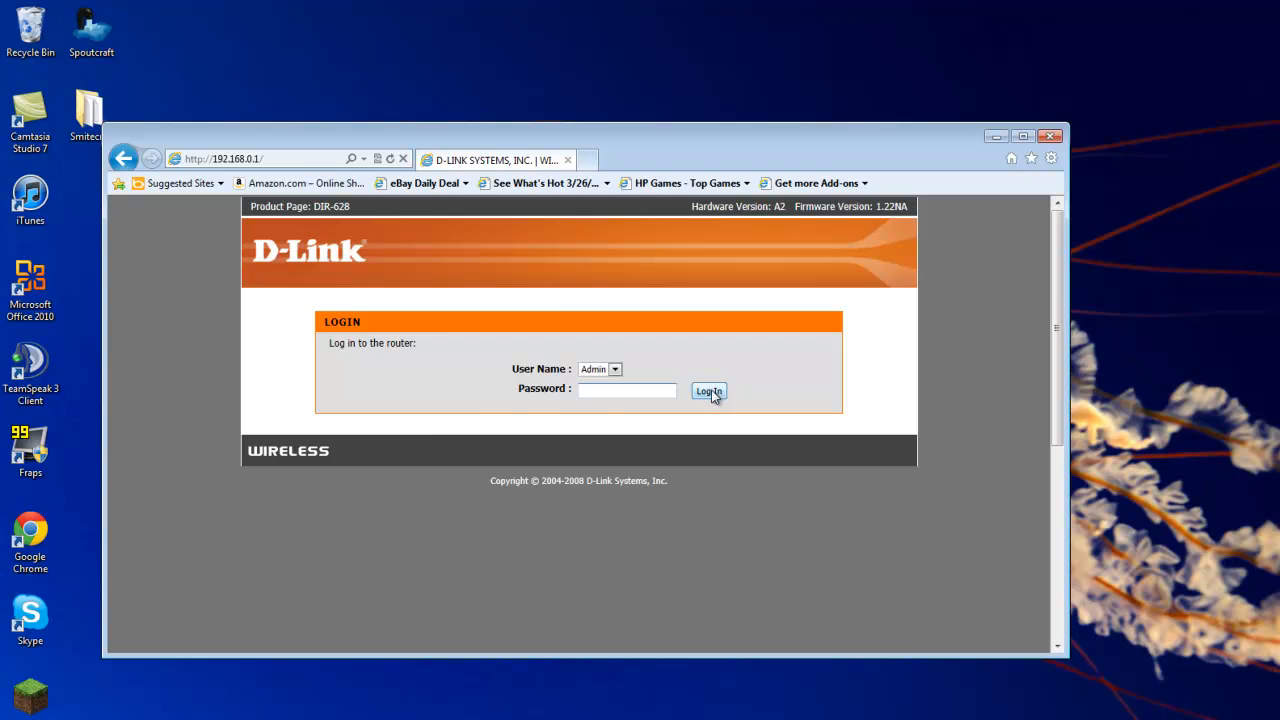
# Log in to the D-Link router and go to its Advanced Virtual Server settings
pyautogui.click(708, 391)
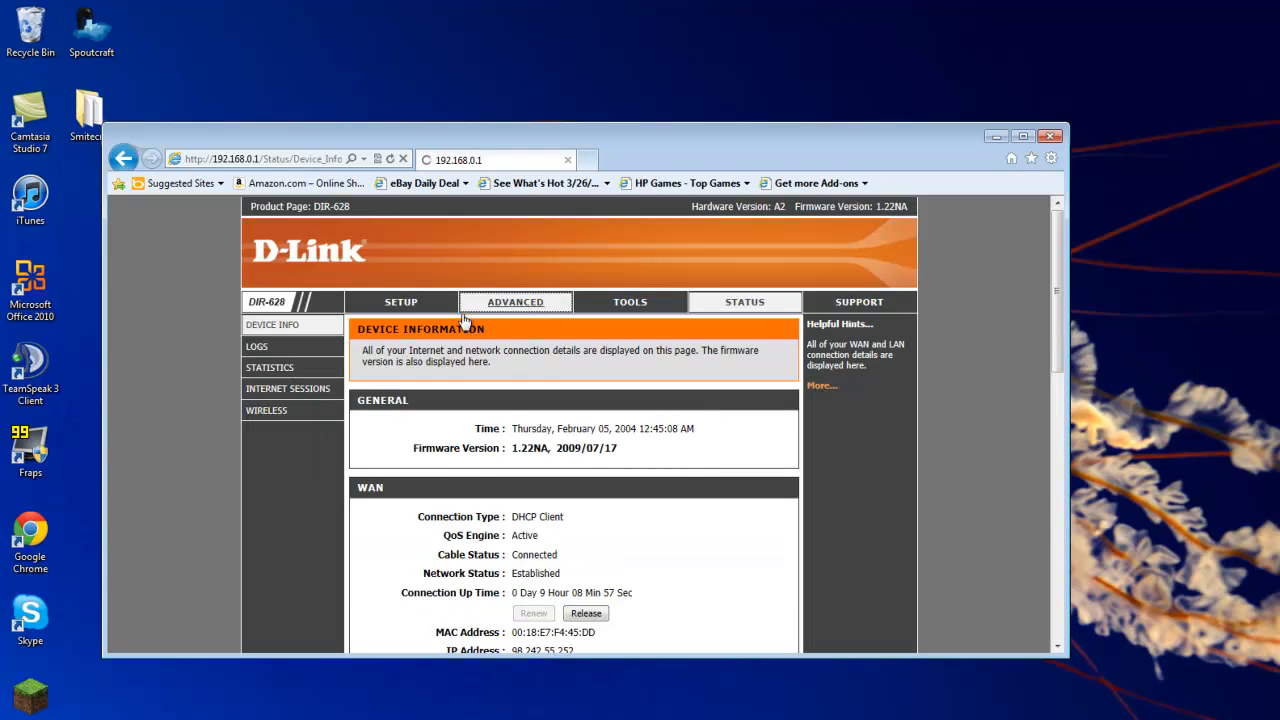
pyautogui.click(515, 301)
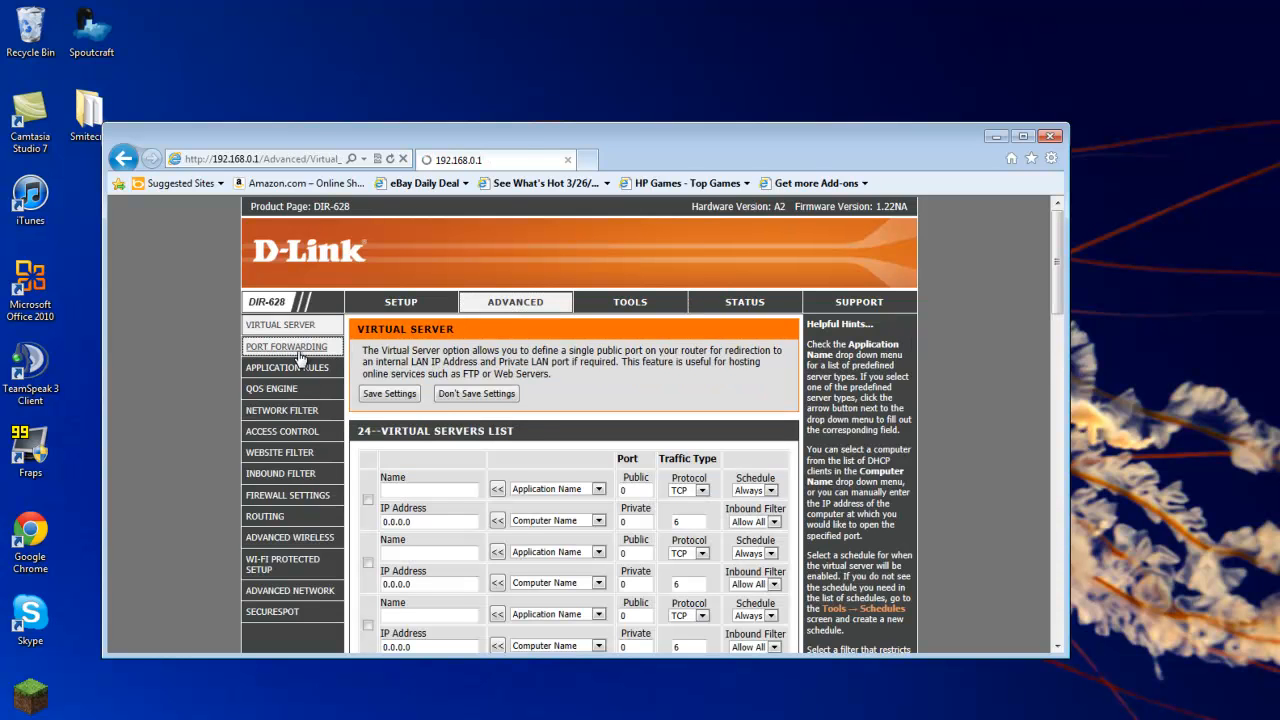
# Review the mc port forwarding rule opening 25565 to 192.168.0.190
pyautogui.click(287, 346)
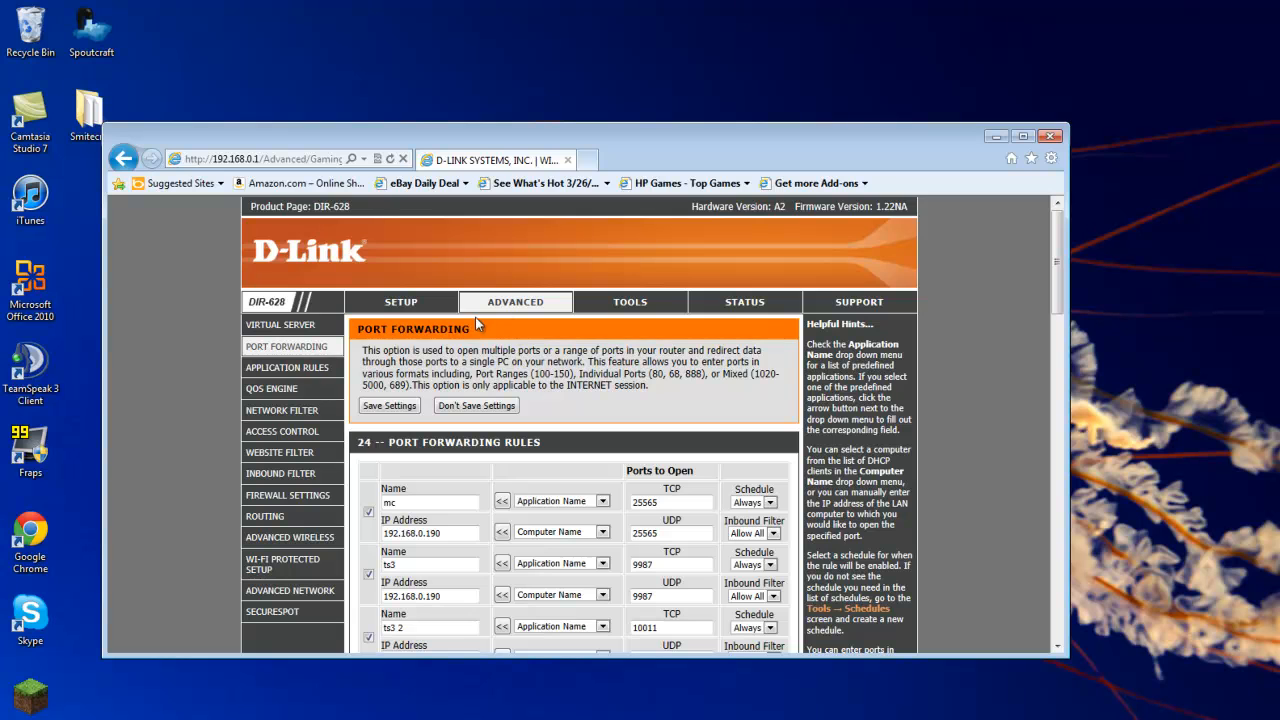
pyautogui.moveTo(307, 430)
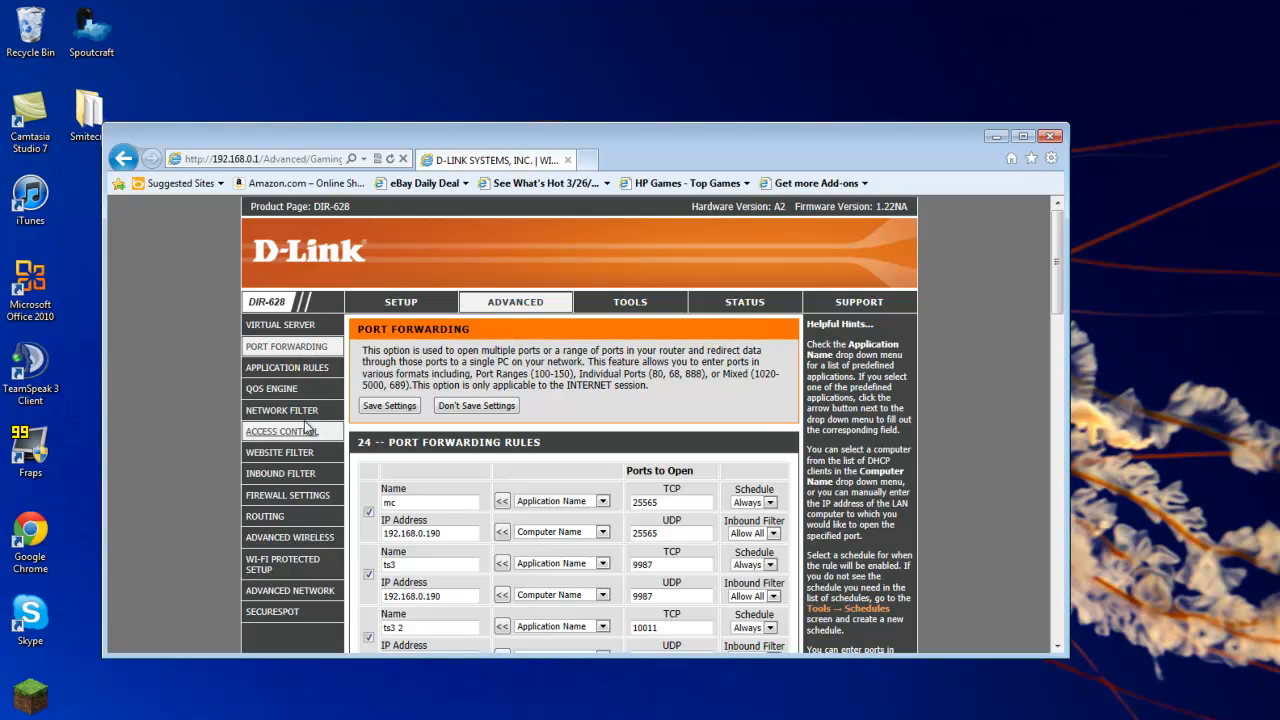
pyautogui.moveTo(271, 388)
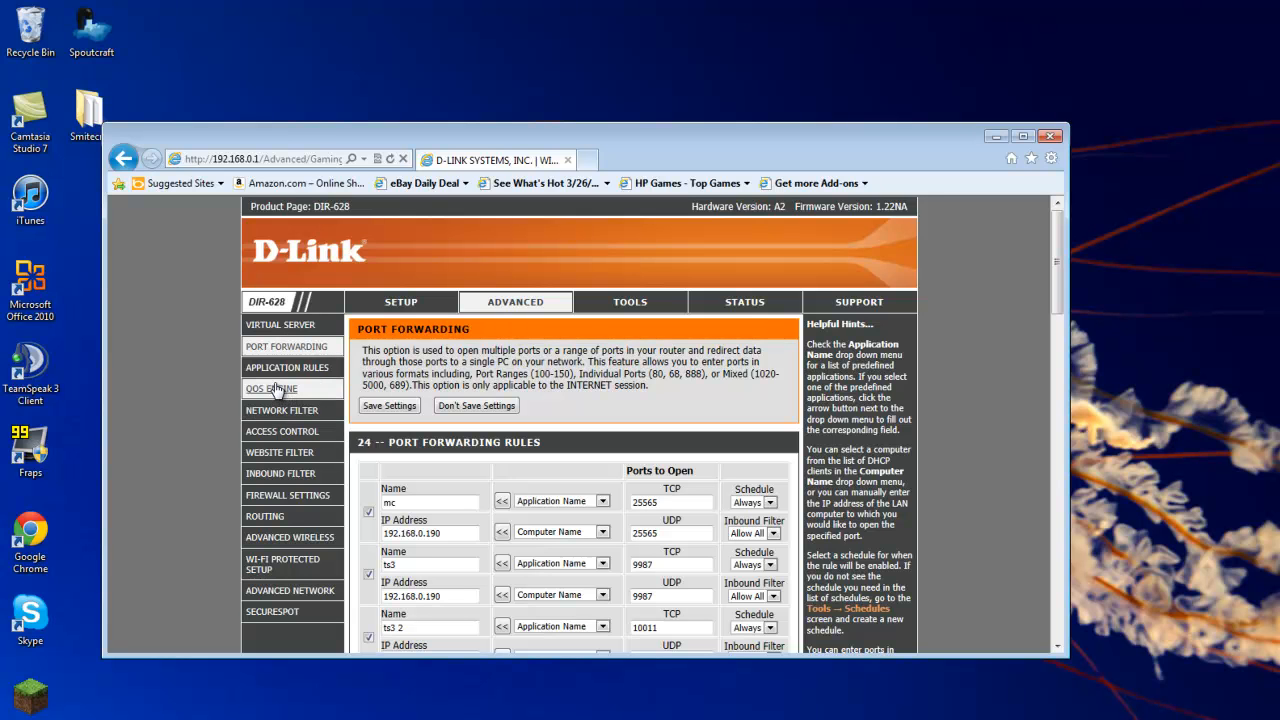
pyautogui.scroll(-3)
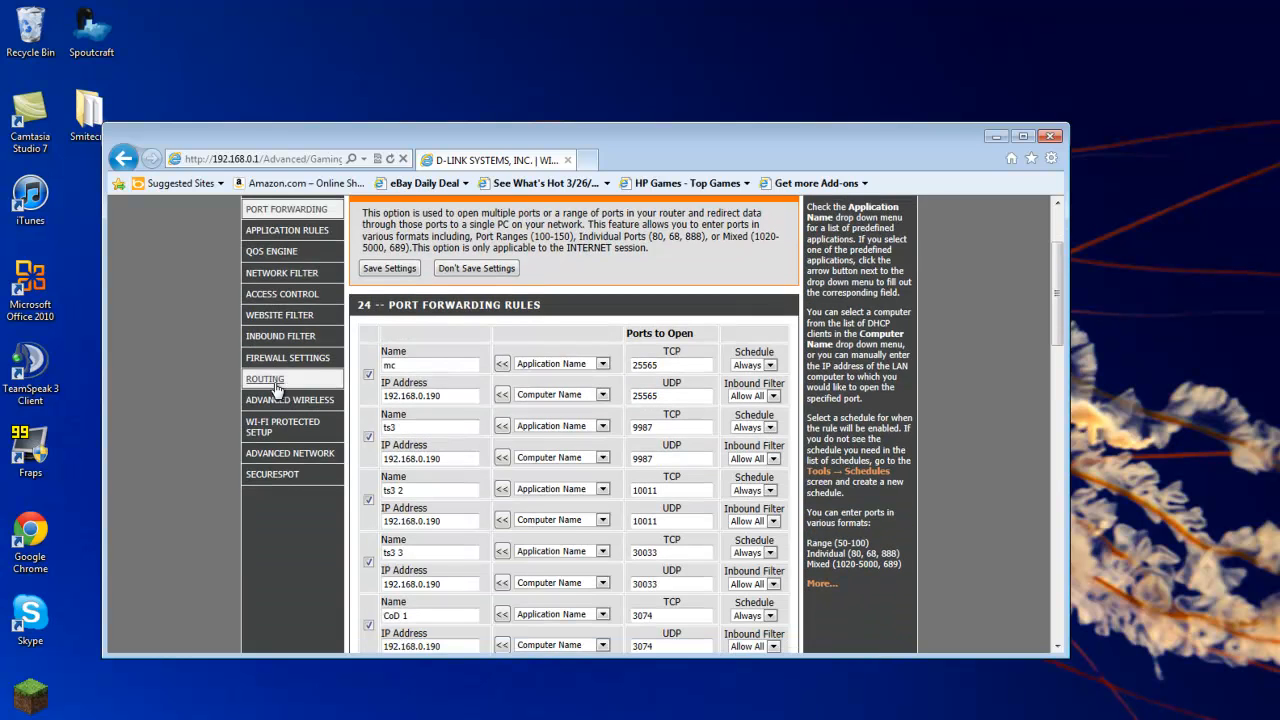
pyautogui.moveTo(451, 342)
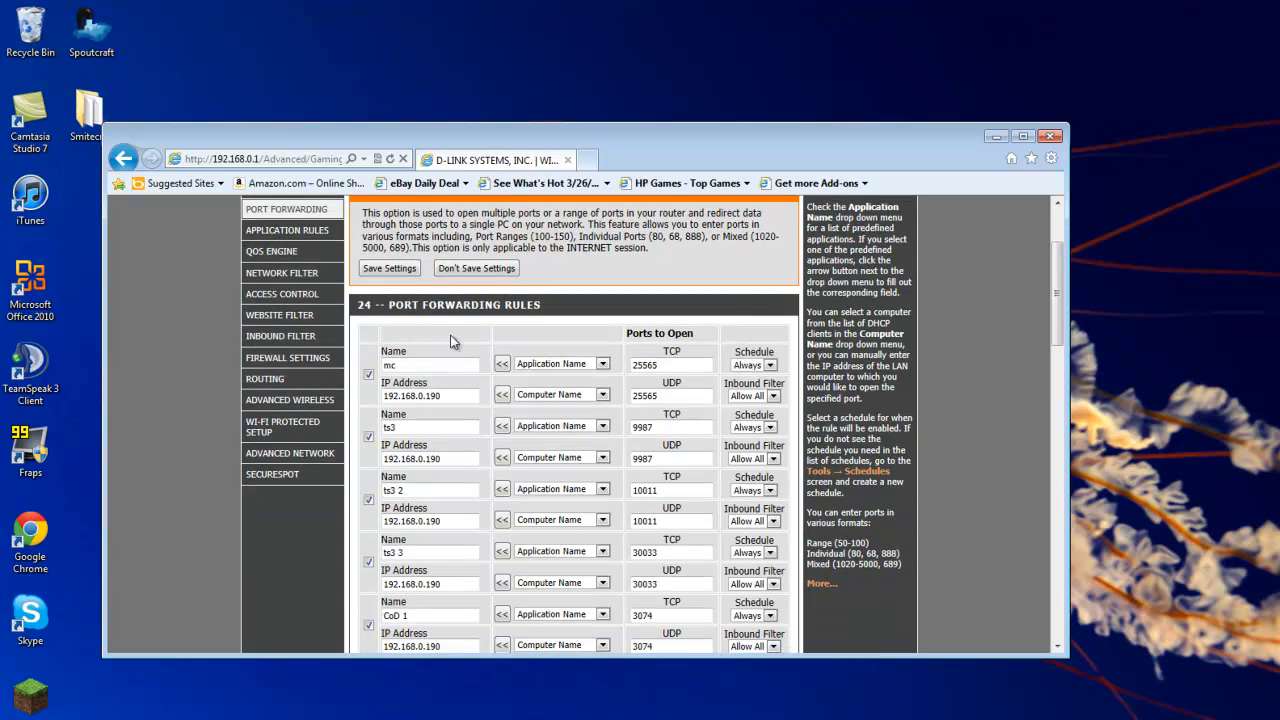
pyautogui.scroll(-3)
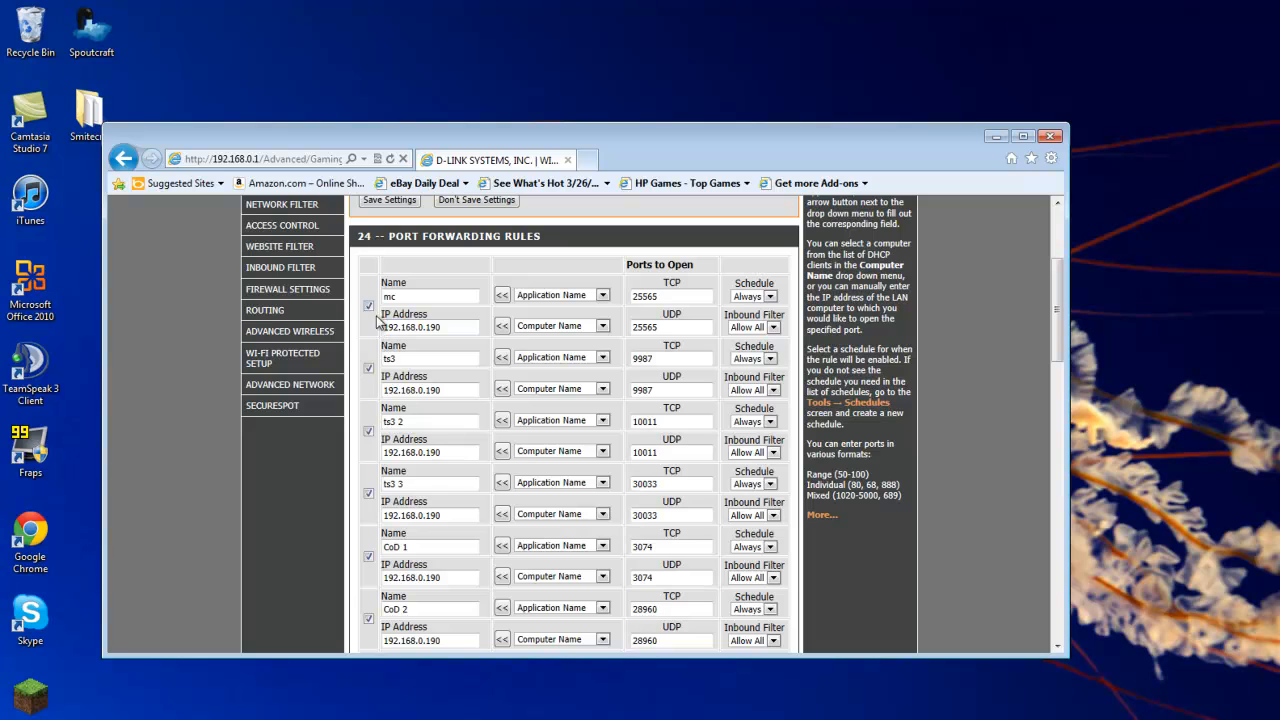
pyautogui.click(430, 296)
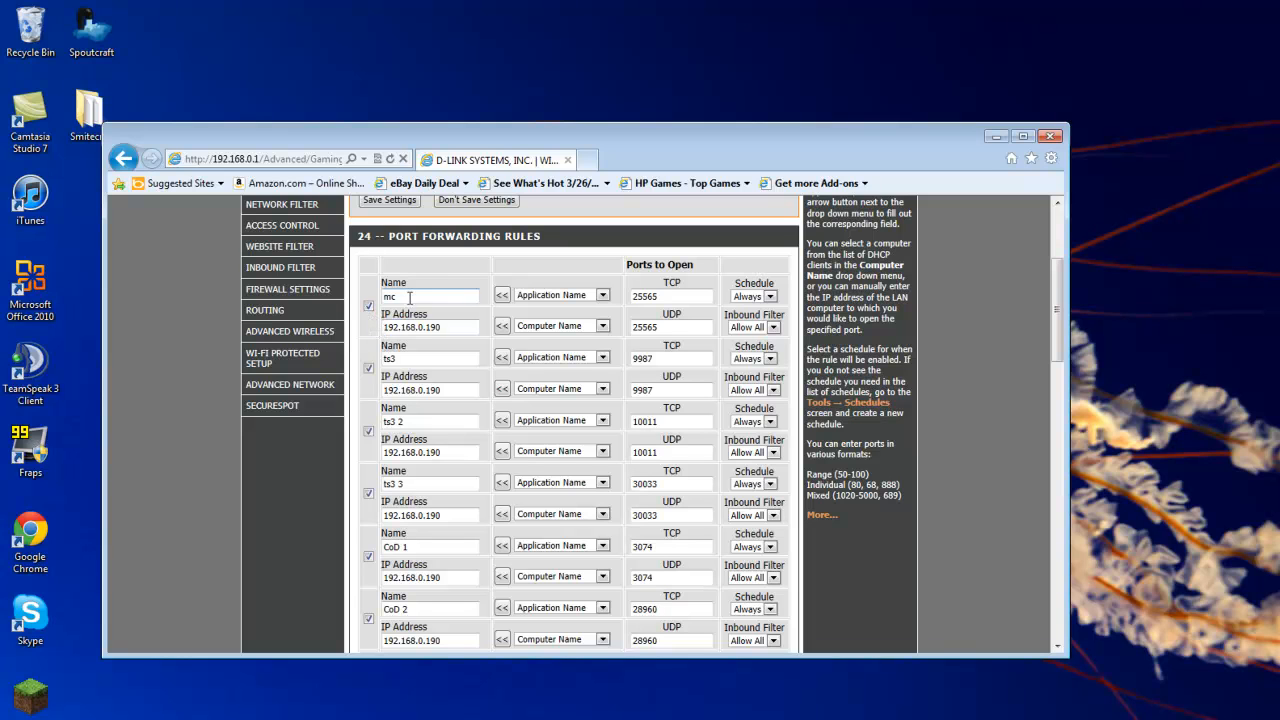
pyautogui.moveTo(438, 320)
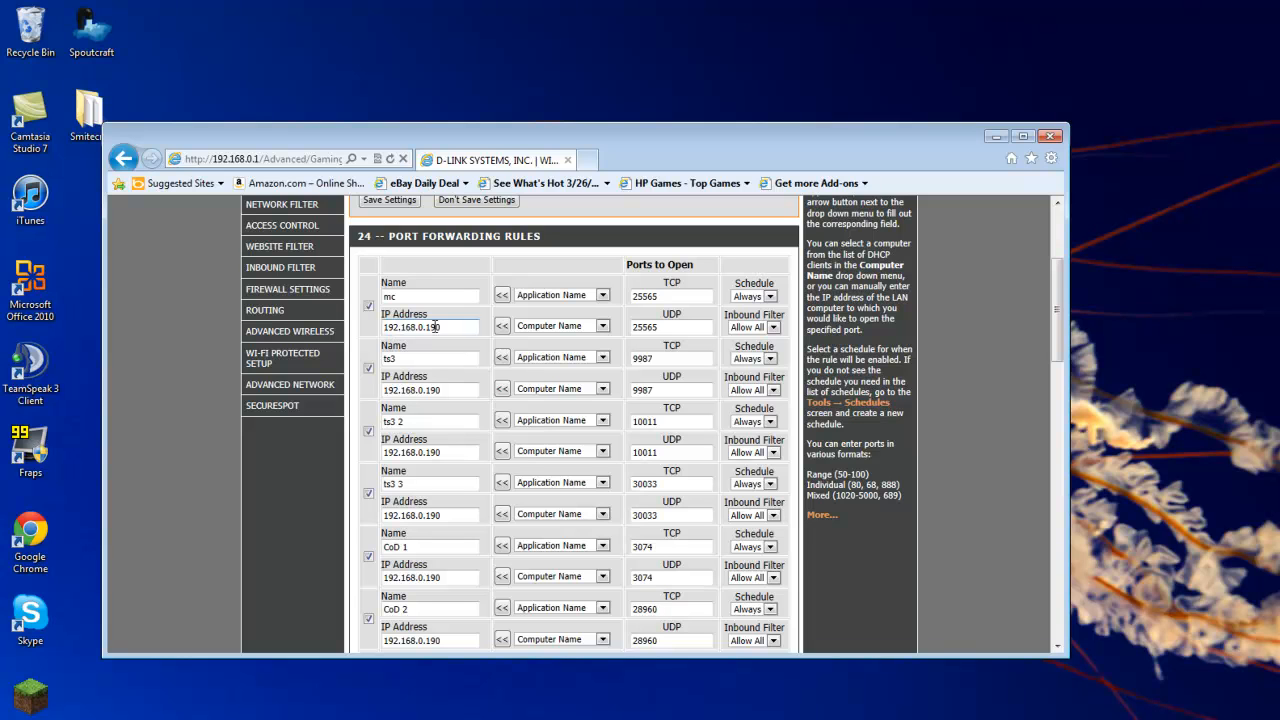
pyautogui.moveTo(371, 335)
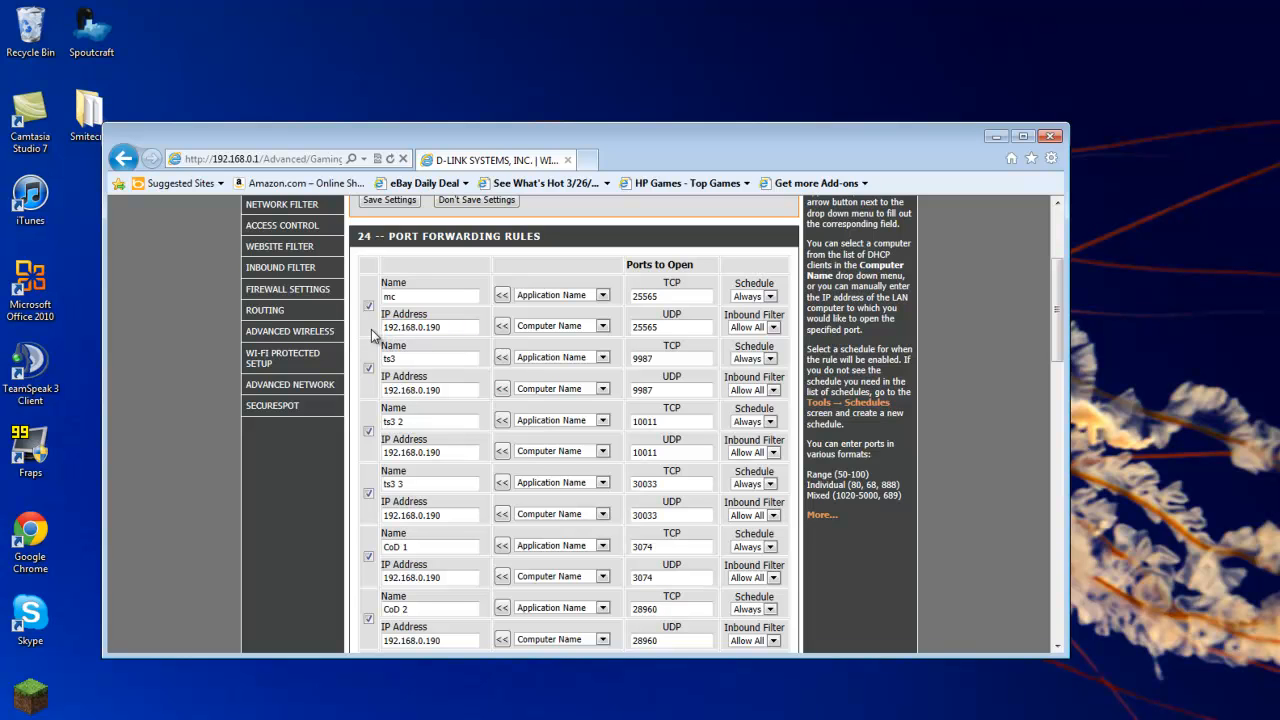
pyautogui.click(430, 327)
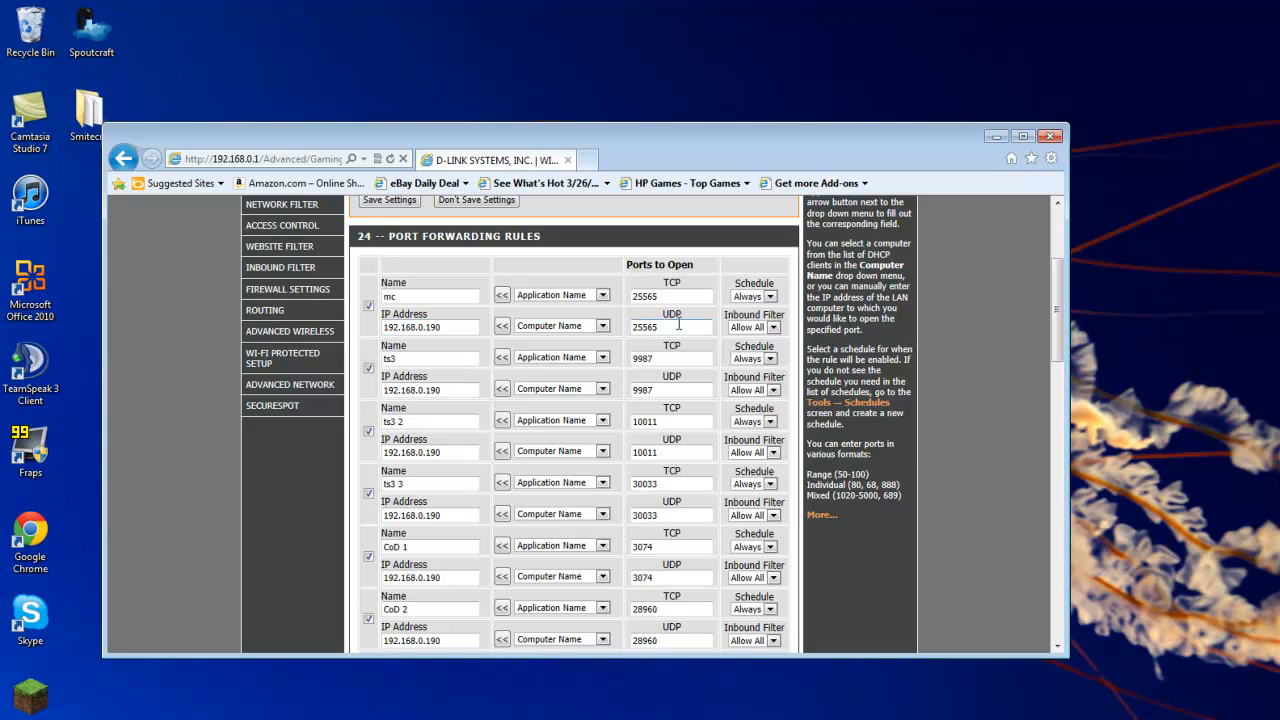
pyautogui.scroll(3)
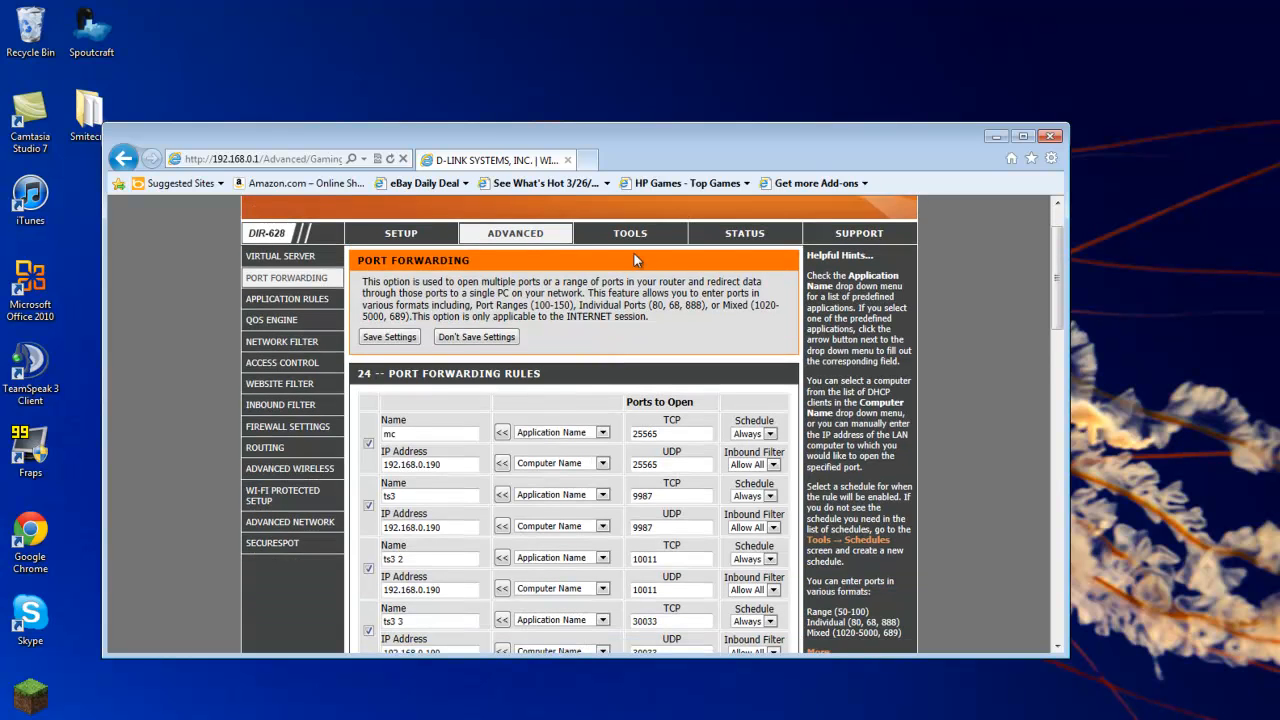
pyautogui.moveTo(407, 417)
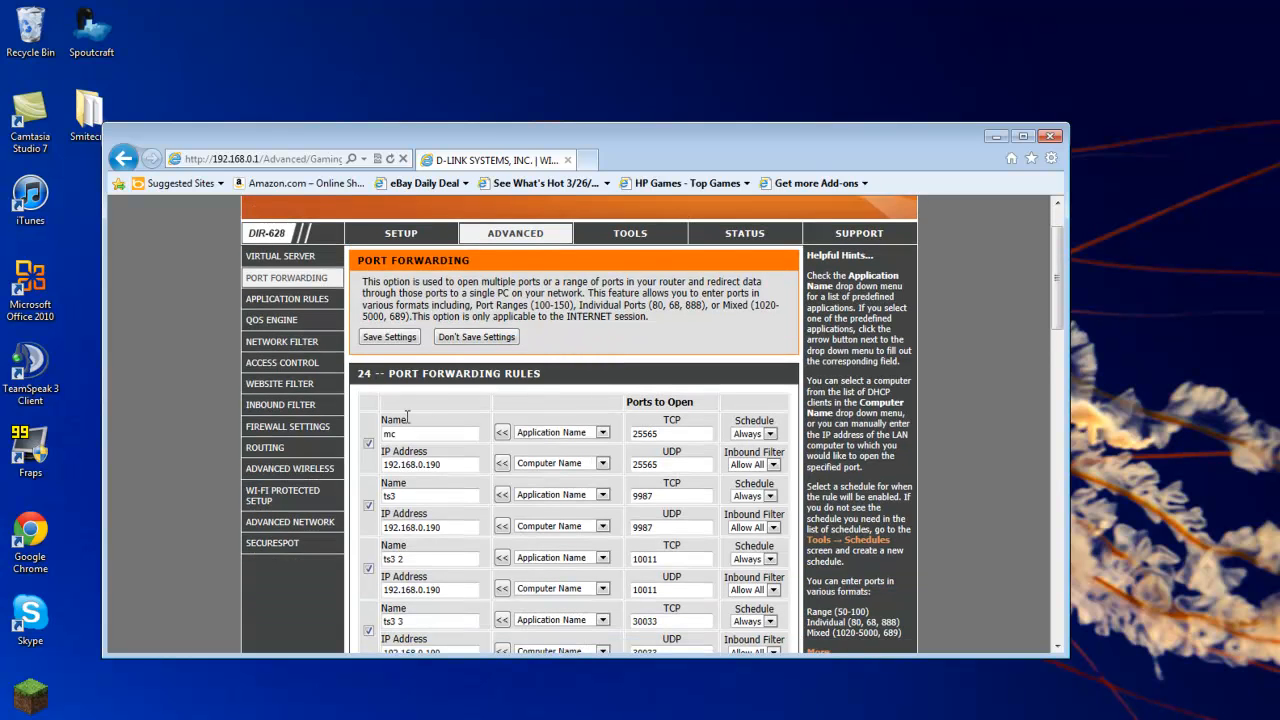
pyautogui.moveTo(420, 400)
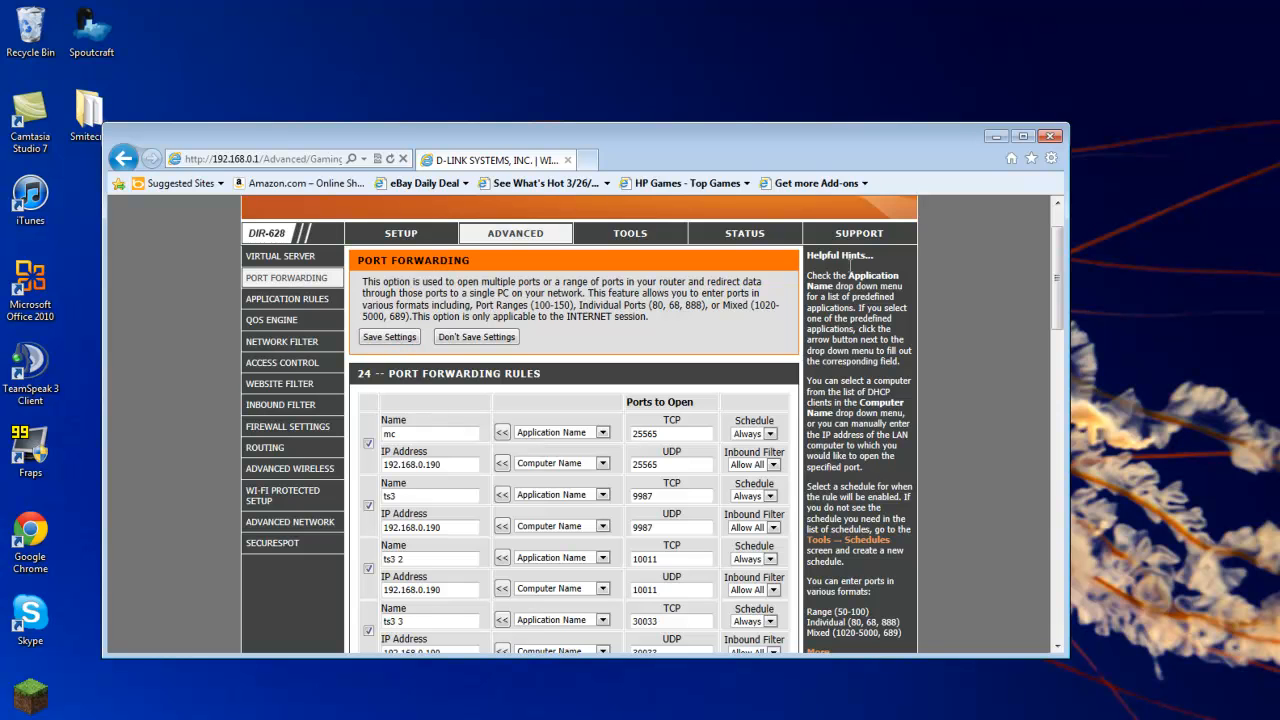
pyautogui.scroll(3)
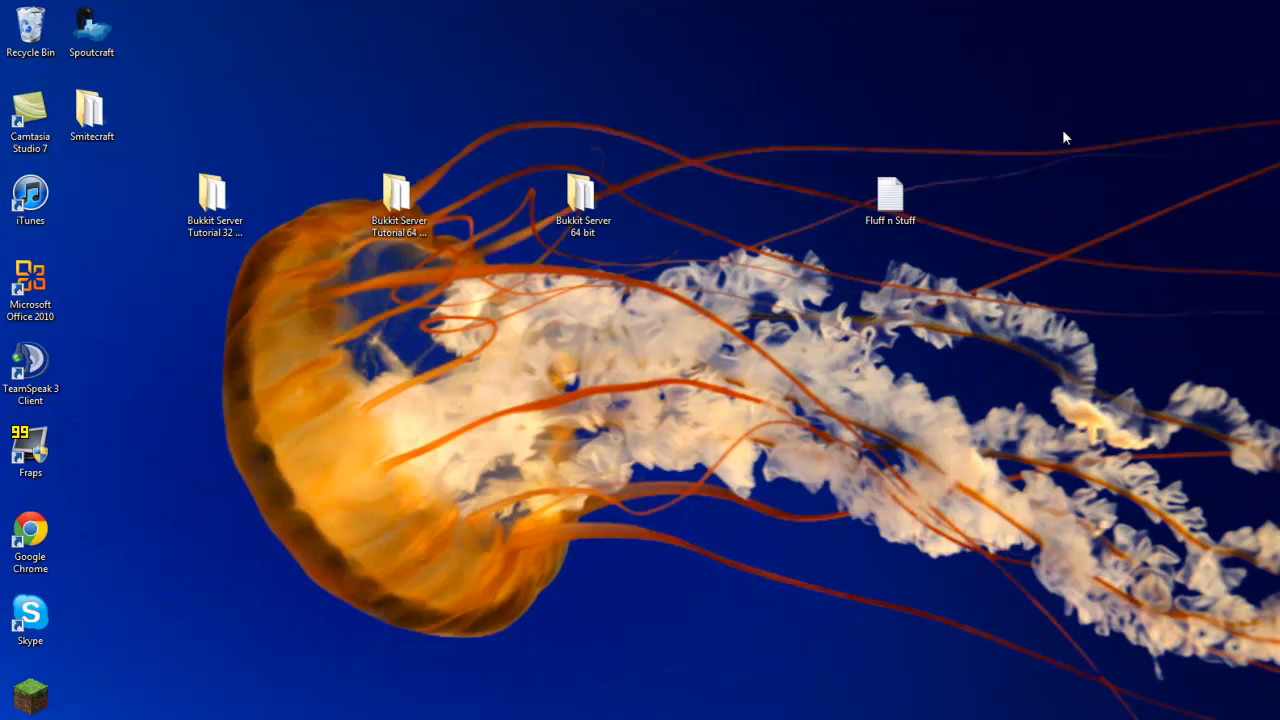
pyautogui.moveTo(563, 305)
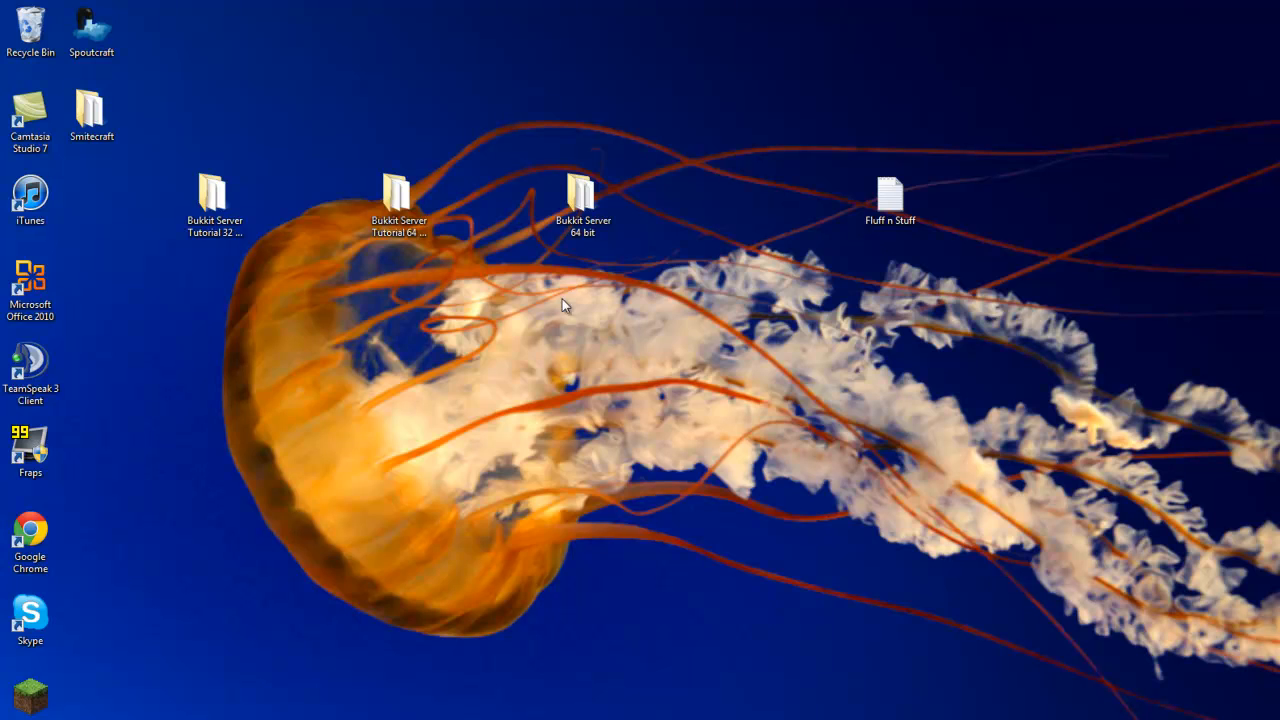
# From the Bukkit Server 64 bit folder, edit server.properties in Notepad++
pyautogui.doubleClick(583, 191)
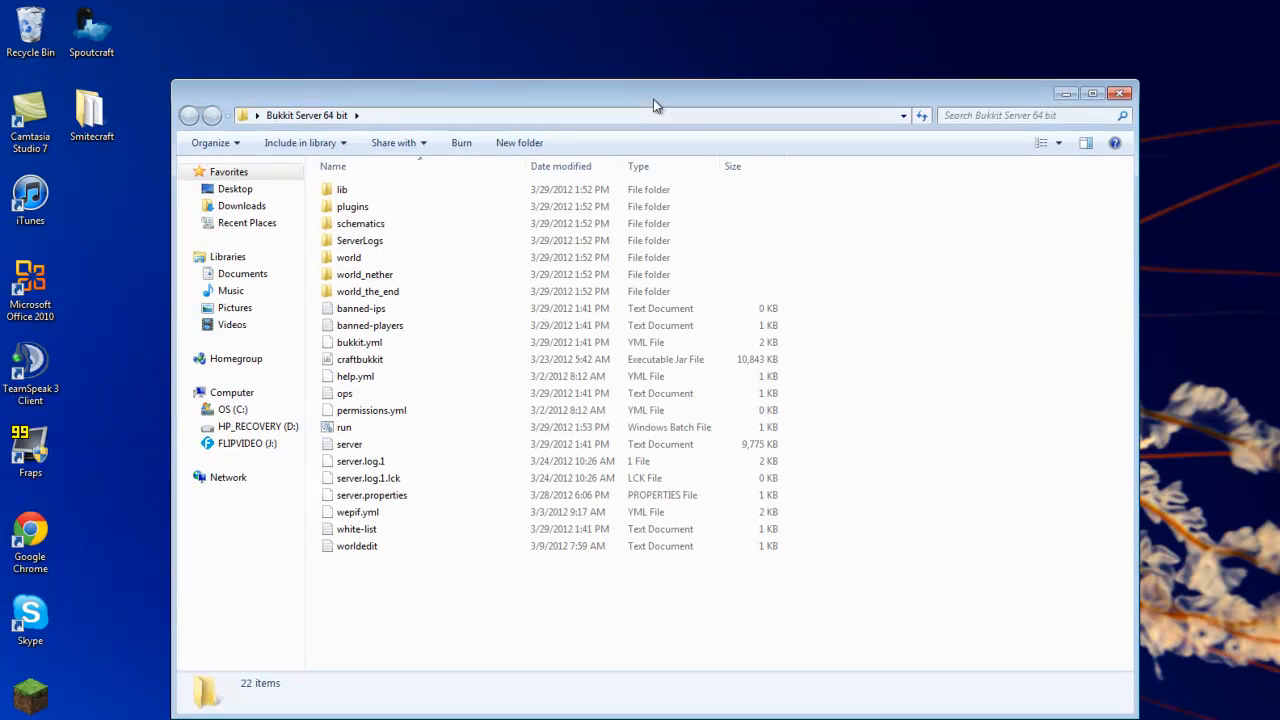
pyautogui.moveTo(595, 223)
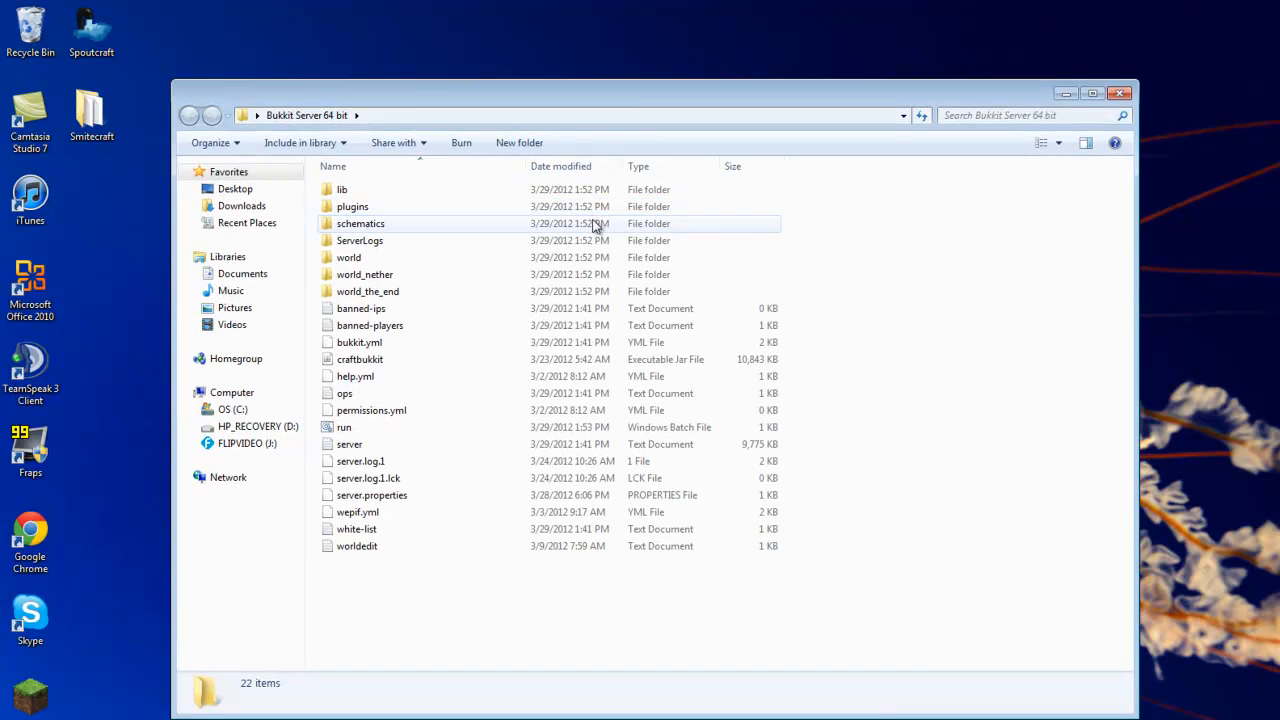
pyautogui.moveTo(447, 377)
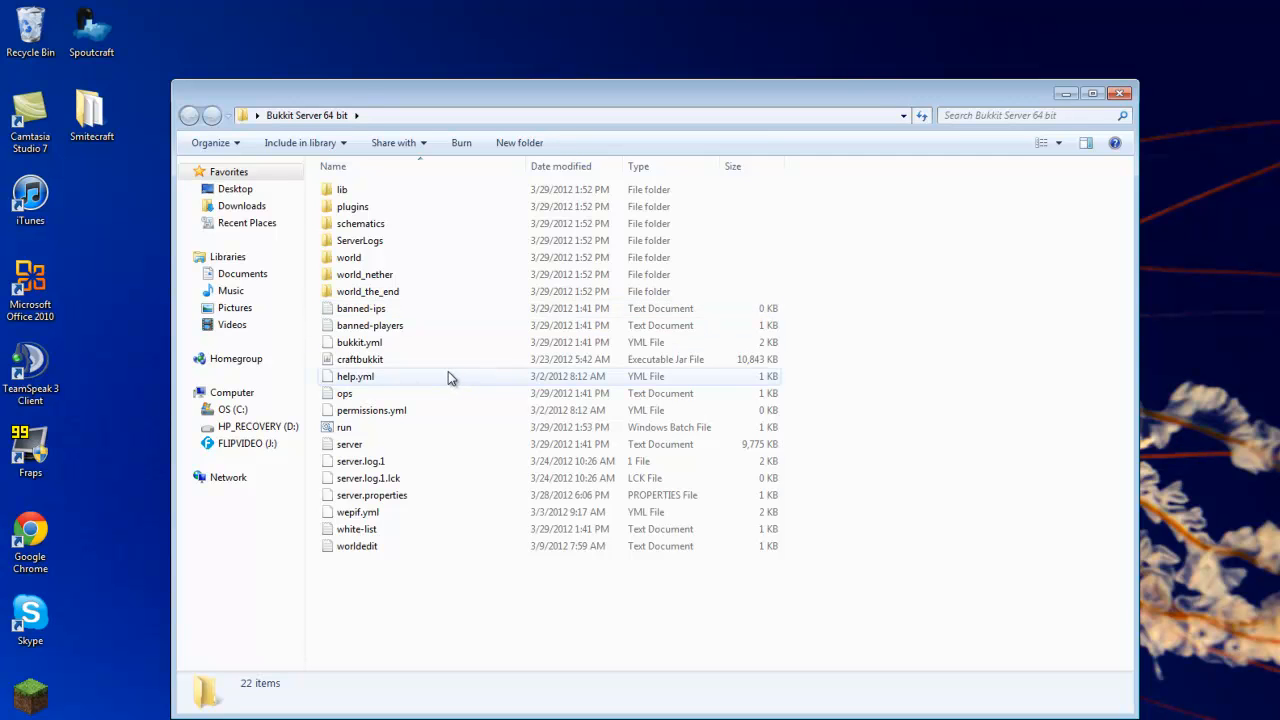
pyautogui.moveTo(400, 359)
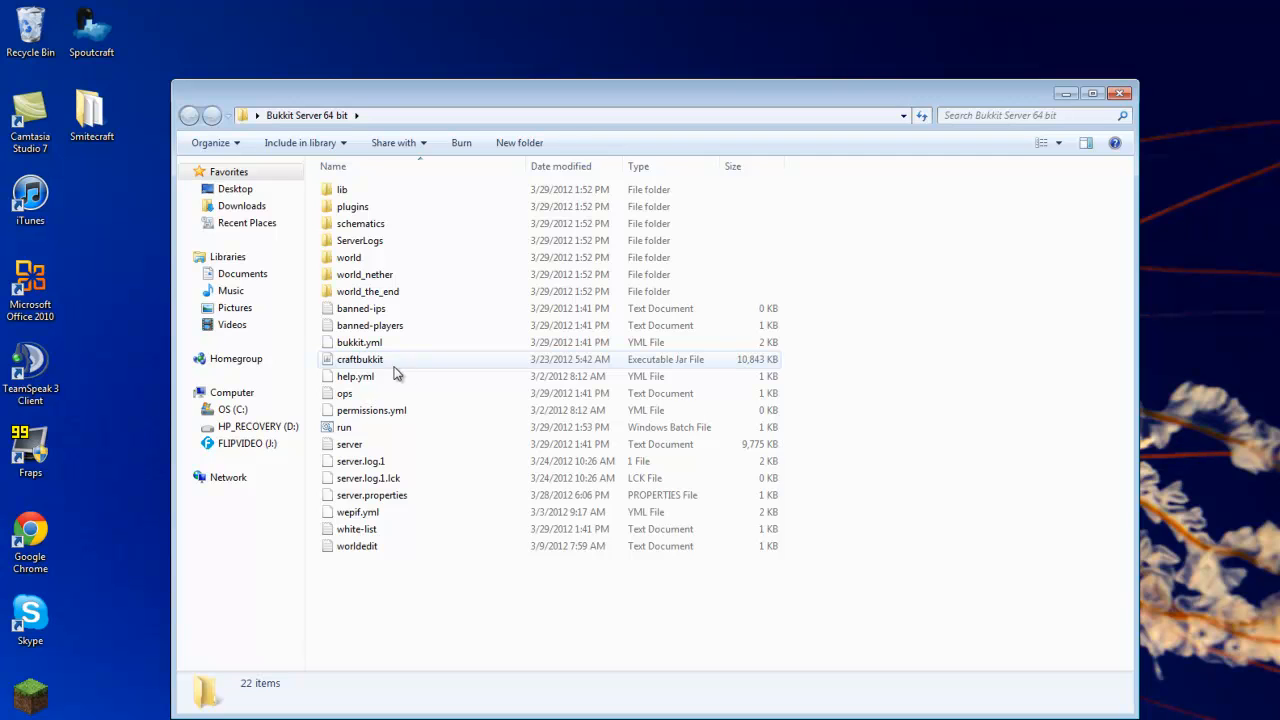
pyautogui.moveTo(434, 375)
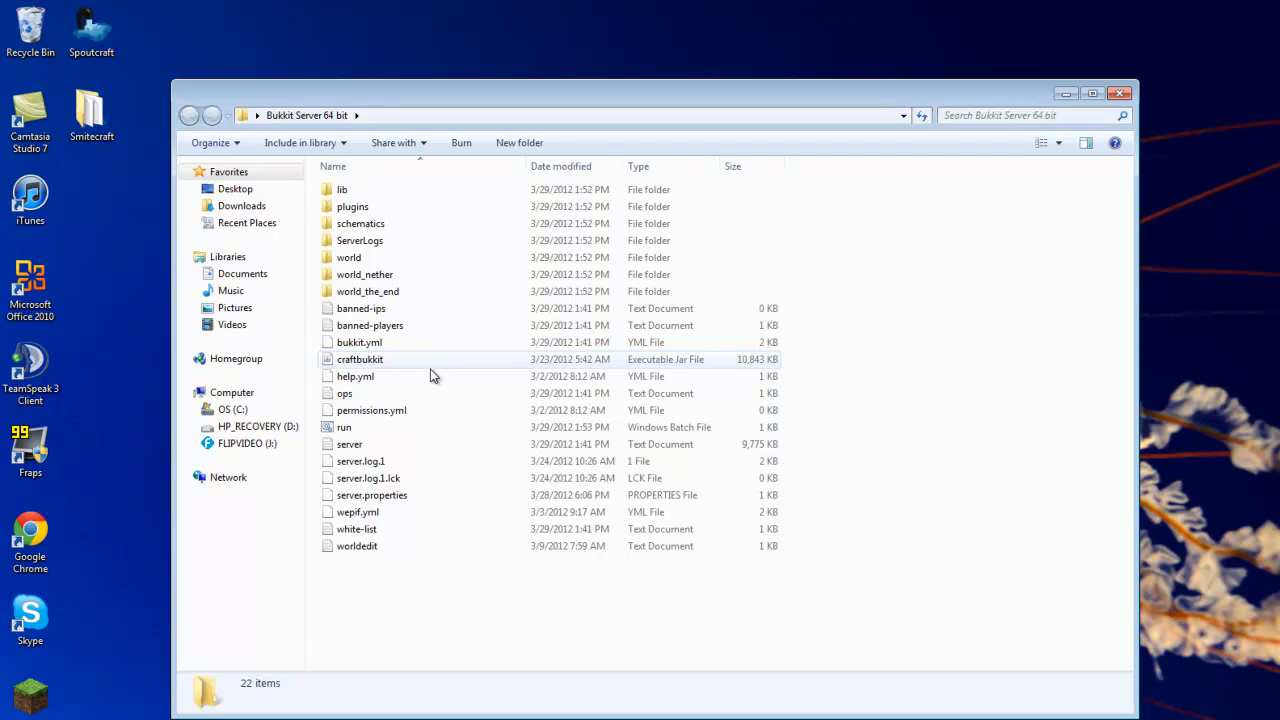
pyautogui.moveTo(362, 366)
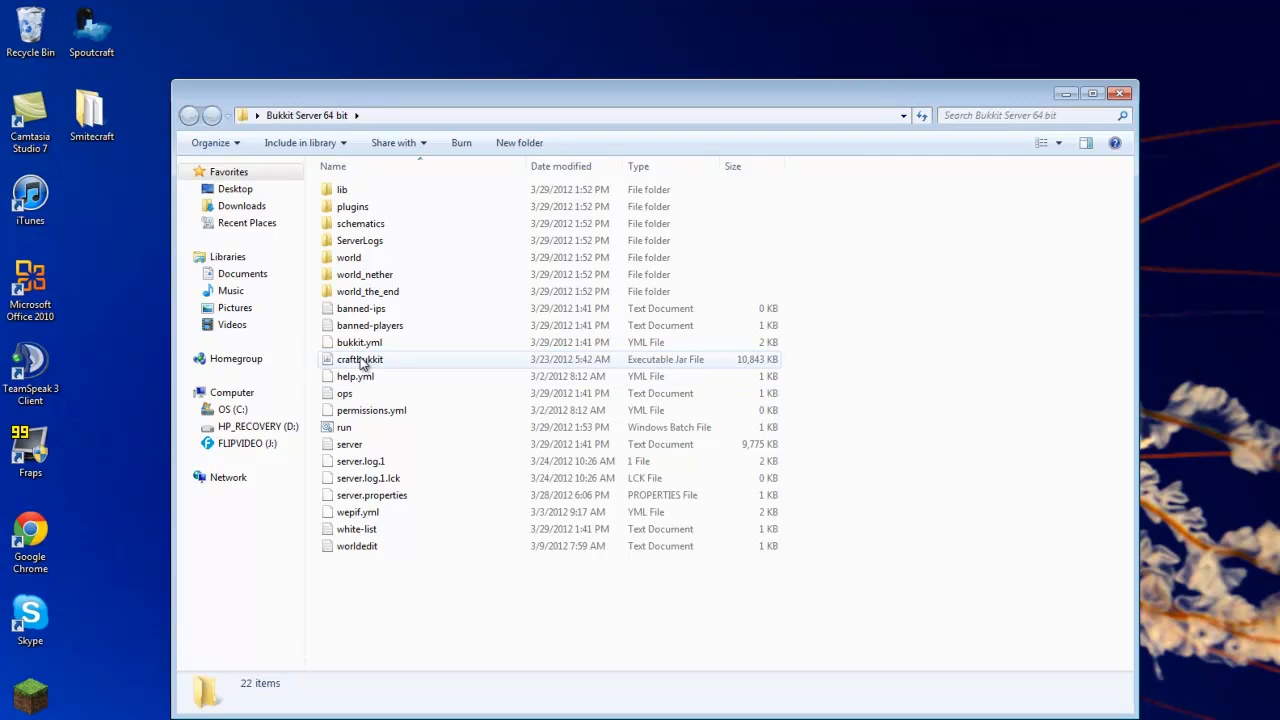
pyautogui.click(360, 359)
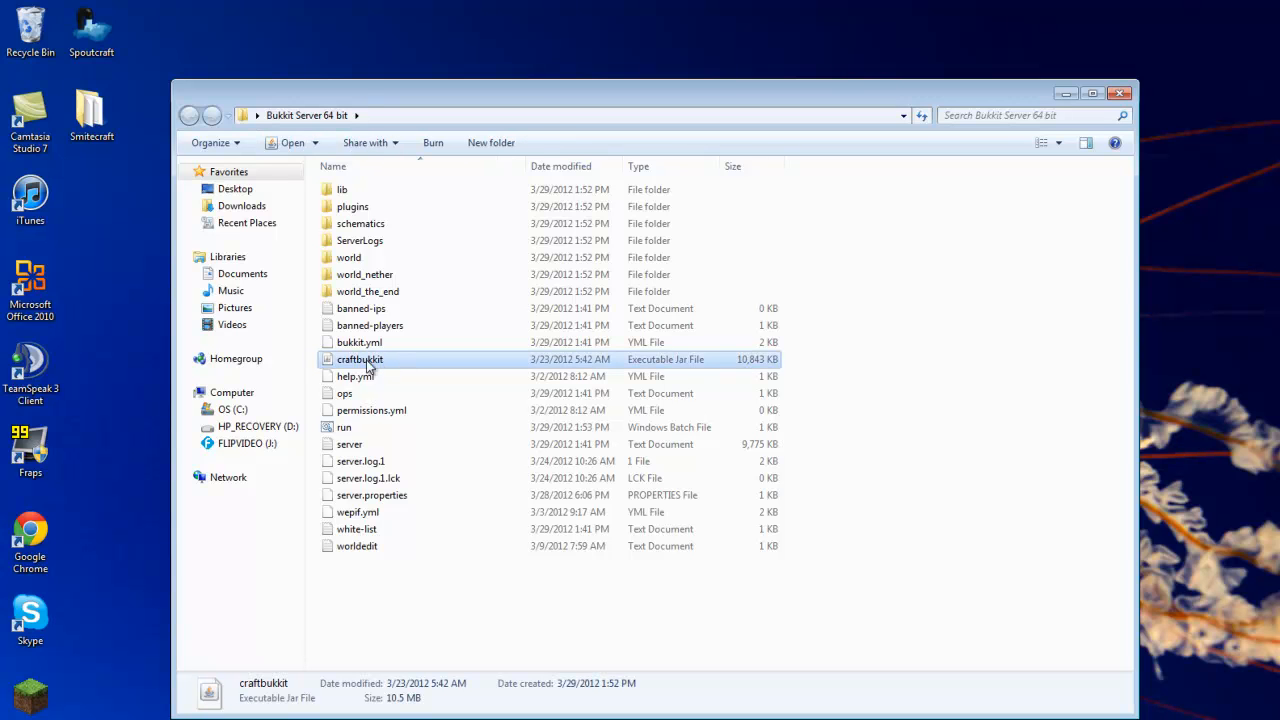
pyautogui.moveTo(358, 367)
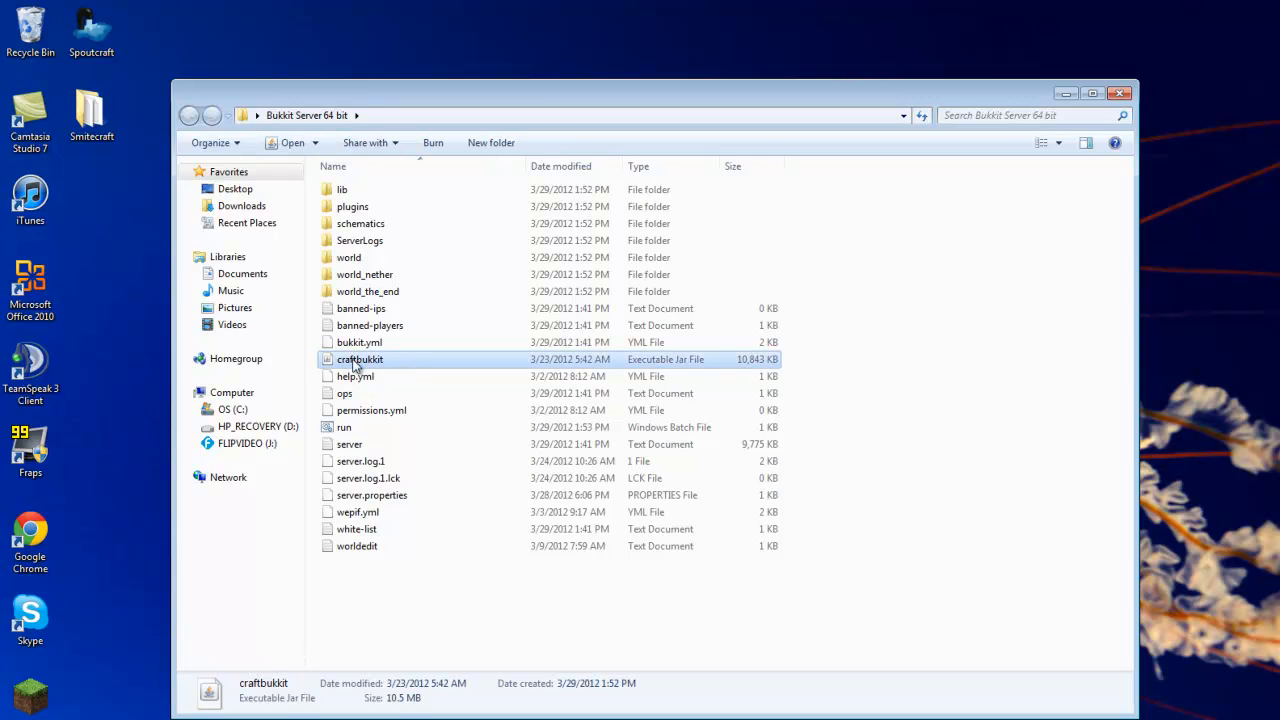
pyautogui.moveTo(490, 353)
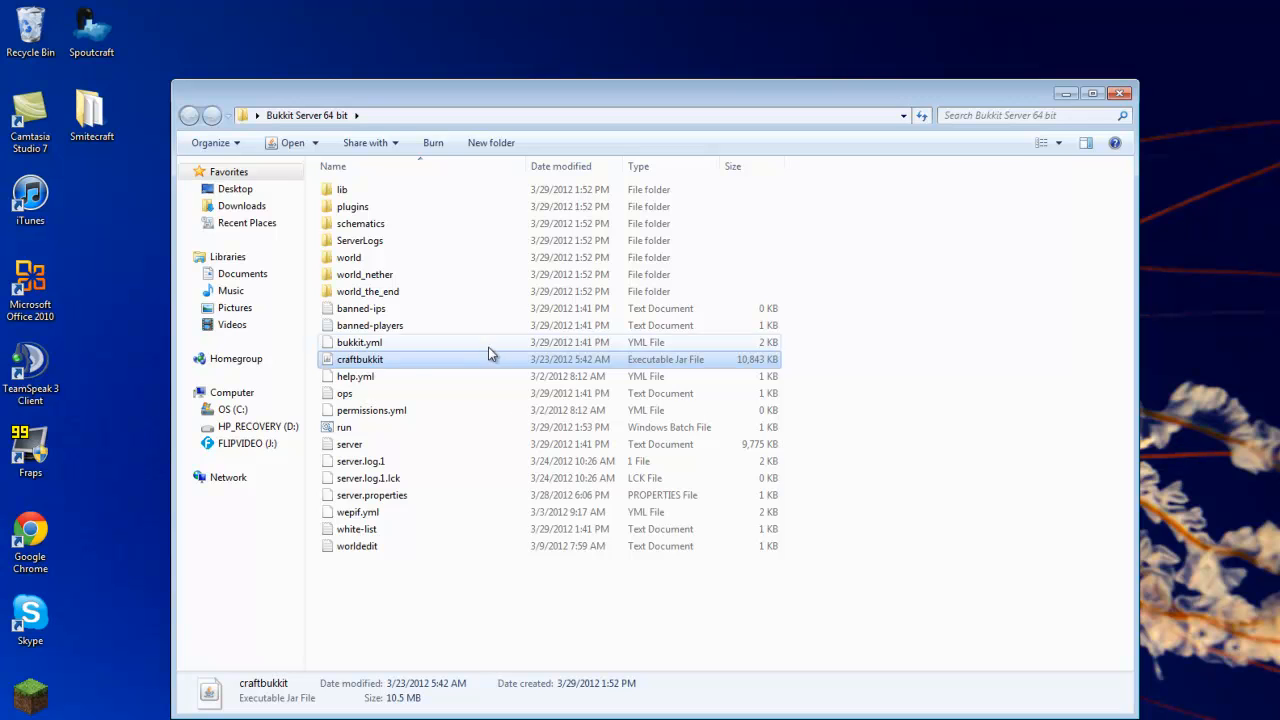
pyautogui.moveTo(457, 364)
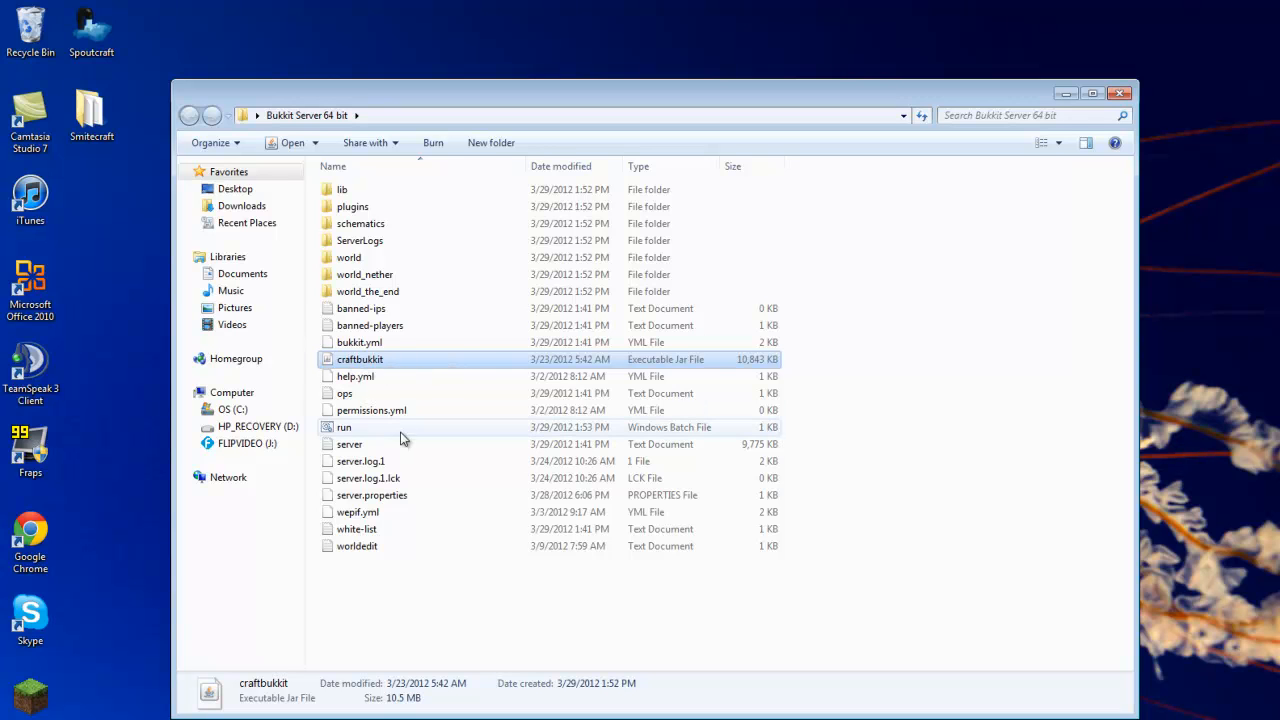
pyautogui.moveTo(369, 444)
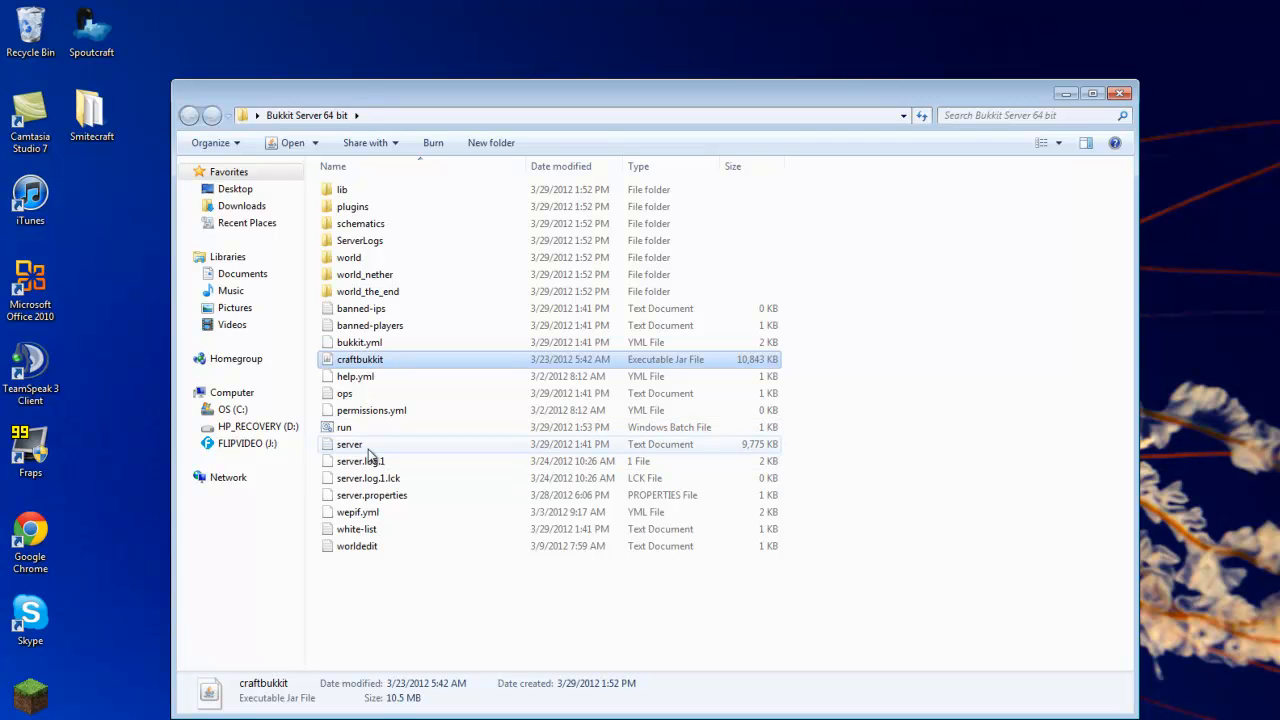
pyautogui.moveTo(371, 410)
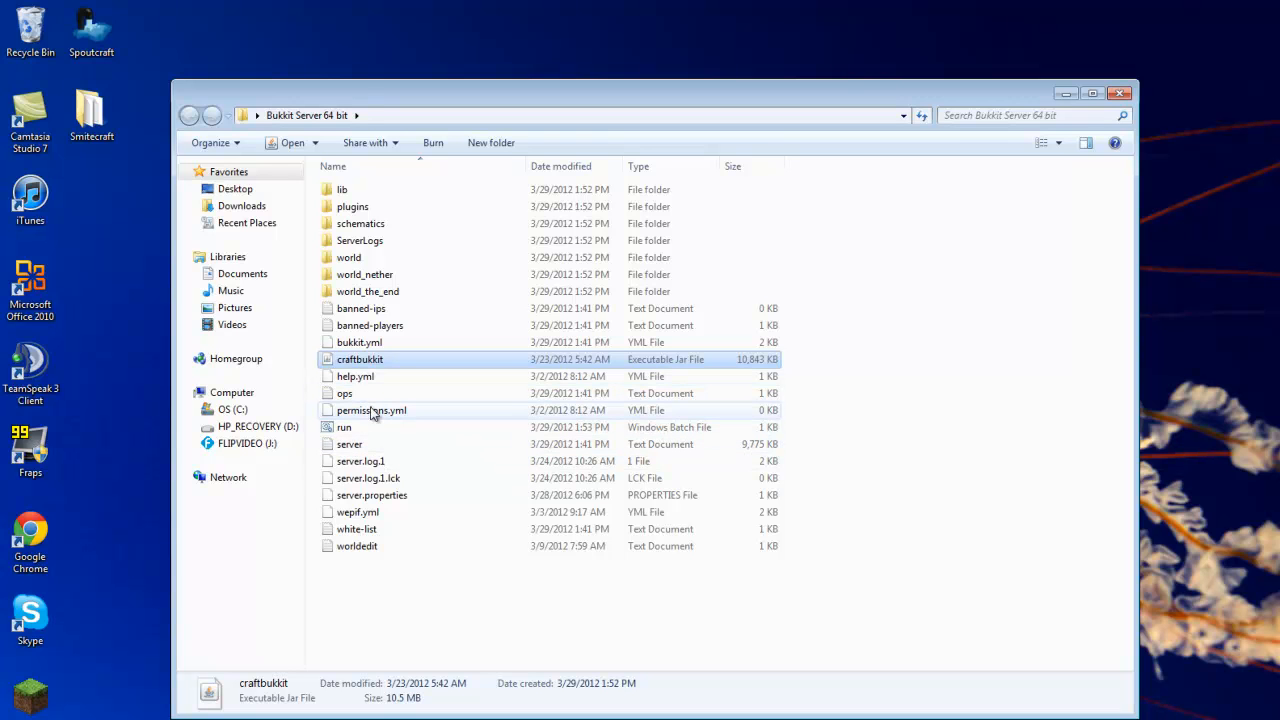
pyautogui.moveTo(378, 415)
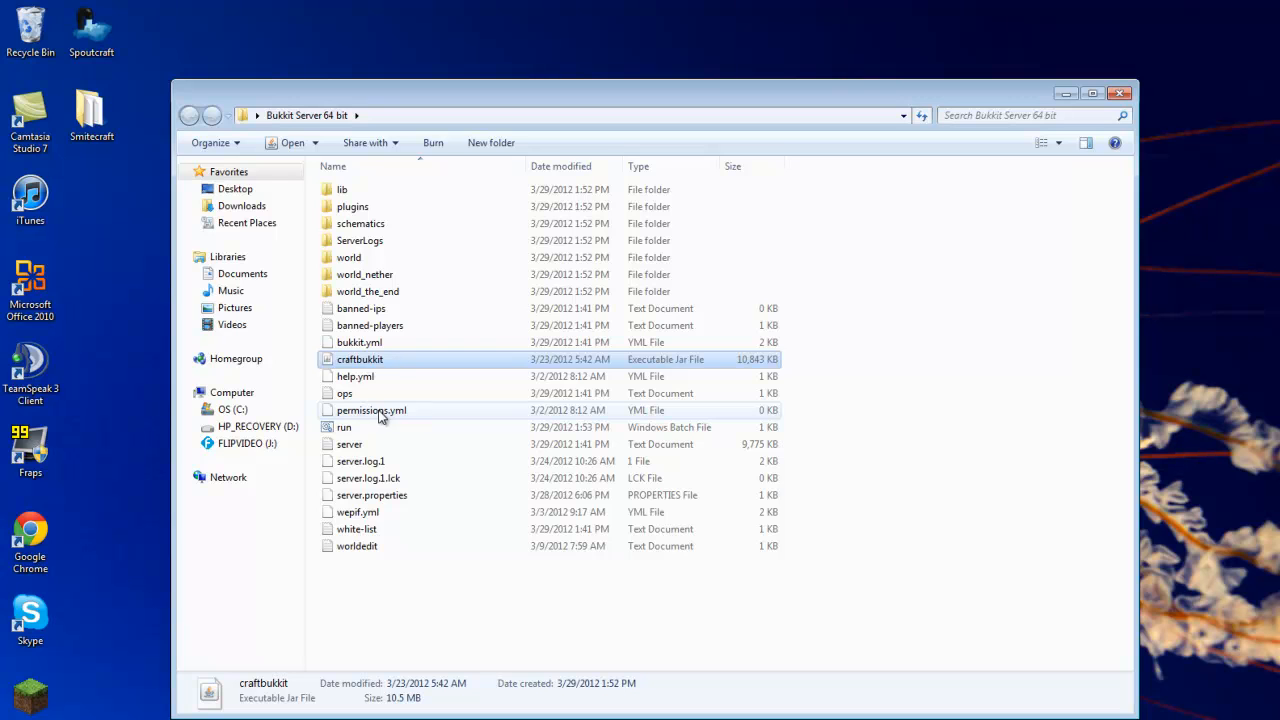
pyautogui.click(371, 495)
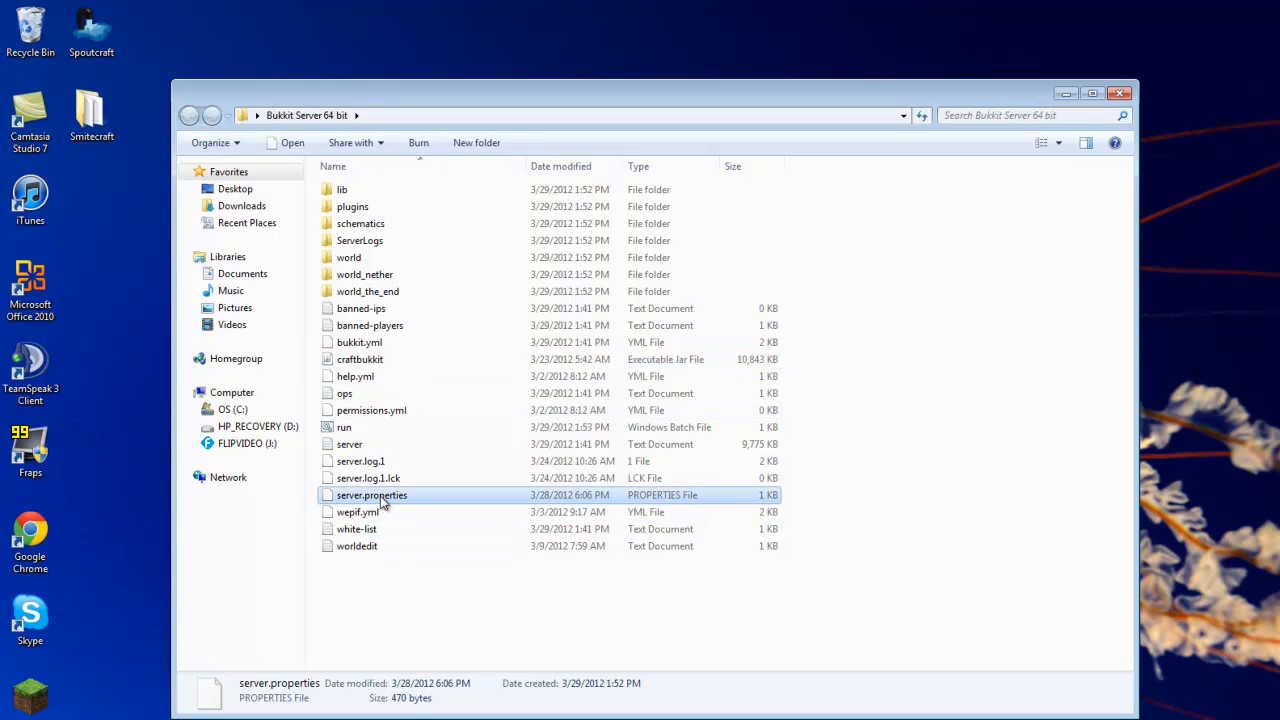
pyautogui.rightClick(372, 495)
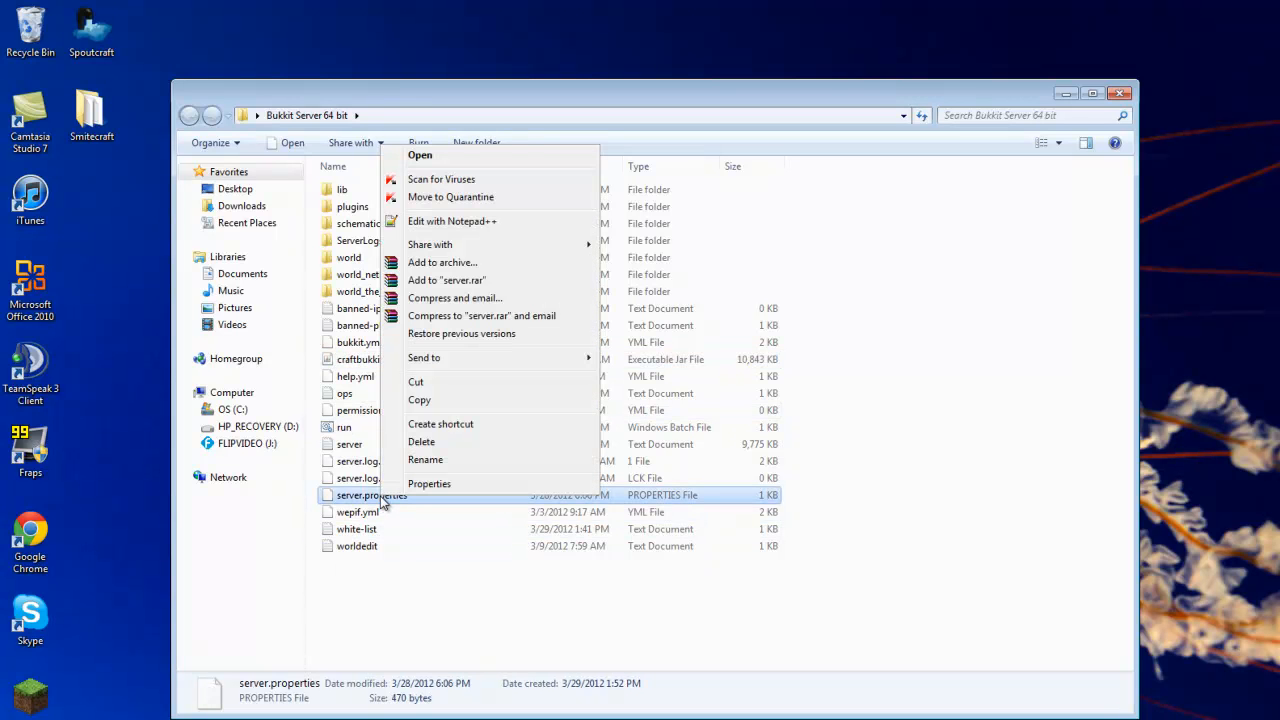
pyautogui.moveTo(455, 298)
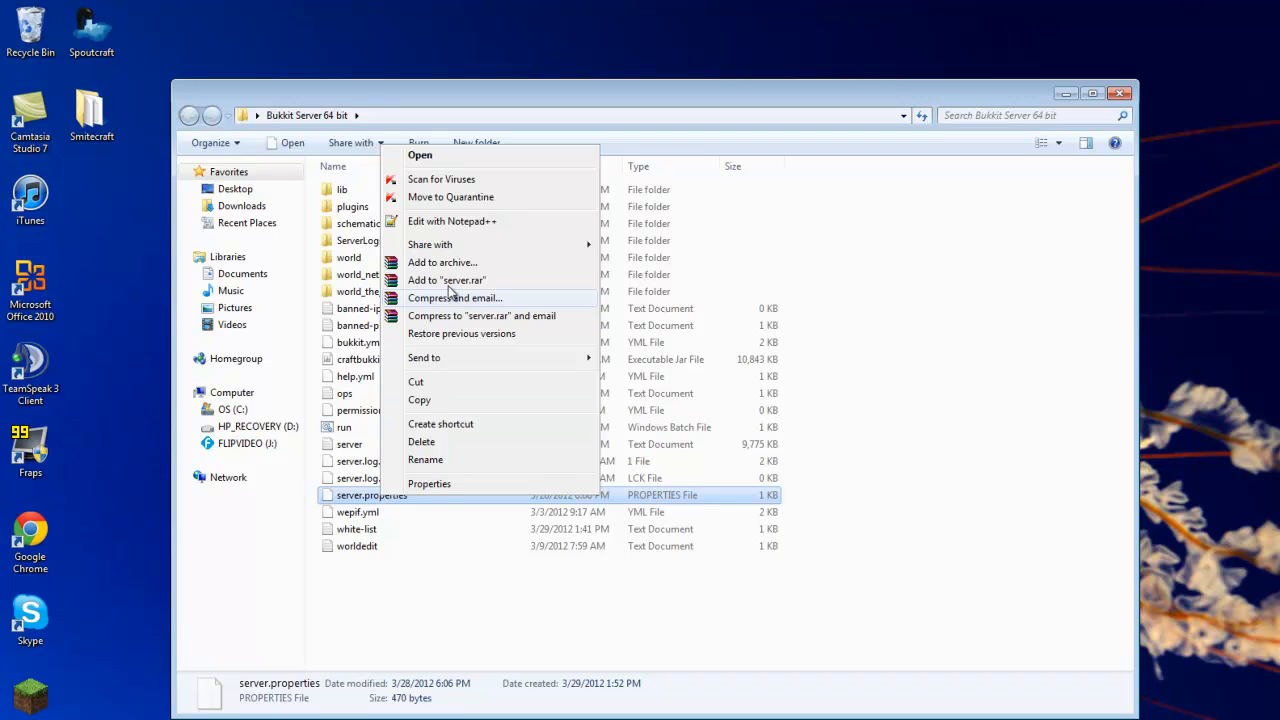
pyautogui.click(452, 221)
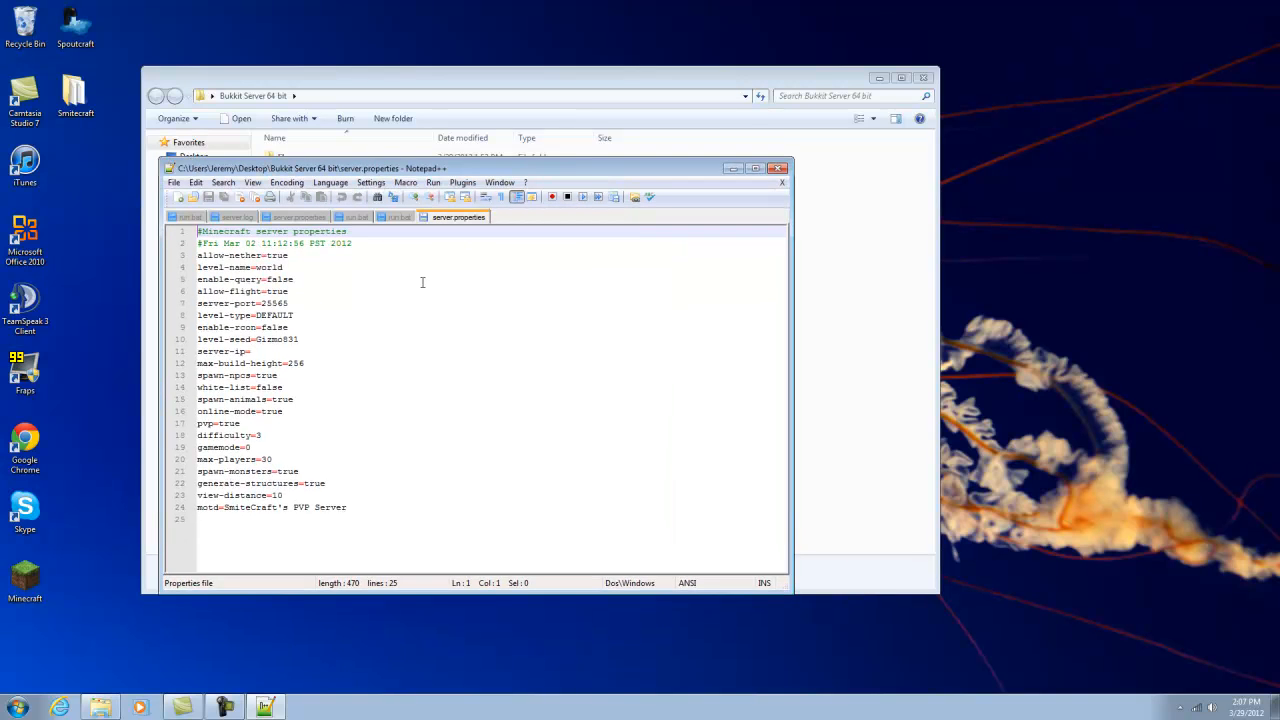
pyautogui.moveTo(306, 371)
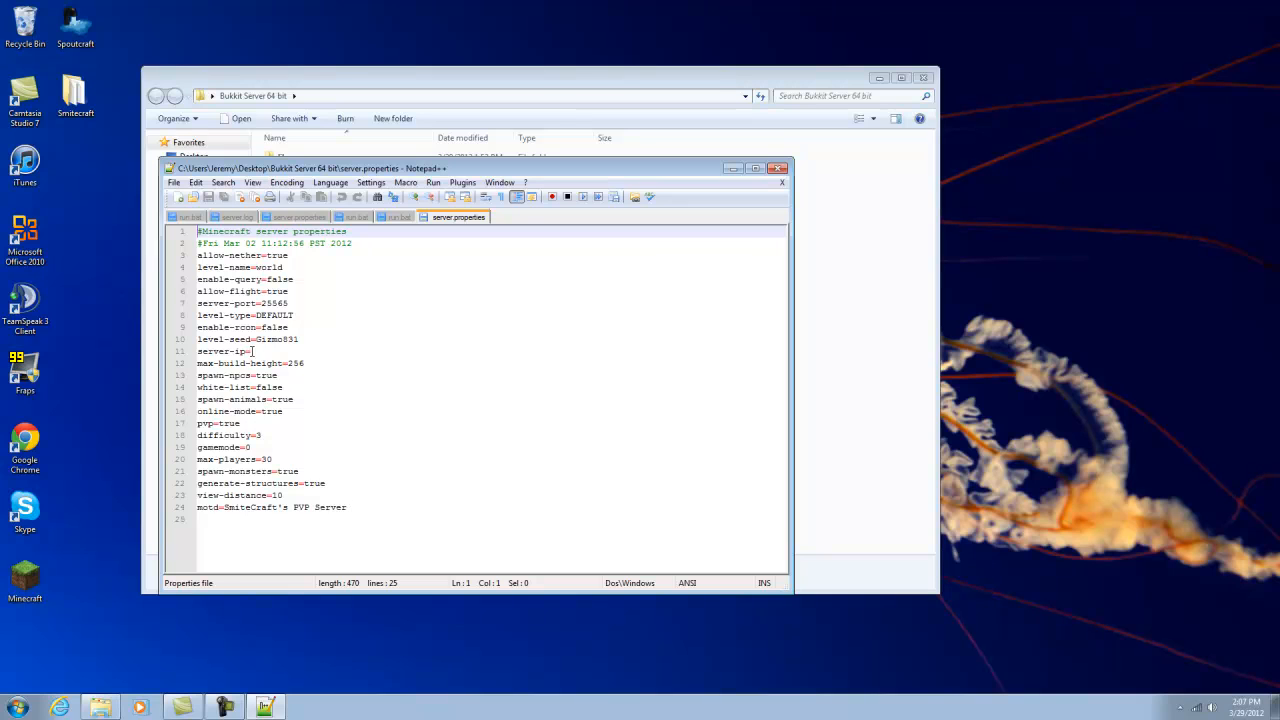
pyautogui.moveTo(267, 353)
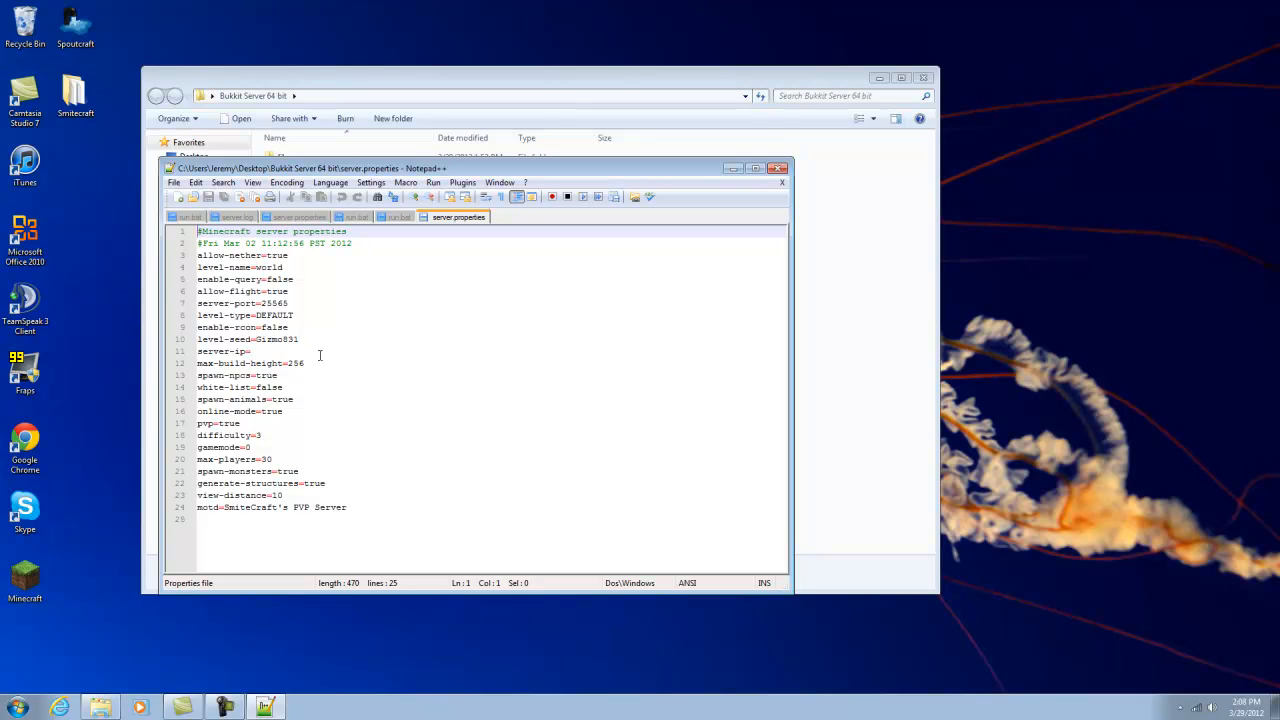
pyautogui.moveTo(265, 355)
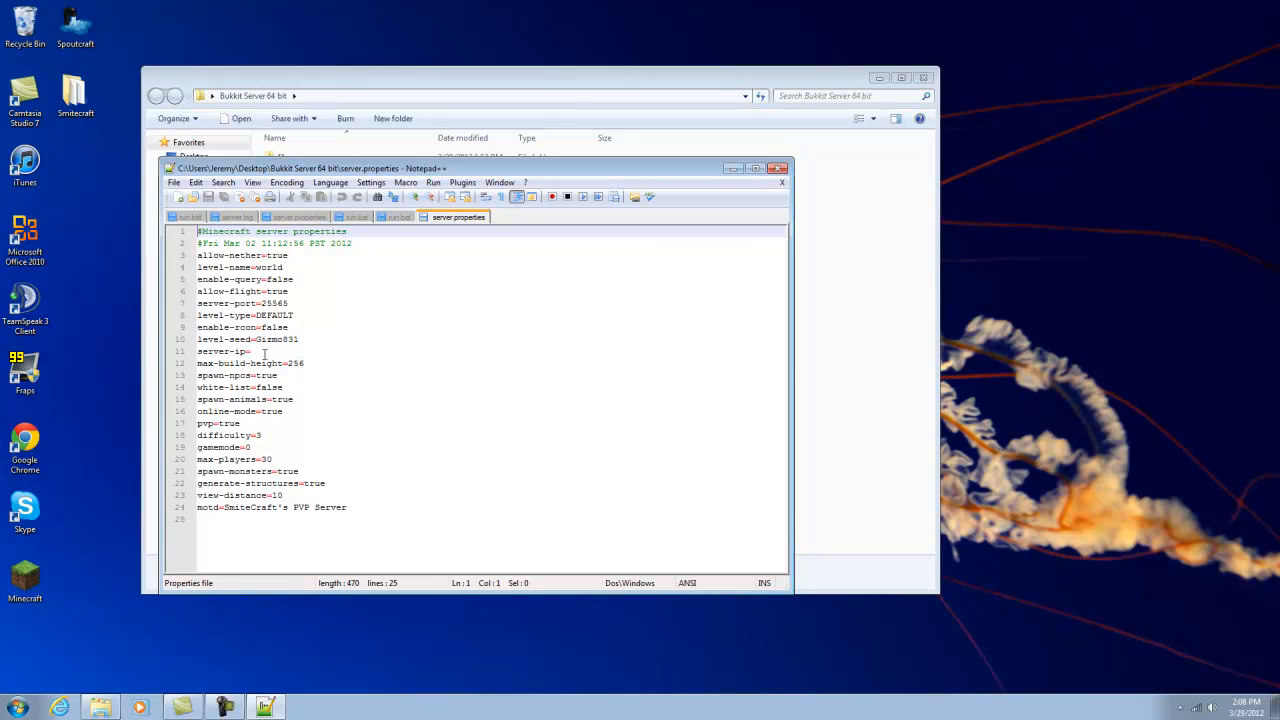
pyautogui.moveTo(319, 350)
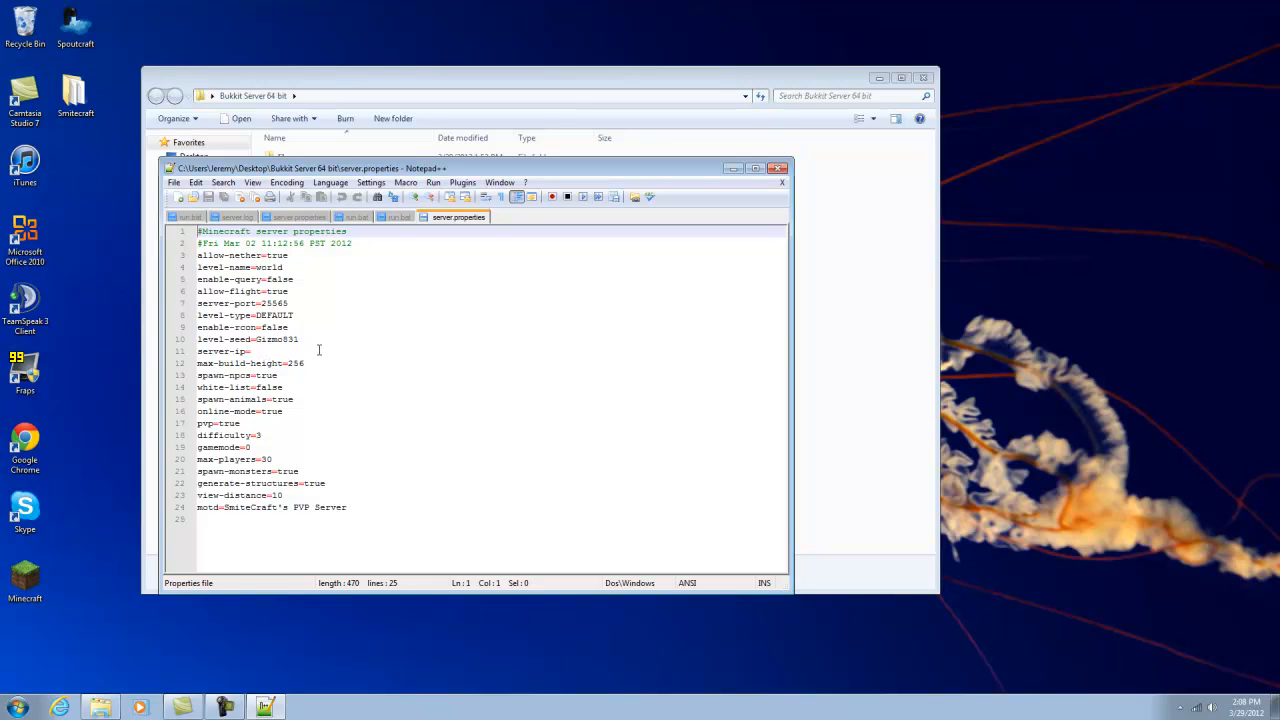
pyautogui.moveTo(293, 350)
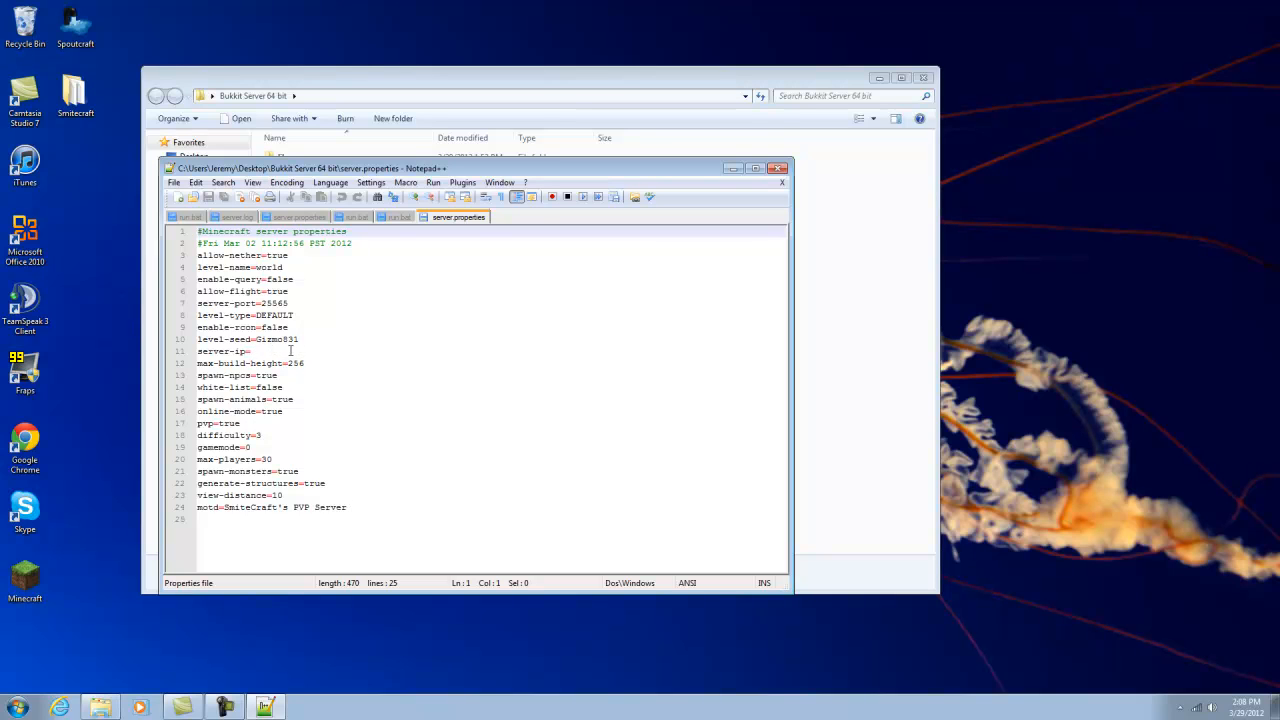
pyautogui.moveTo(376, 423)
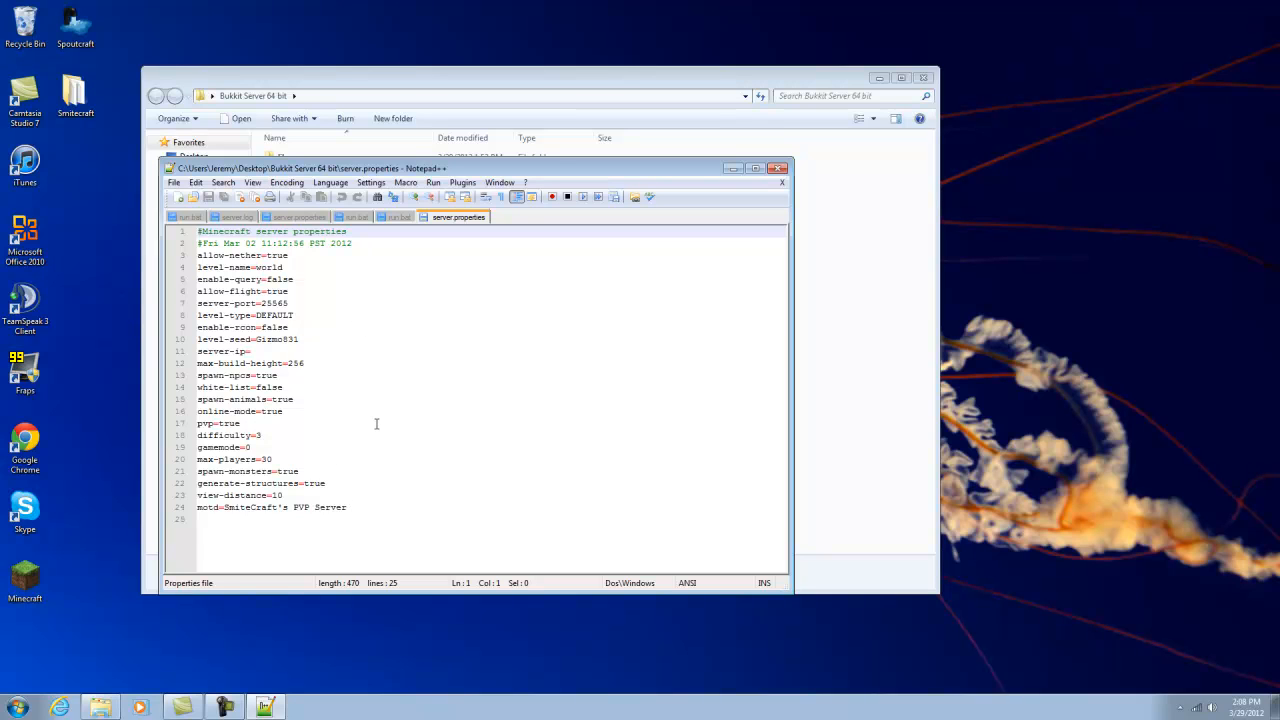
pyautogui.moveTo(331, 489)
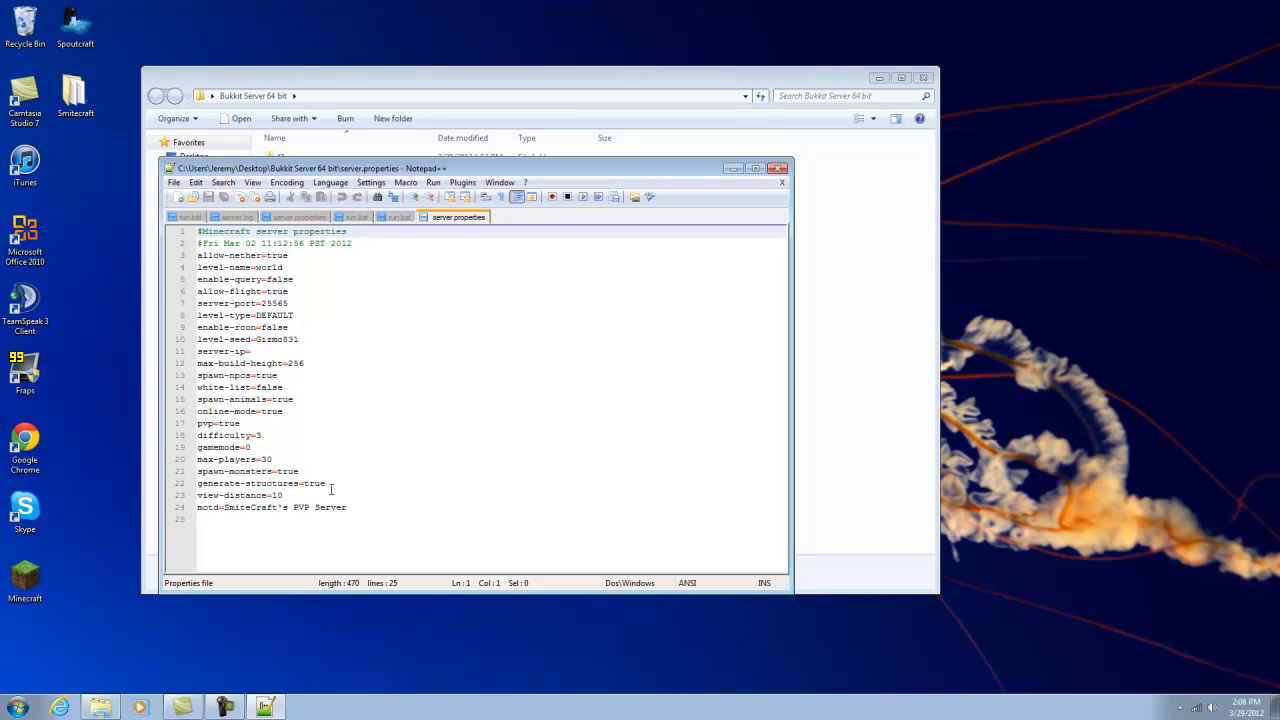
pyautogui.moveTo(368, 340)
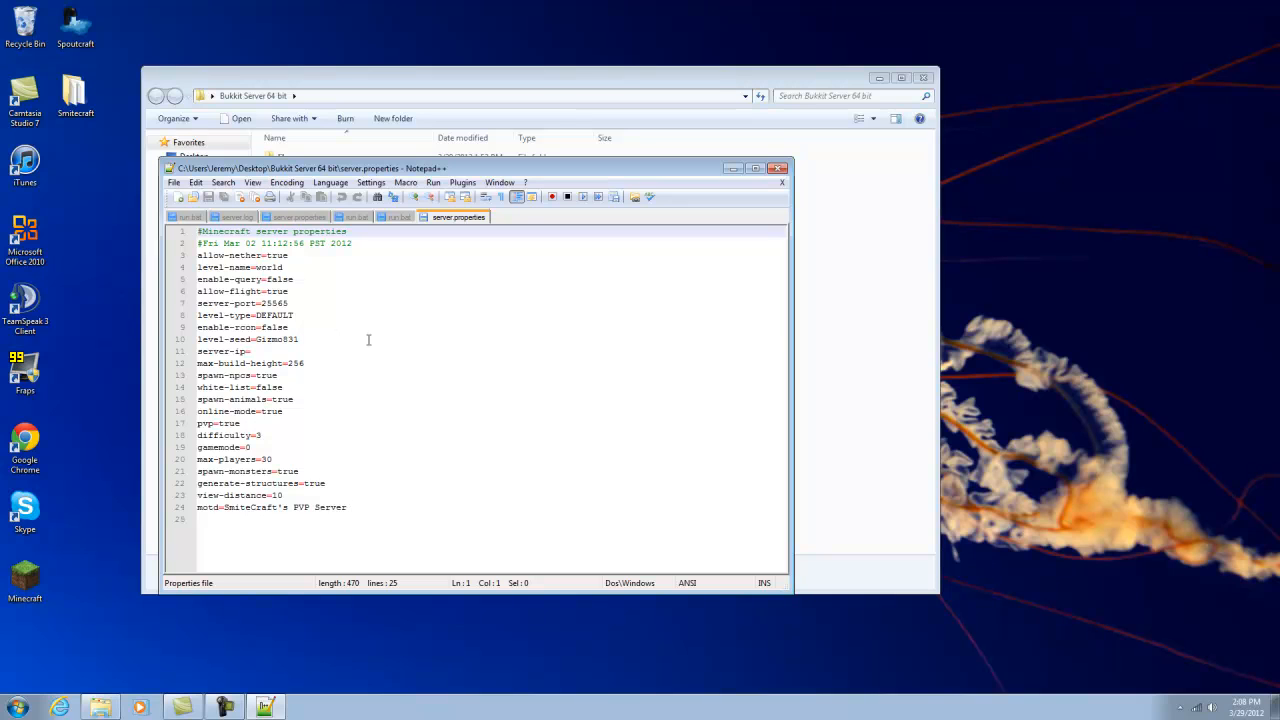
pyautogui.moveTo(308, 328)
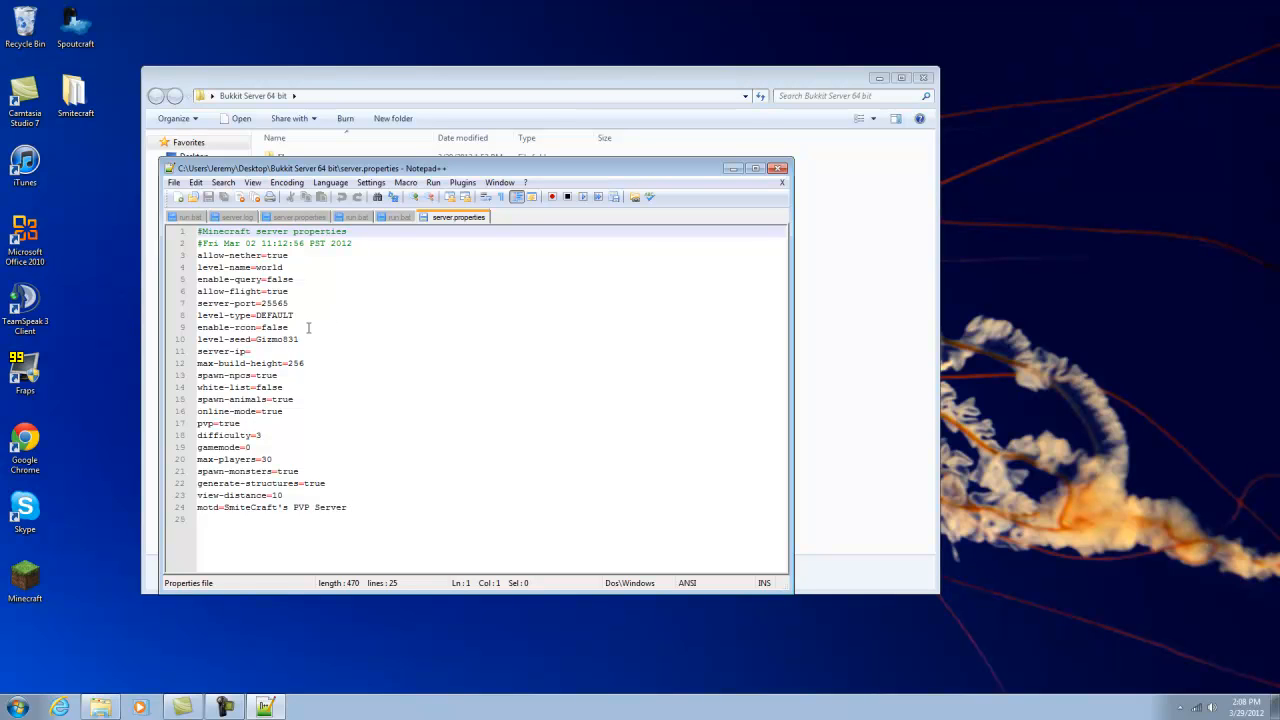
pyautogui.moveTo(345, 344)
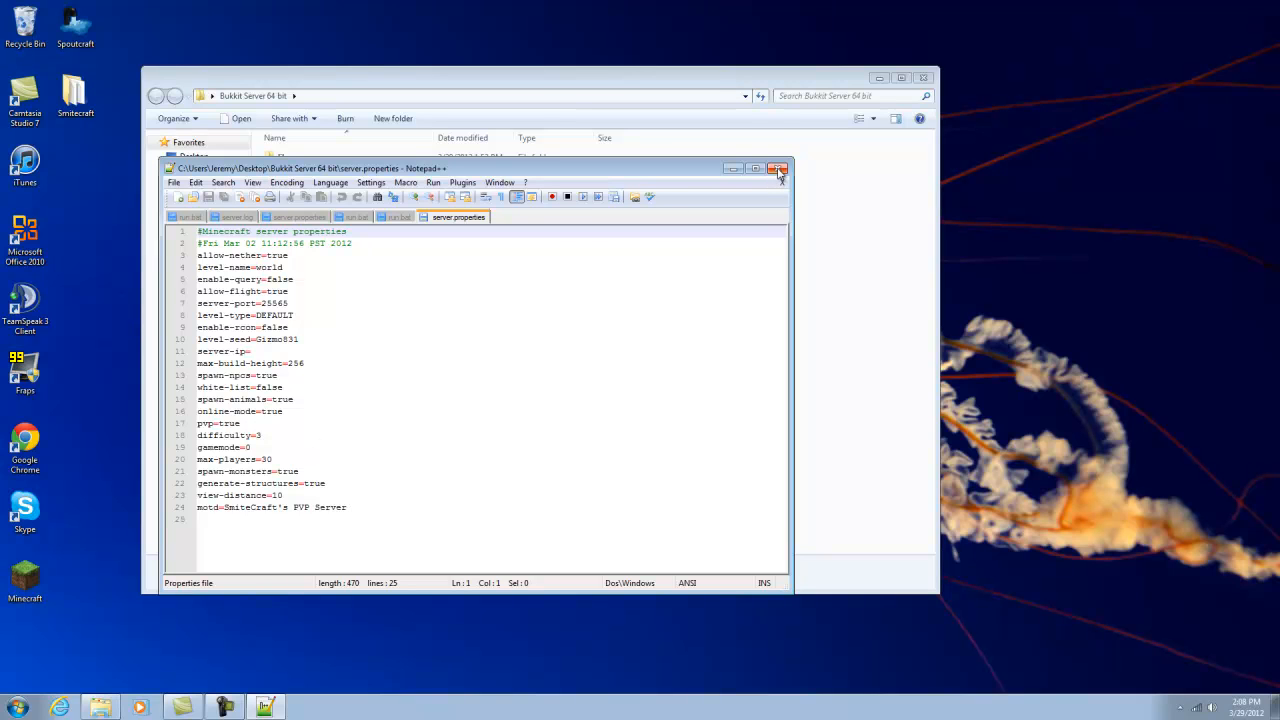
pyautogui.moveTo(779, 168)
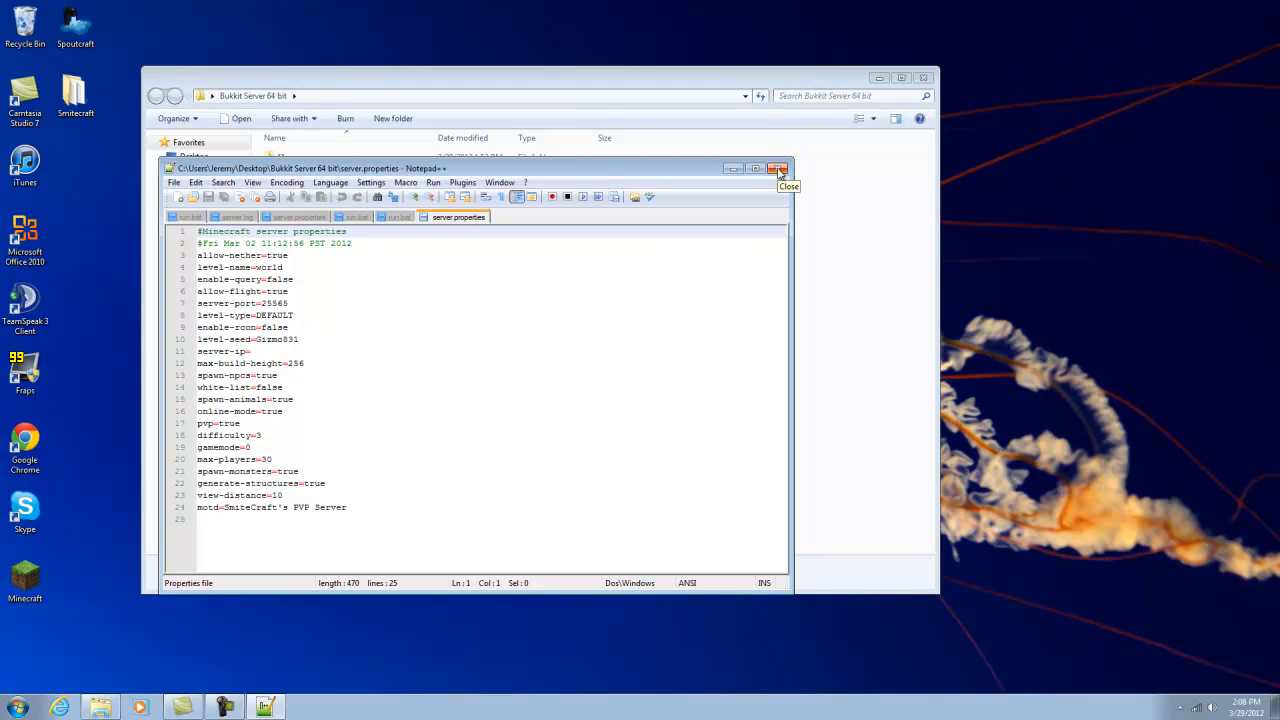
# Start the Bukkit server from run.bat and close the server folder window
pyautogui.click(779, 168)
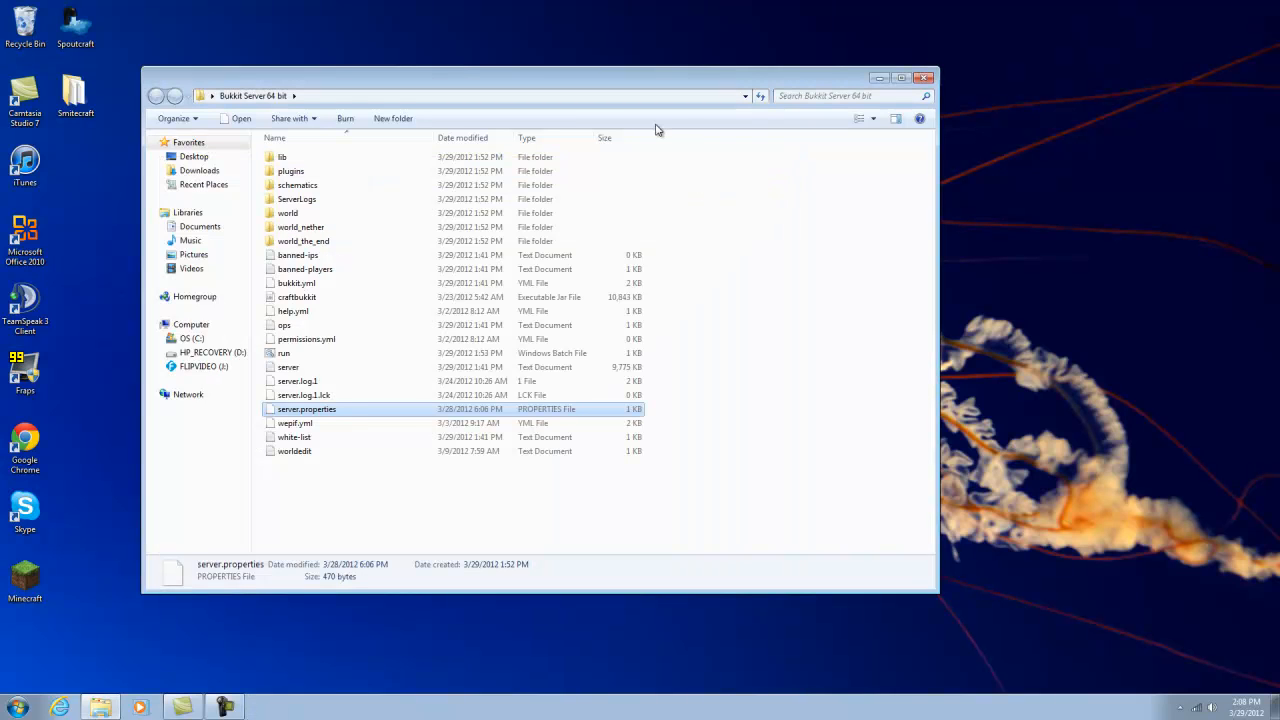
pyautogui.moveTo(449, 353)
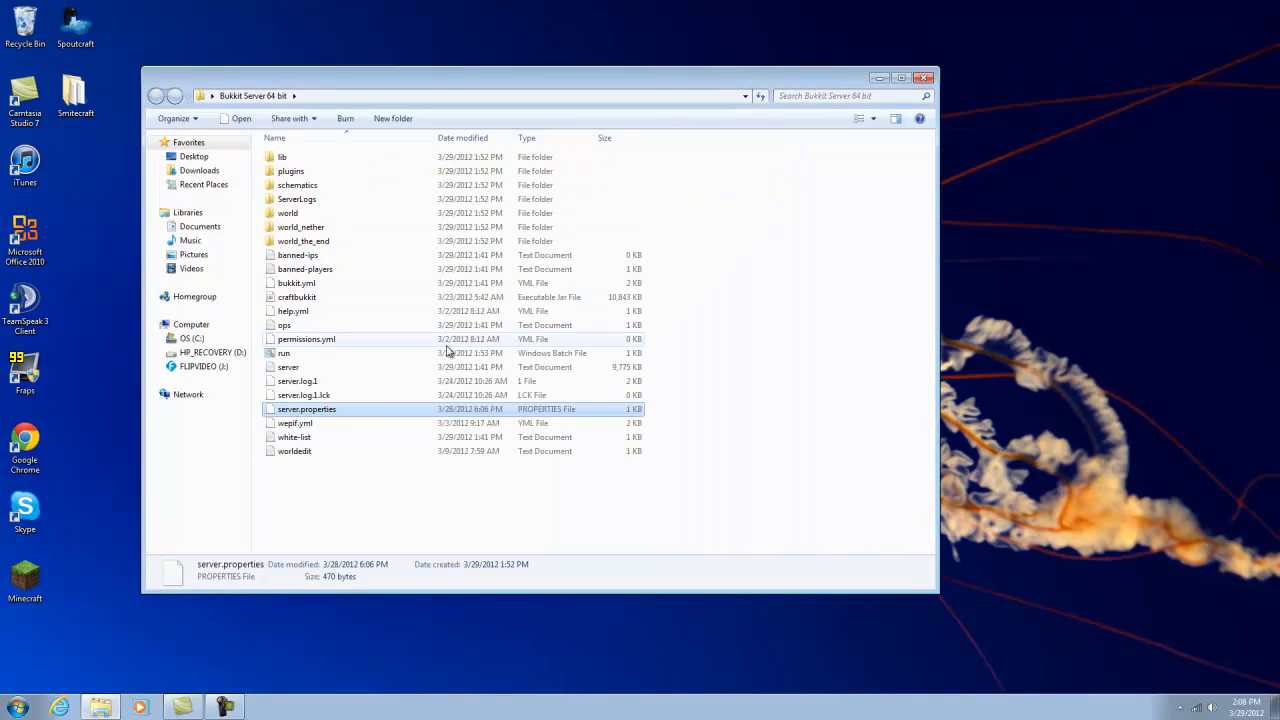
pyautogui.moveTo(350, 388)
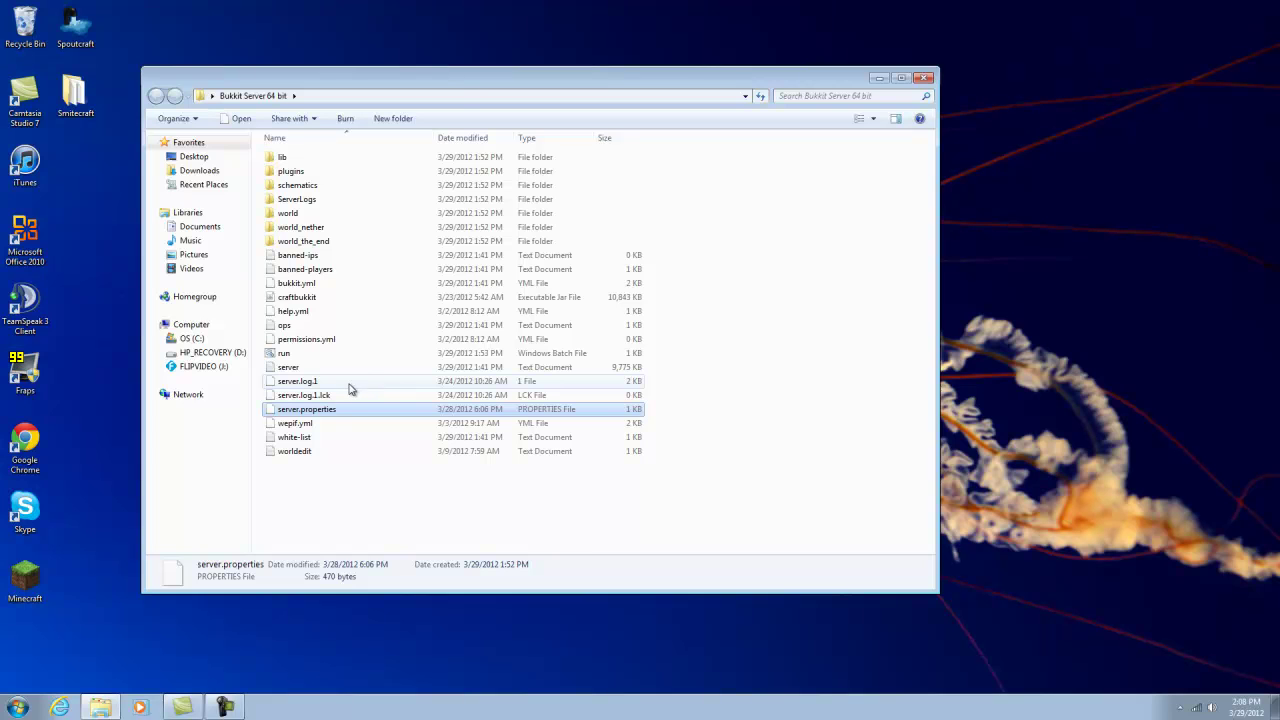
pyautogui.moveTo(303, 353)
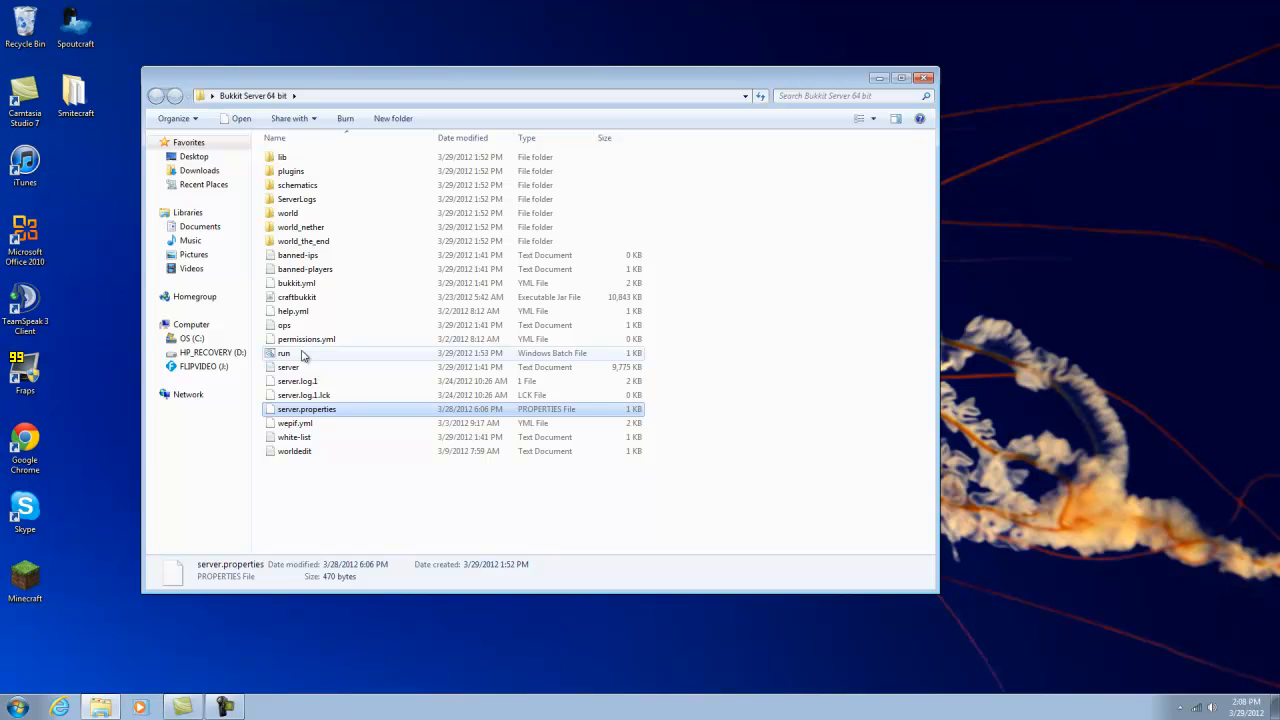
pyautogui.doubleClick(284, 353)
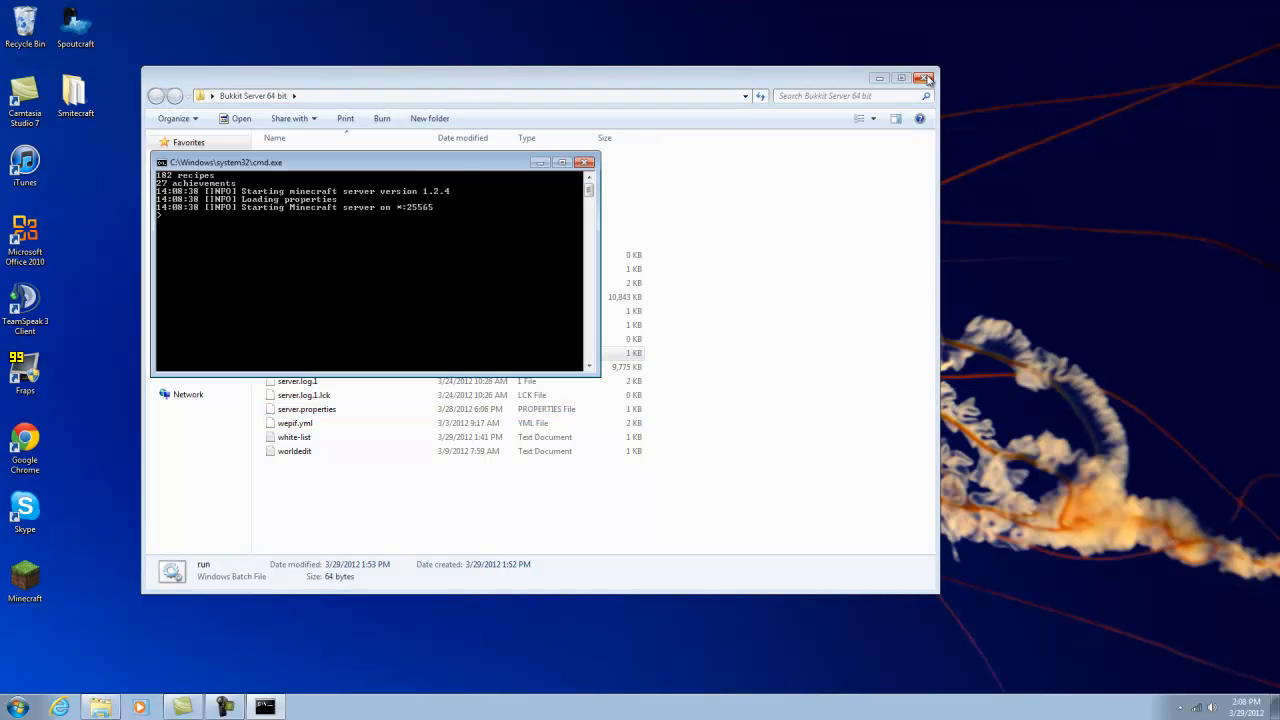
pyautogui.click(924, 78)
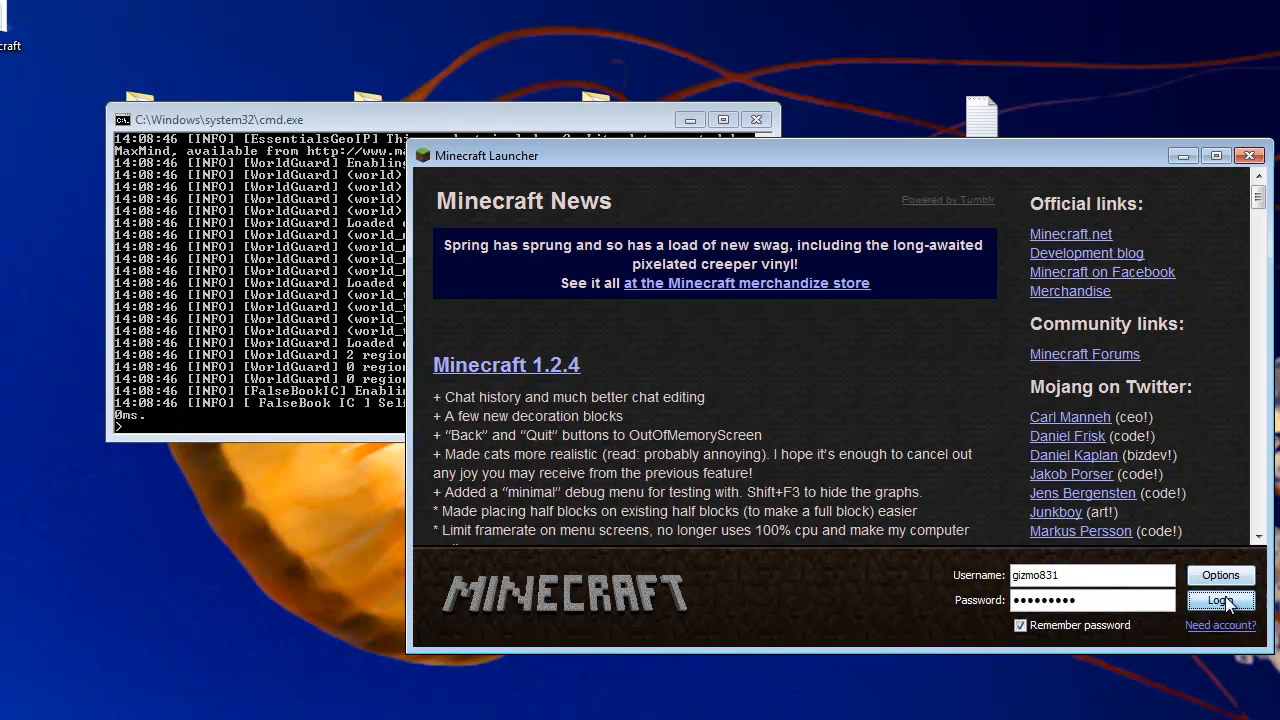
# Log in and join the local server via Direct Connect to localhost
pyautogui.click(1220, 600)
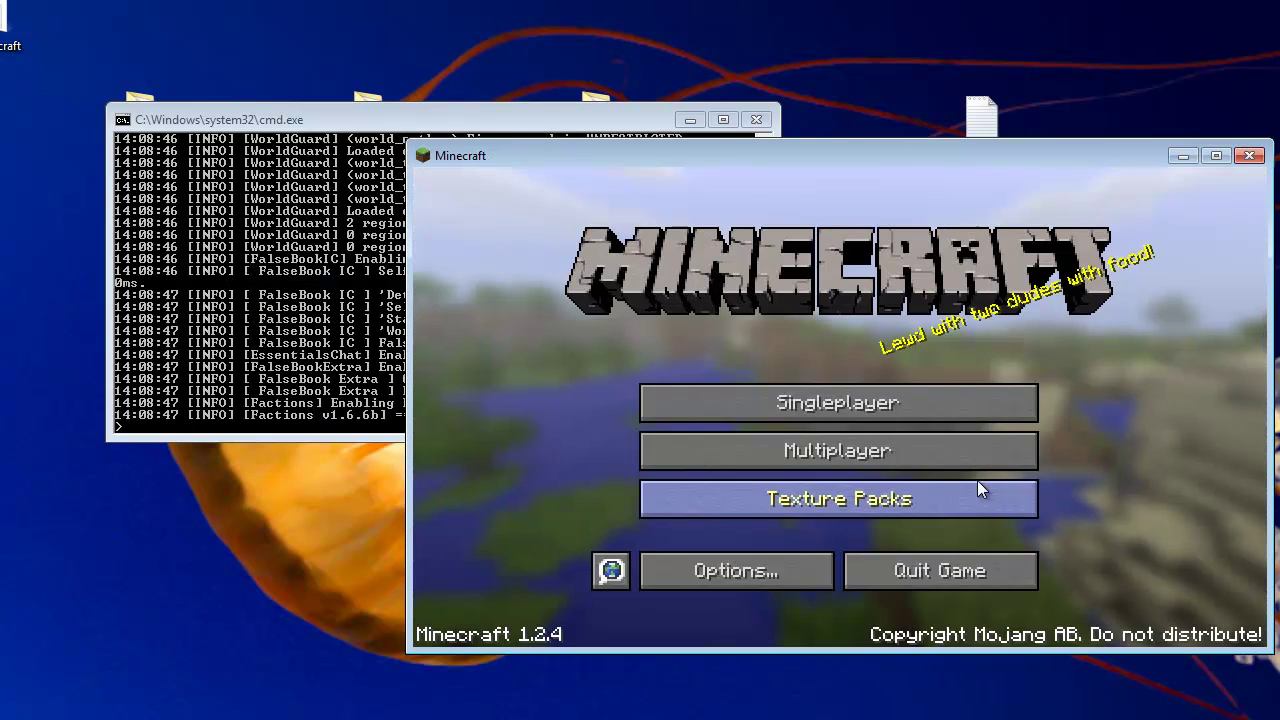
pyautogui.click(837, 450)
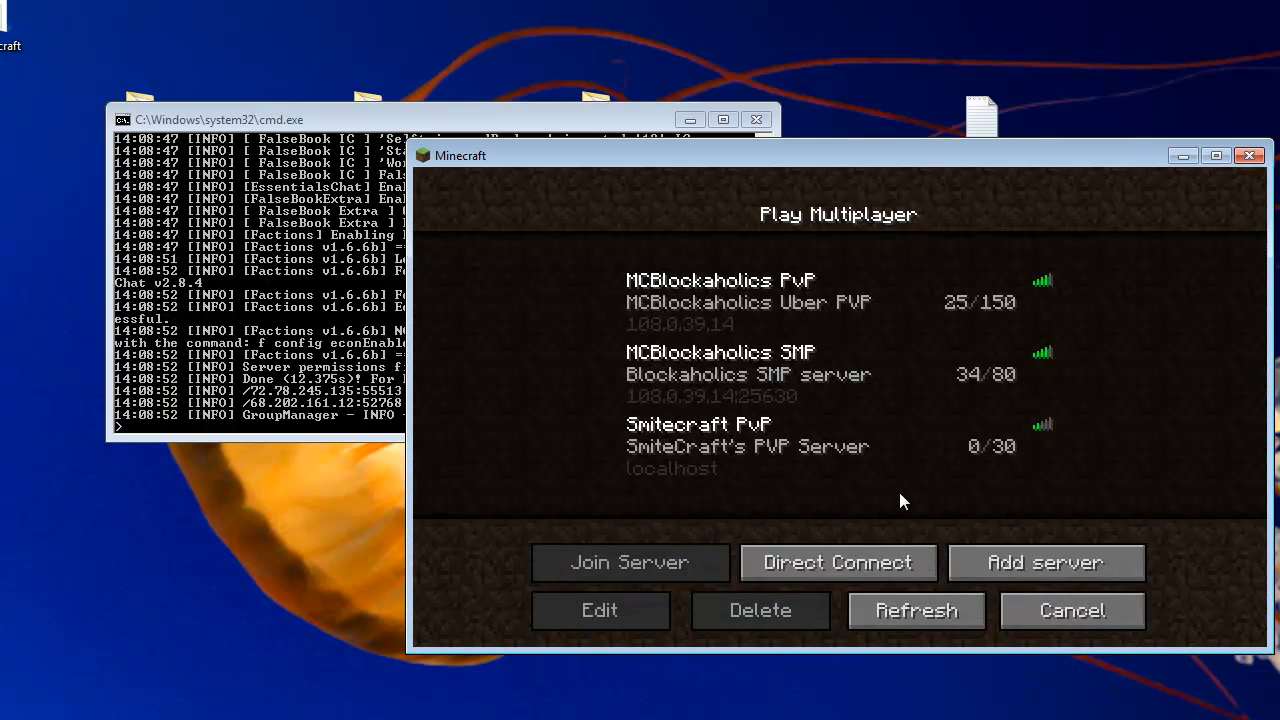
pyautogui.click(837, 561)
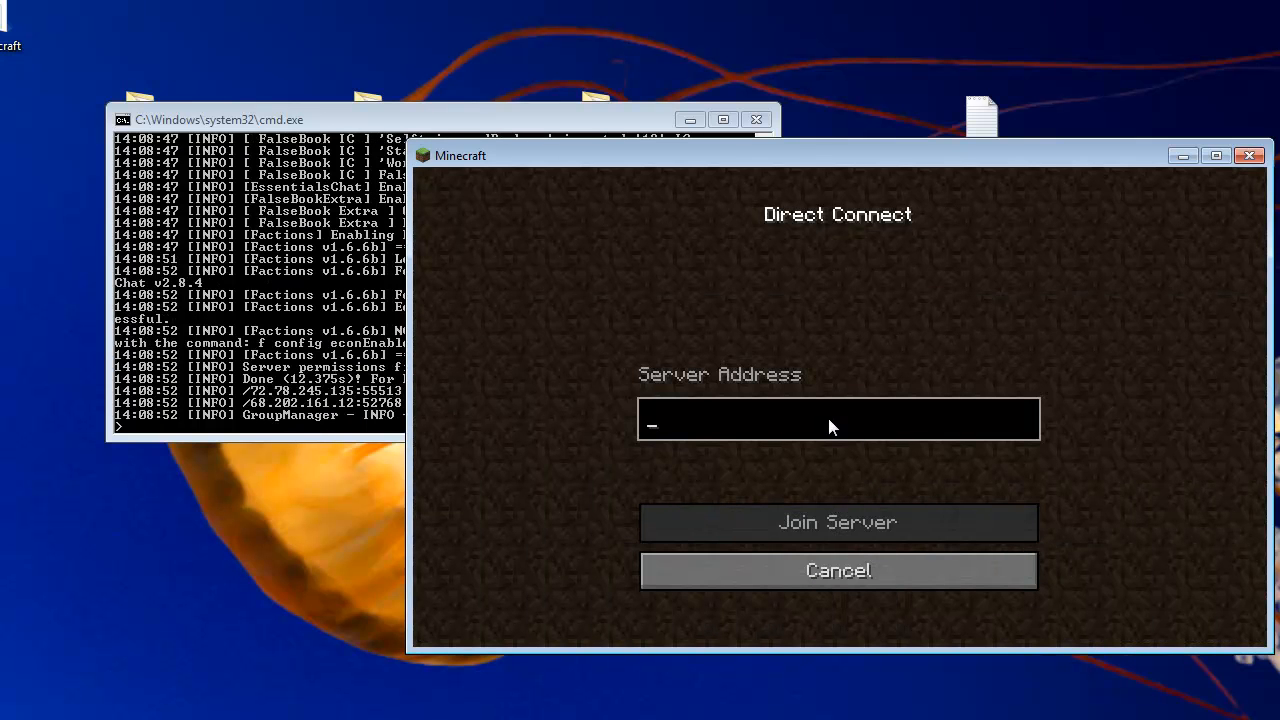
pyautogui.write('loc')
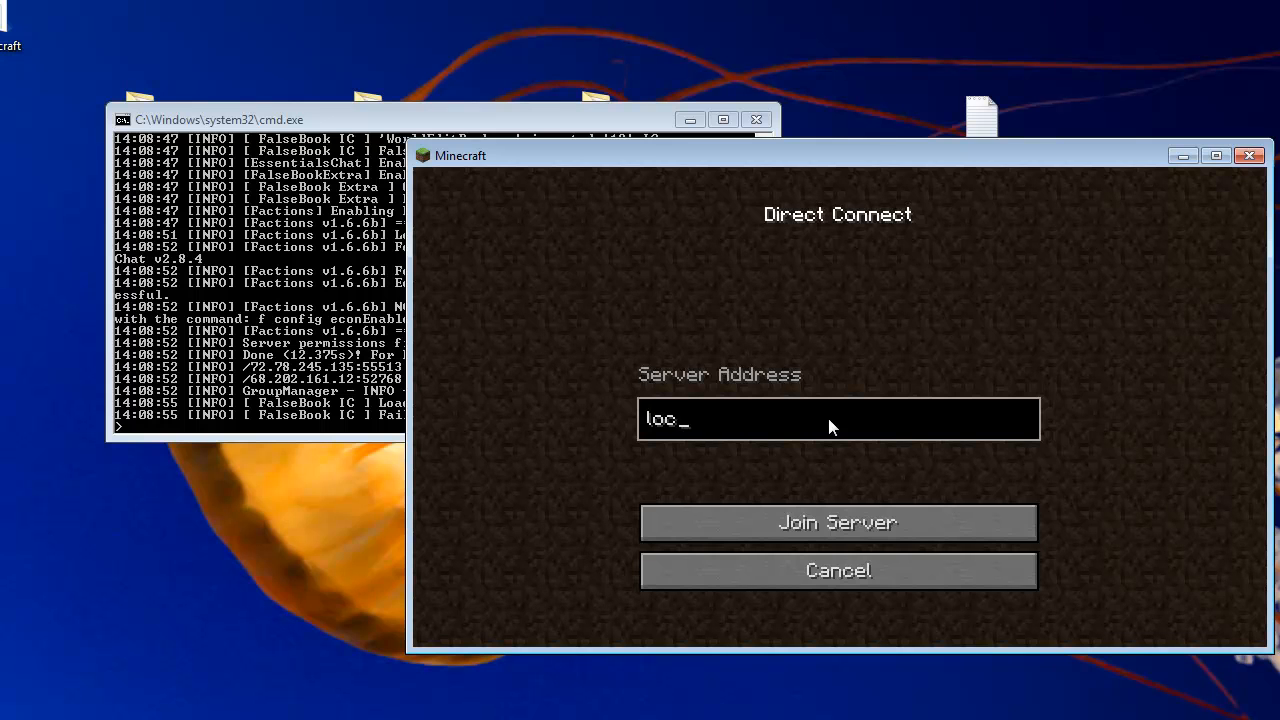
pyautogui.click(837, 522)
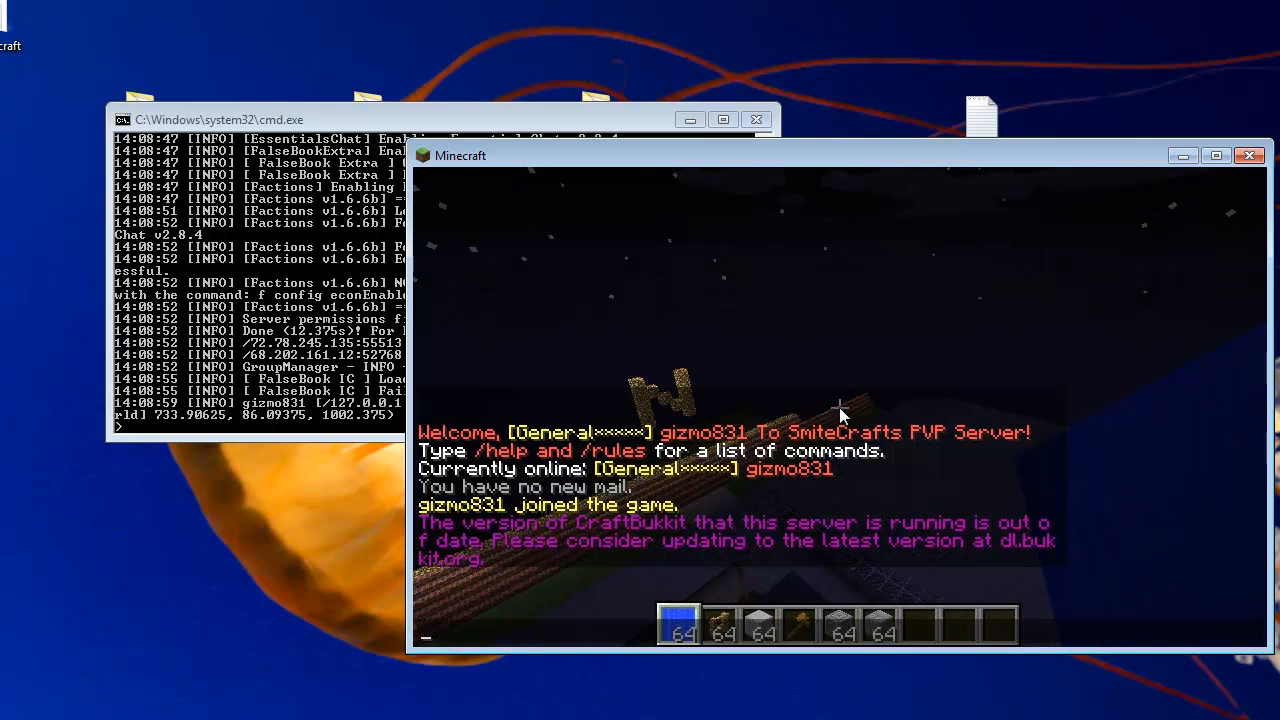
# Run /manuadd gizmo831 General in chat to give the player owner rights
pyautogui.press('Escape')
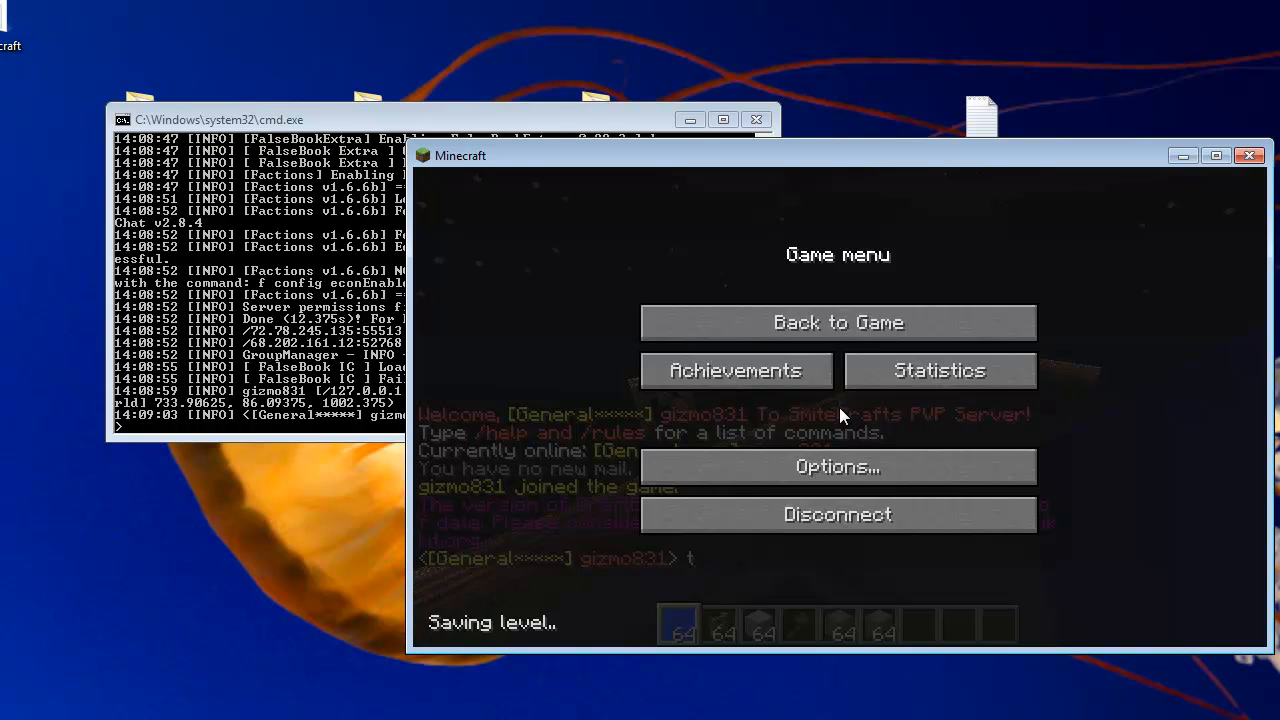
pyautogui.click(837, 322)
pyautogui.write('/')
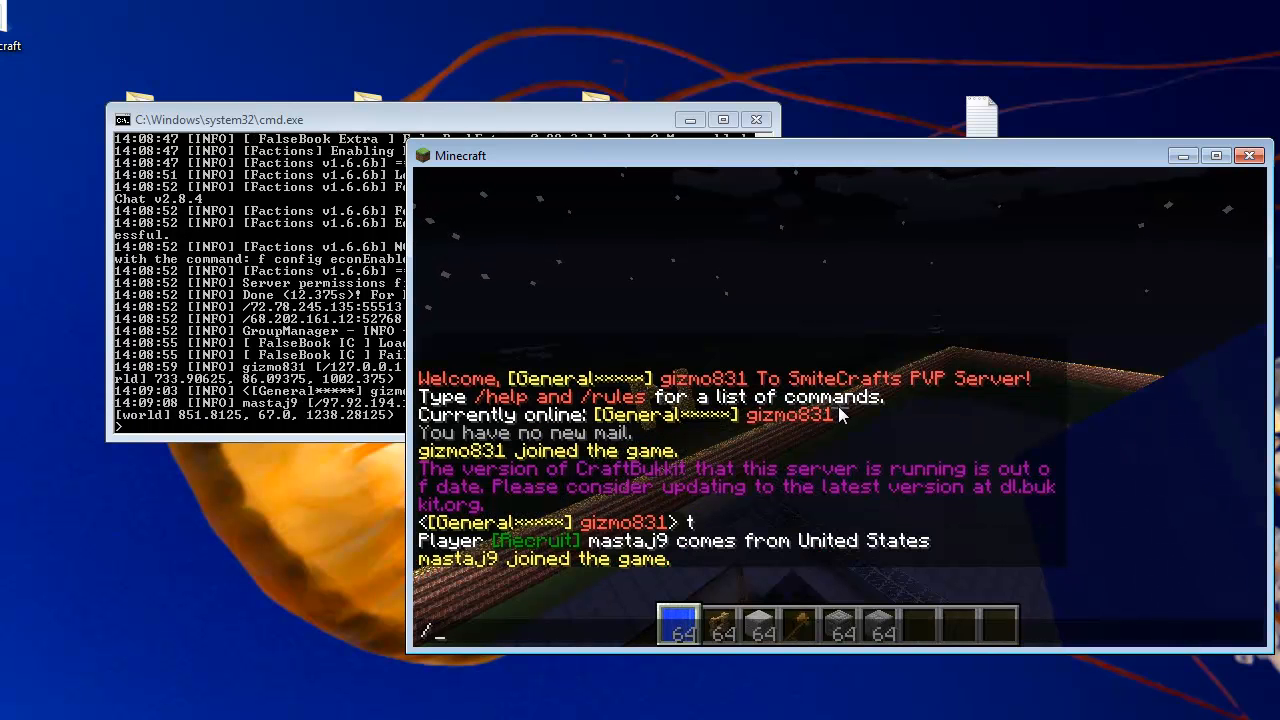
pyautogui.write('manuadd')
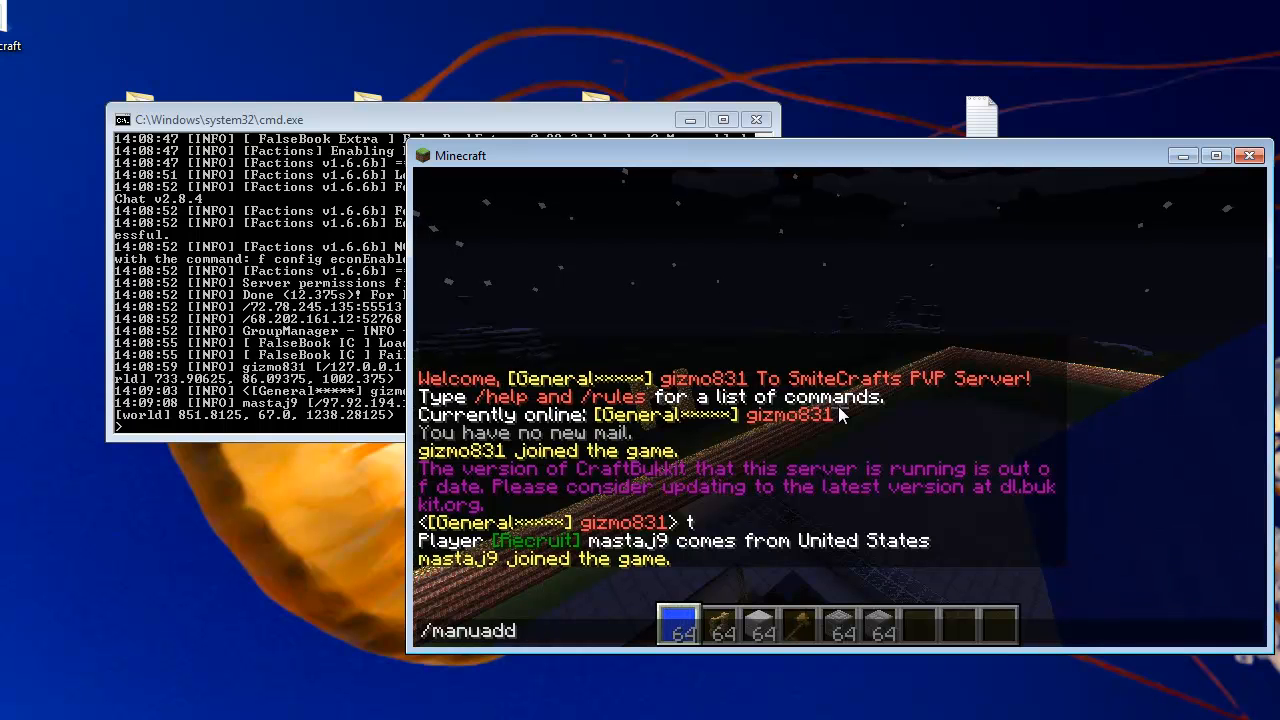
pyautogui.write('gizmo831 General')
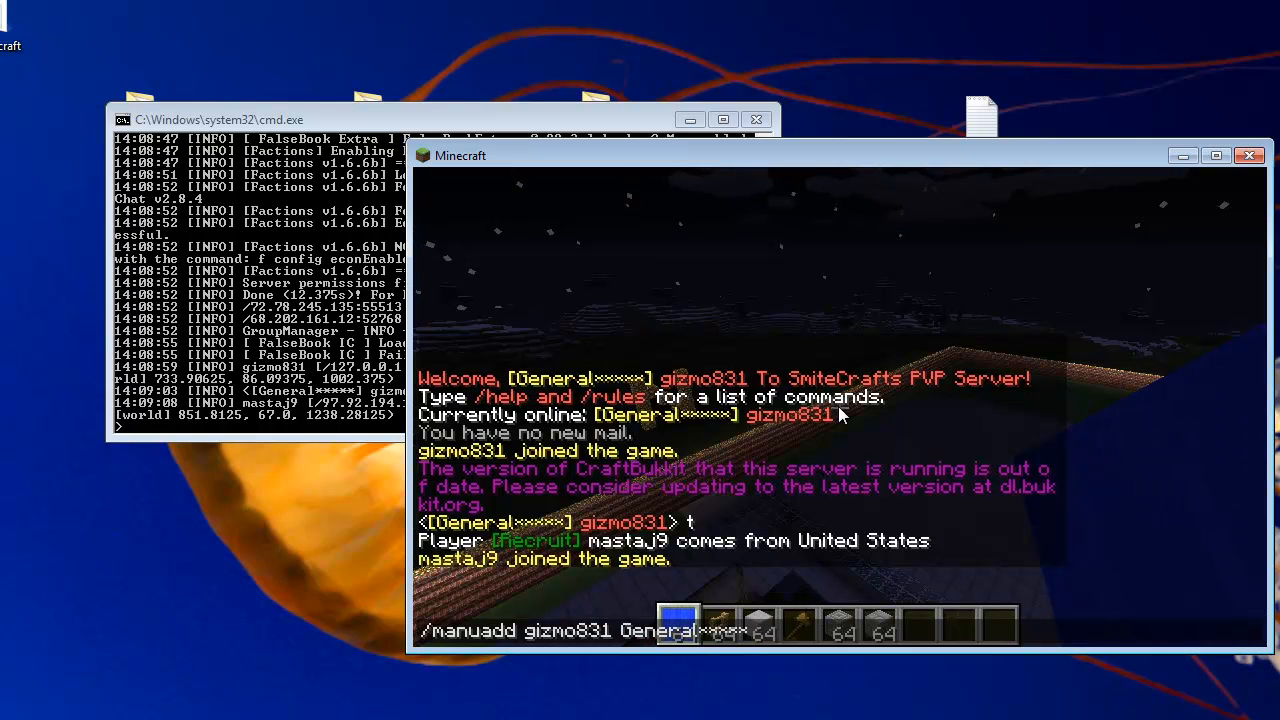
pyautogui.press('Return')
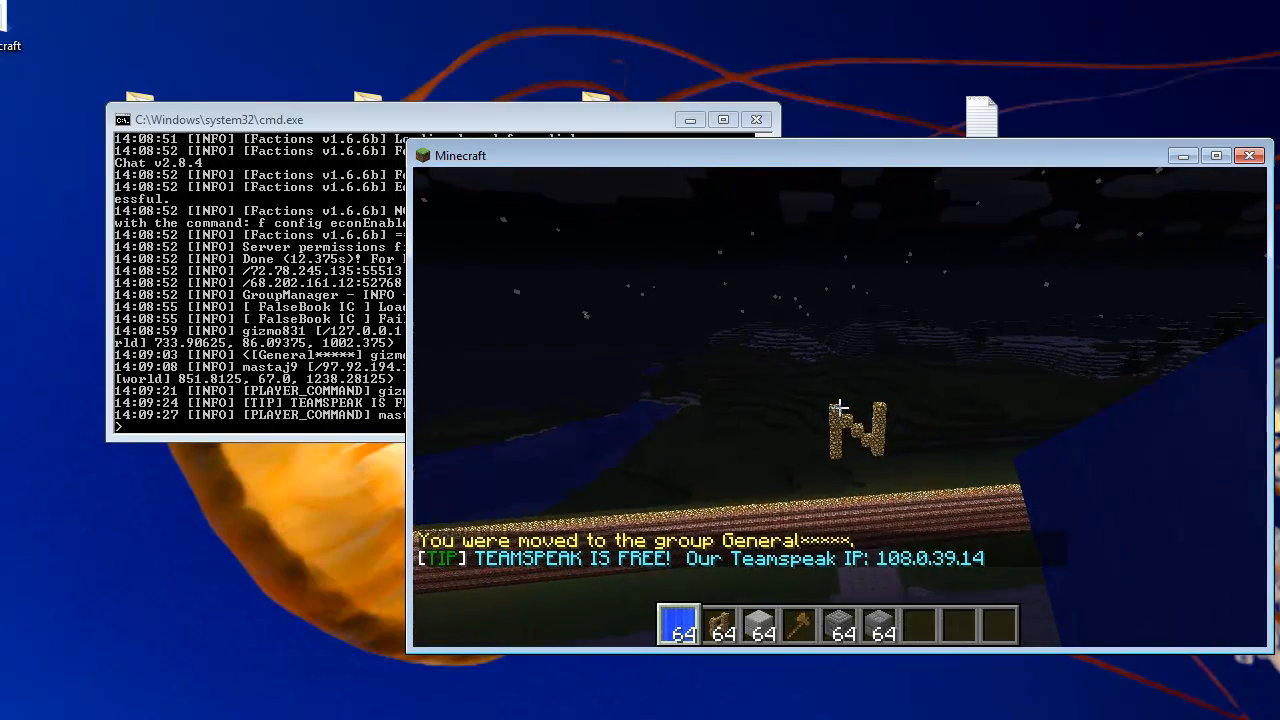
pyautogui.moveTo(838, 407)
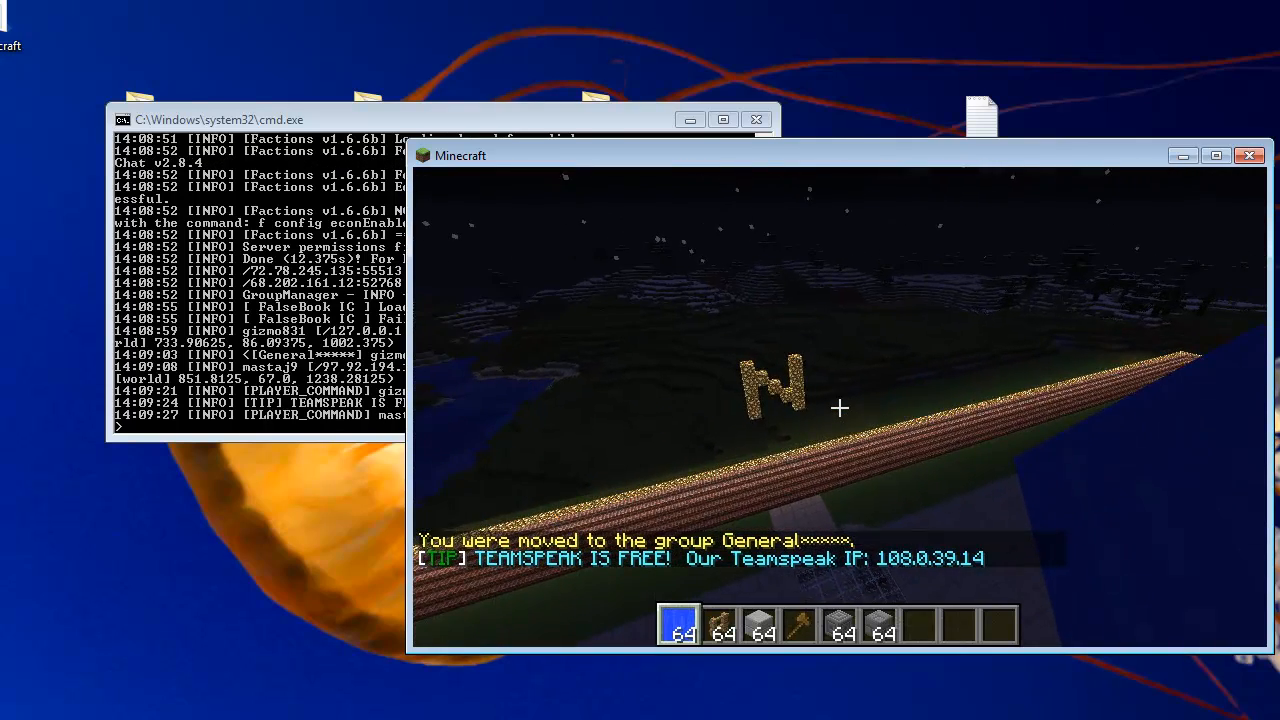
pyautogui.moveTo(840, 408)
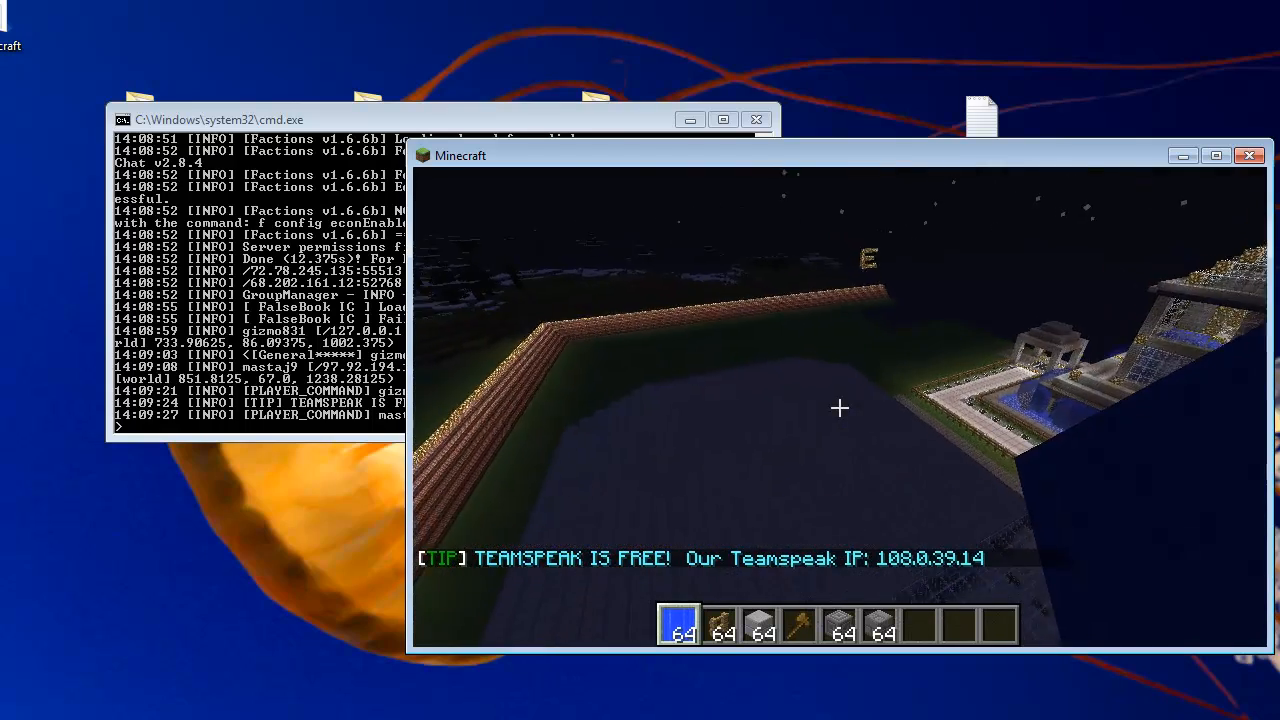
pyautogui.moveTo(840, 408)
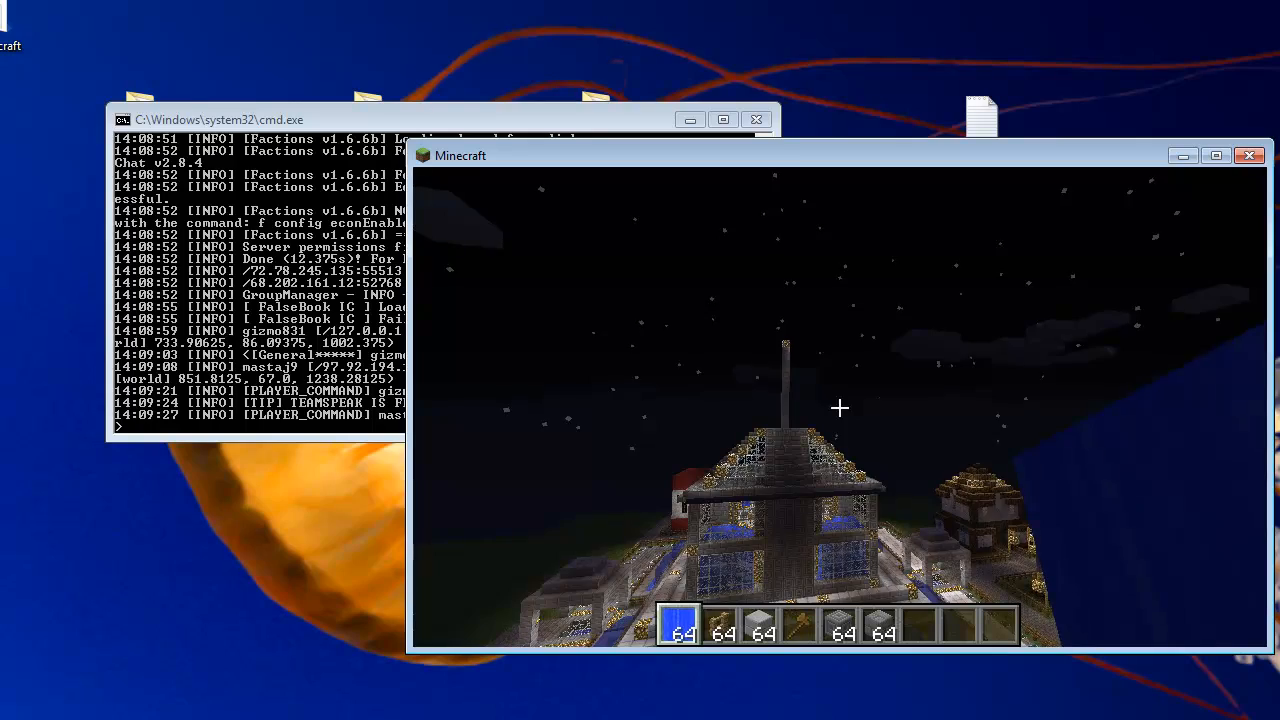
pyautogui.press('Escape')
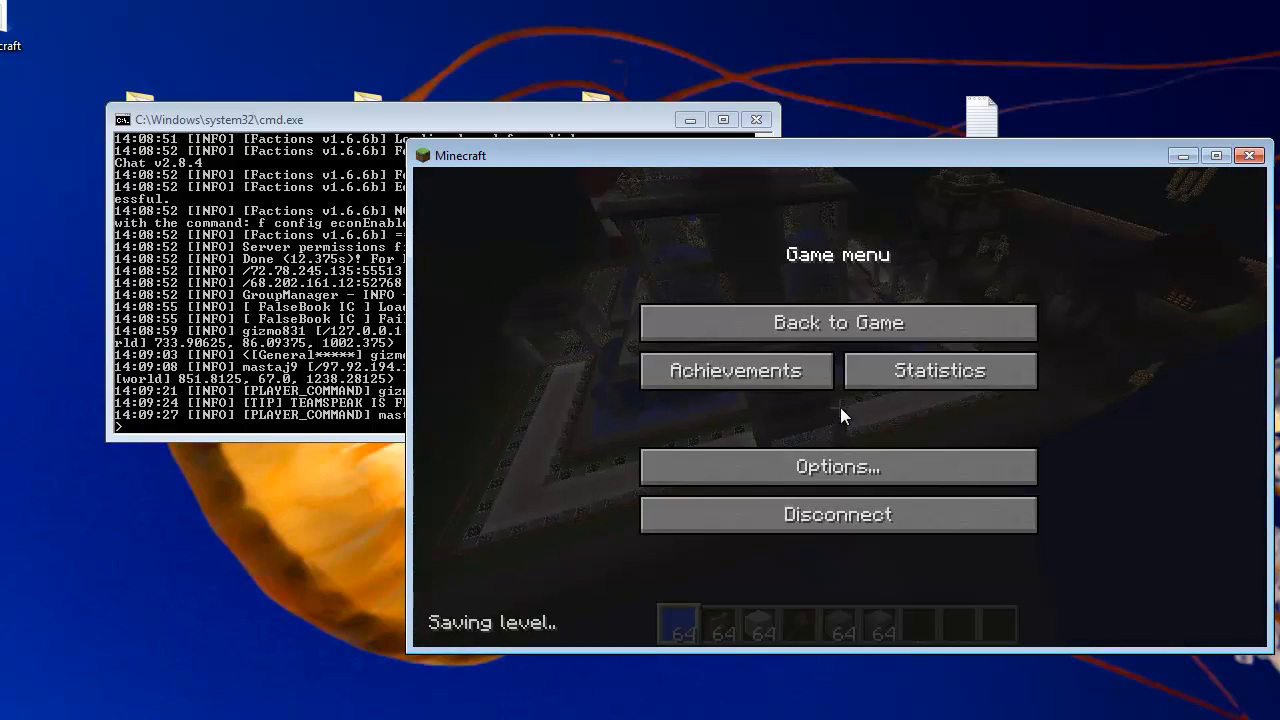
pyautogui.click(838, 322)
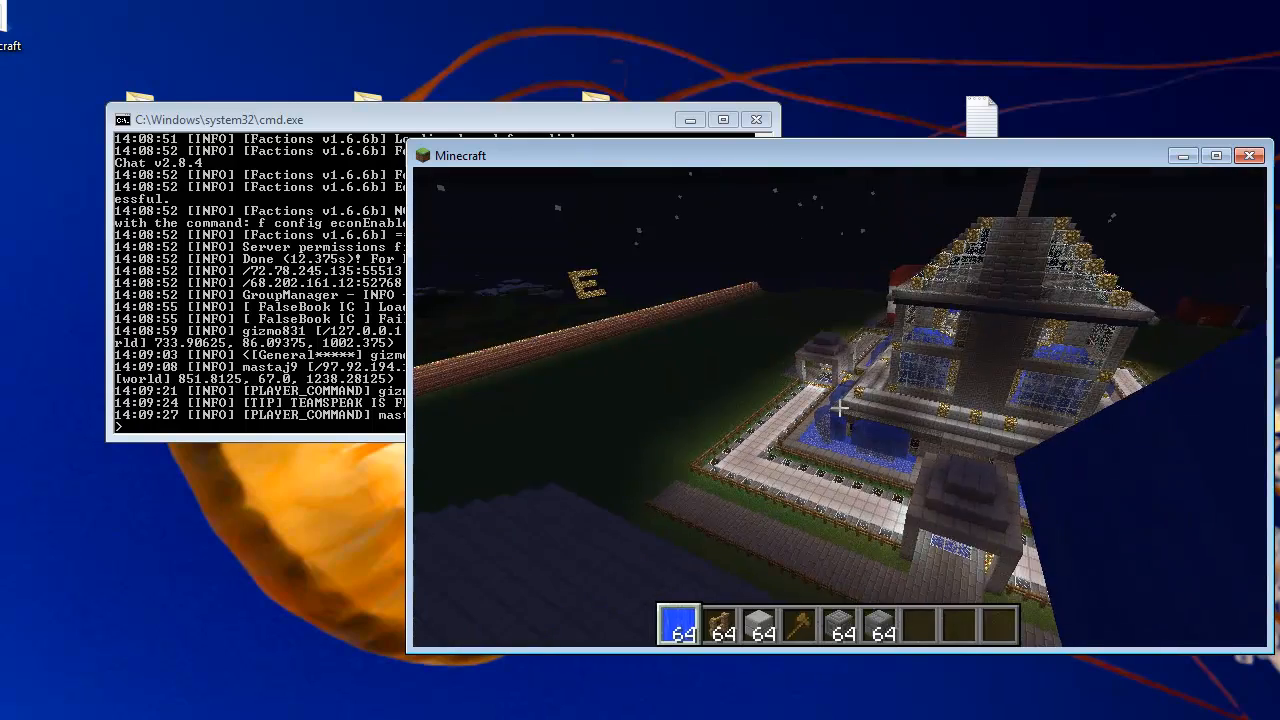
# Leave the game and search Google for ip chicken to find the external IP
pyautogui.press('Escape')
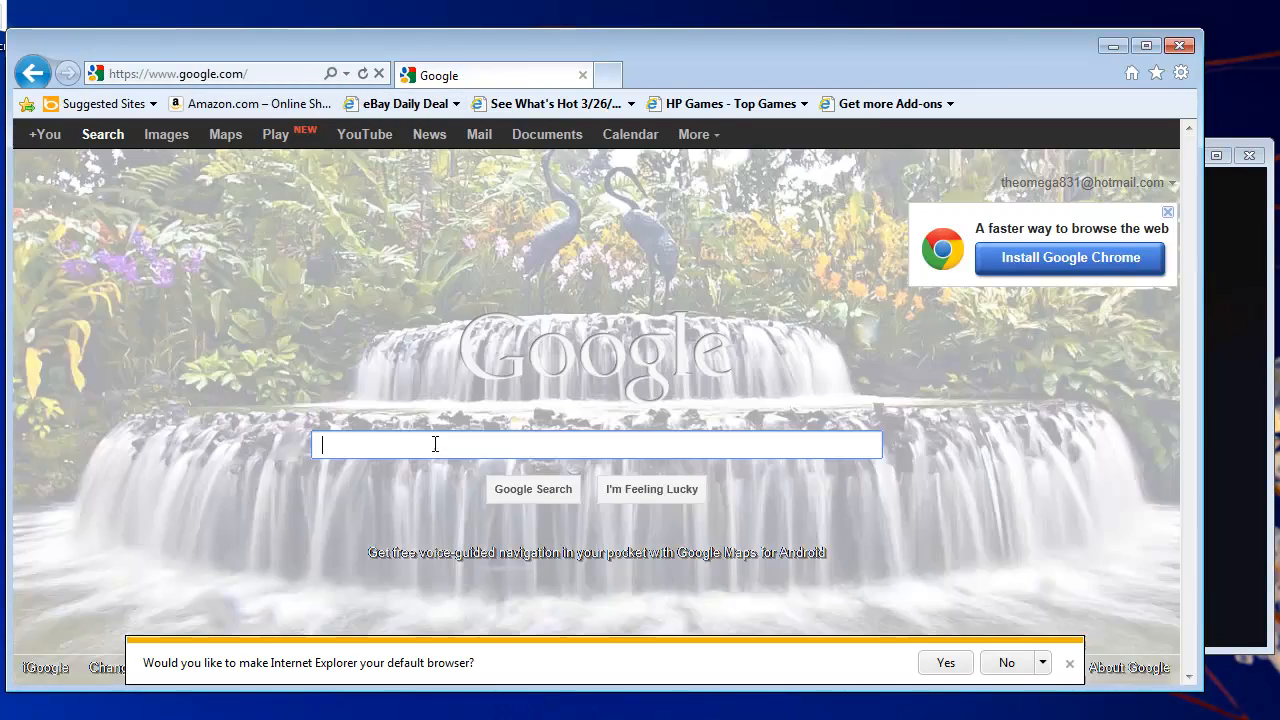
pyautogui.write('ip')
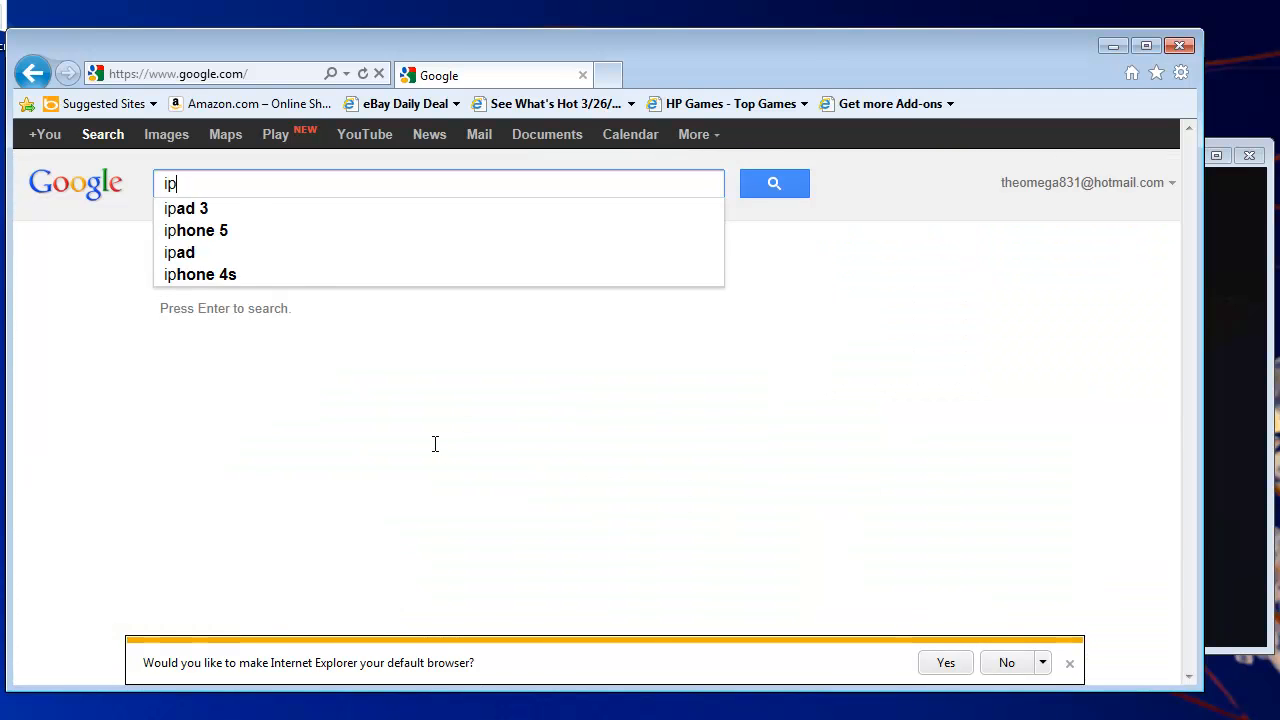
pyautogui.write('chicken')
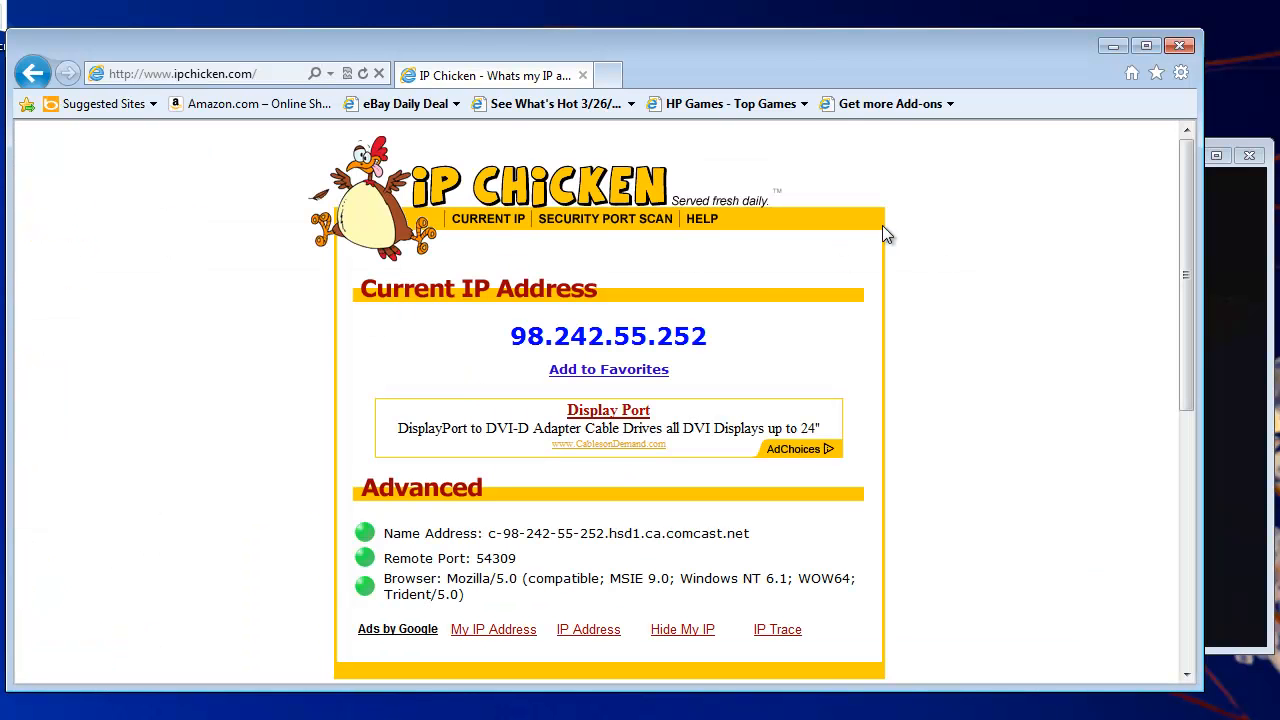
pyautogui.moveTo(636, 336)
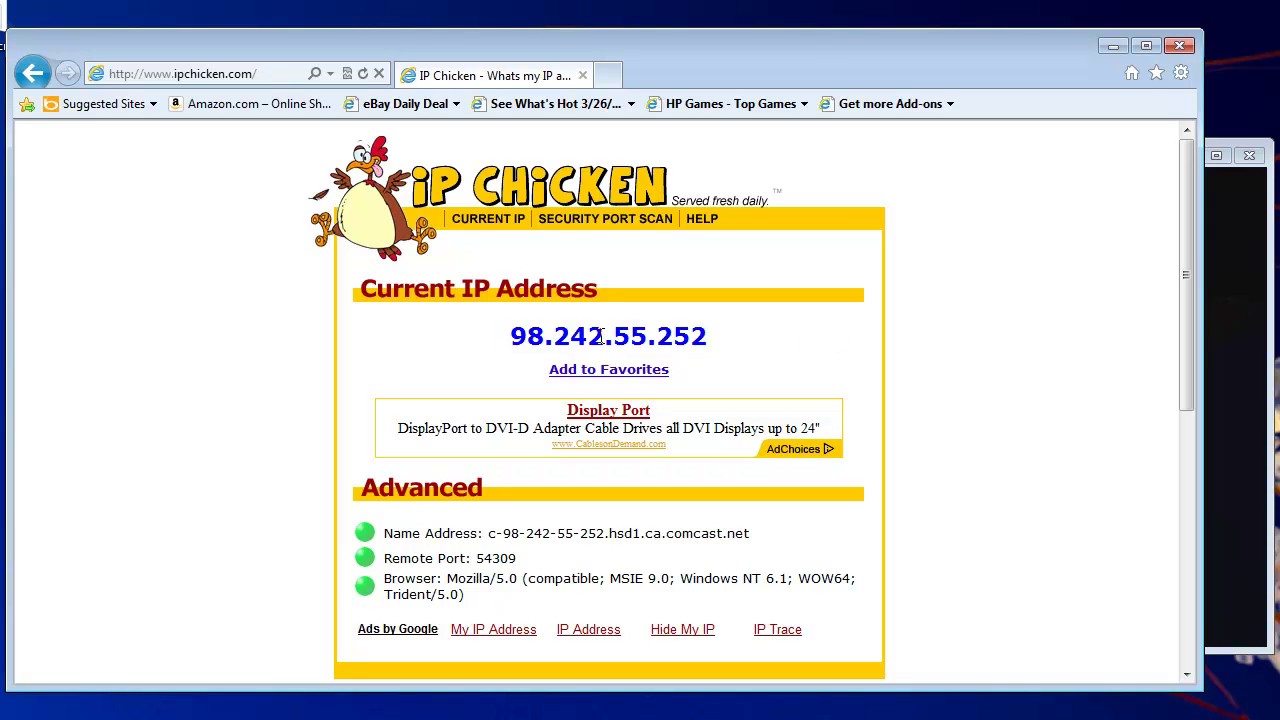
pyautogui.moveTo(670, 346)
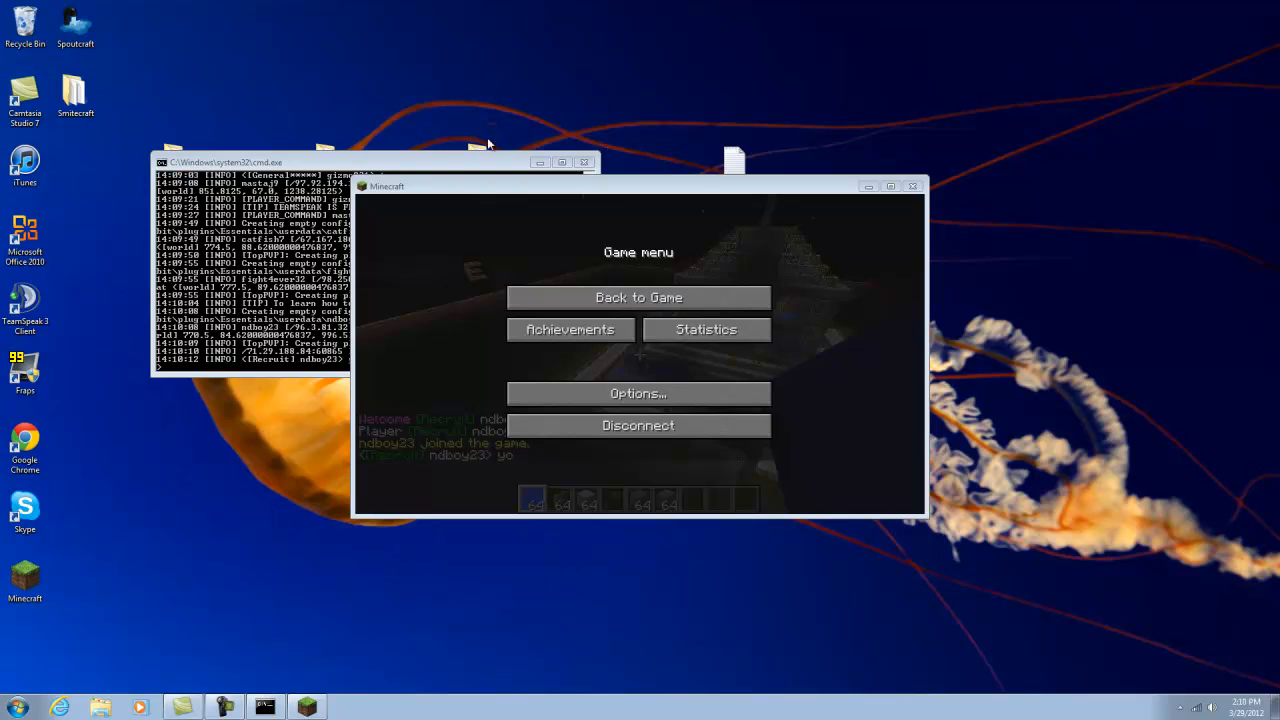
pyautogui.moveTo(623, 190)
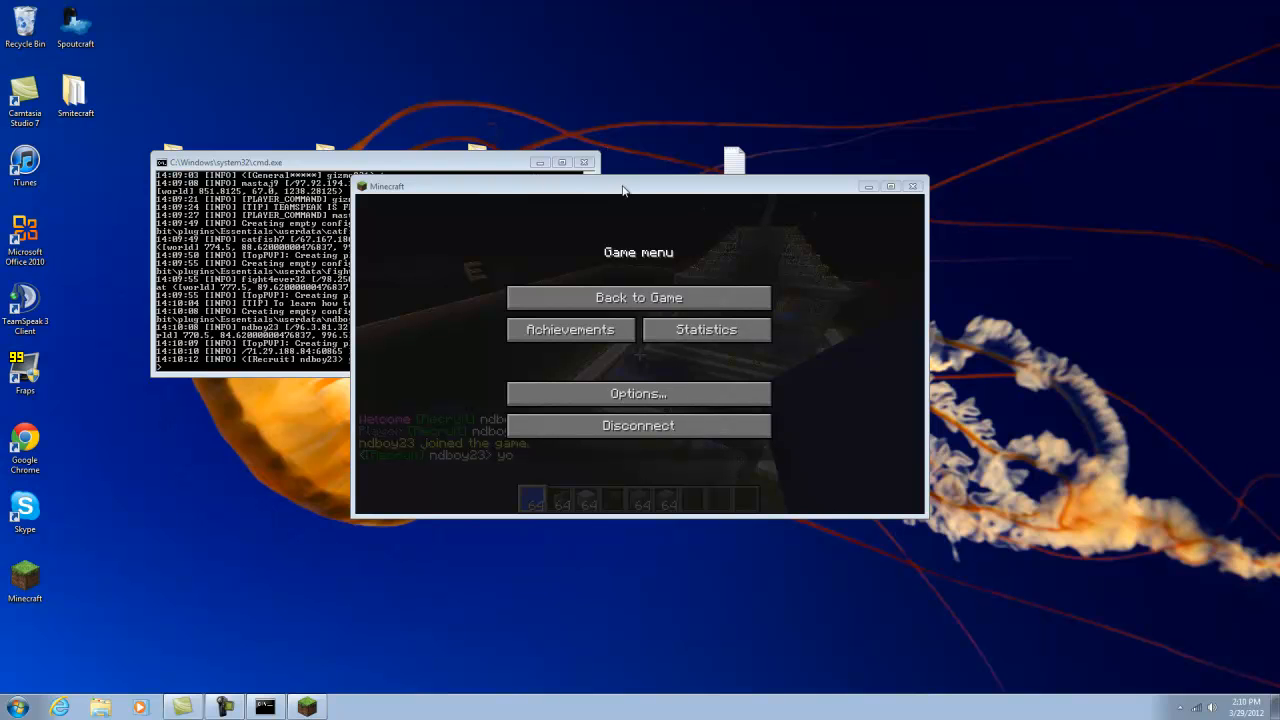